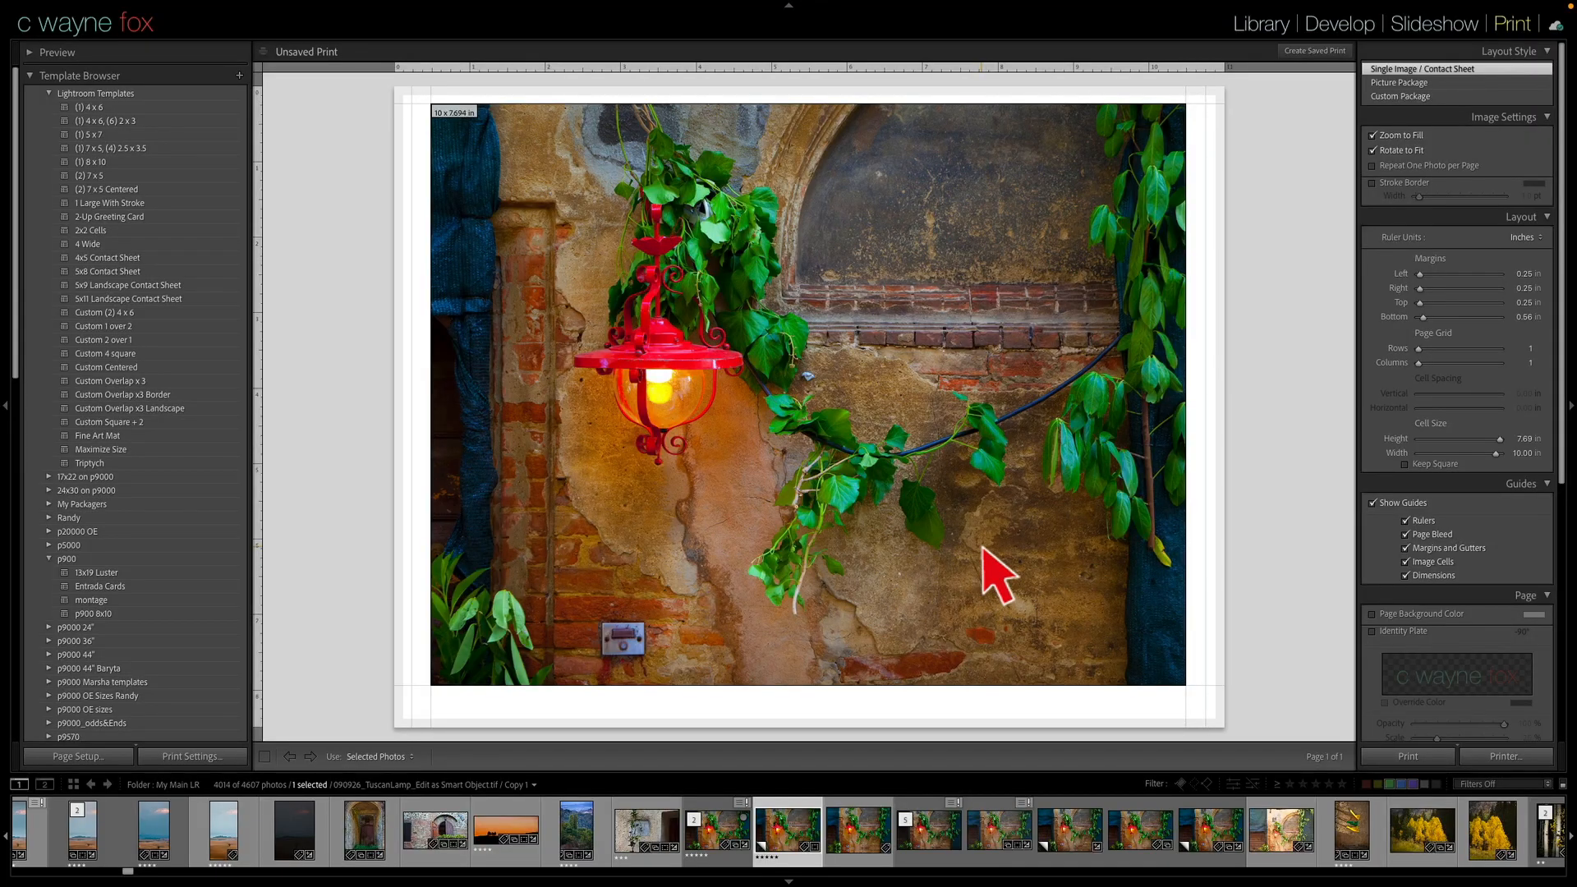
mouse_move(757, 636)
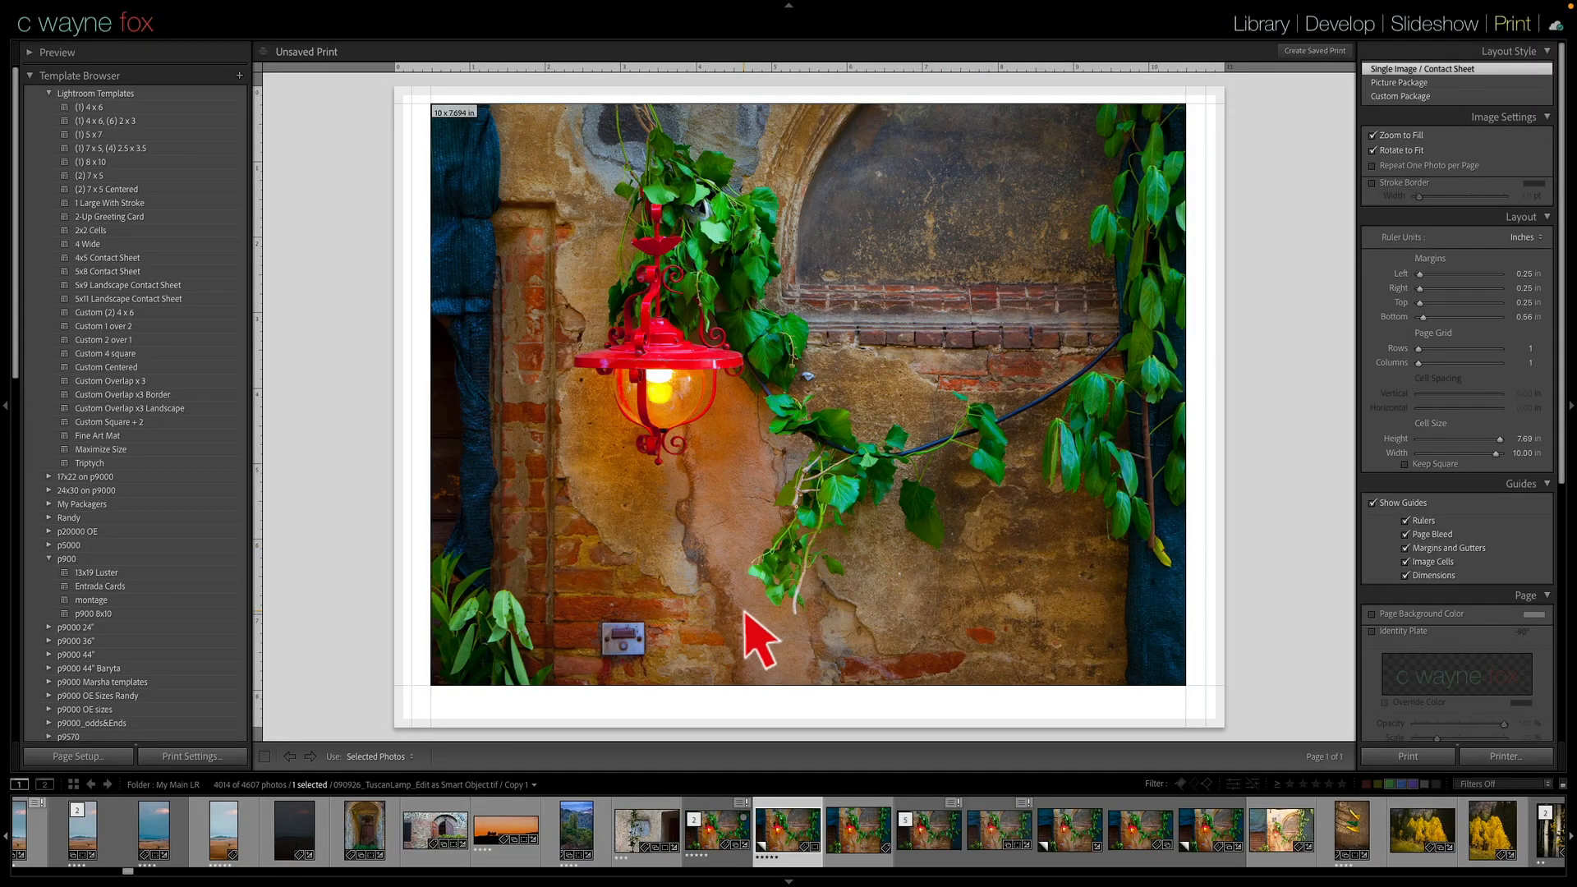
Confirm the page setup is formatted for the Epson SC-P900.
left_click(77, 756)
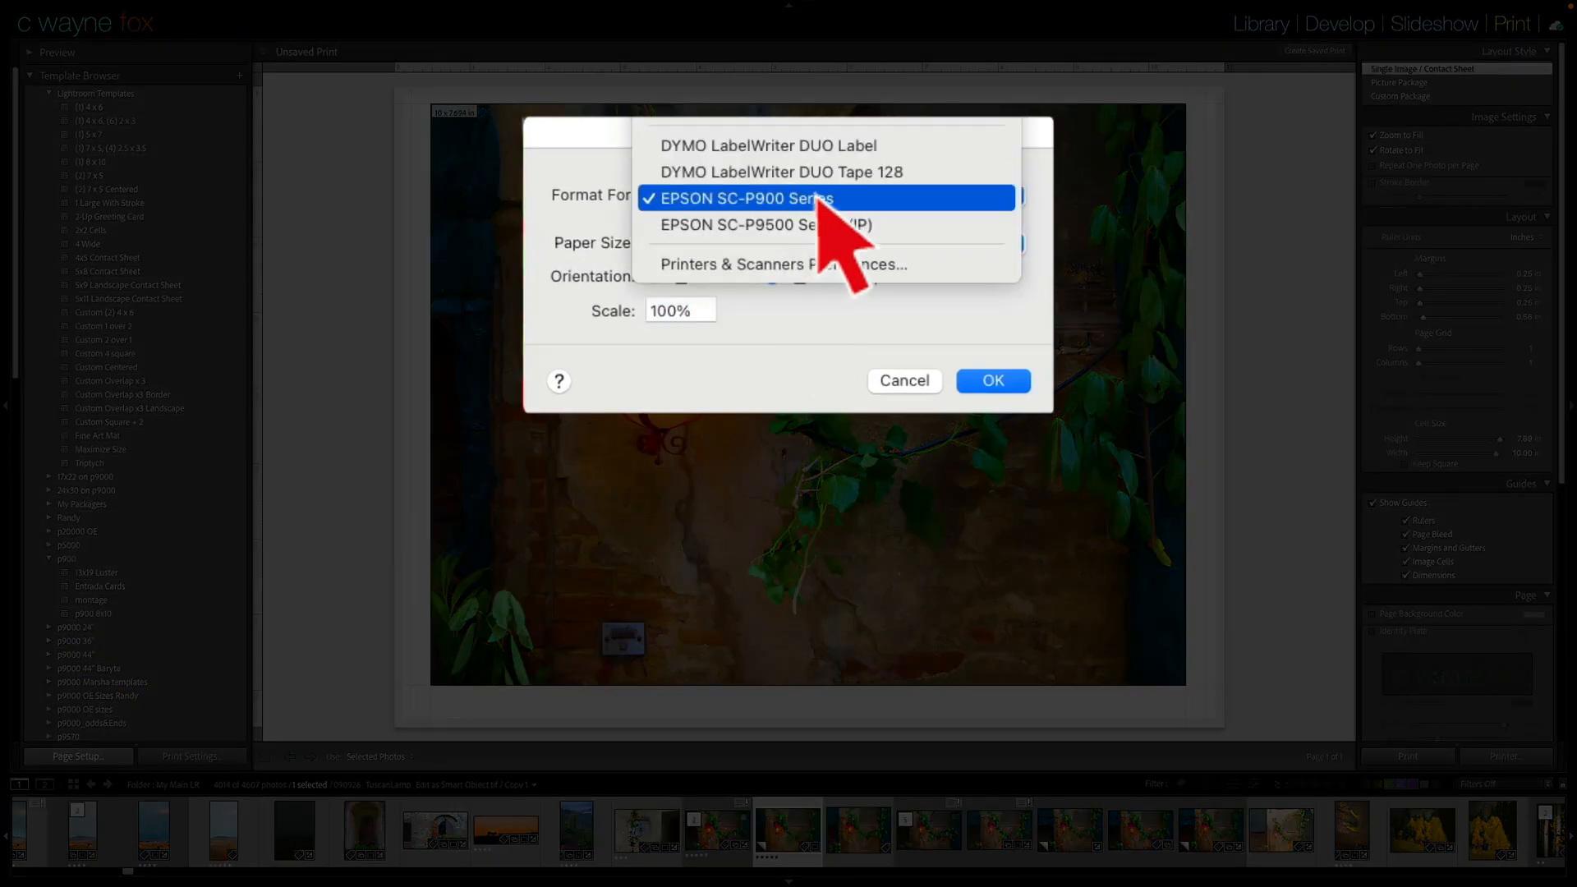
left_click(743, 198)
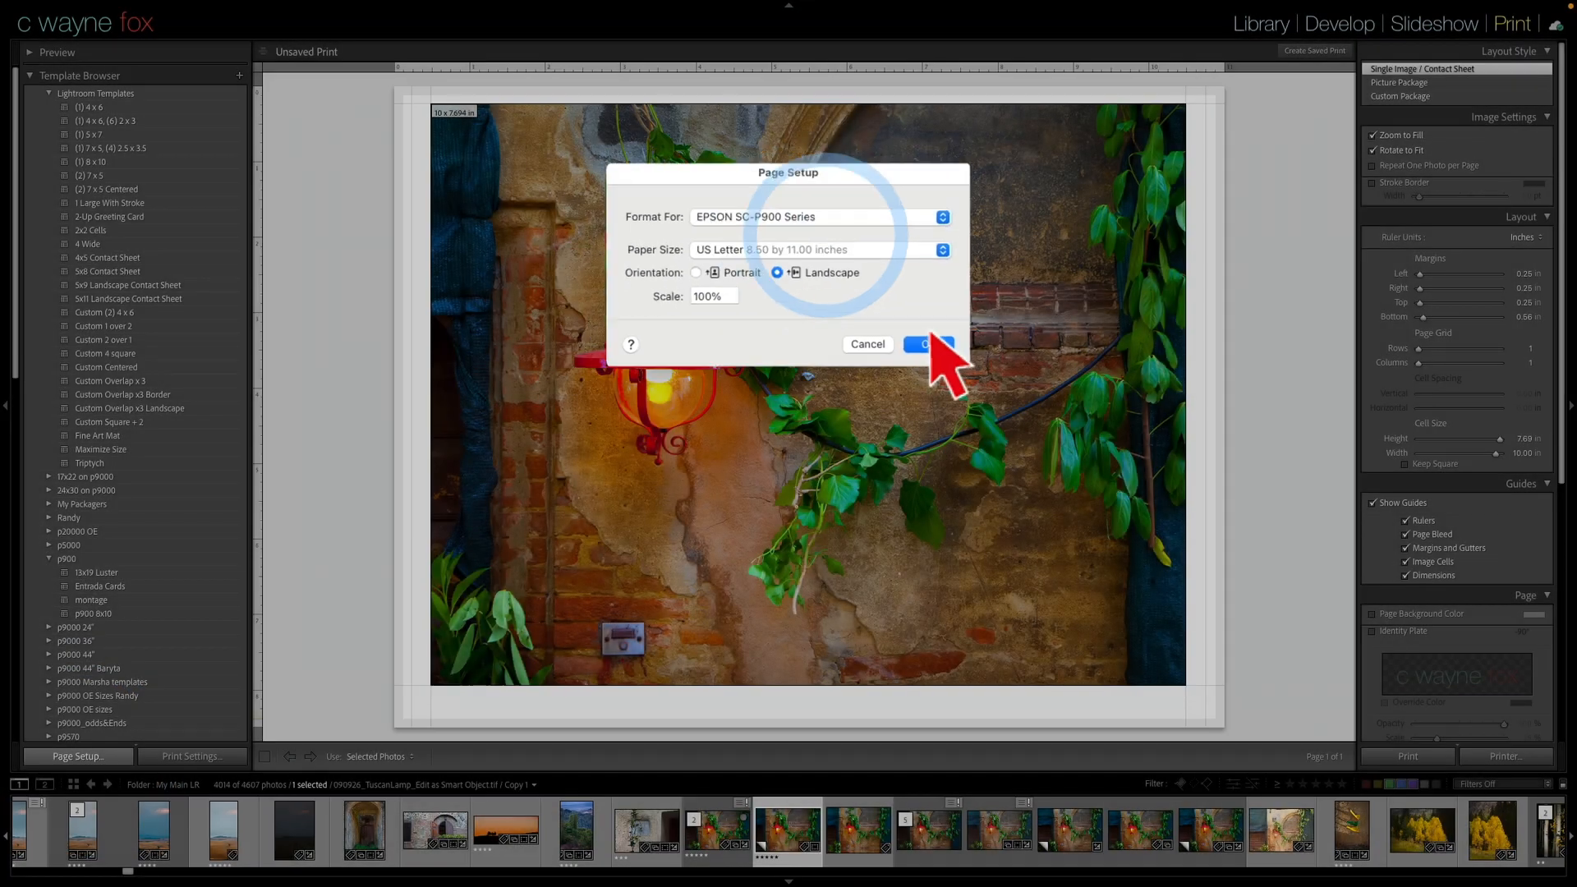
left_click(922, 344)
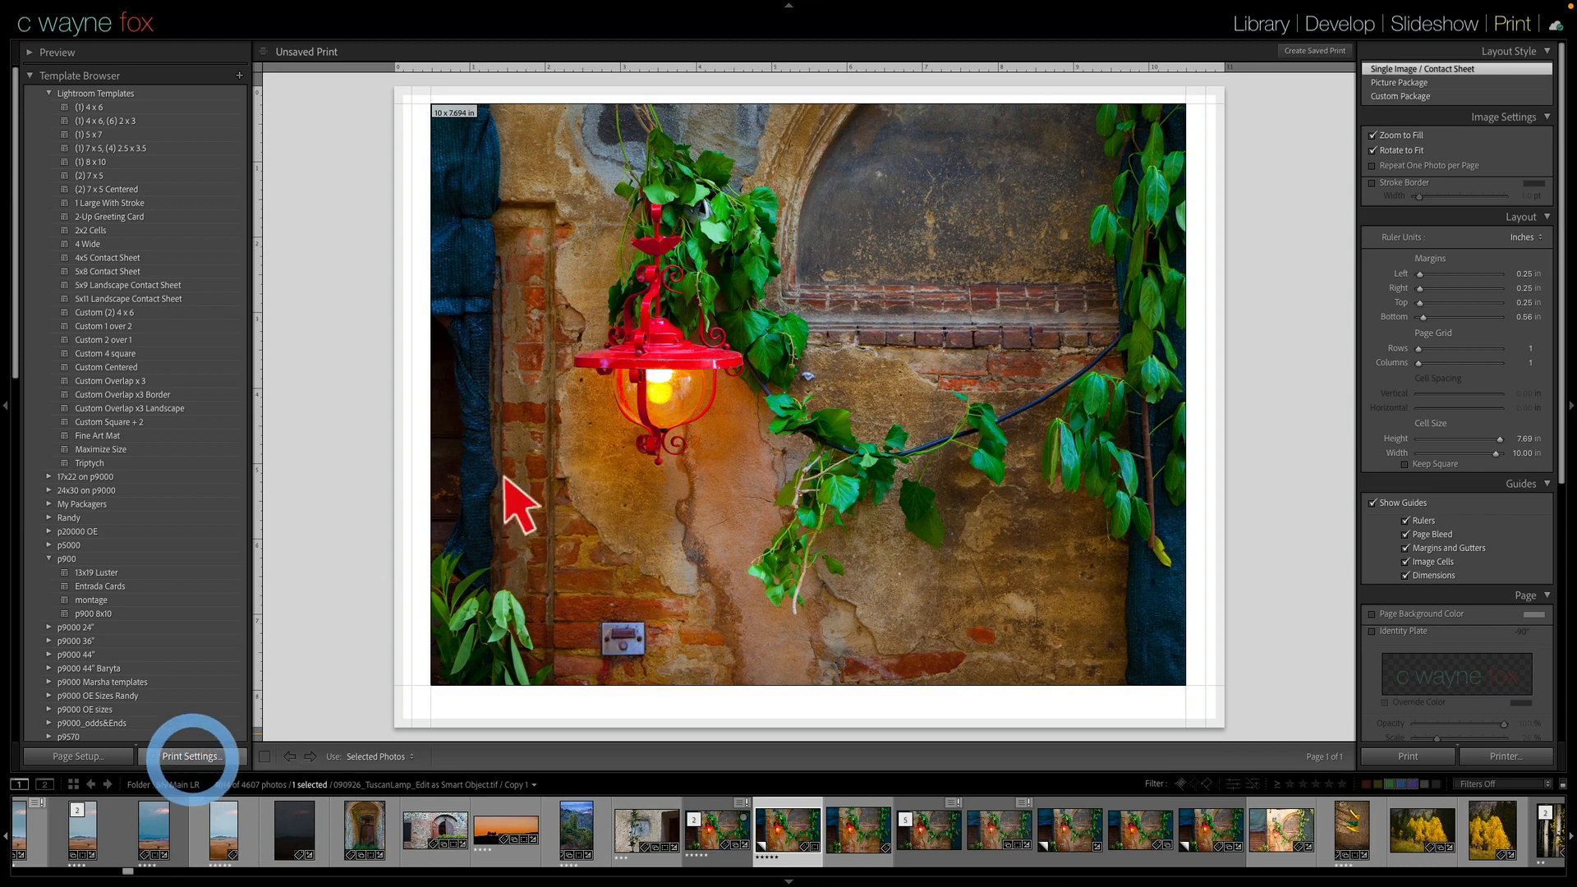
In the SC-P900 print settings, choose Hahnemuele Bamboo as the media type.
left_click(191, 756)
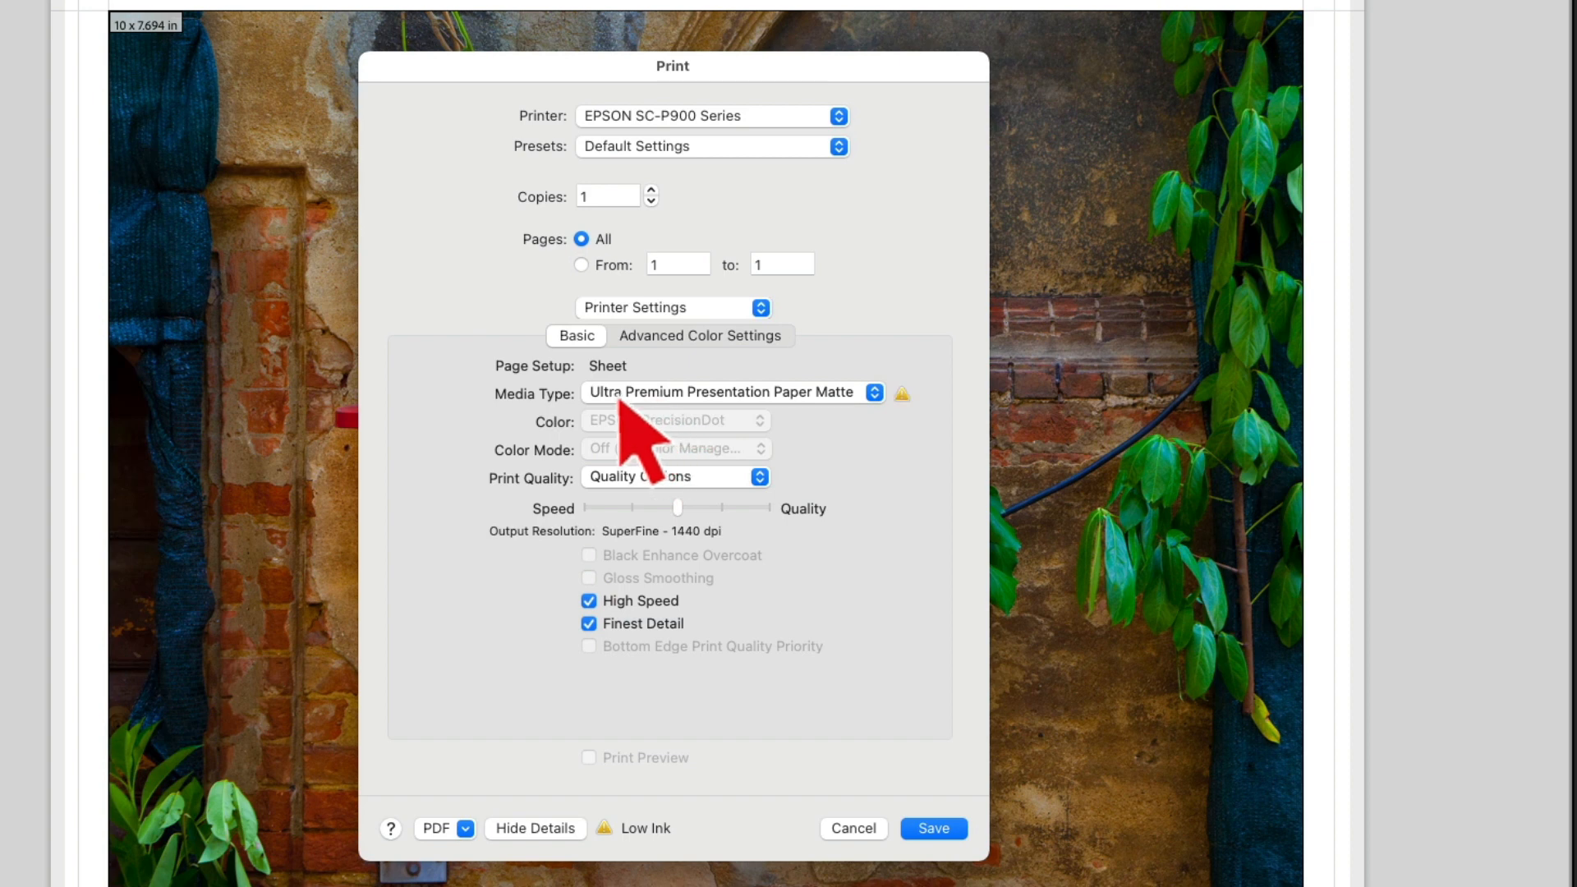
left_click(732, 392)
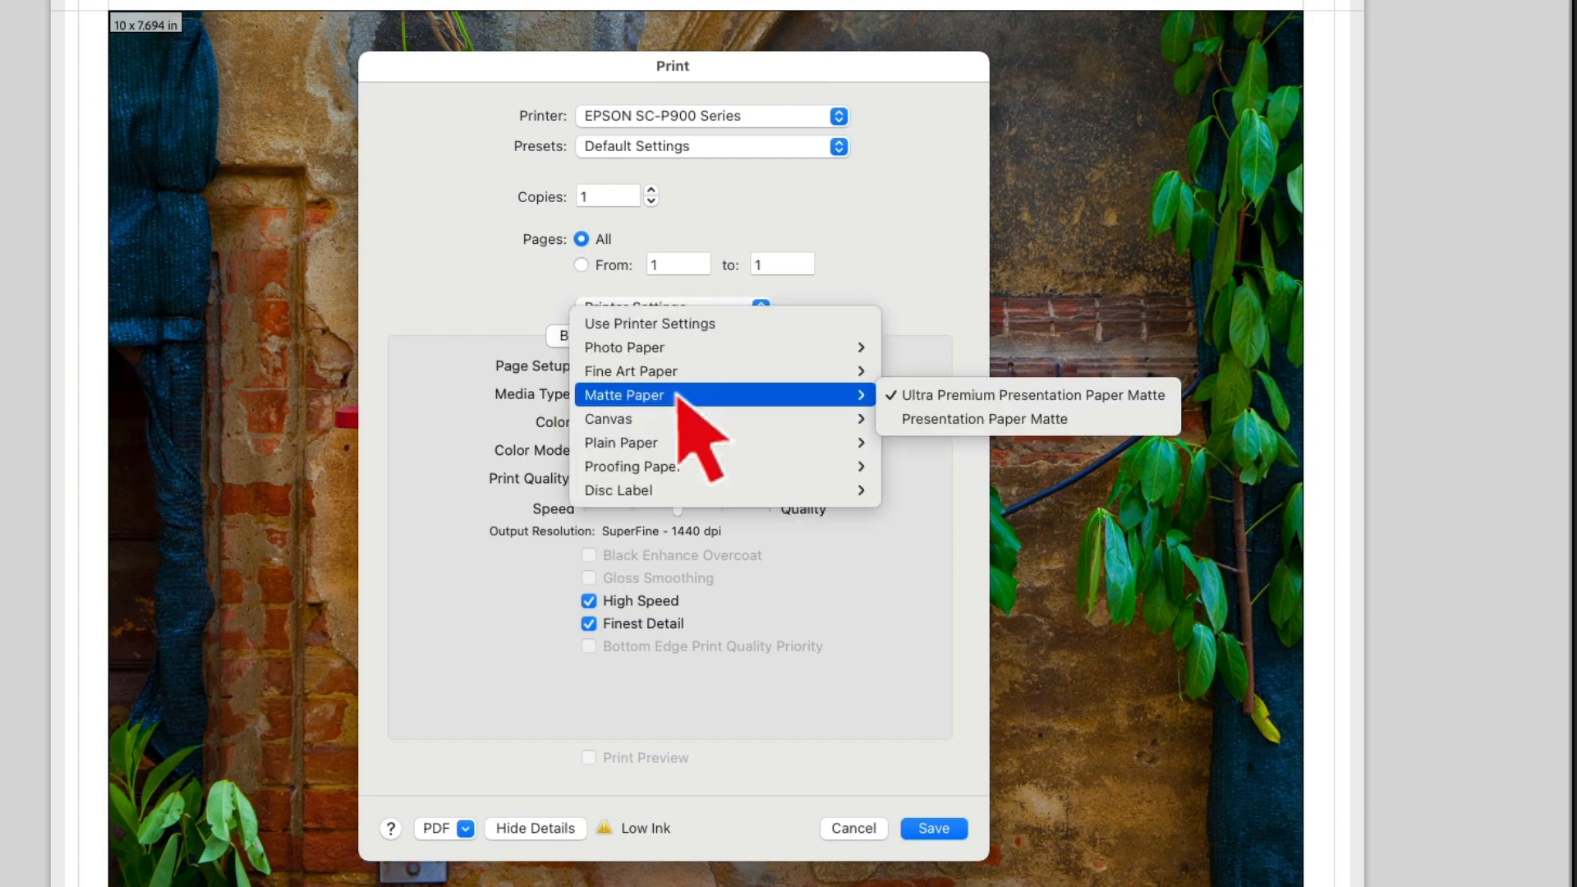
mouse_move(684, 432)
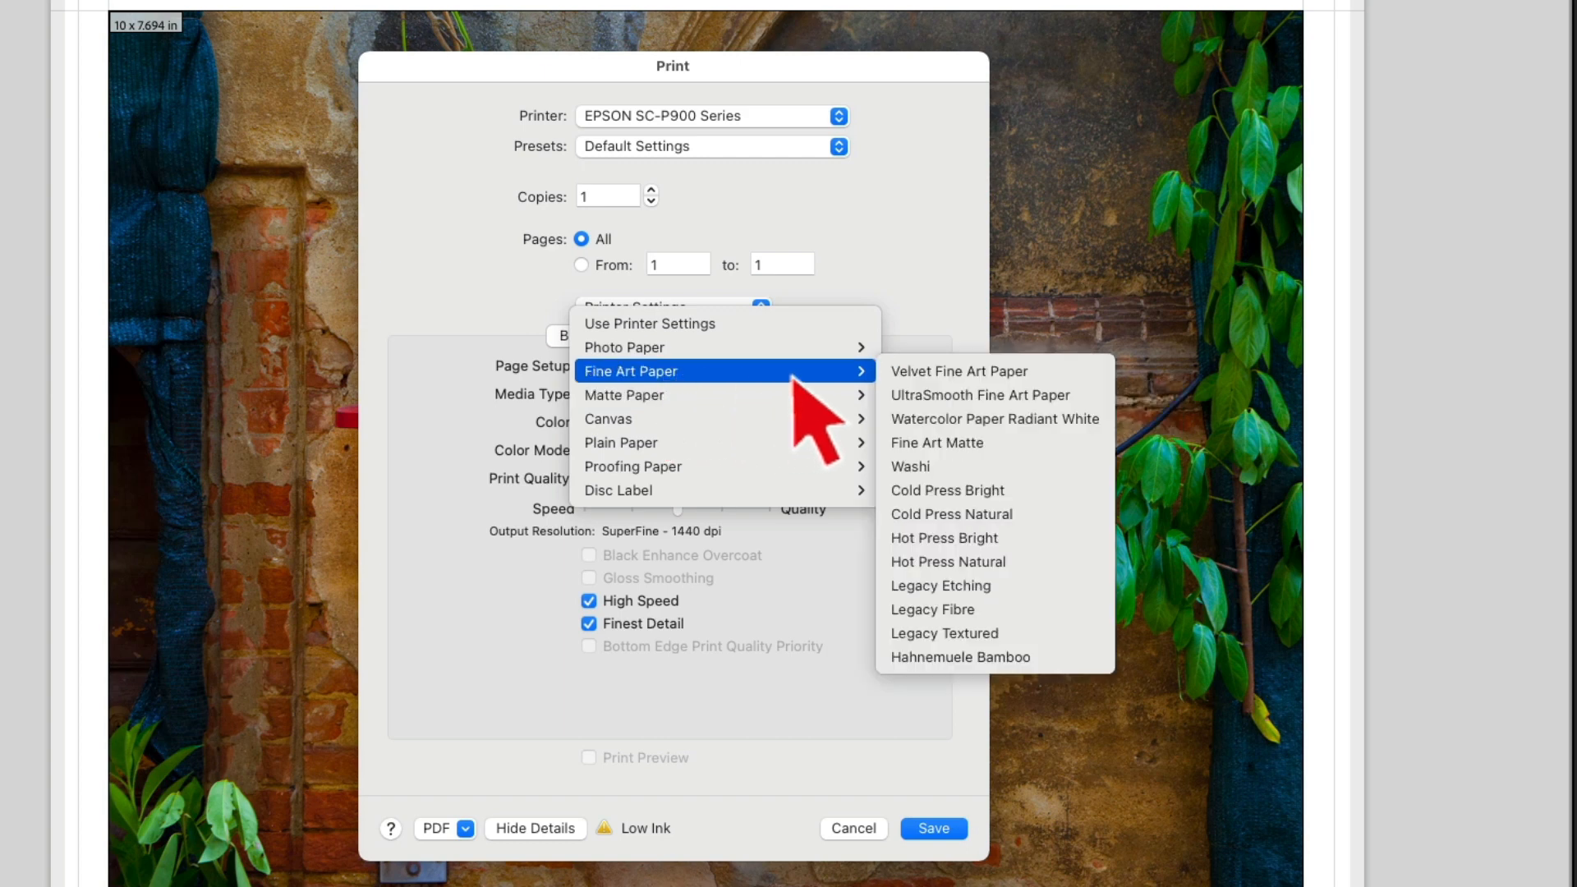
mouse_move(994, 418)
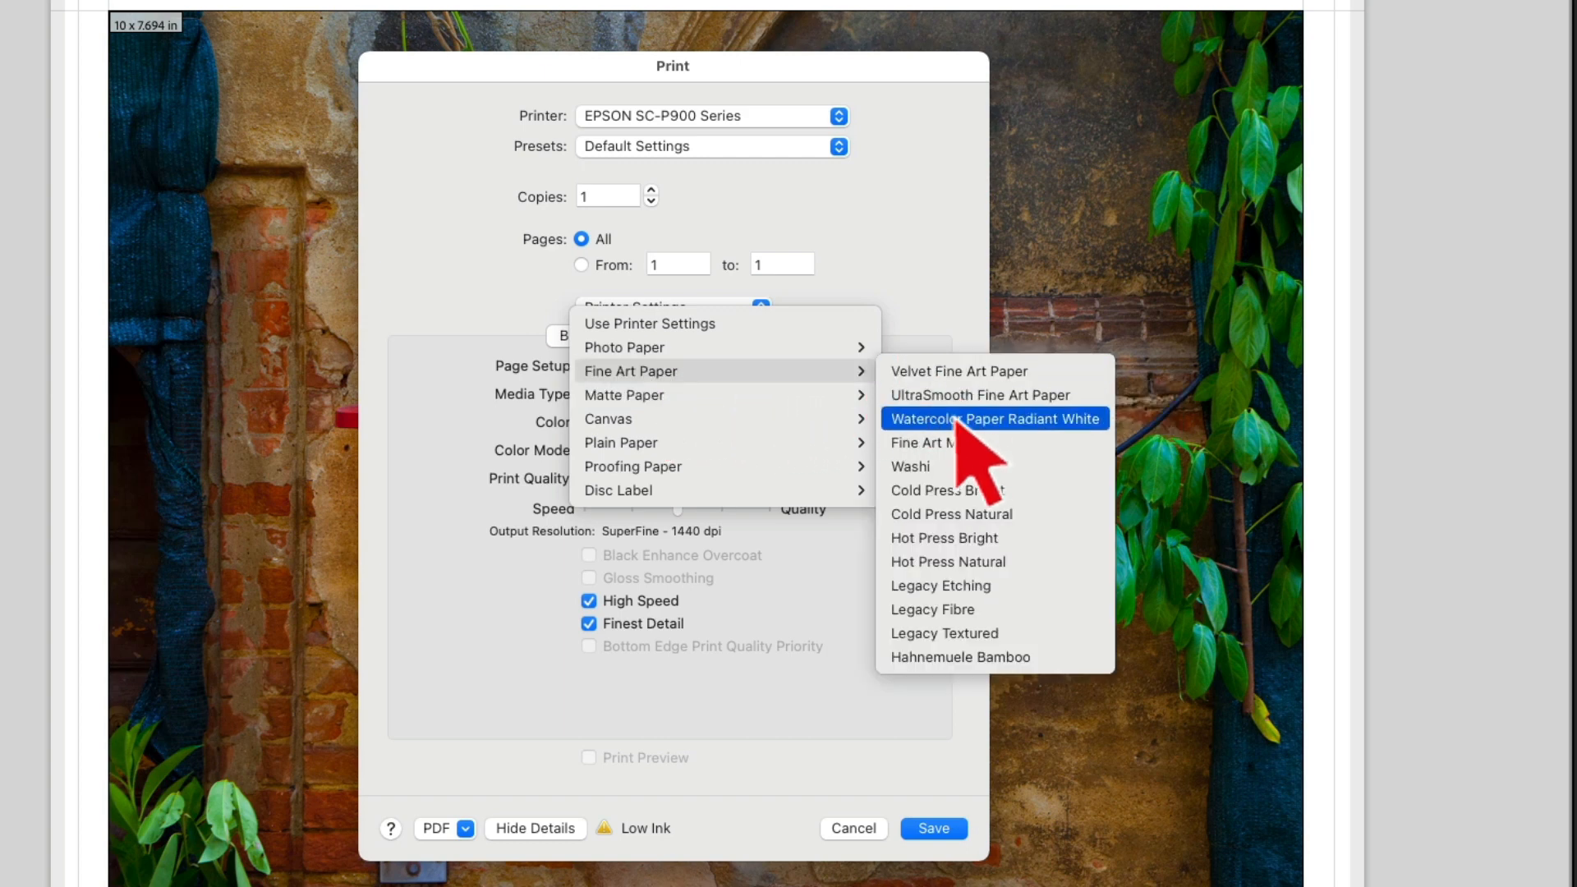
mouse_move(931, 654)
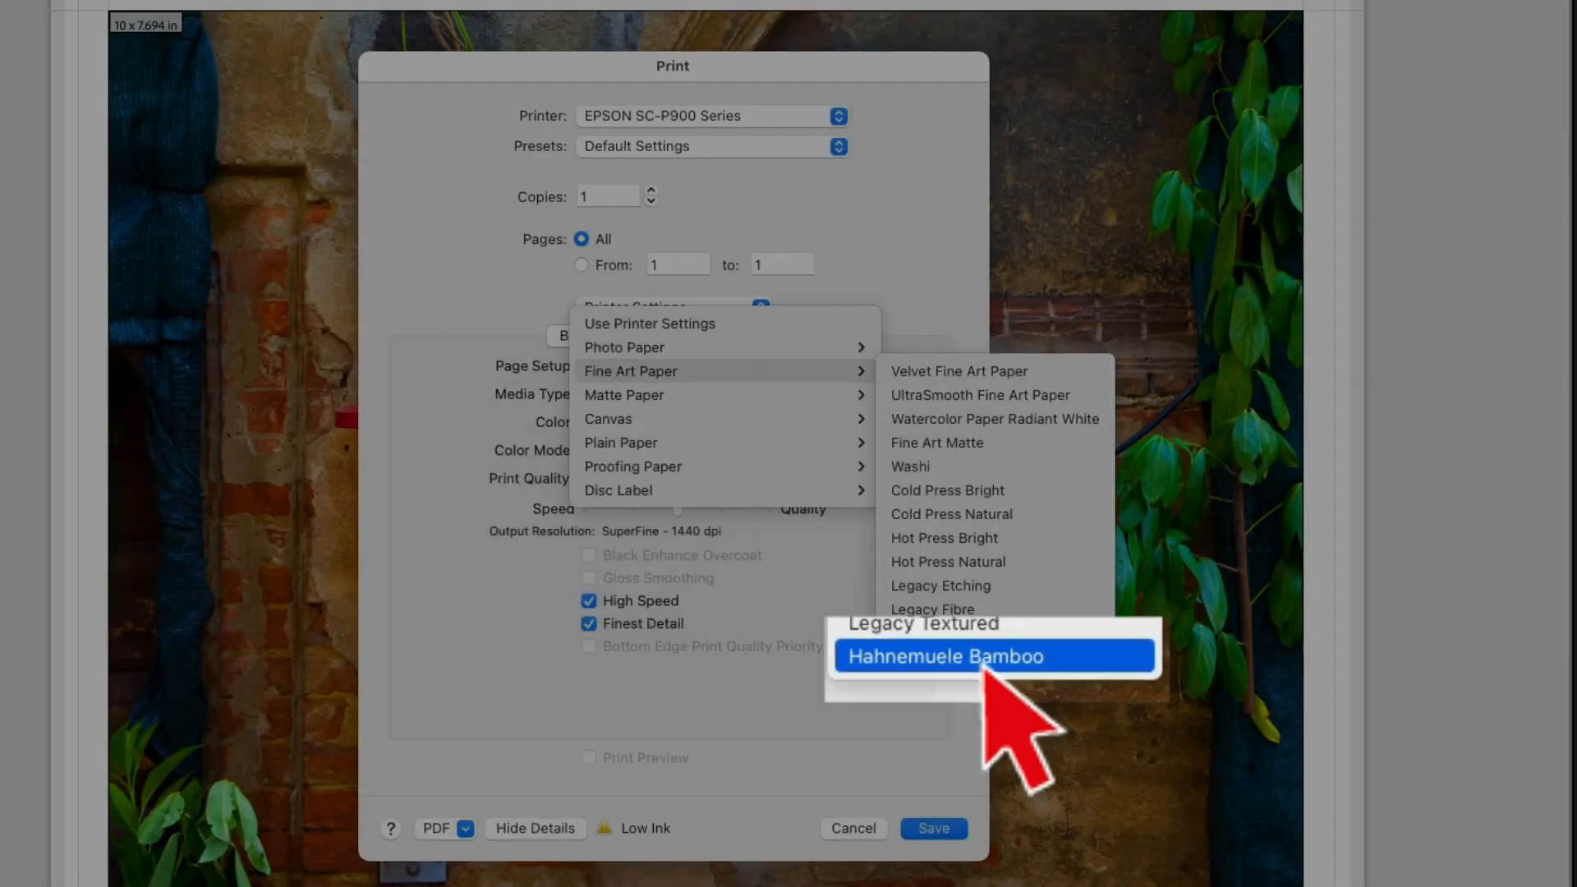
left_click(943, 655)
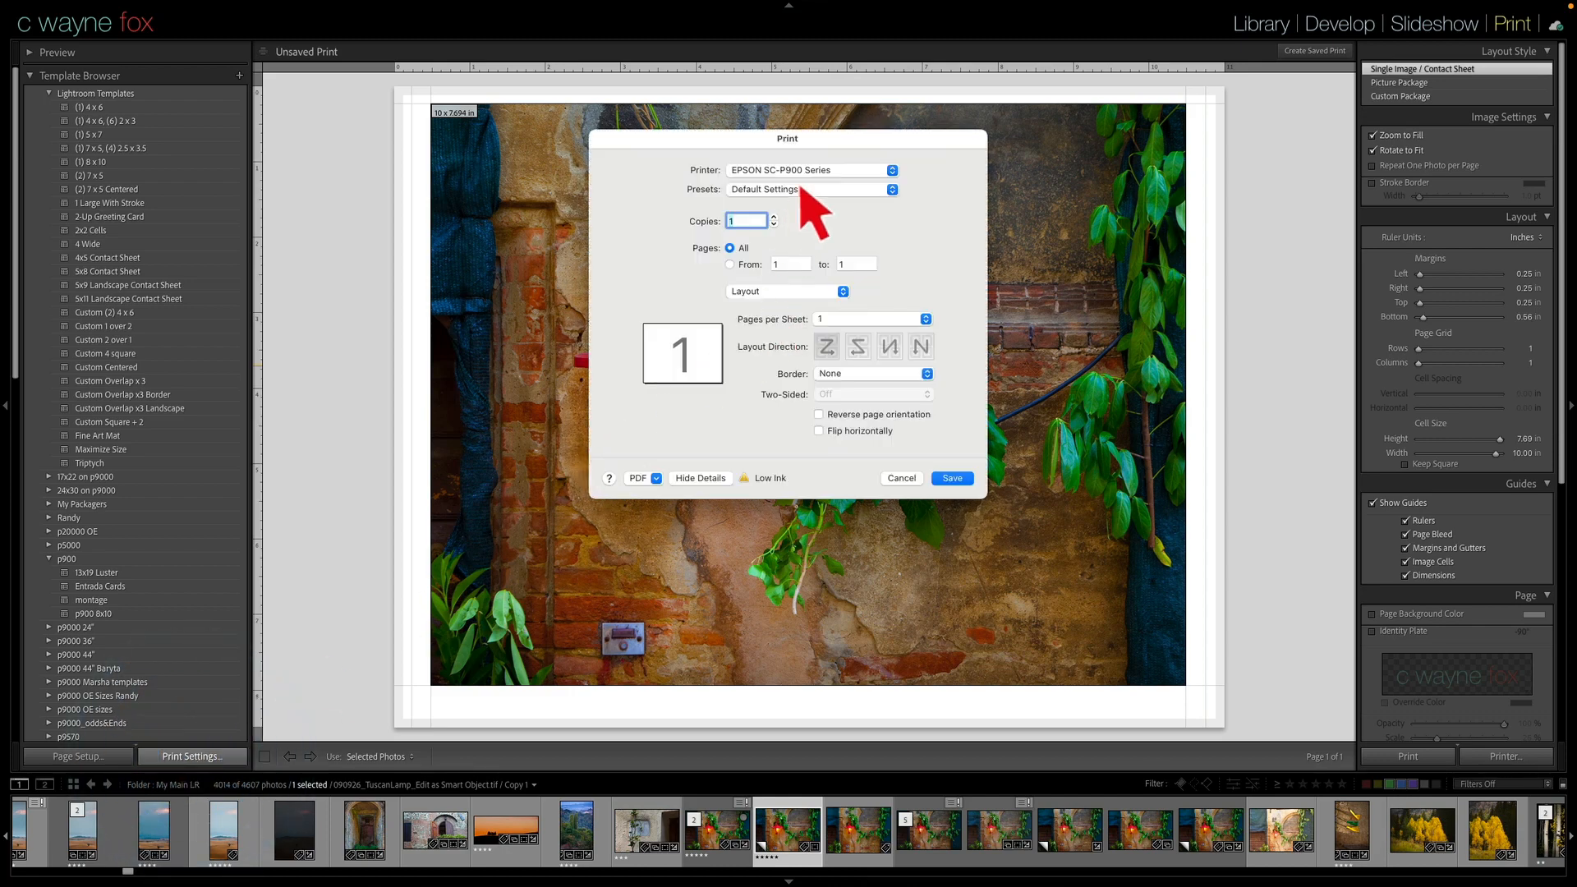
Switch the printer to EPSON SC-P9500 Series and show its printer settings.
left_click(891, 170)
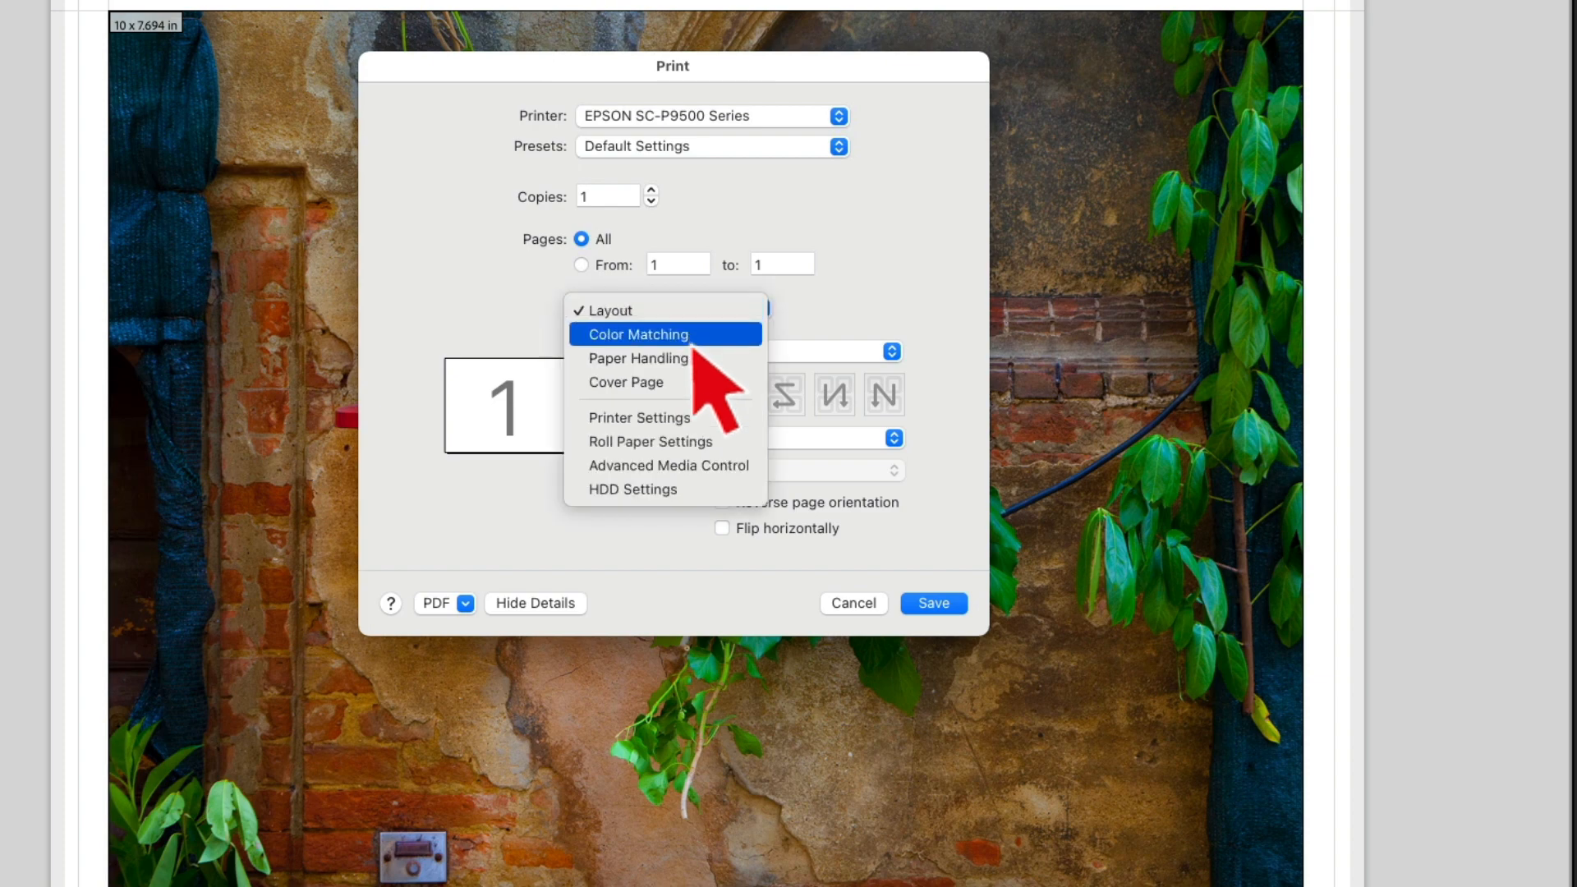
left_click(639, 417)
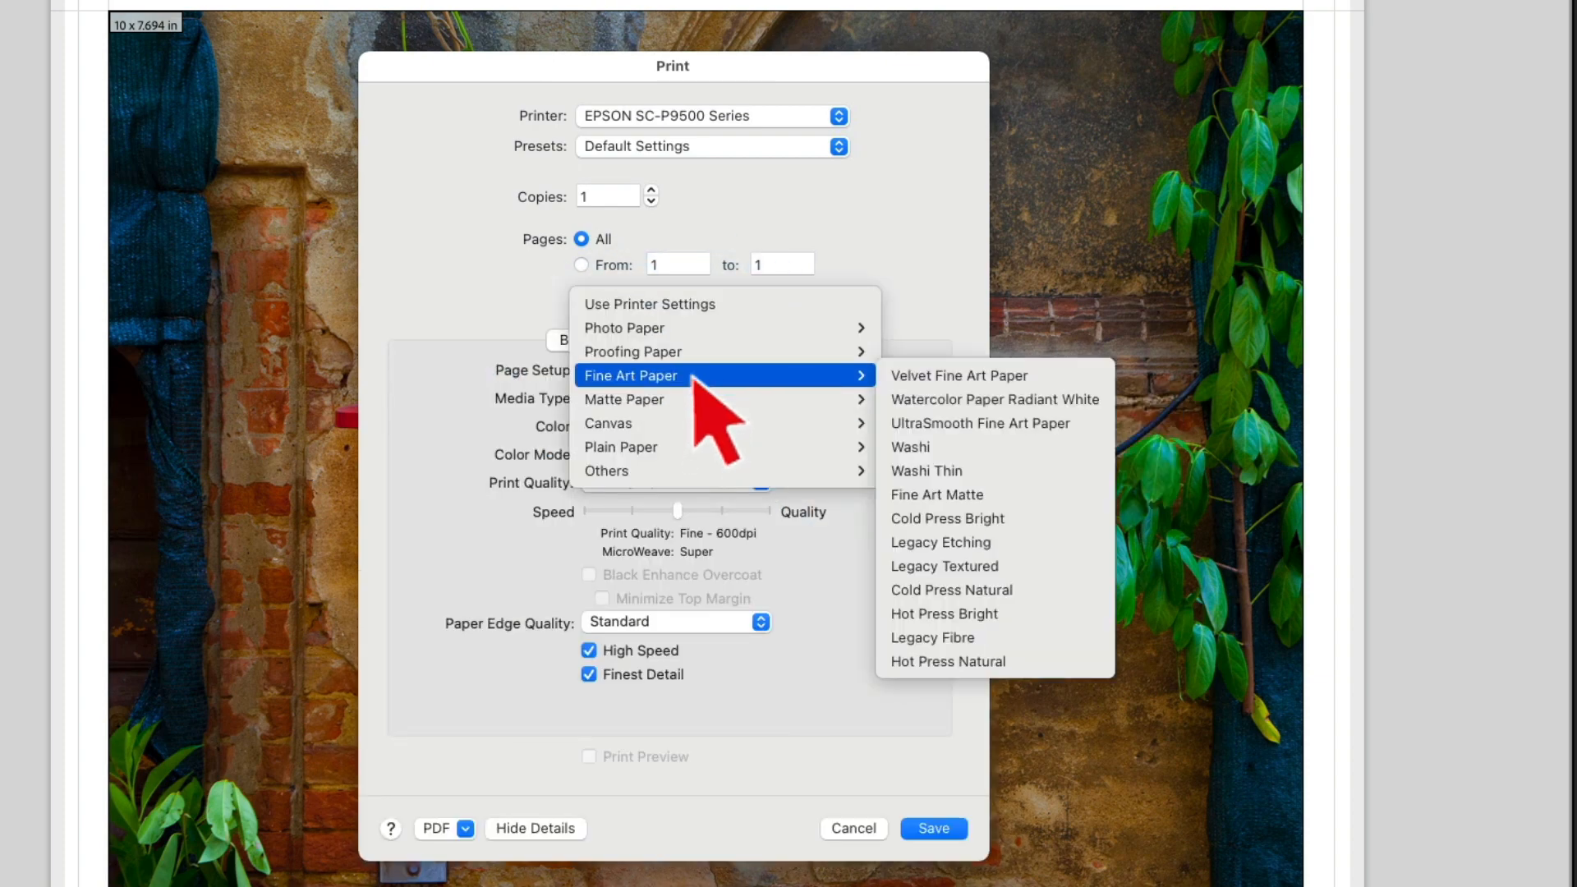
mouse_move(960, 375)
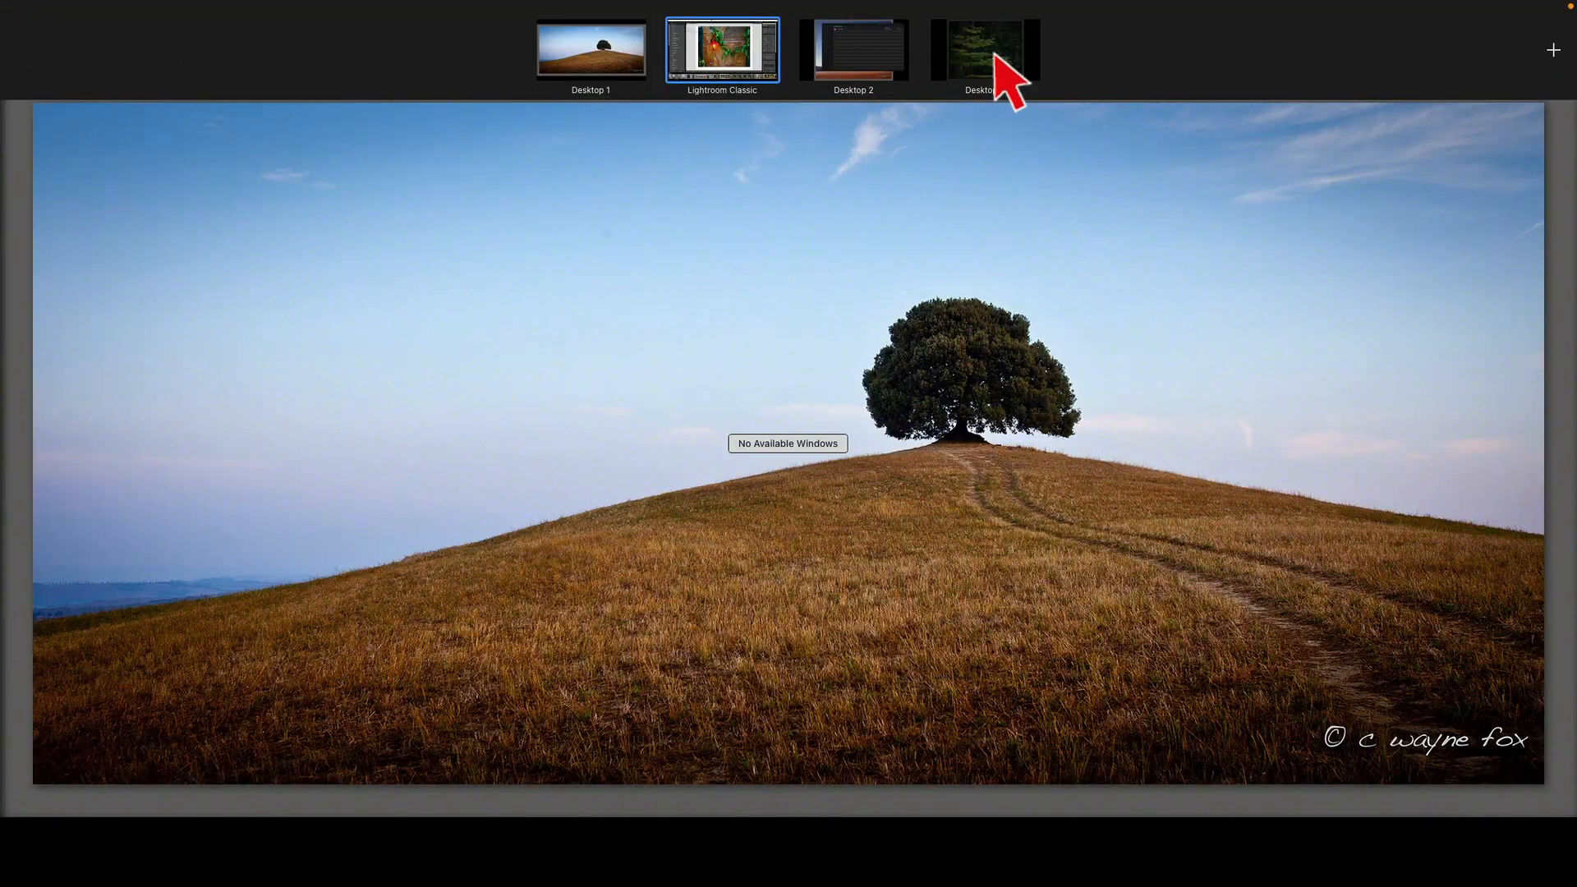
Launch Epson Media Installer from Applications > Epson Software > Epson Media Installer folder.
left_click(984, 51)
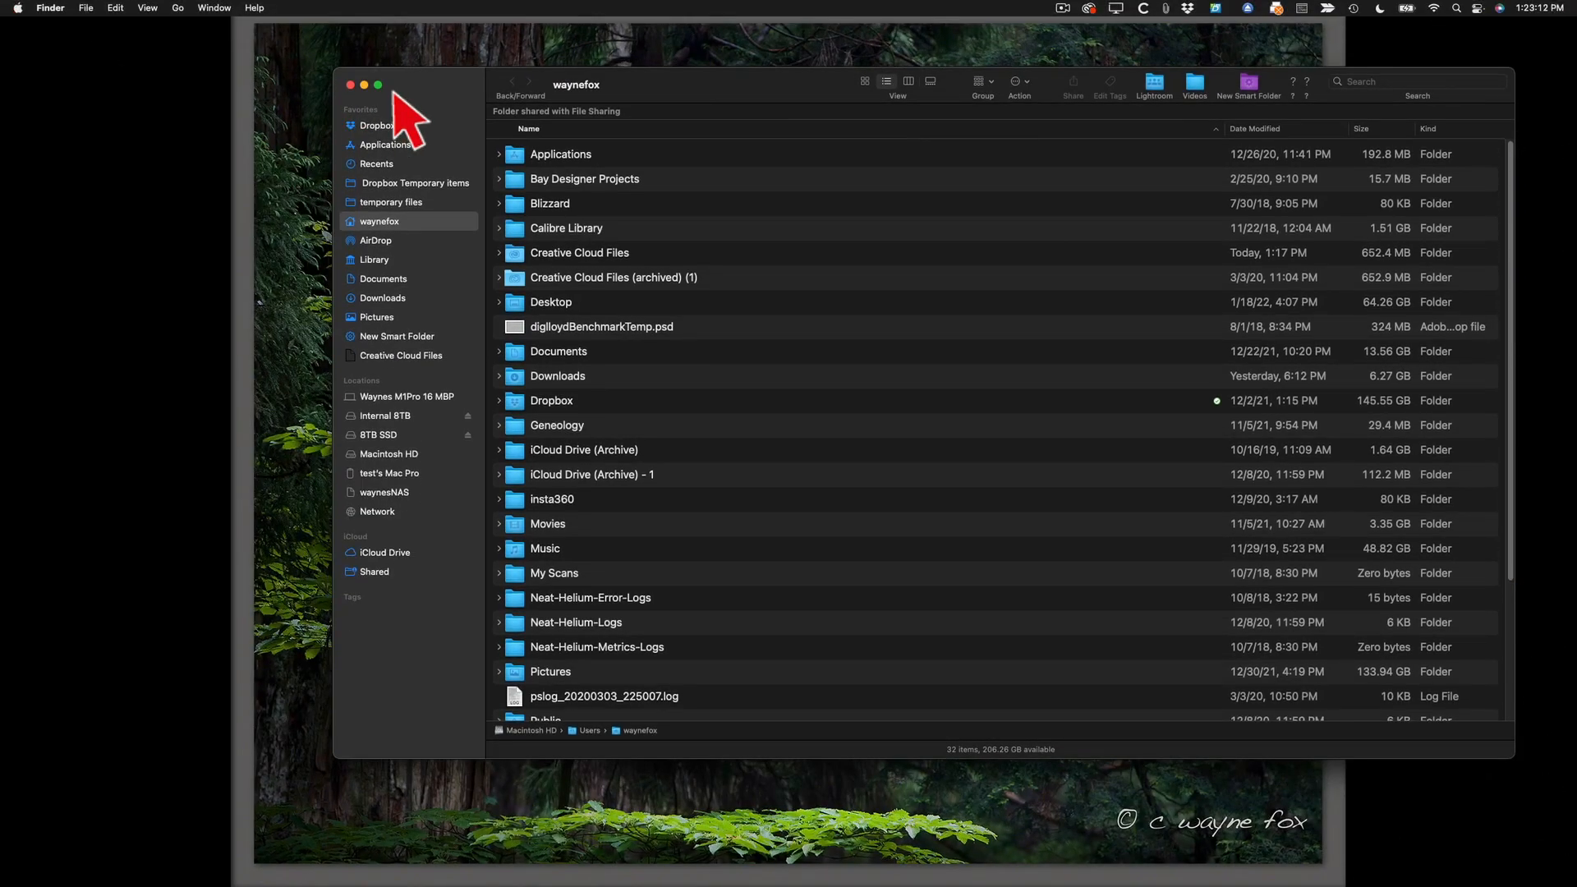
left_click(384, 144)
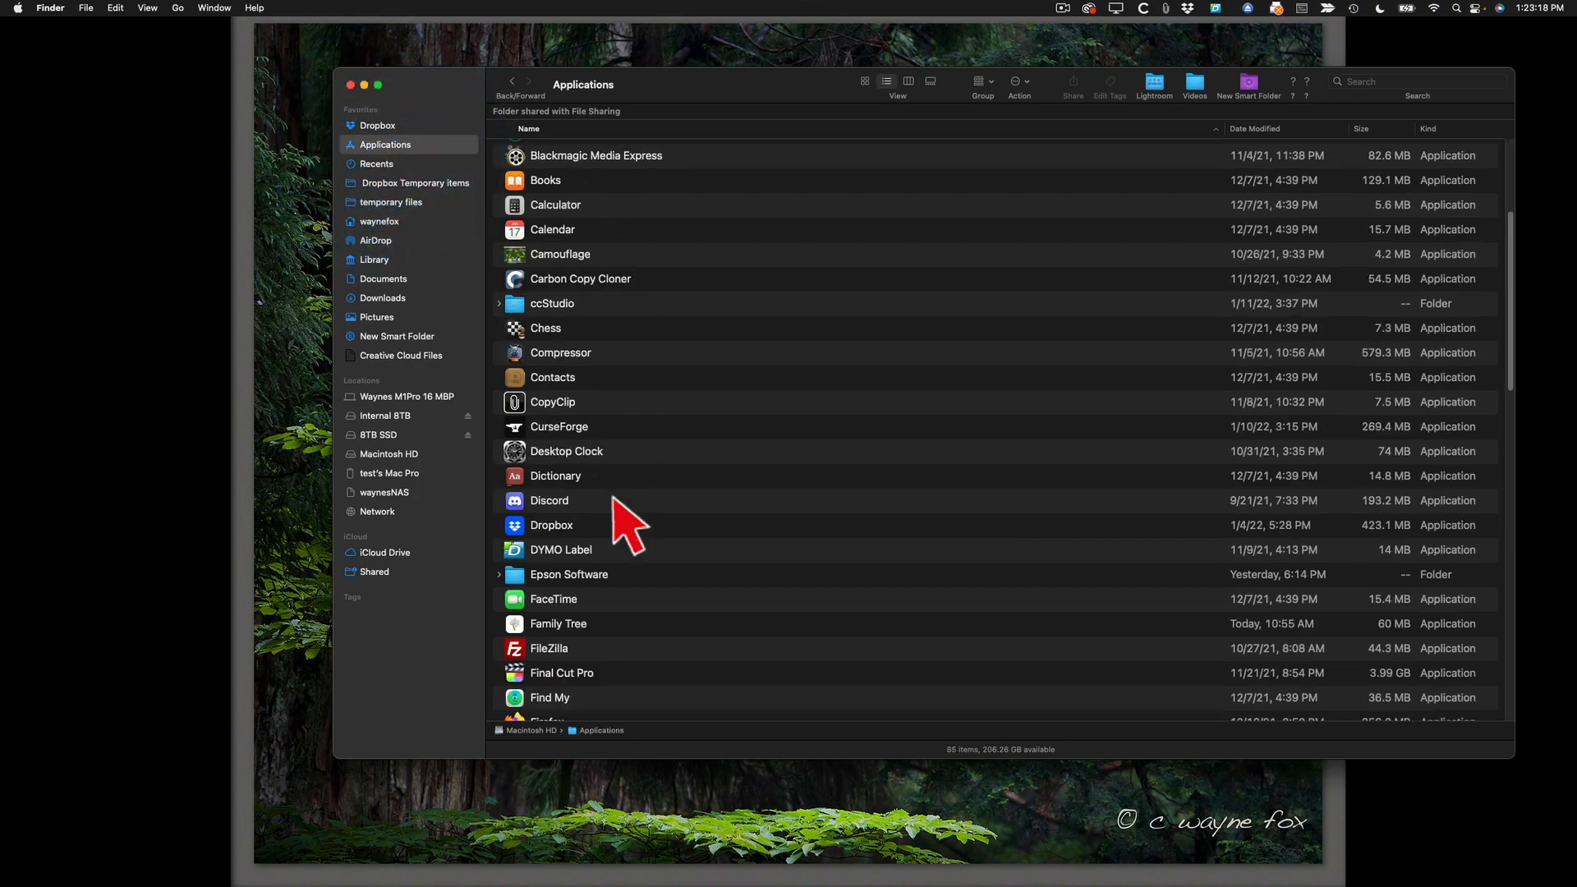
left_click(569, 574)
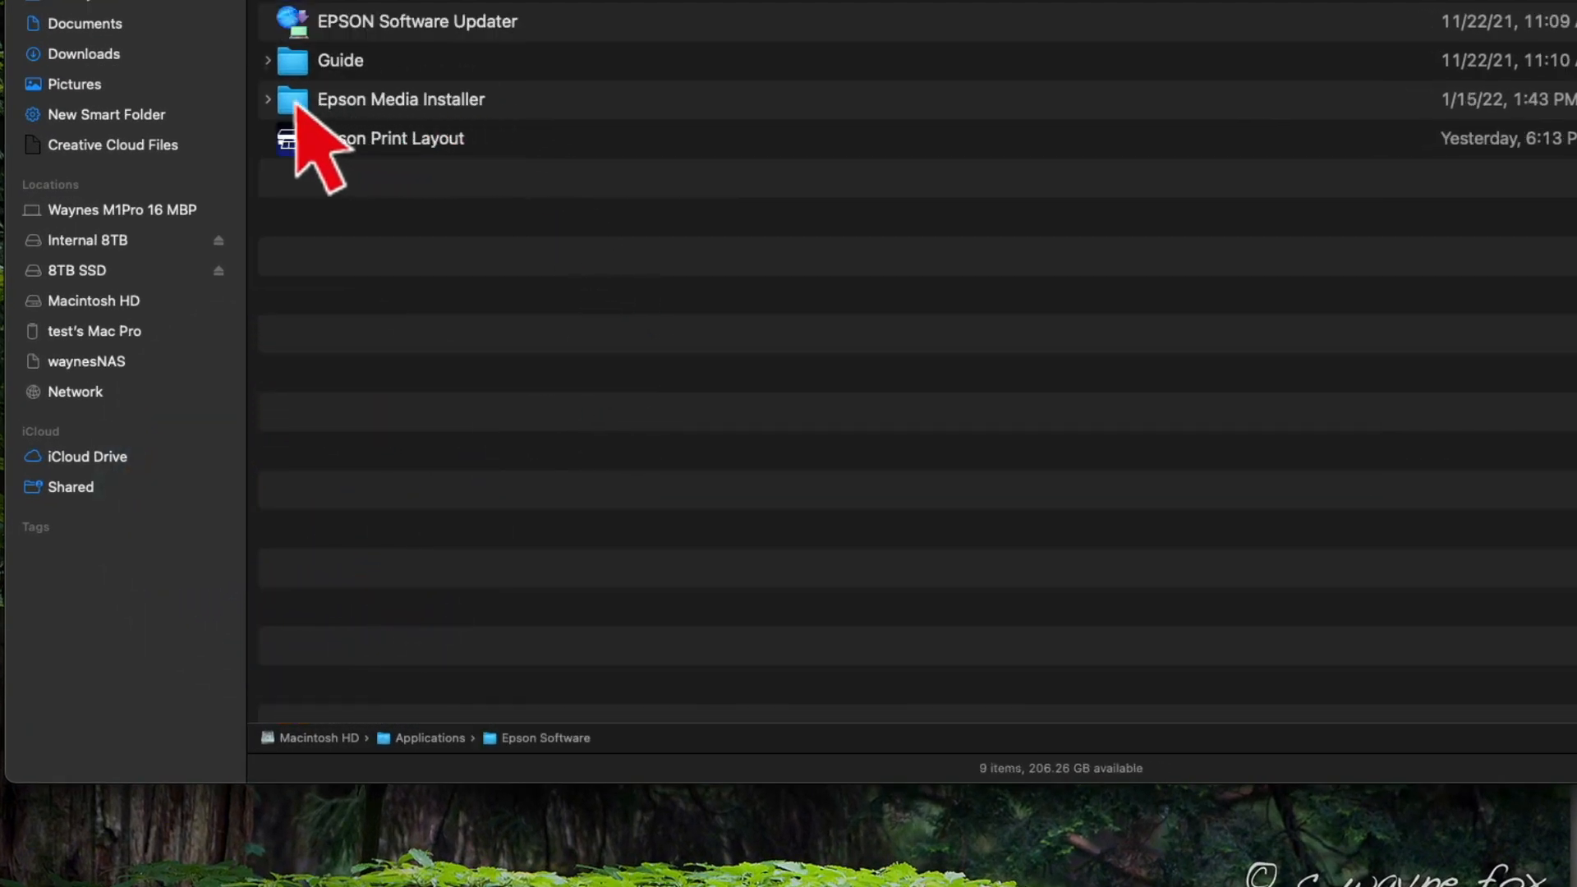
double_click(400, 99)
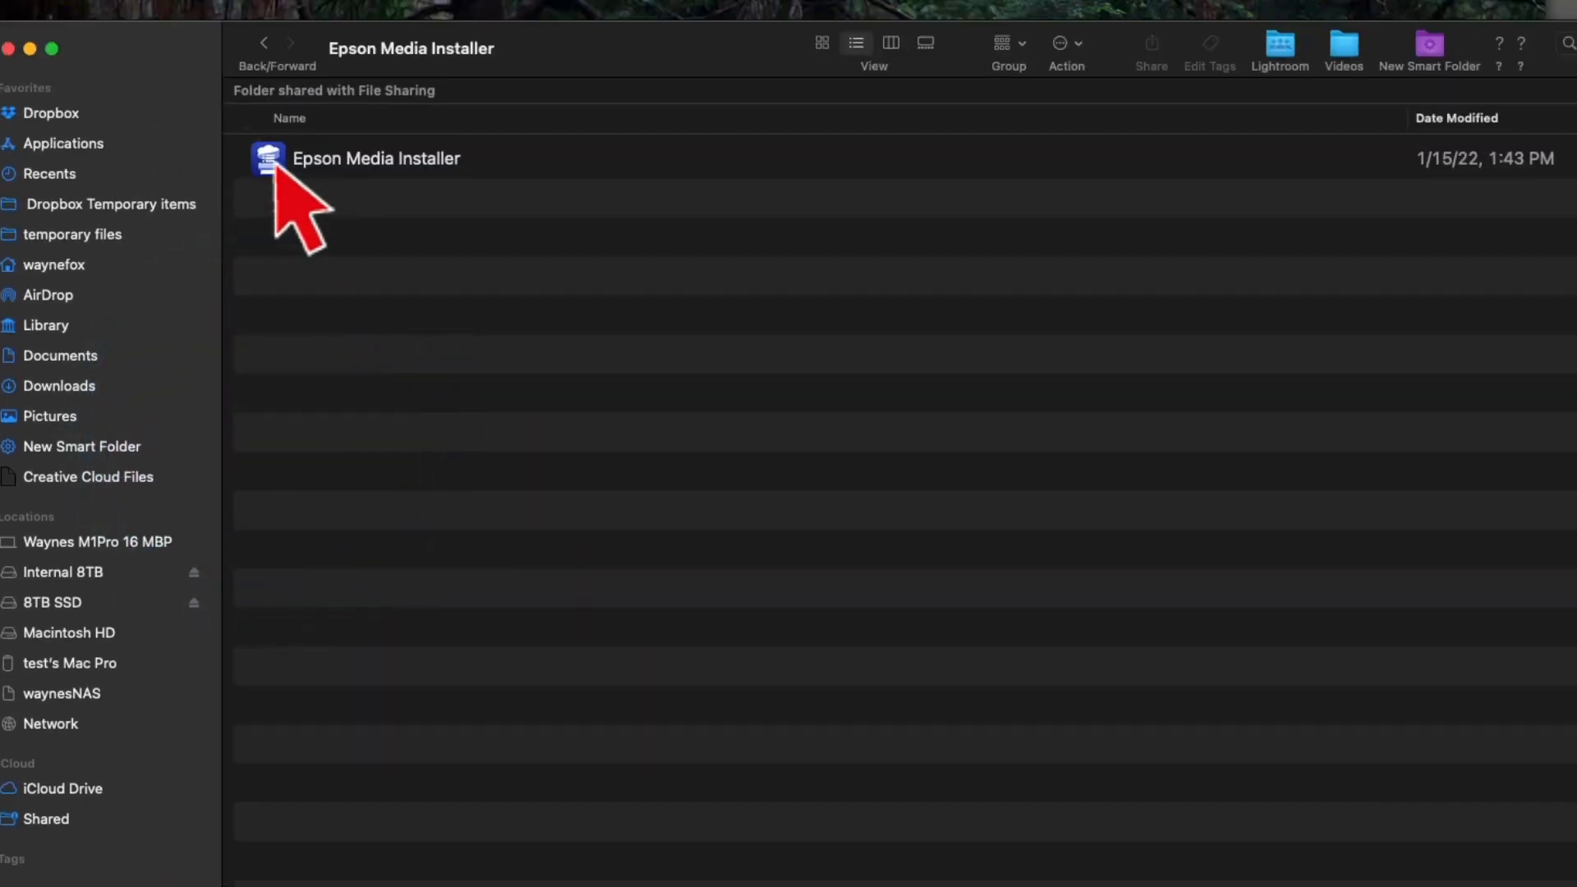
left_click(377, 158)
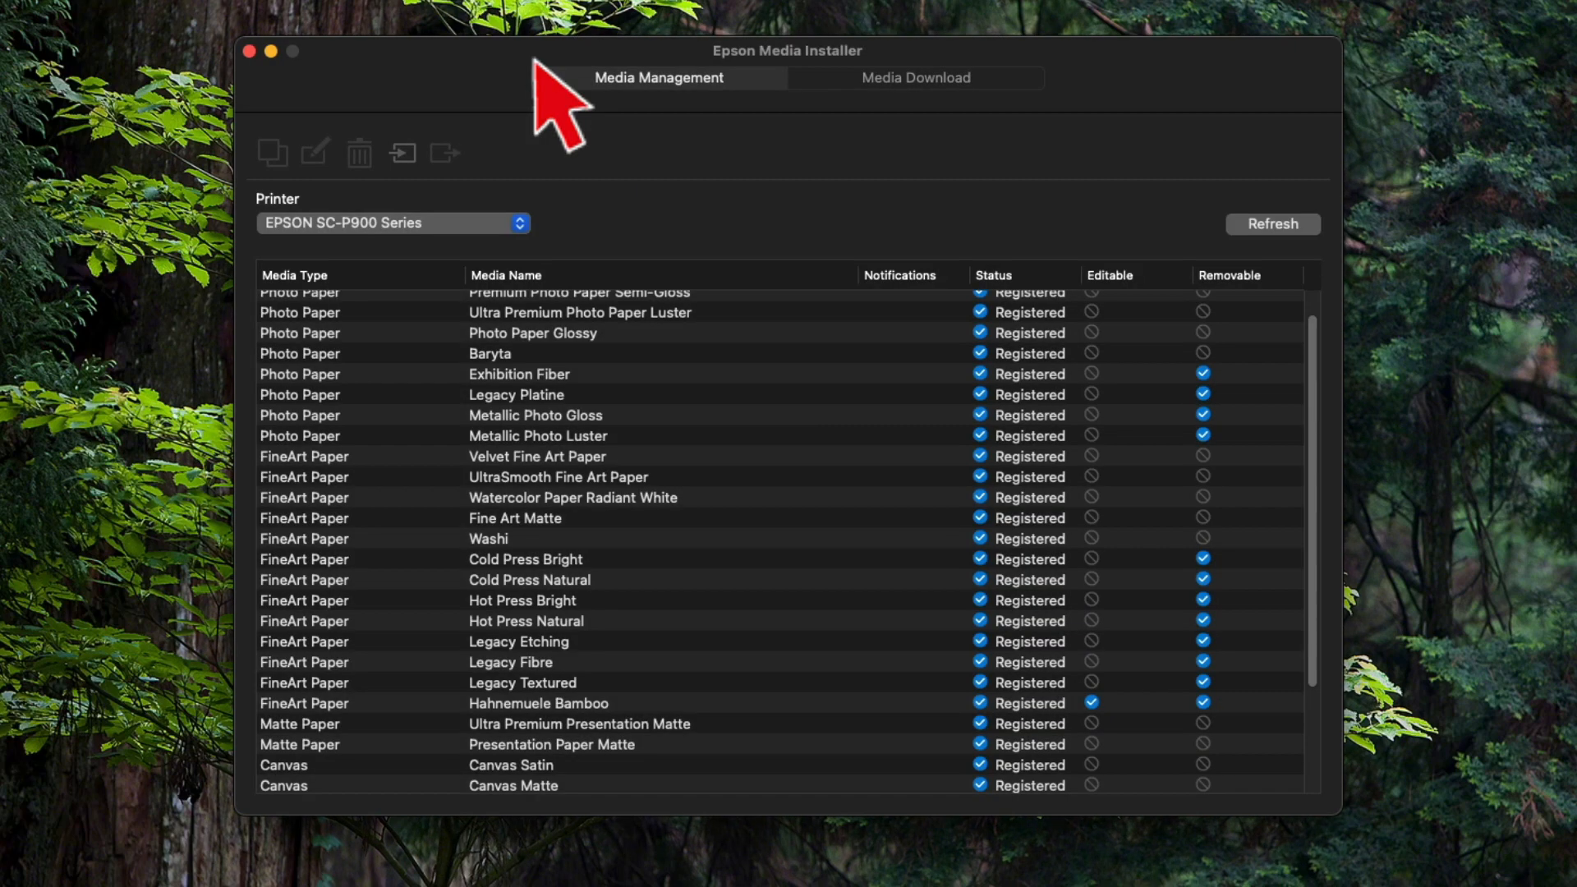
mouse_move(1287, 614)
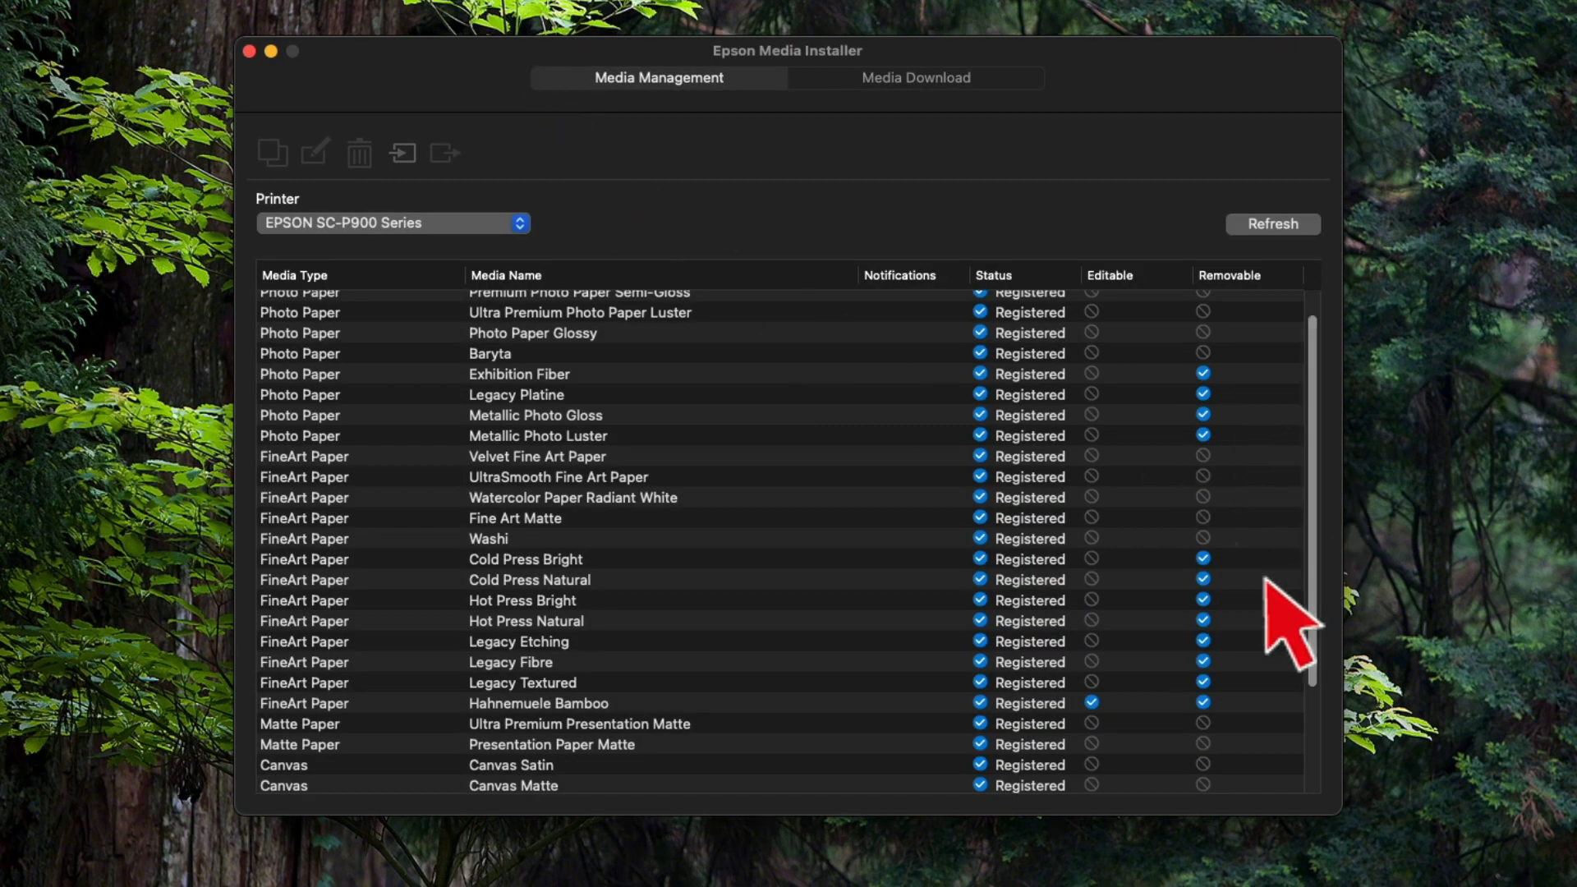
mouse_move(734, 749)
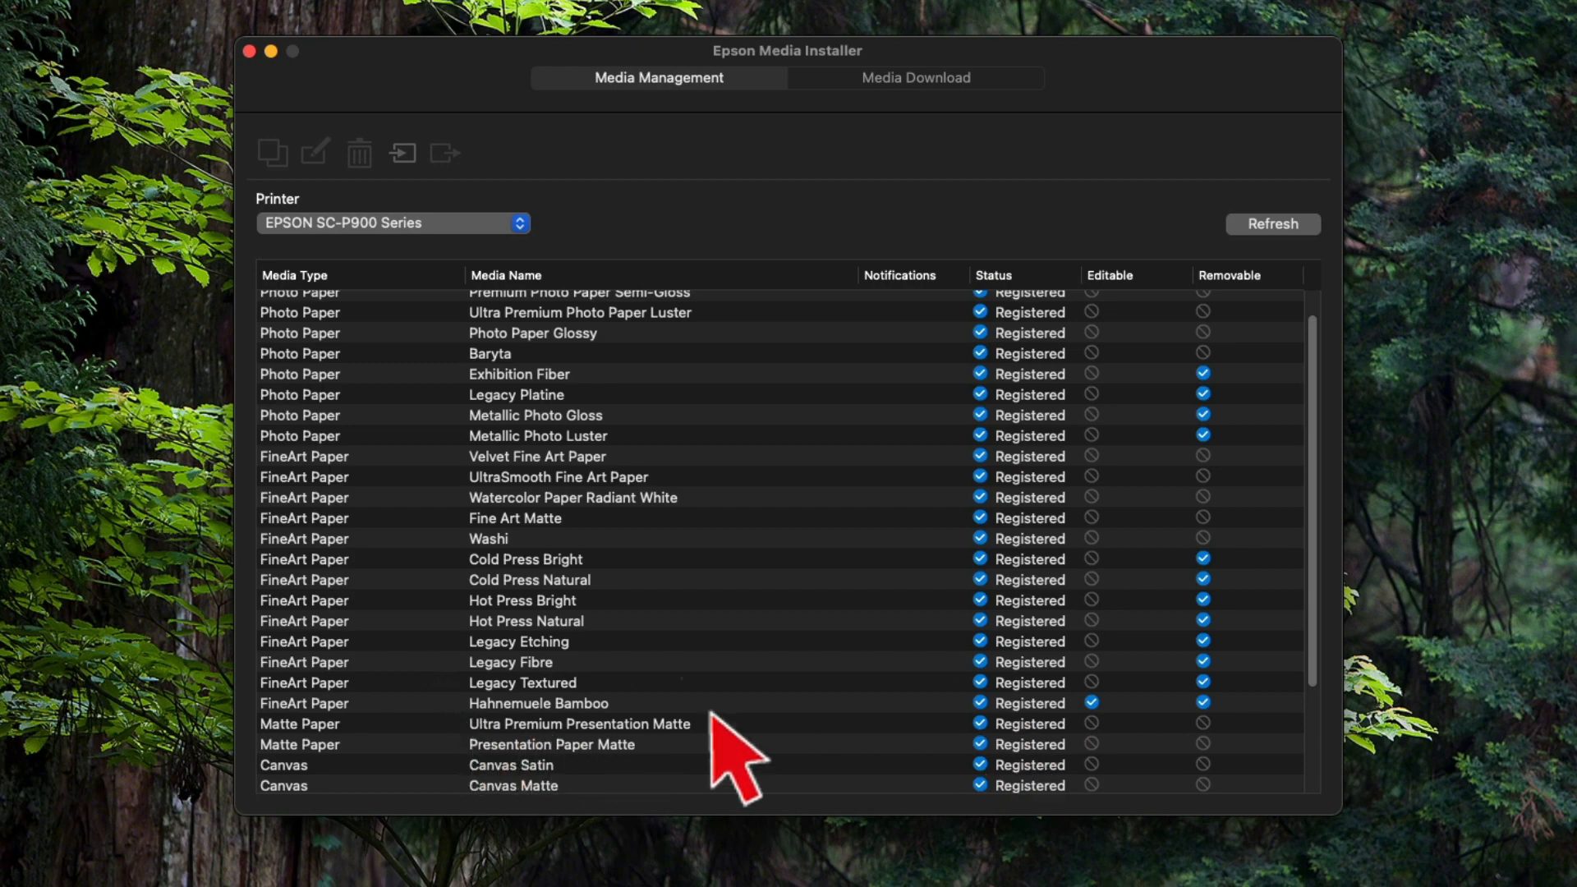
mouse_move(1096, 704)
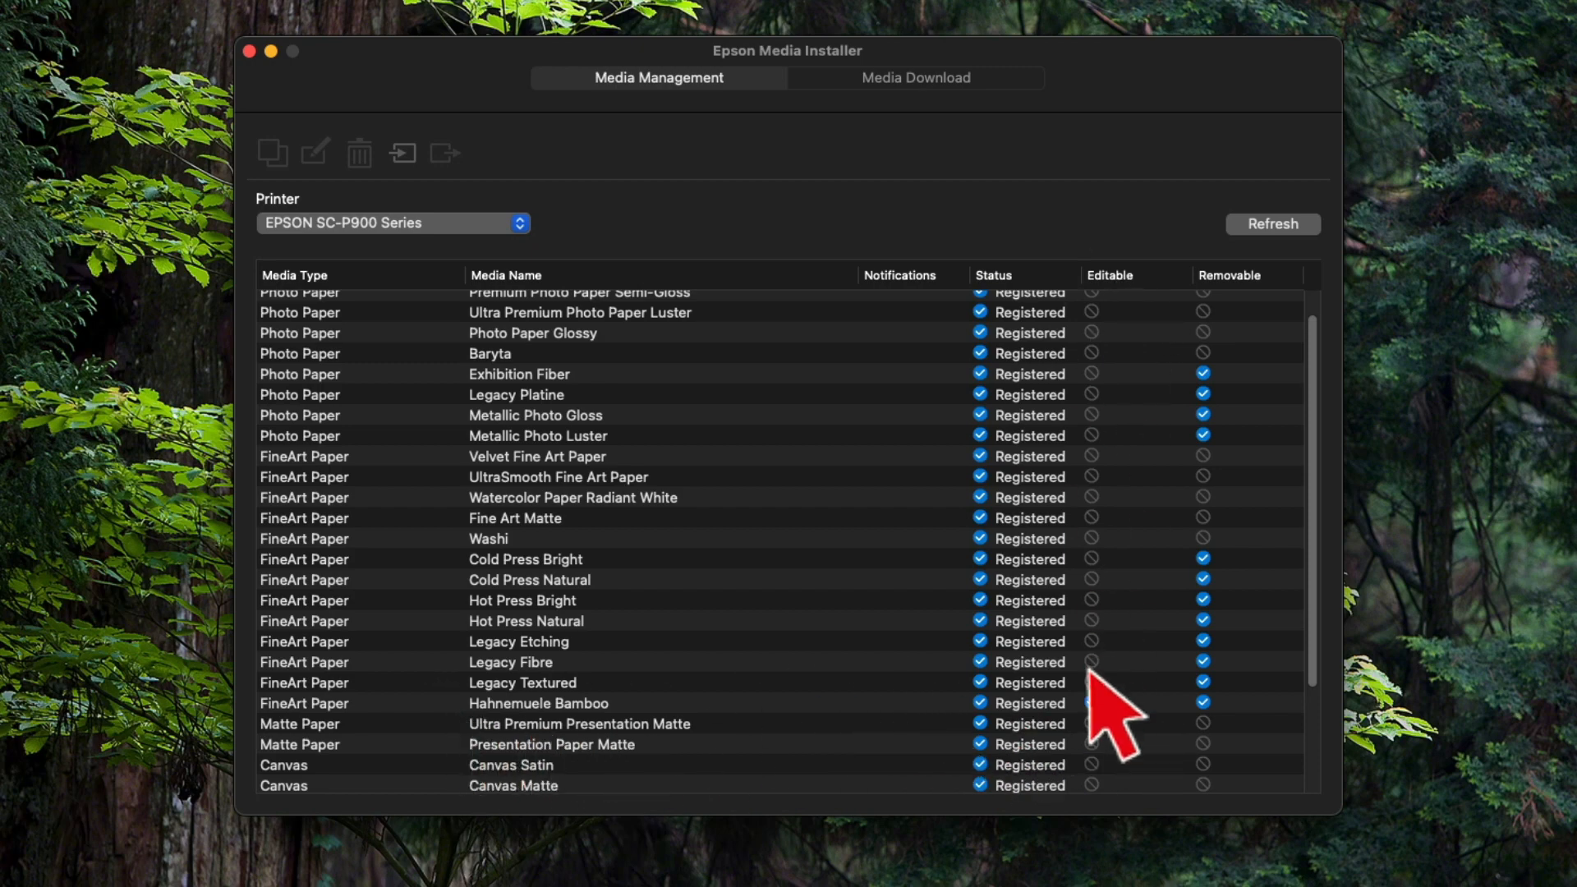
left_click(1089, 702)
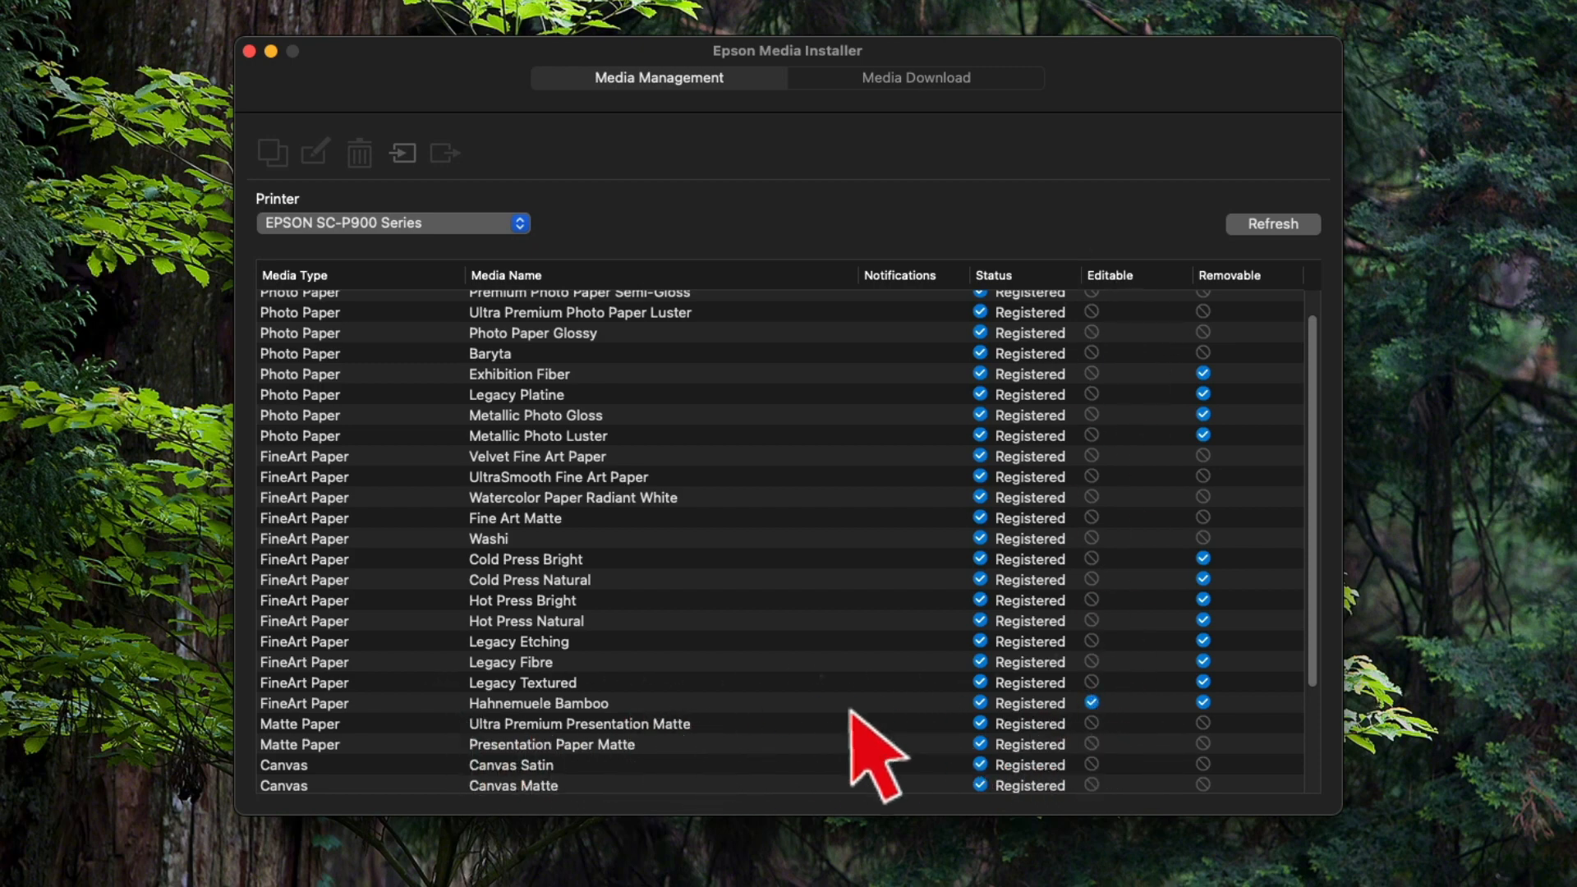
mouse_move(332, 749)
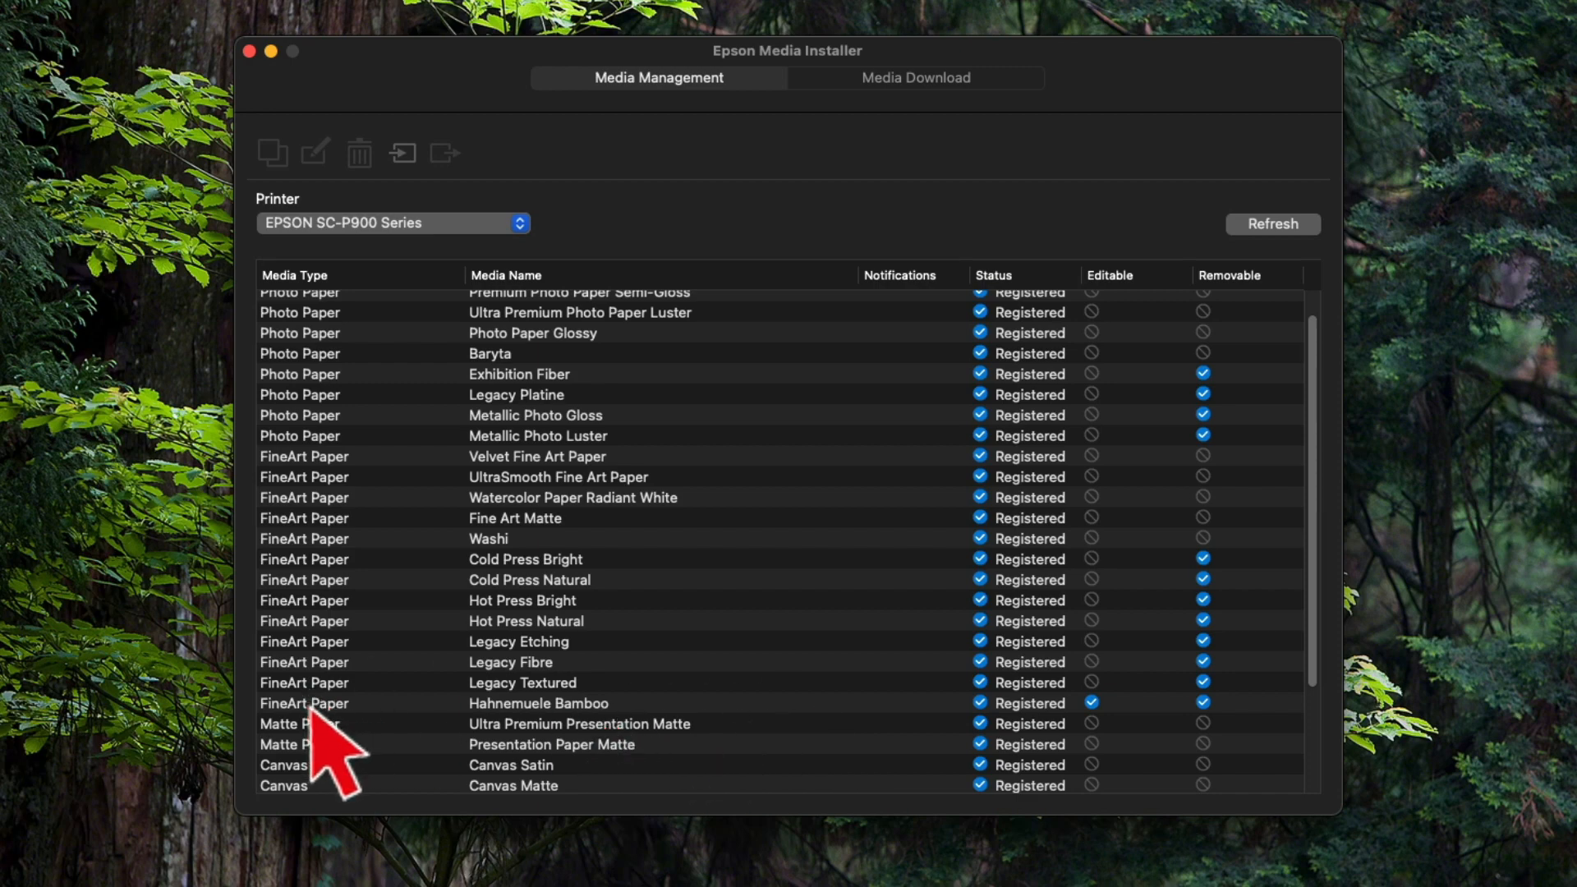
mouse_move(352, 512)
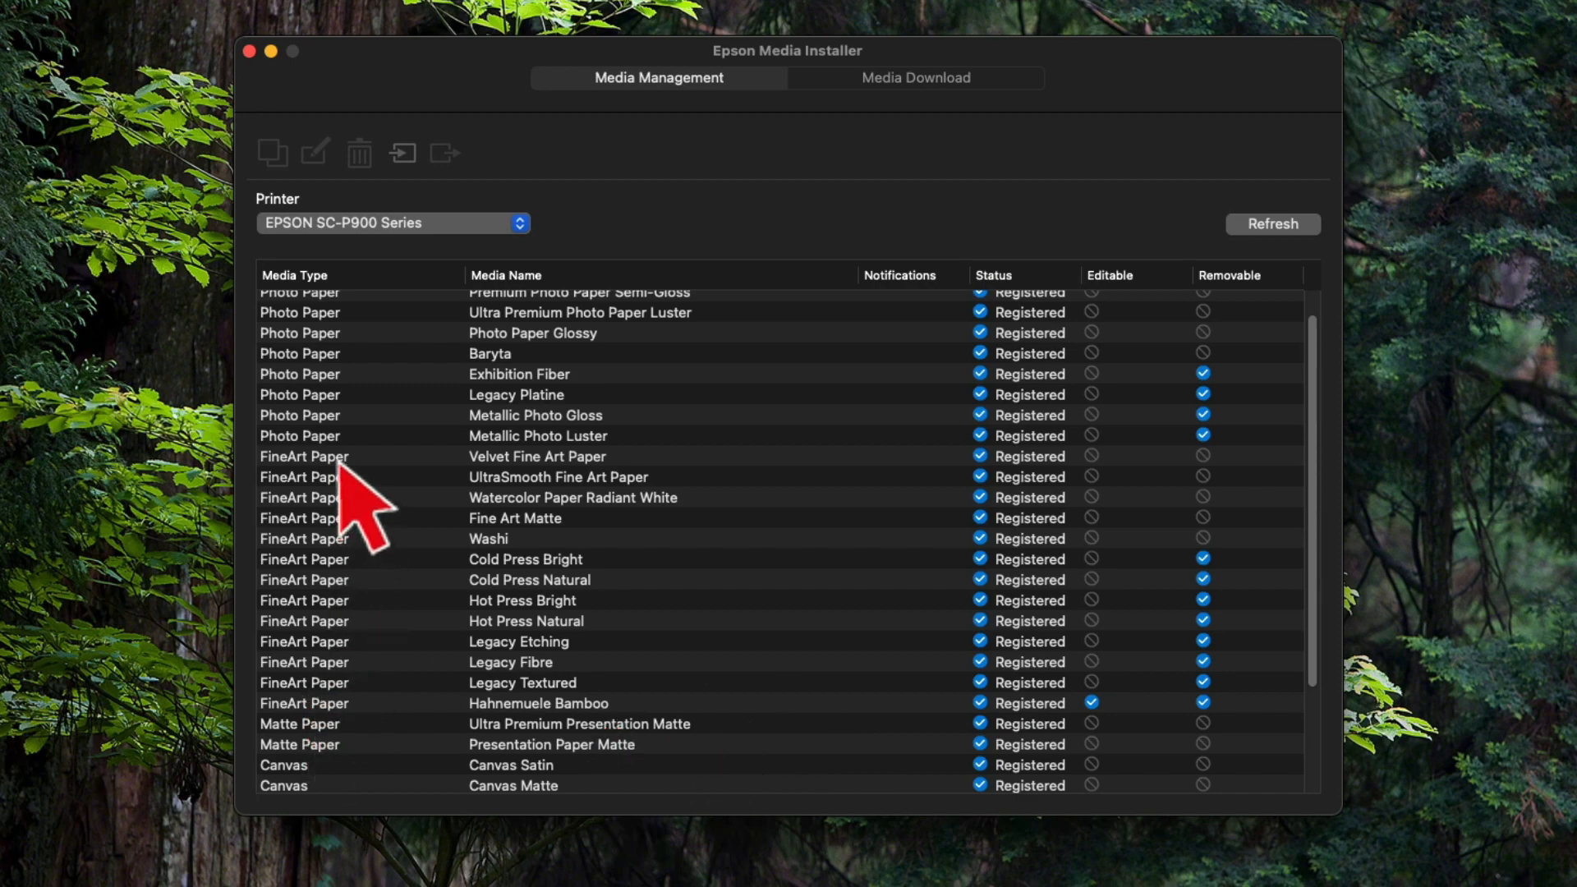
mouse_move(400, 444)
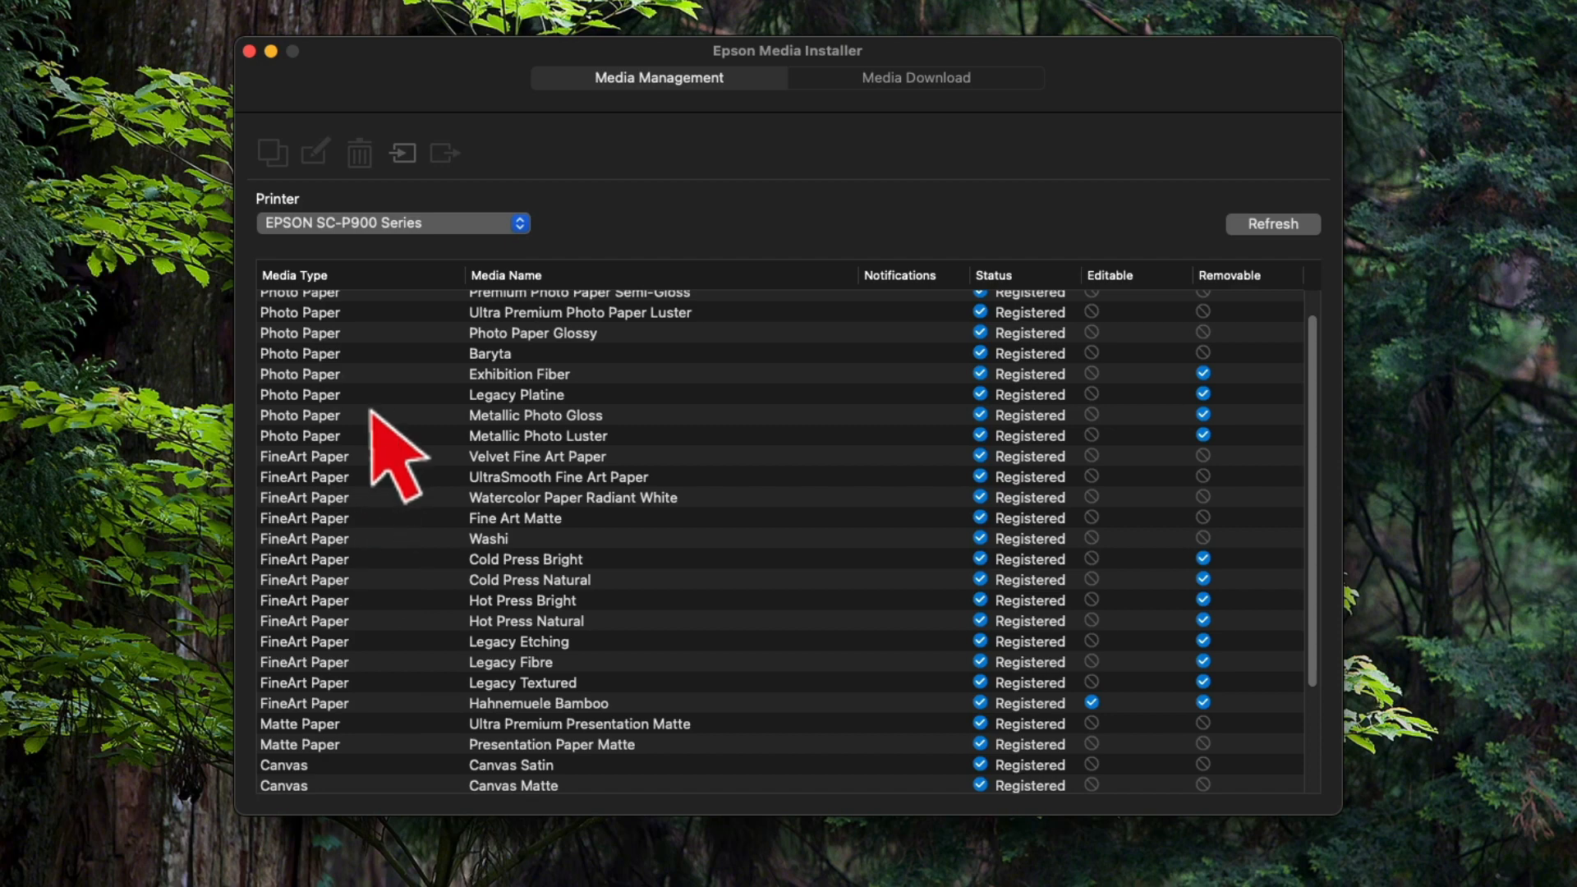
mouse_move(1097, 573)
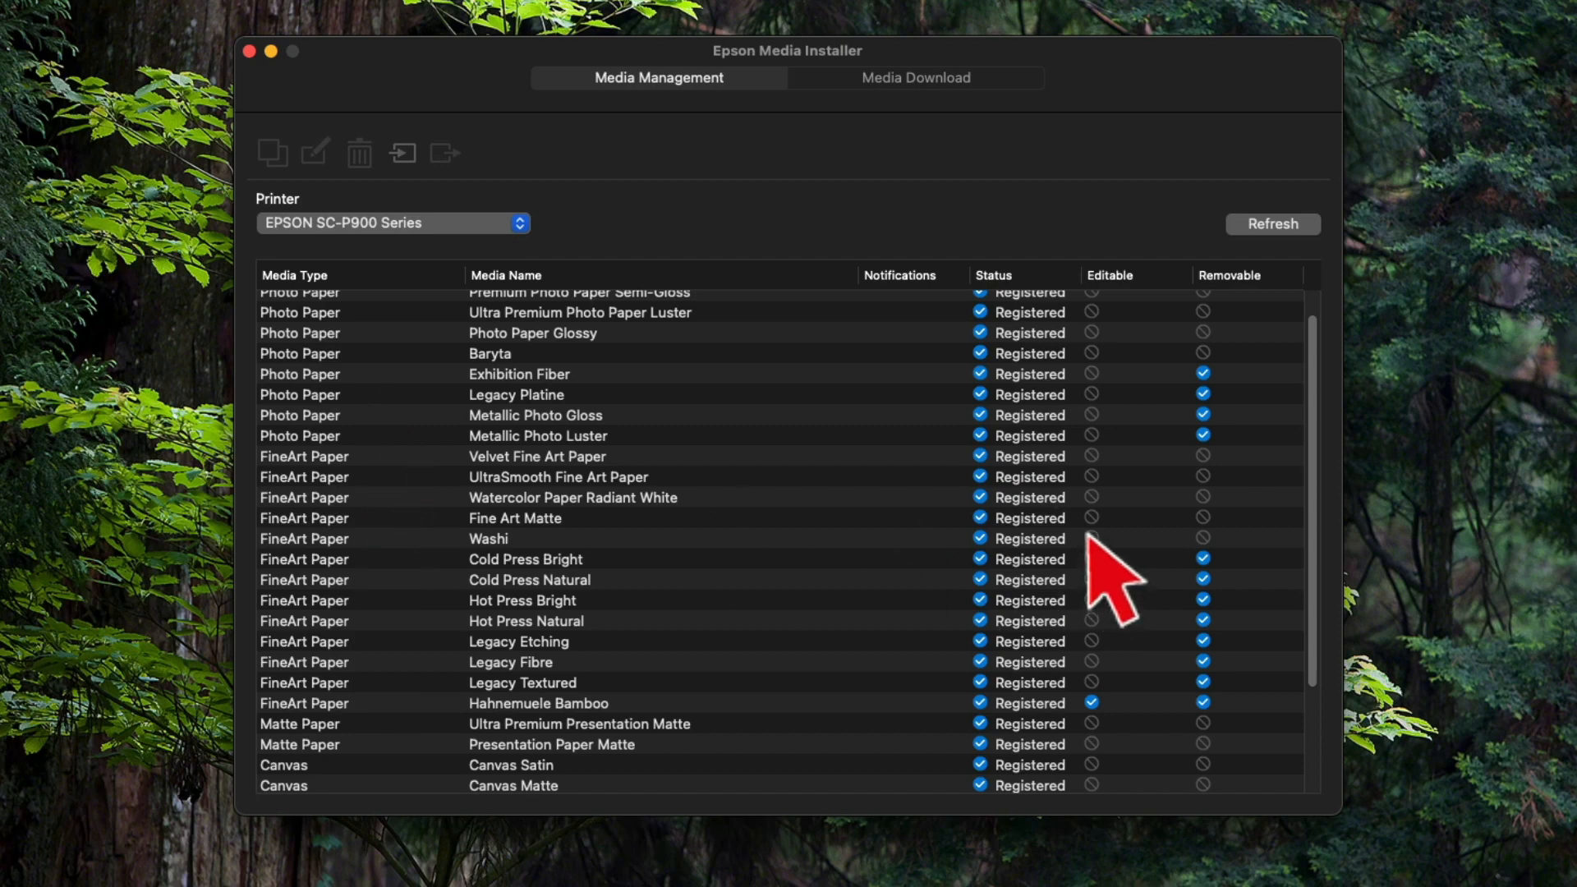
mouse_move(835, 502)
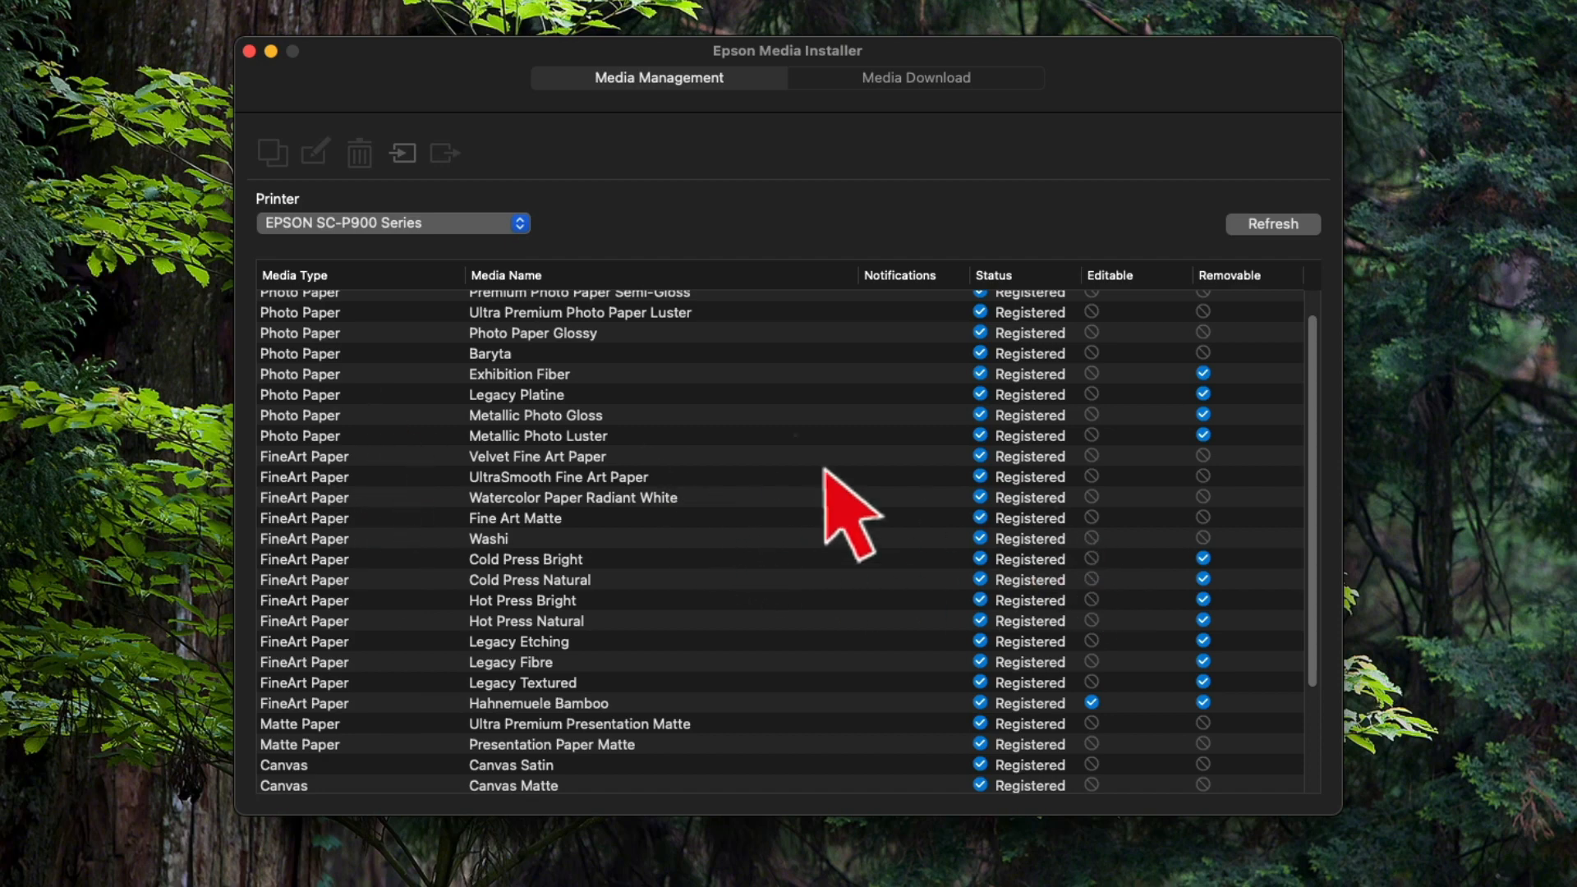
mouse_move(1217, 462)
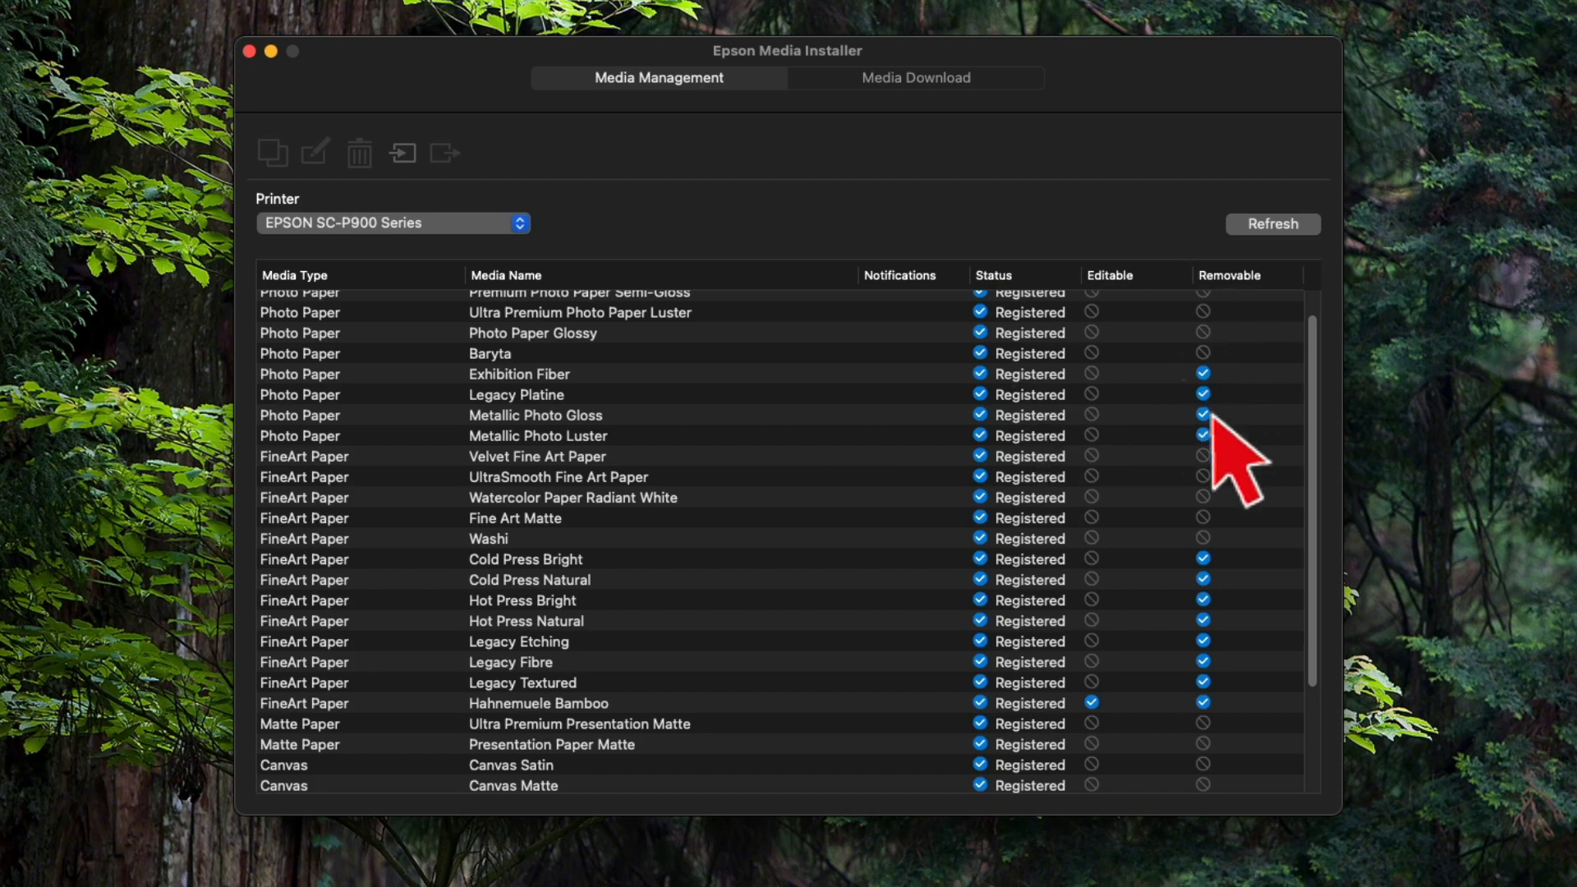
mouse_move(653, 433)
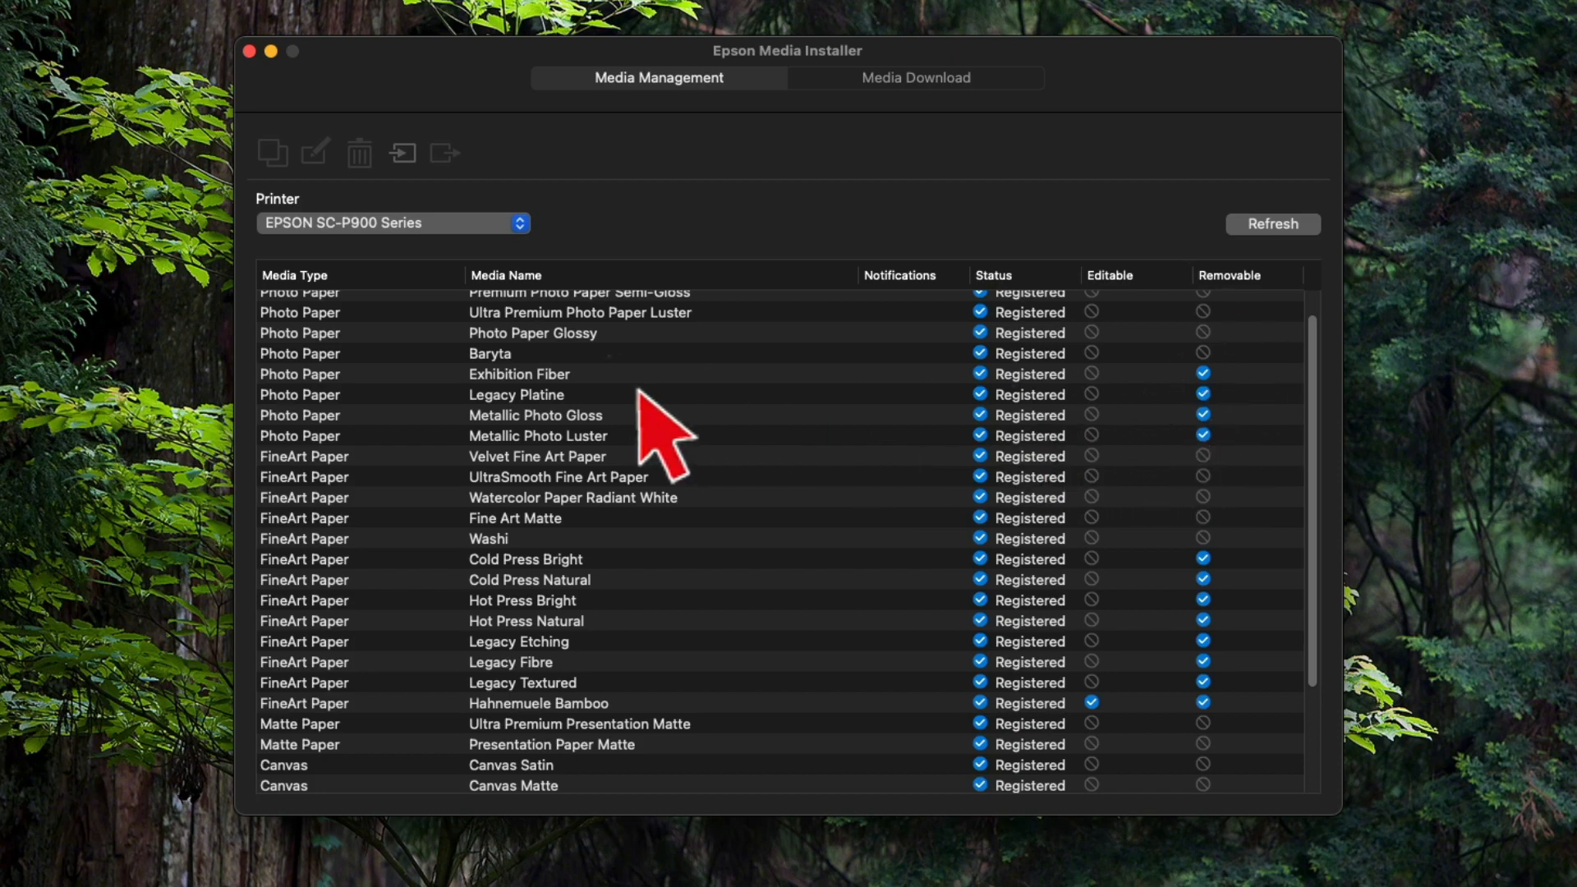
mouse_move(628, 427)
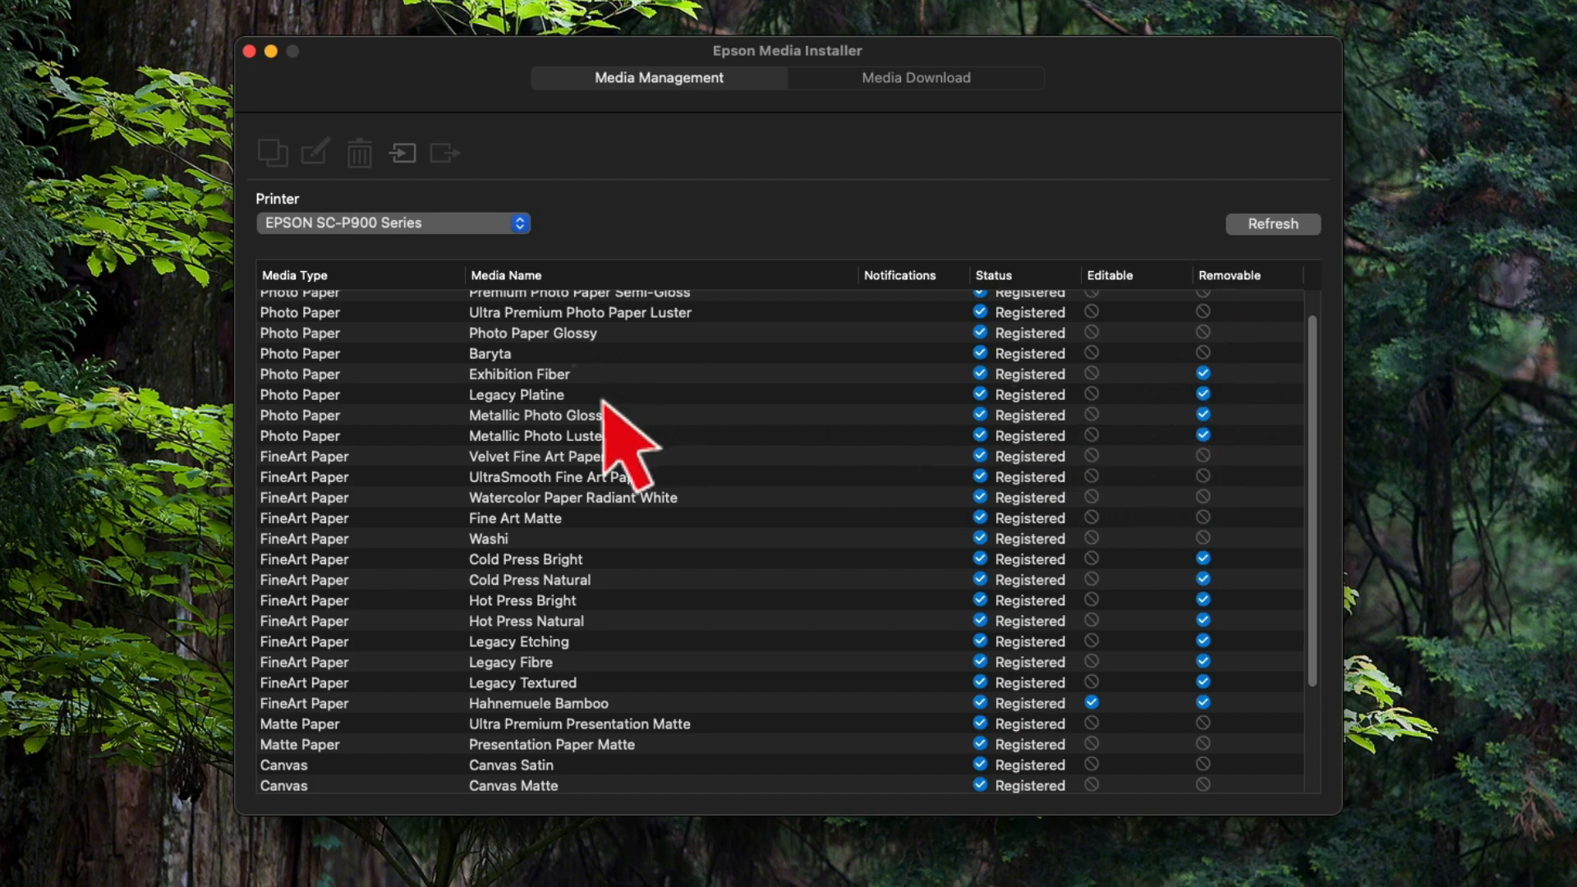
mouse_move(1197, 473)
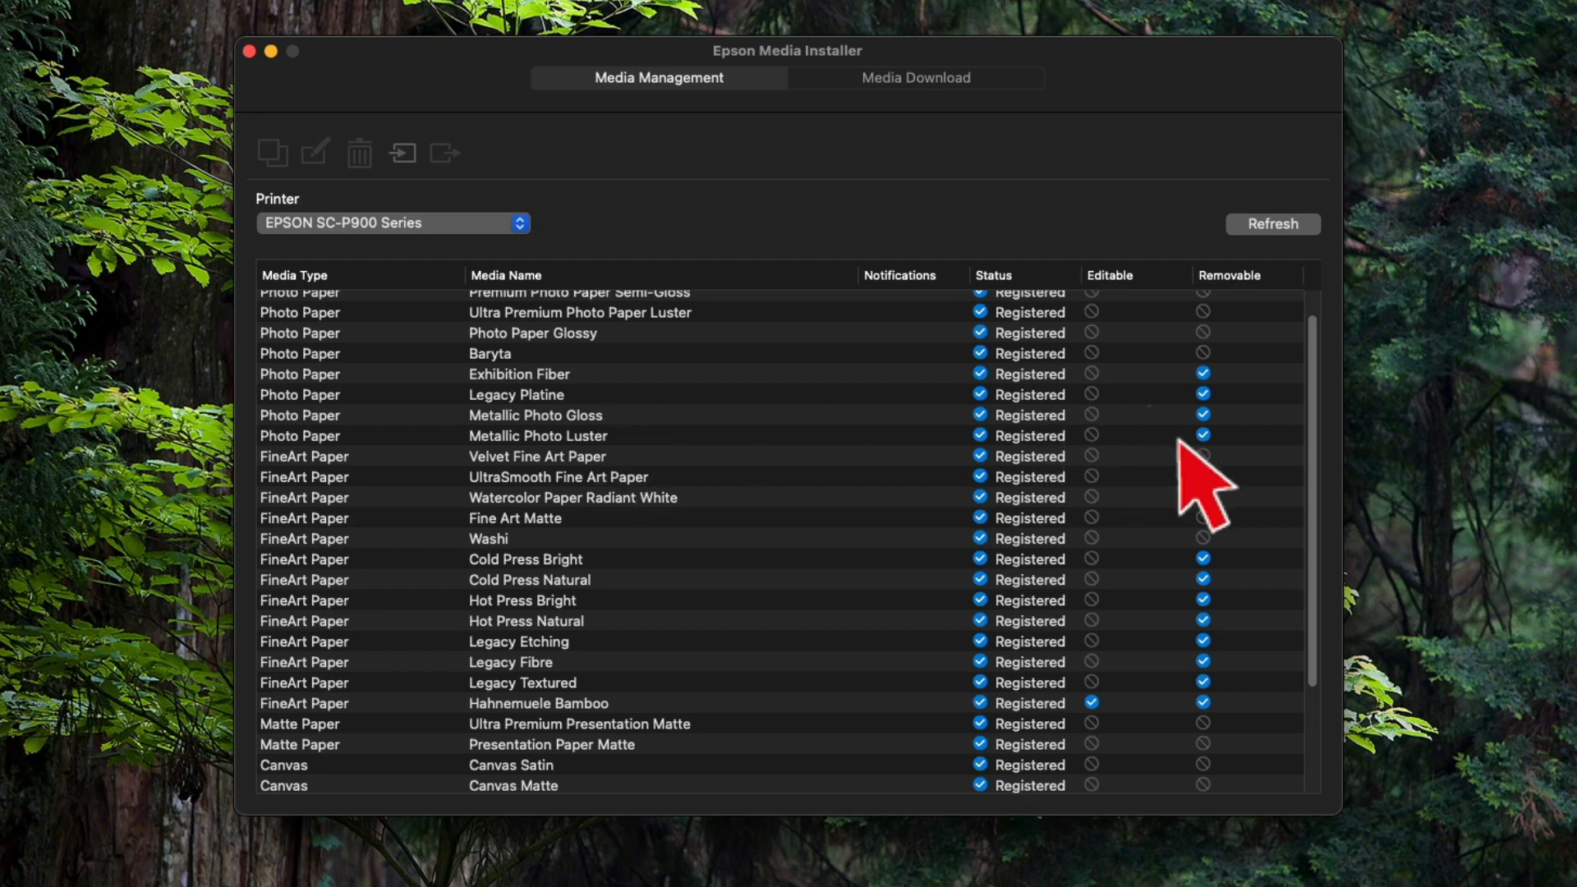
mouse_move(1172, 417)
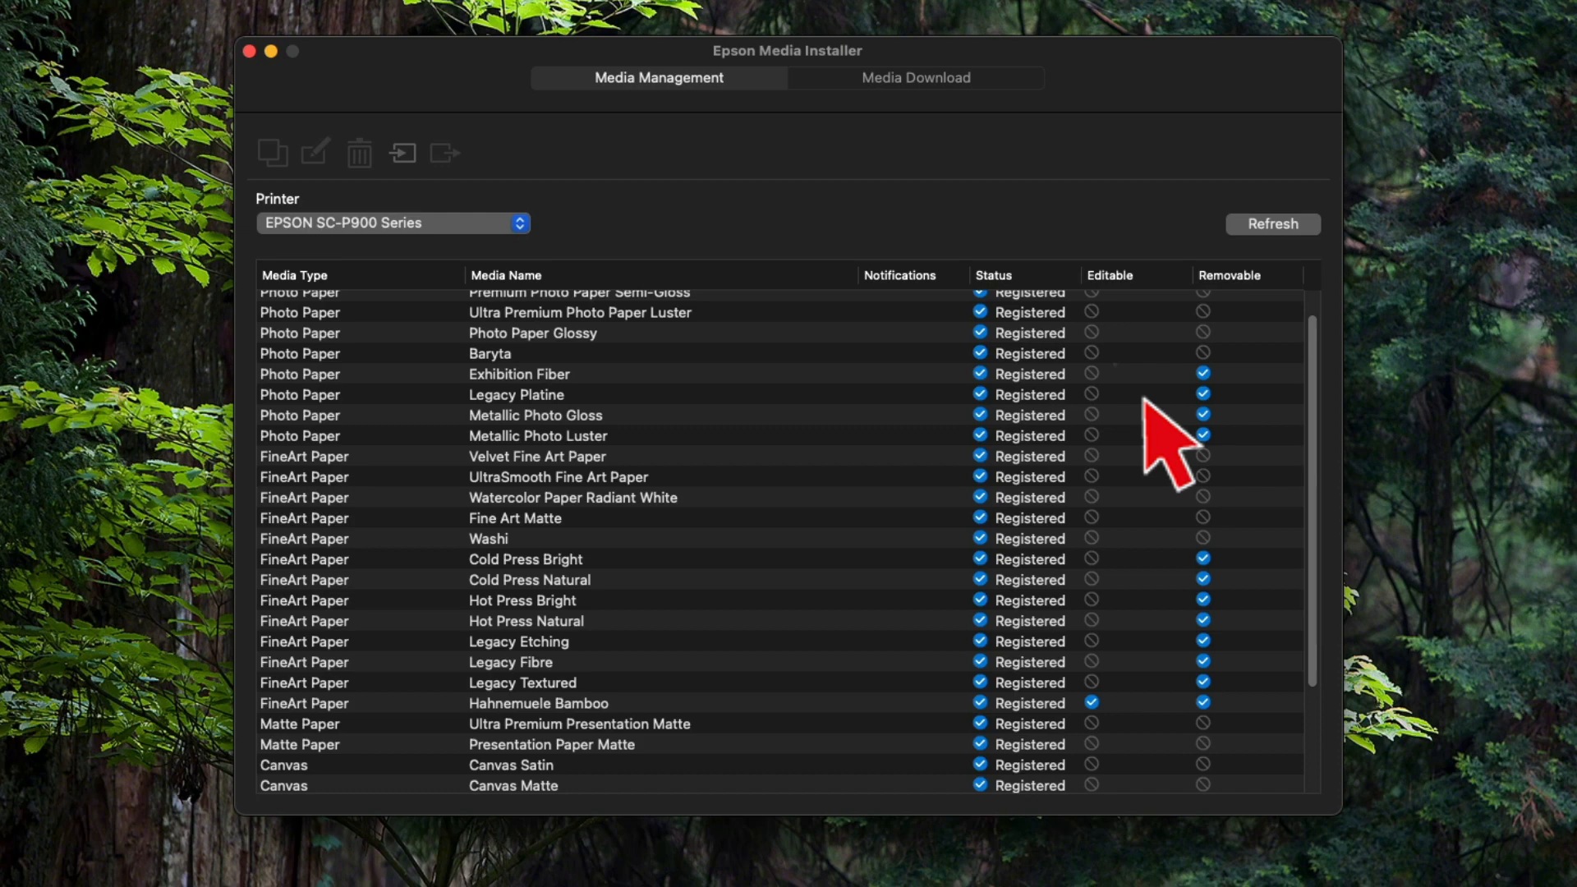
mouse_move(779, 820)
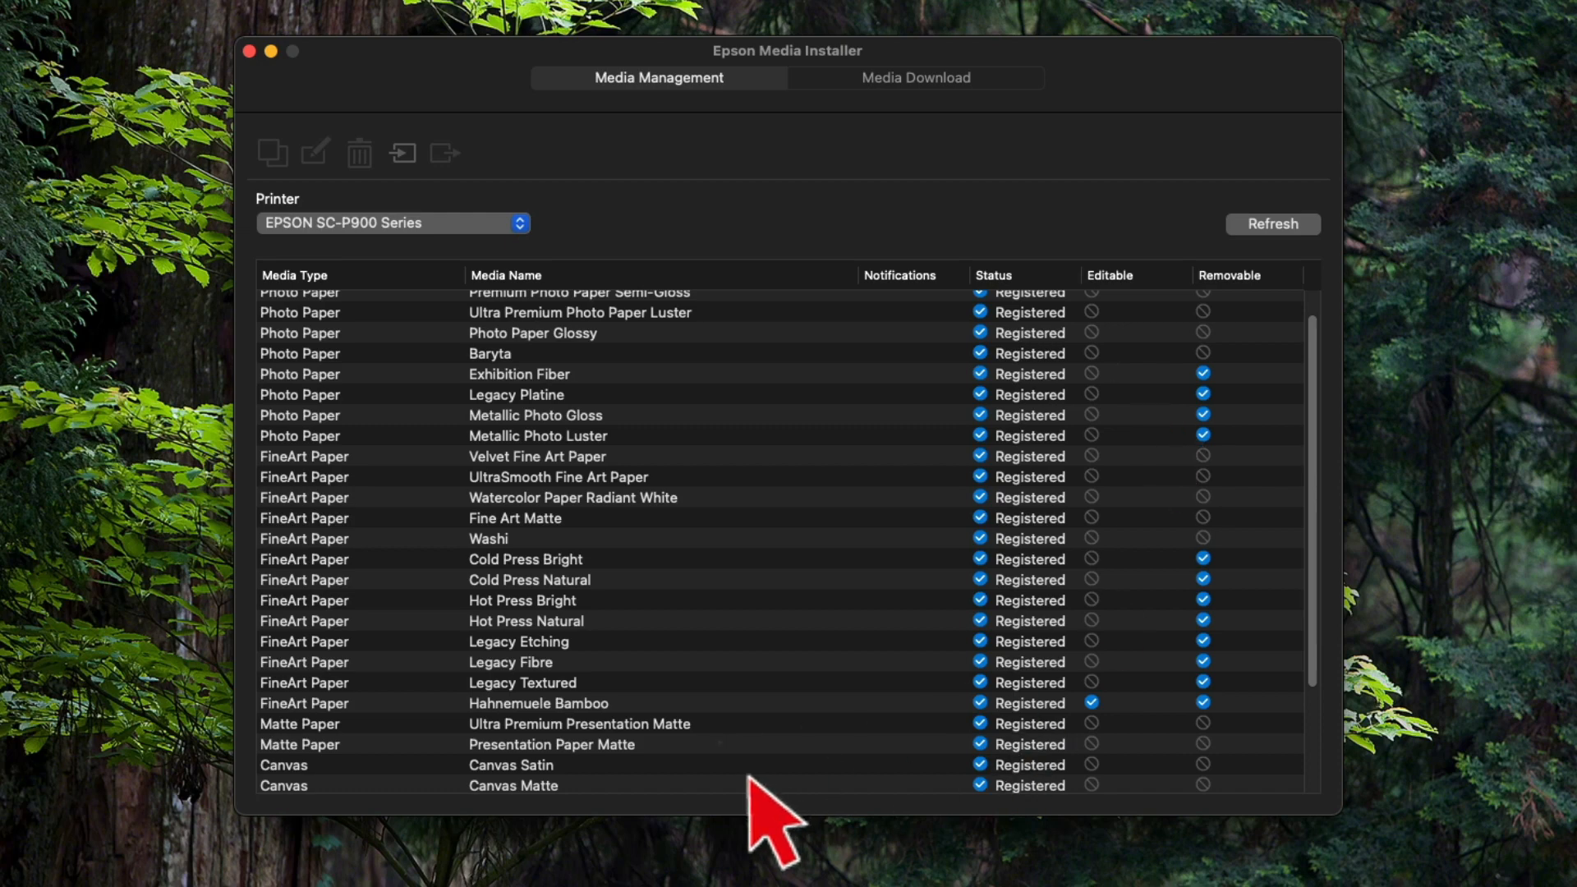
Select the EPSON SC-P9500 Series printer and authorise the helper tool with your password.
left_click(393, 223)
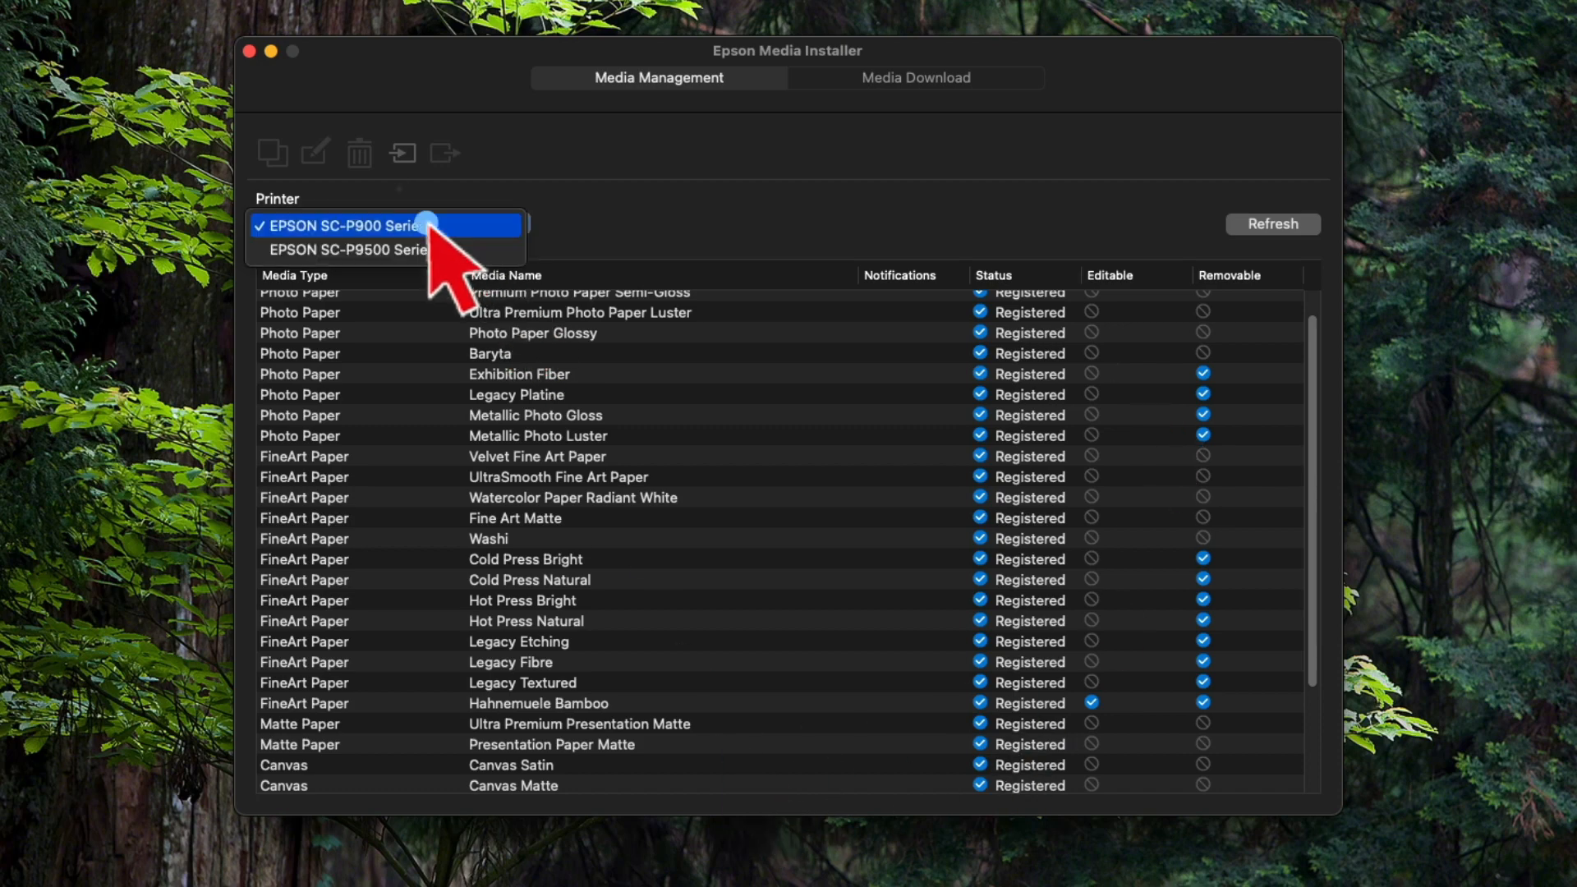
left_click(346, 250)
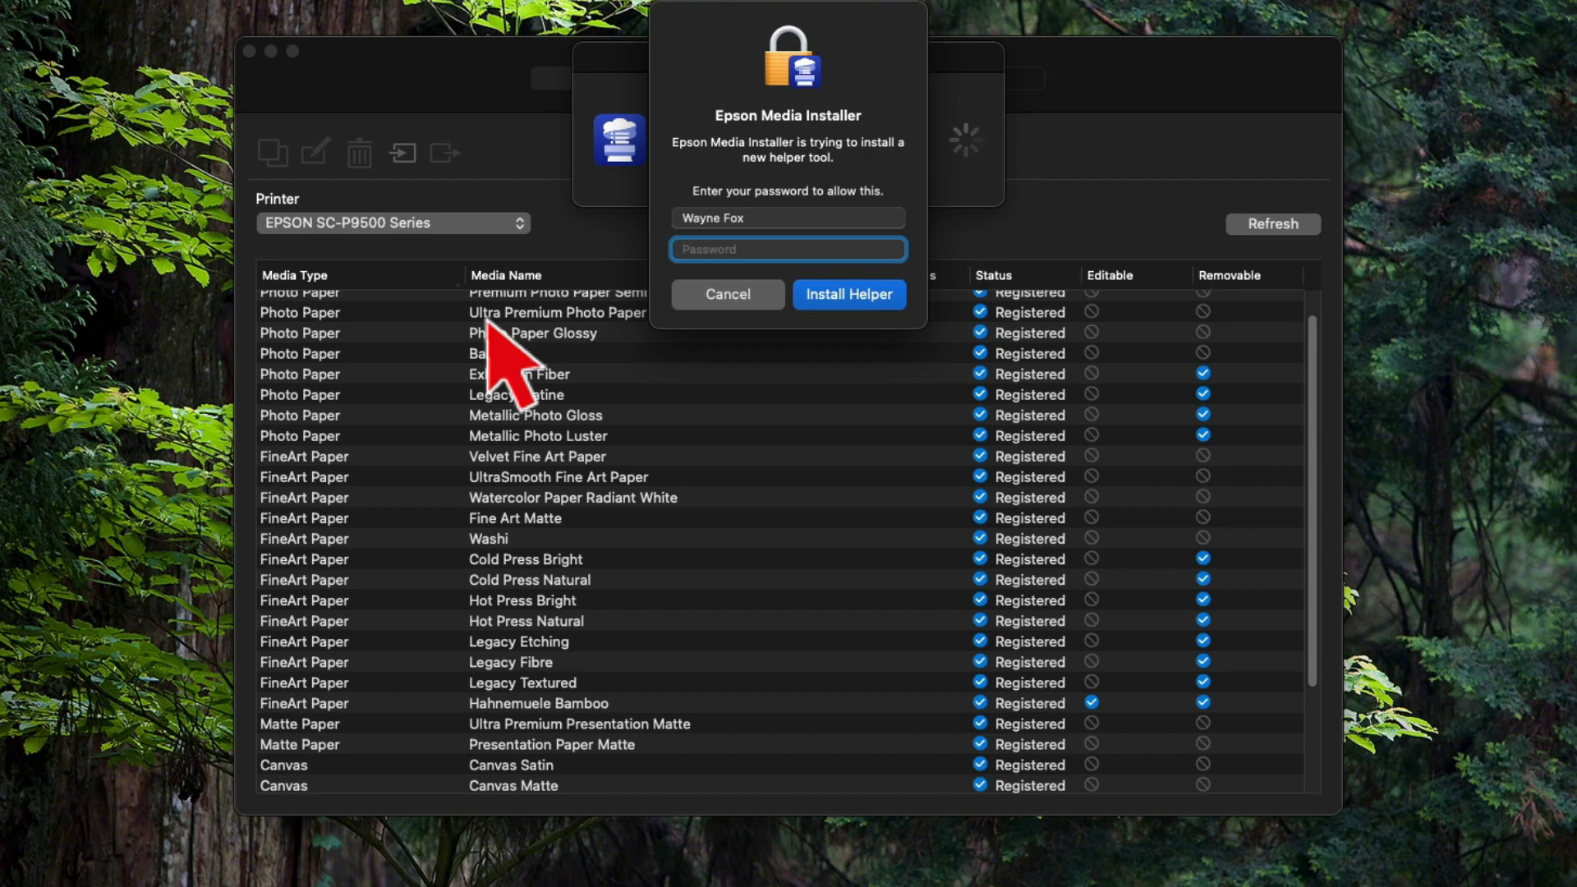
type("••••")
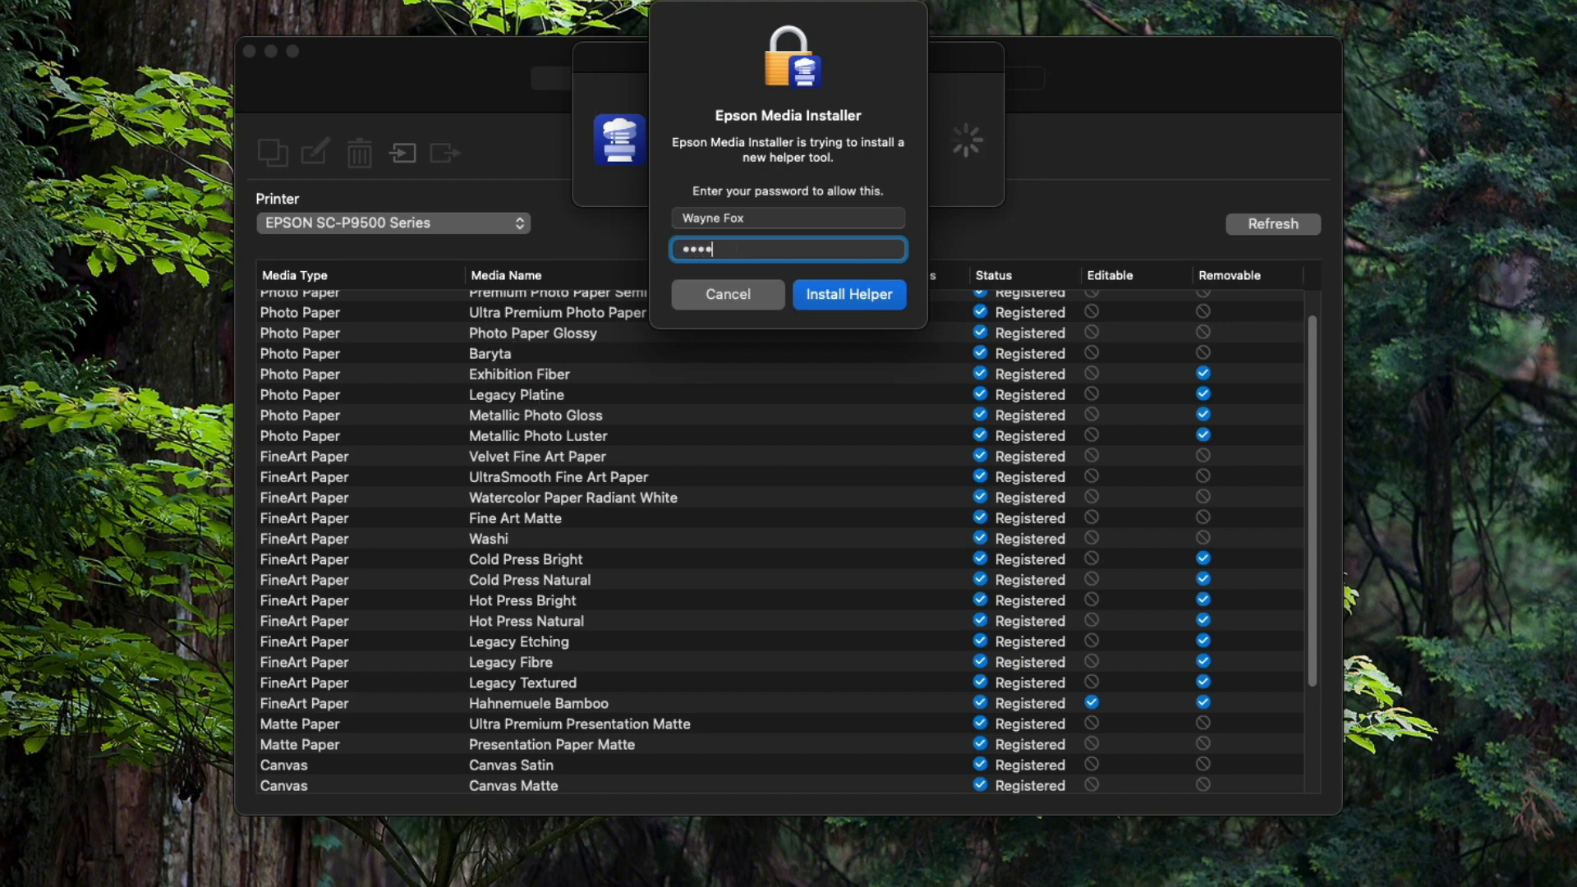
left_click(847, 295)
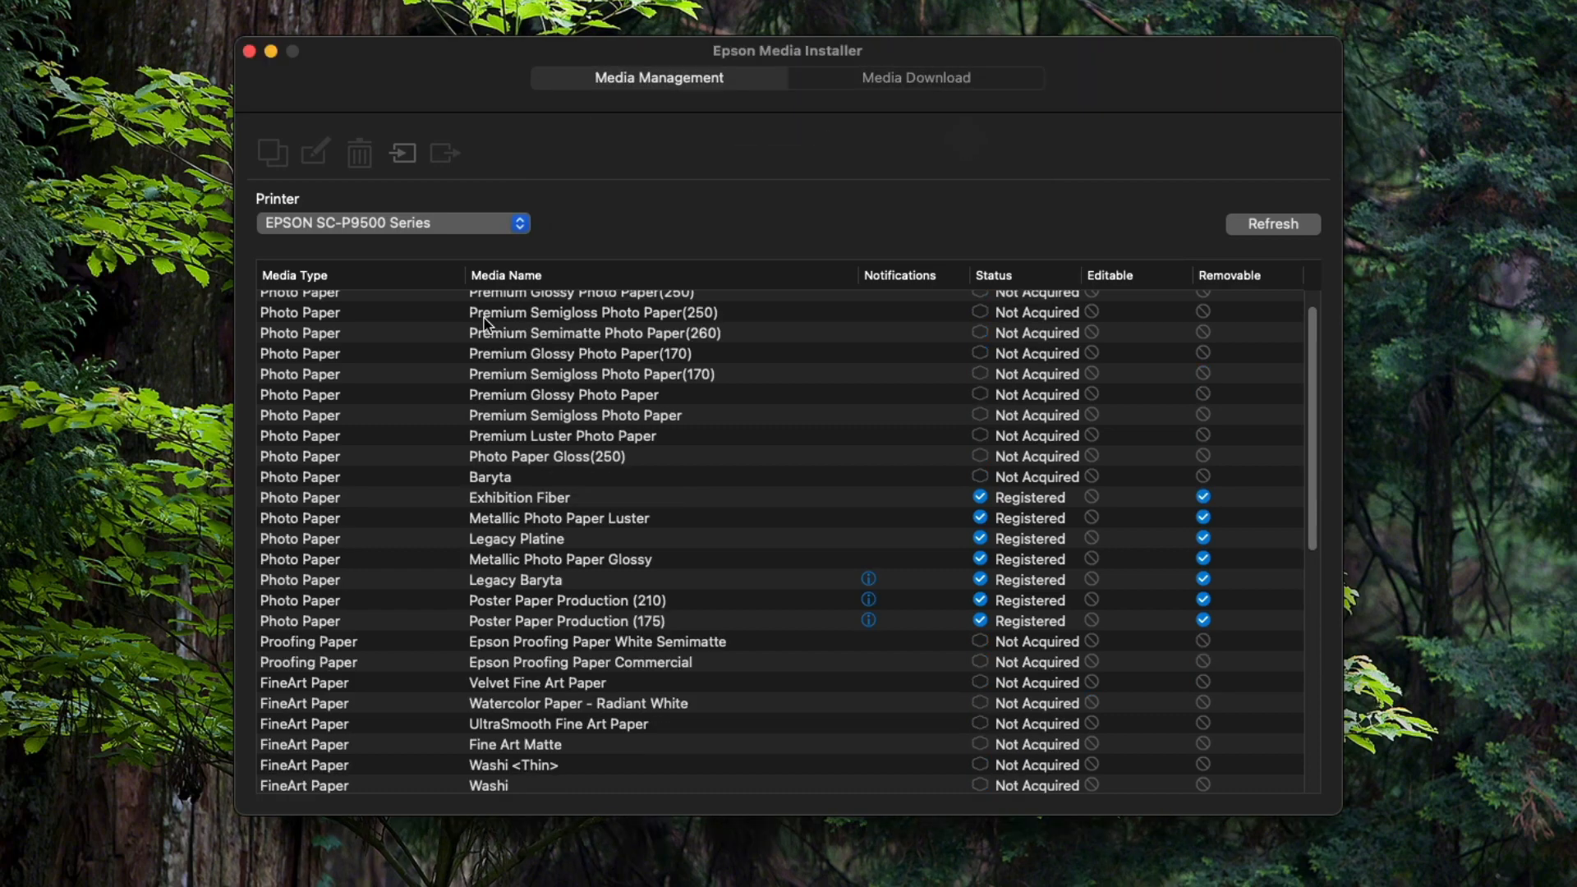
mouse_move(1338, 483)
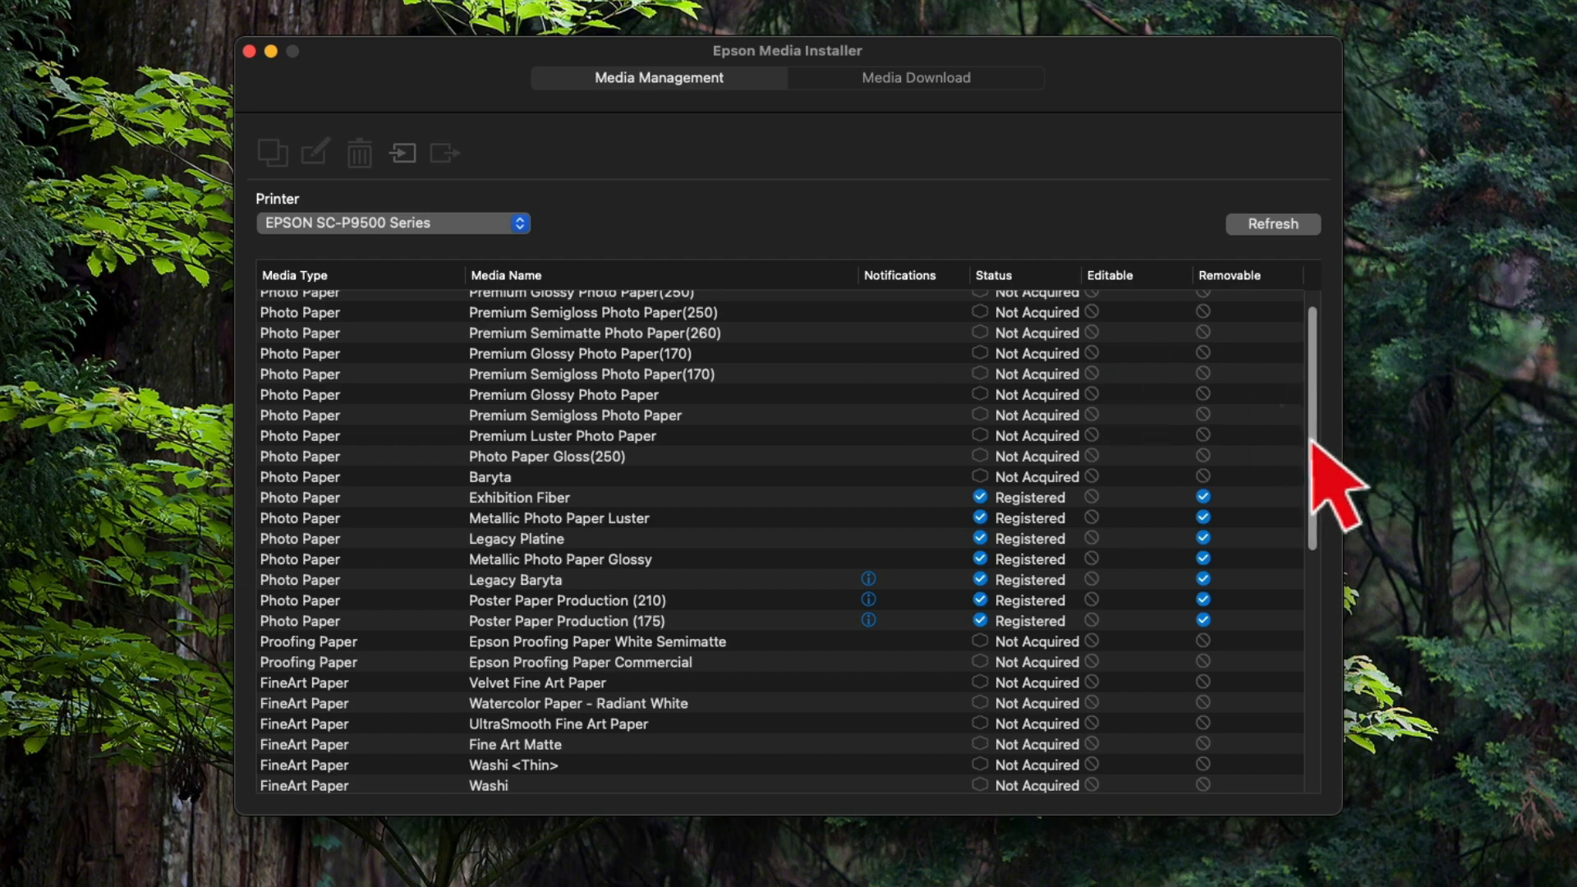
Scroll the SC-P9500 media list down to the FineArt Paper entries.
scroll("down", 3)
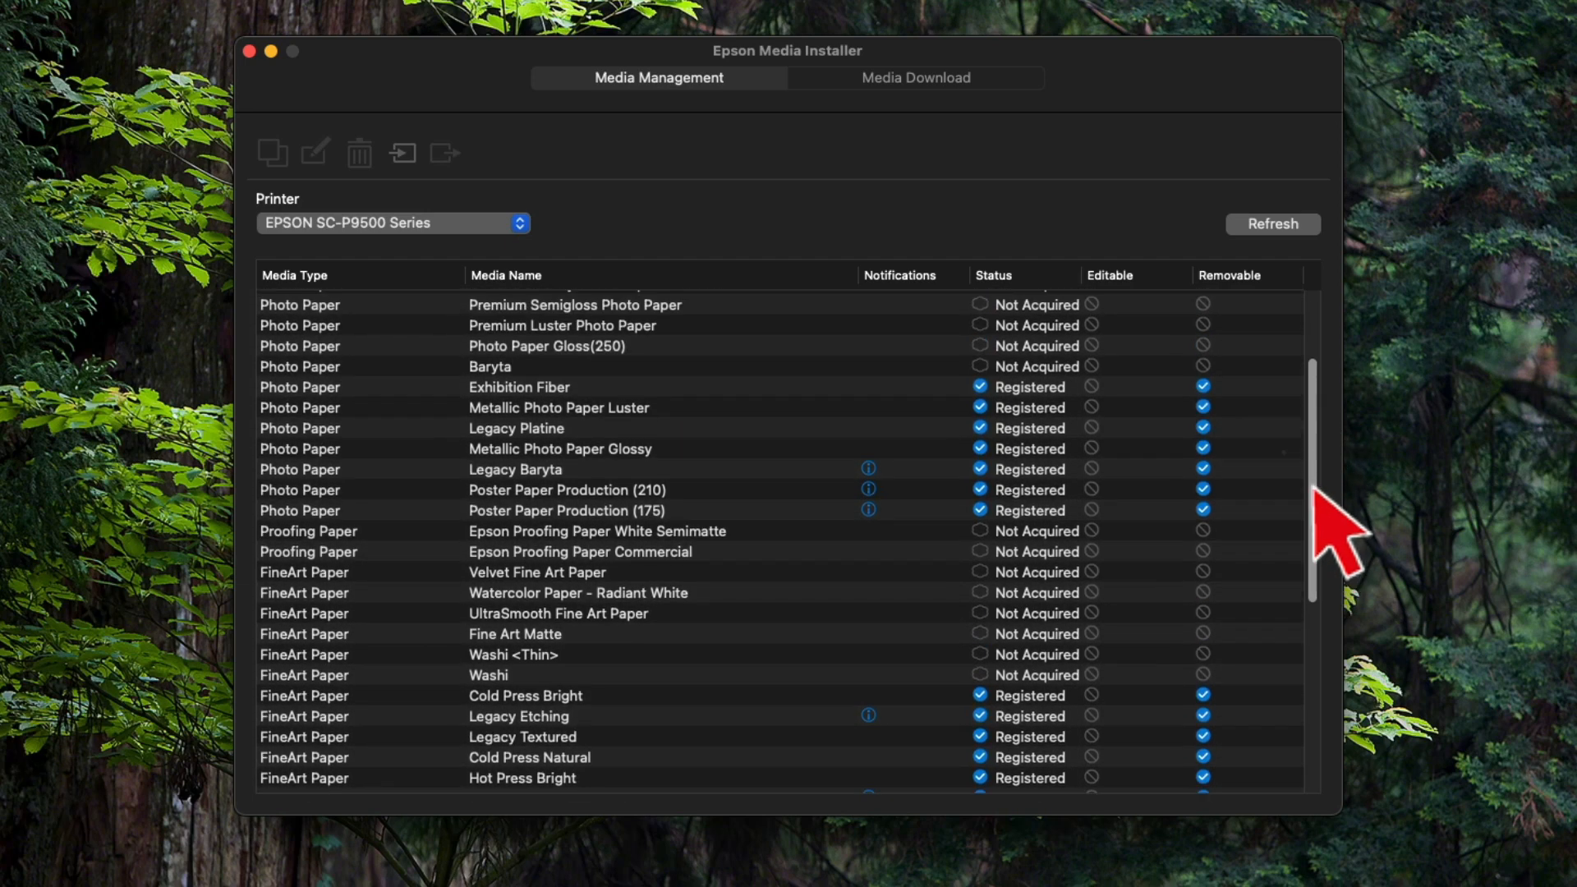
scroll("up", 3)
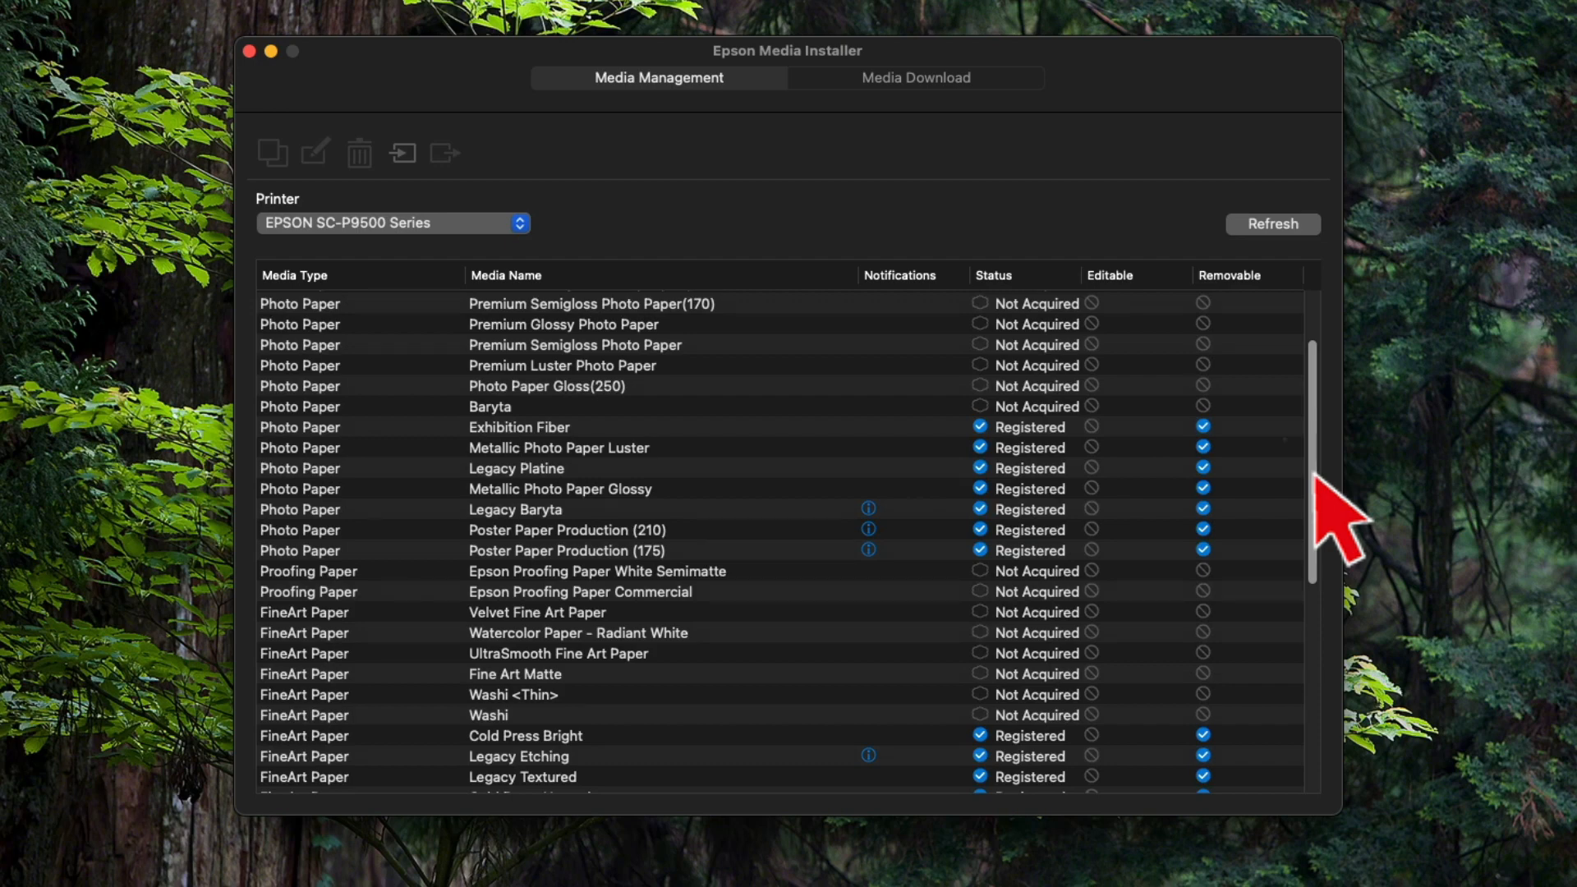
mouse_move(1272, 633)
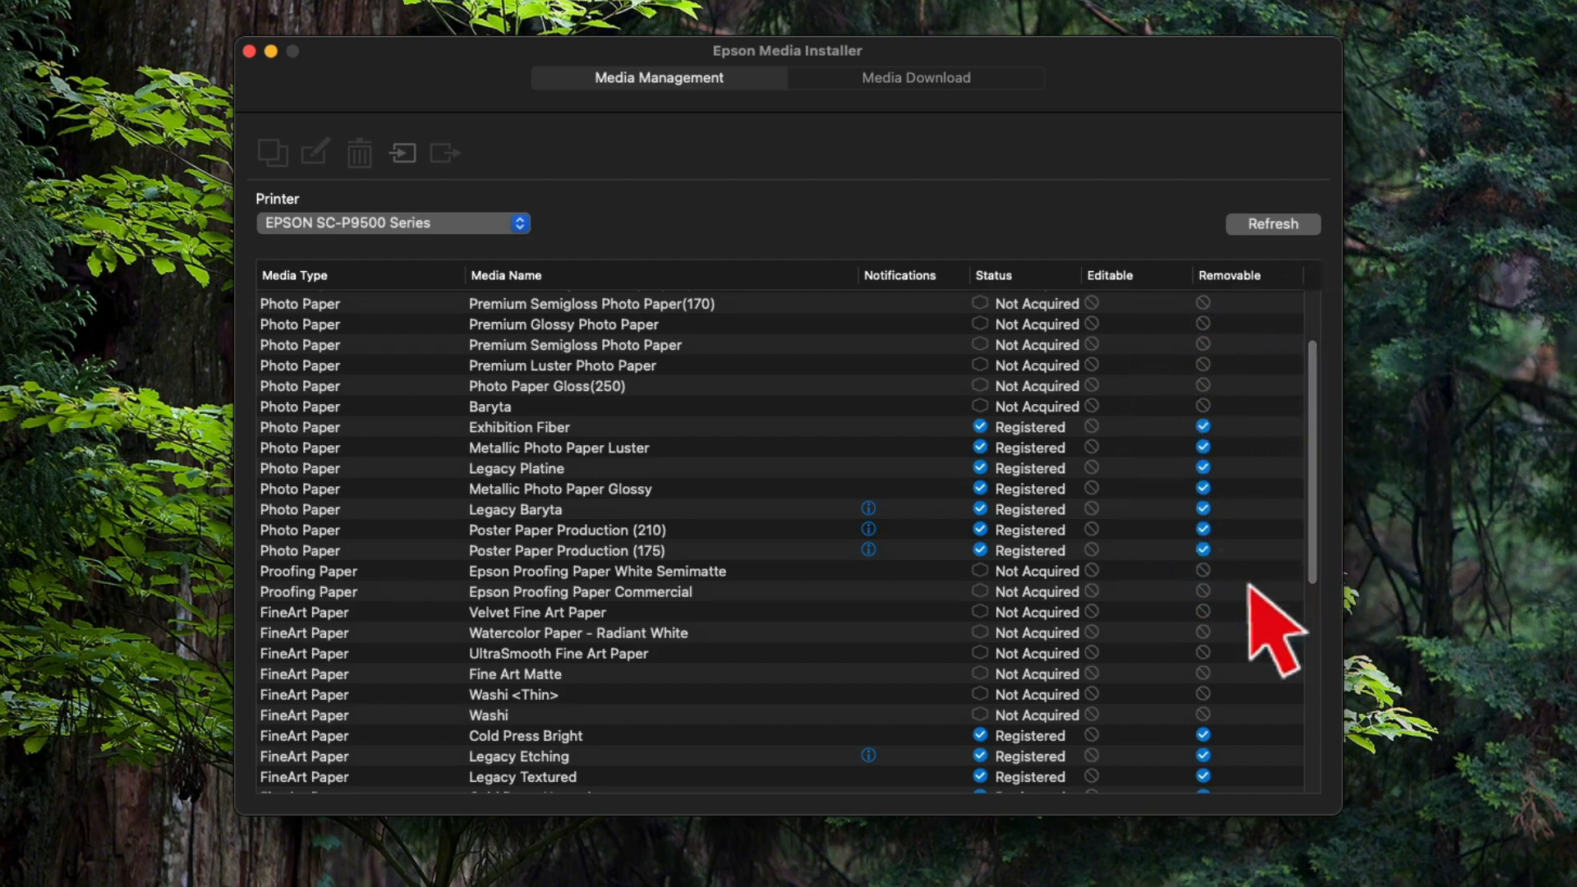
scroll("down", 3)
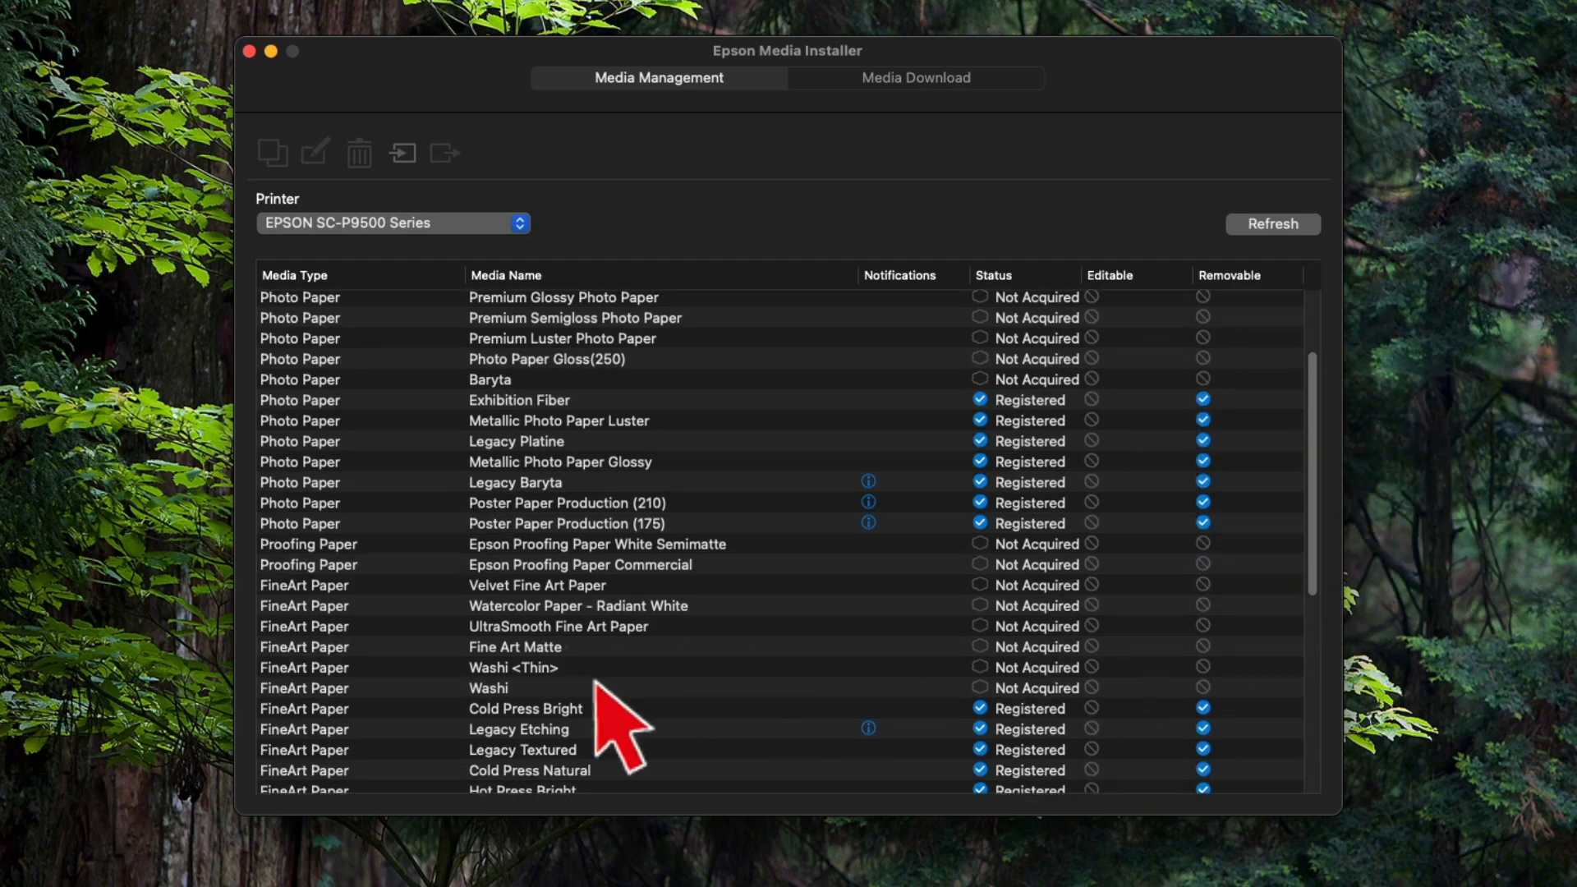
Copy Velvet Fine Art Paper, creating the Velvet Fine Art Paper(Copy) setting.
left_click(537, 585)
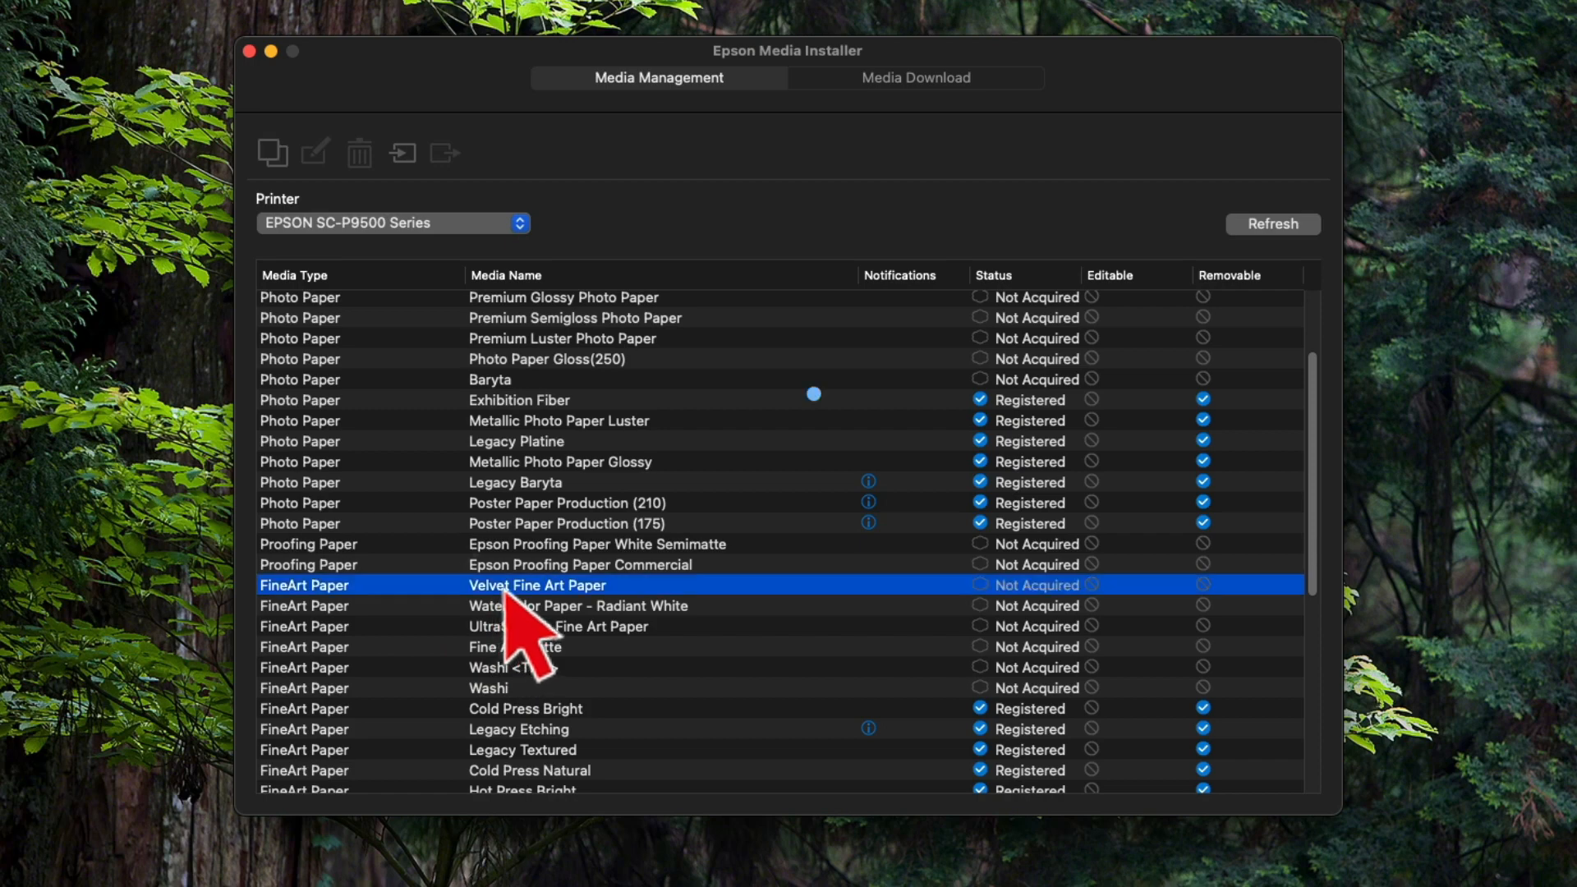
mouse_move(272, 187)
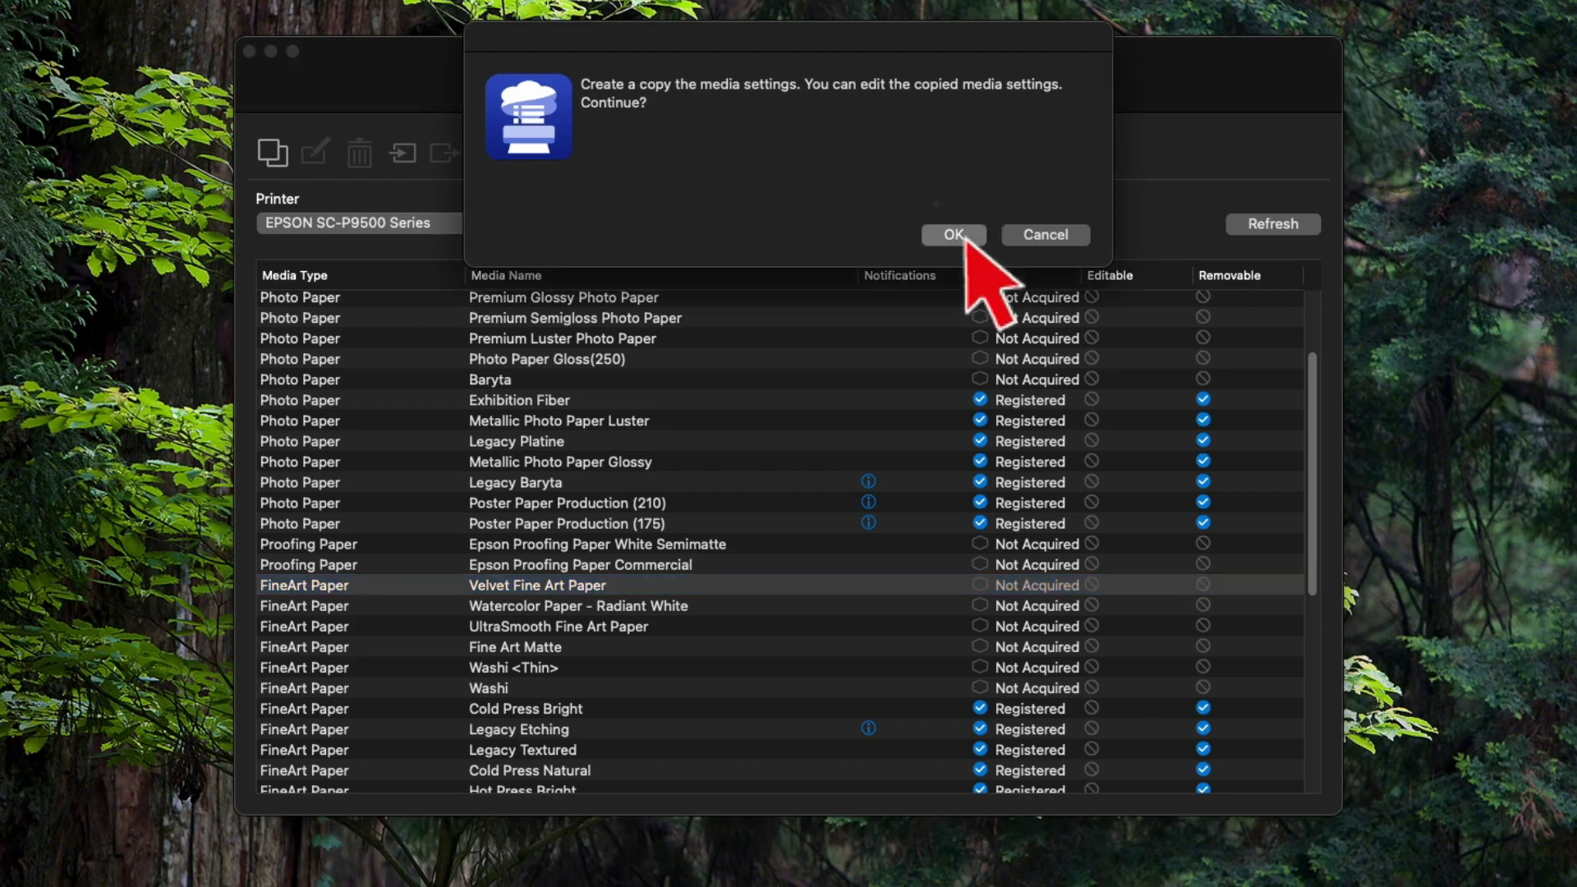
left_click(950, 234)
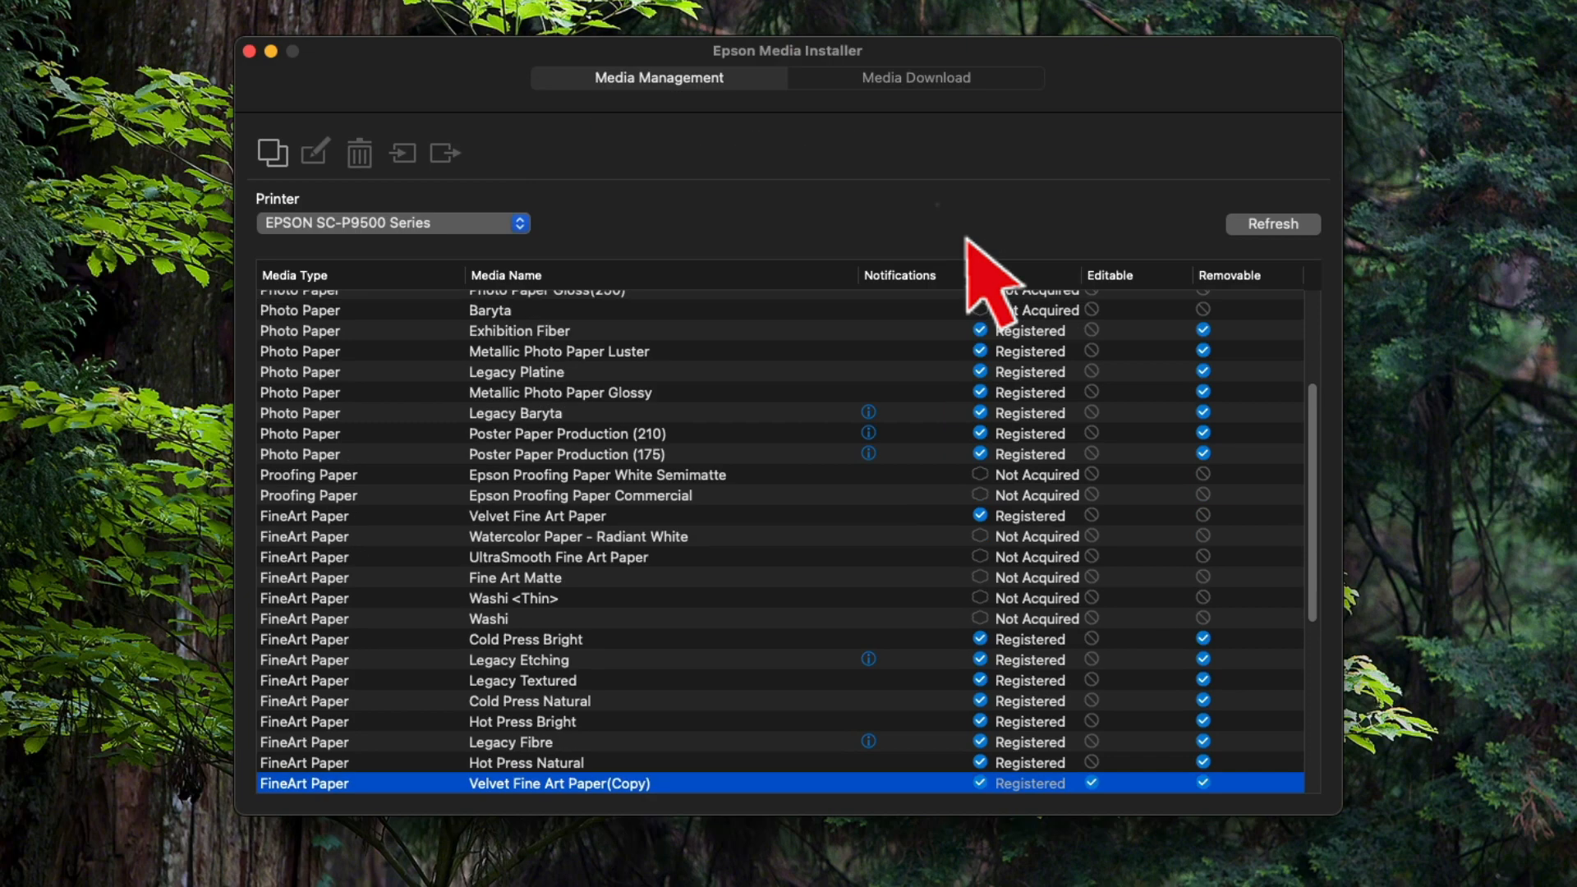
mouse_move(989, 448)
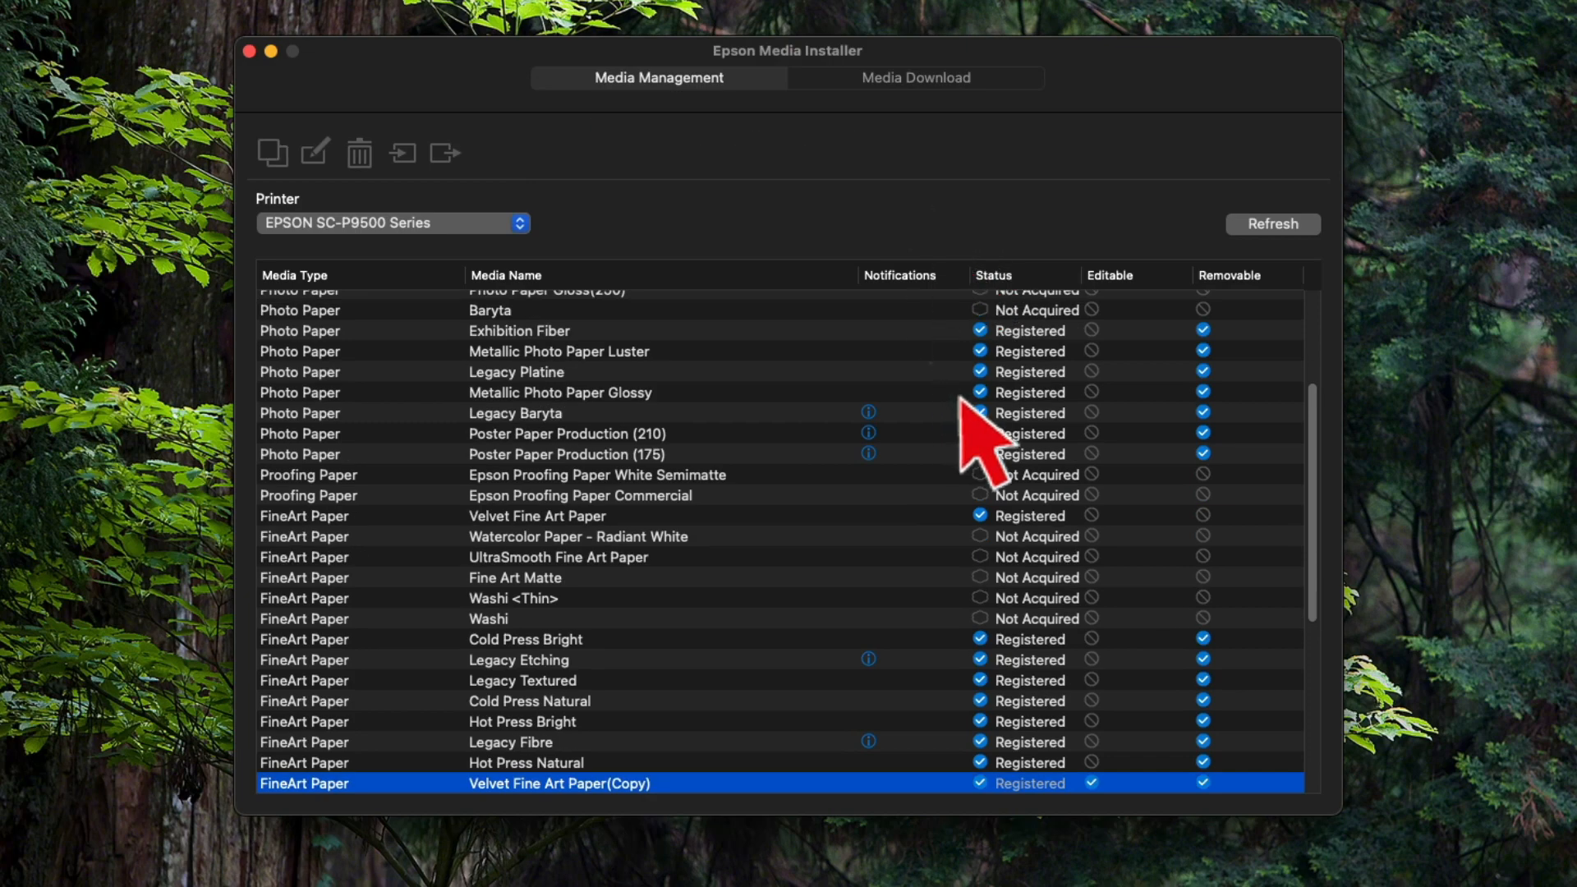
scroll("down", 3)
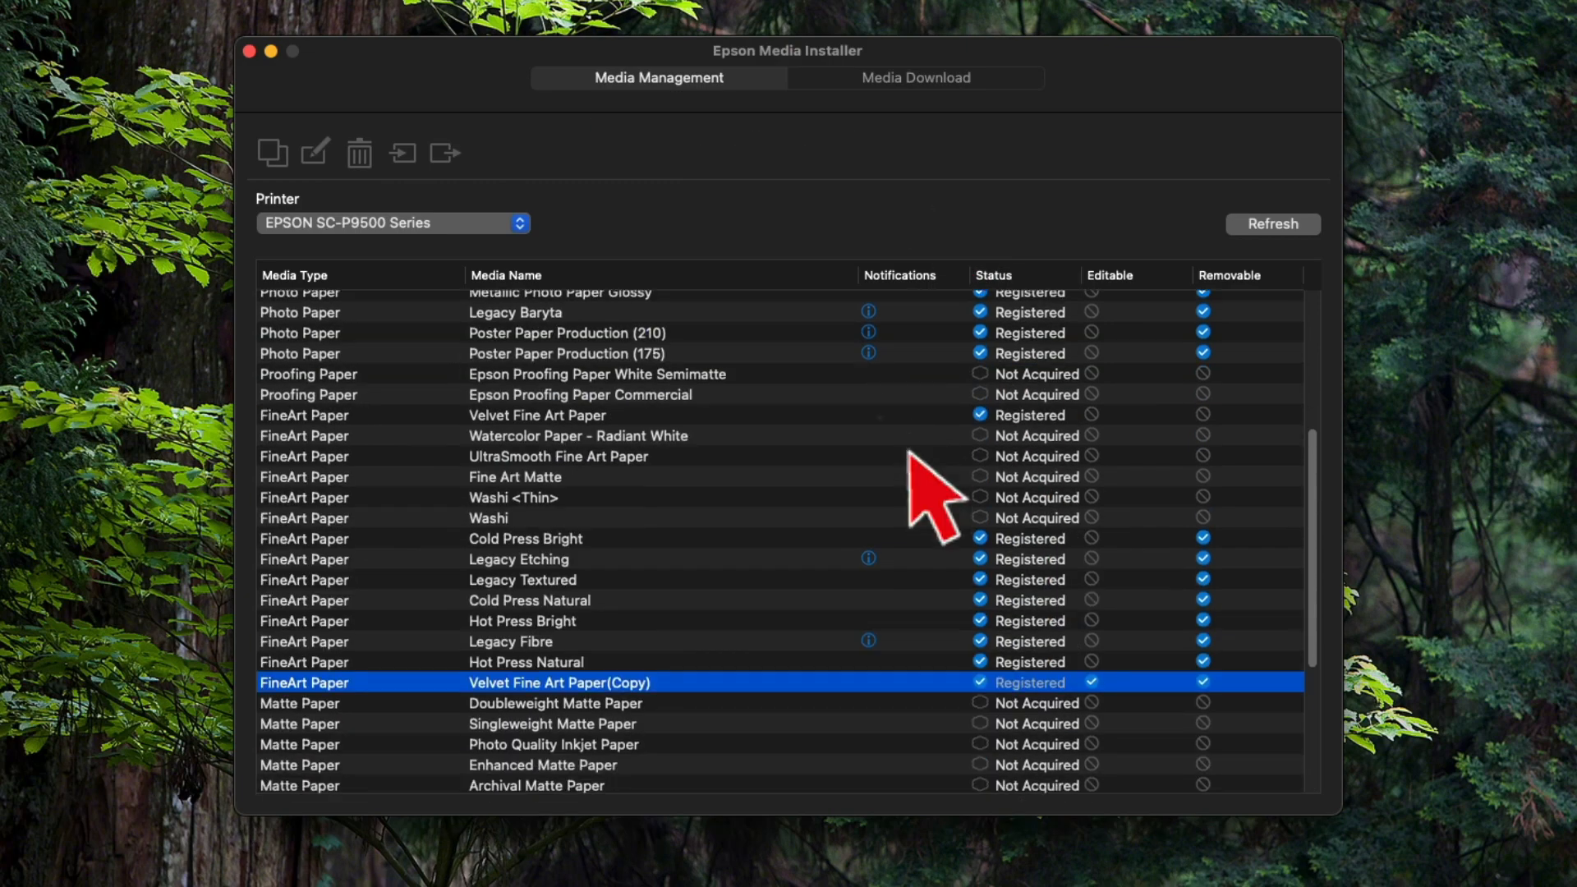
scroll("down", 3)
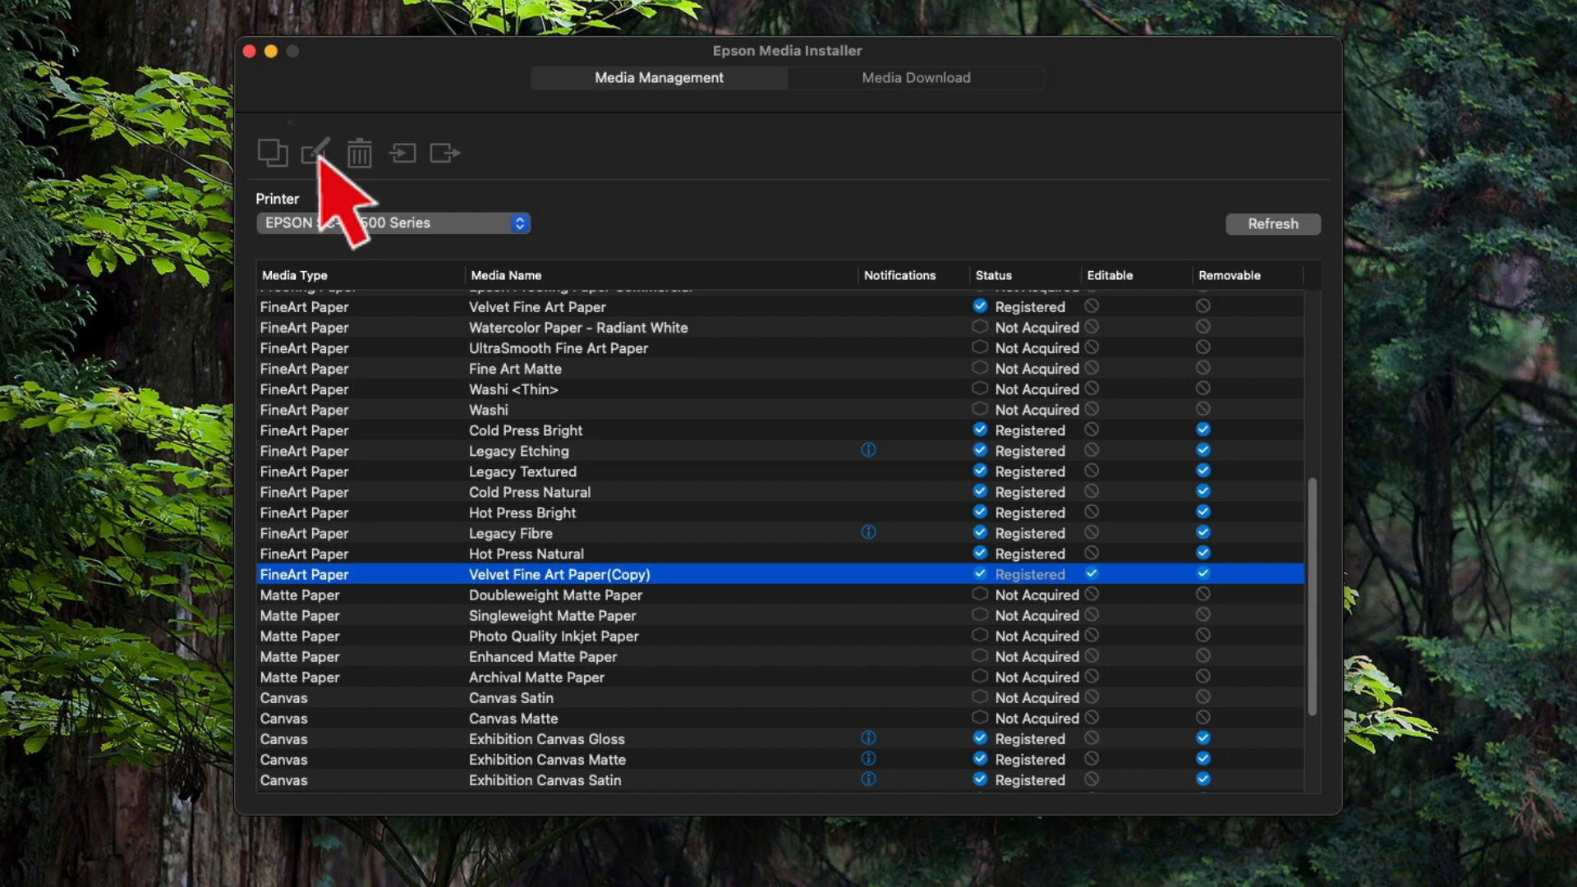
Open Velvet Fine Art Paper(Copy) in the Edit Media Settings dialog.
left_click(315, 152)
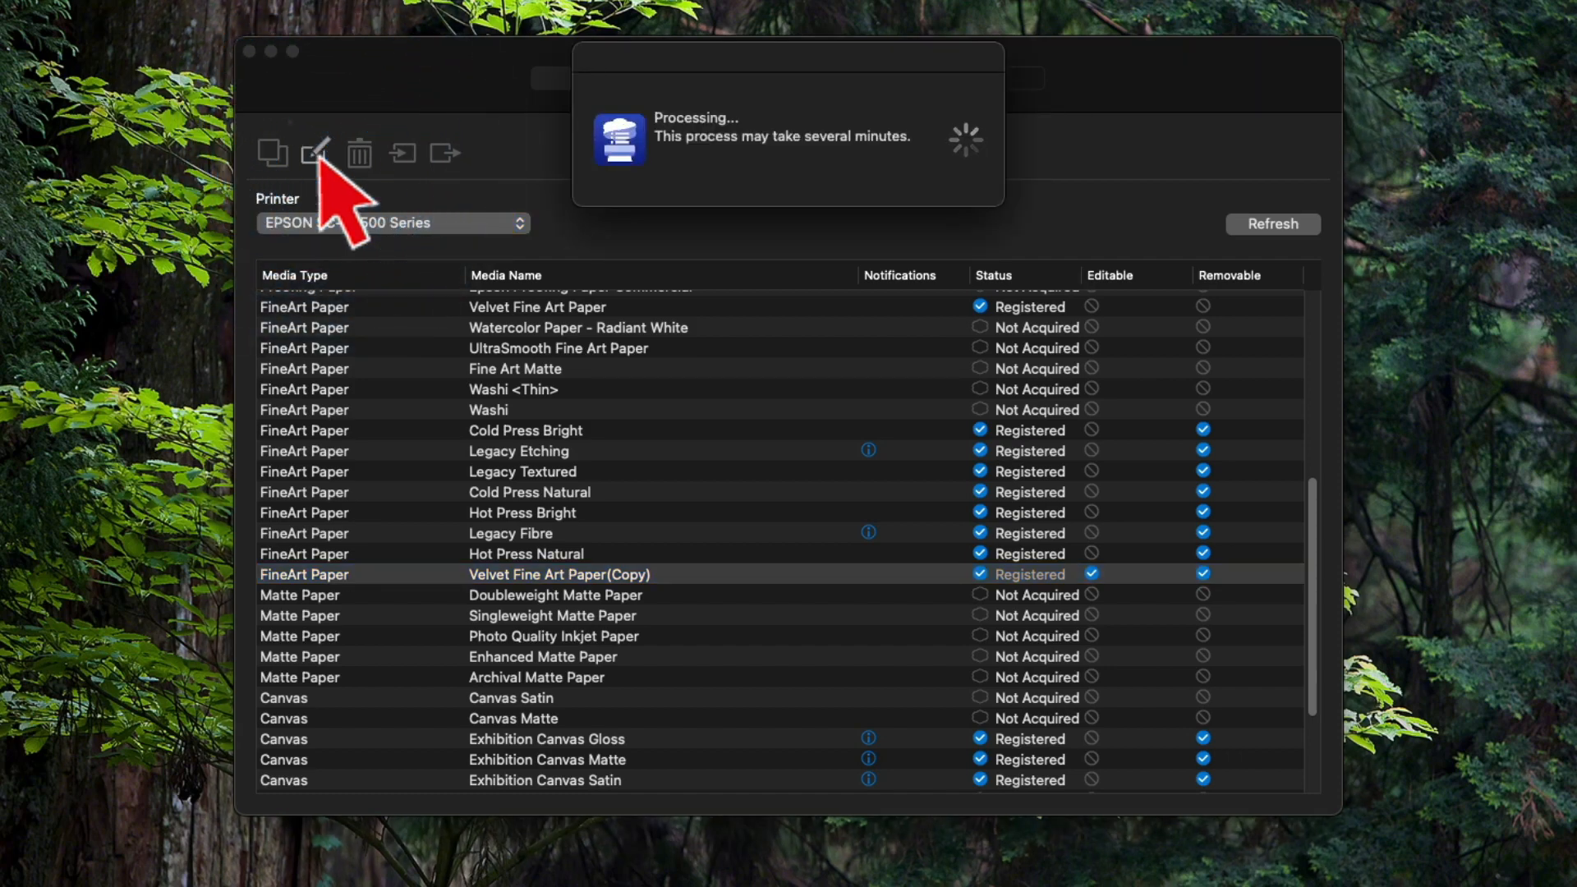
left_click(315, 152)
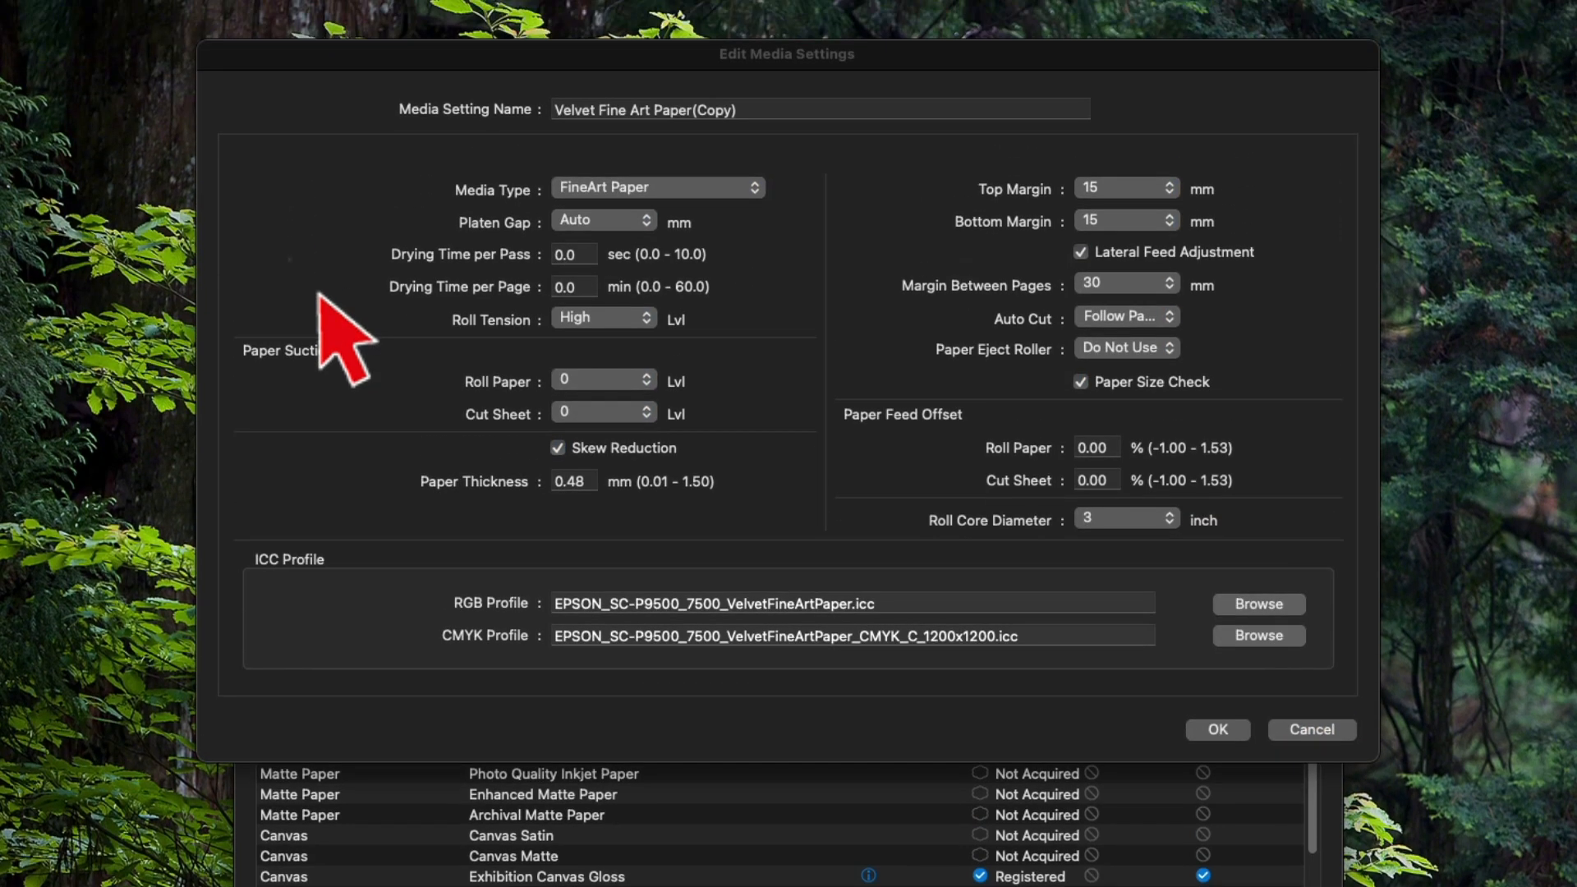
mouse_move(734, 201)
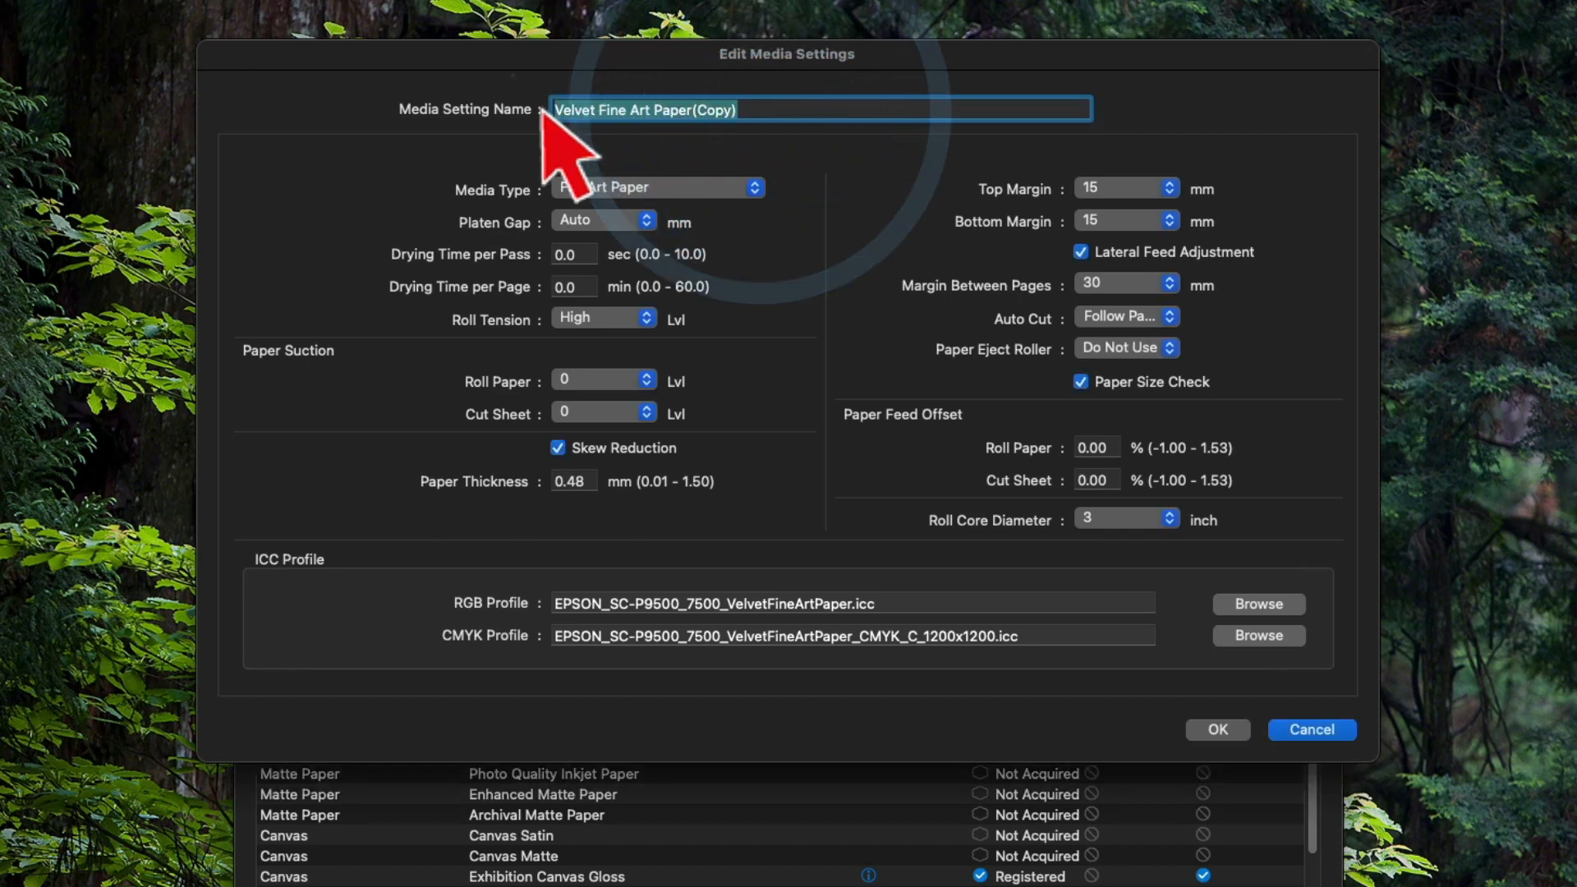
Enter 'Hahnamuelue Bamboo' as the Media Setting Name.
type("Hahnamuelue")
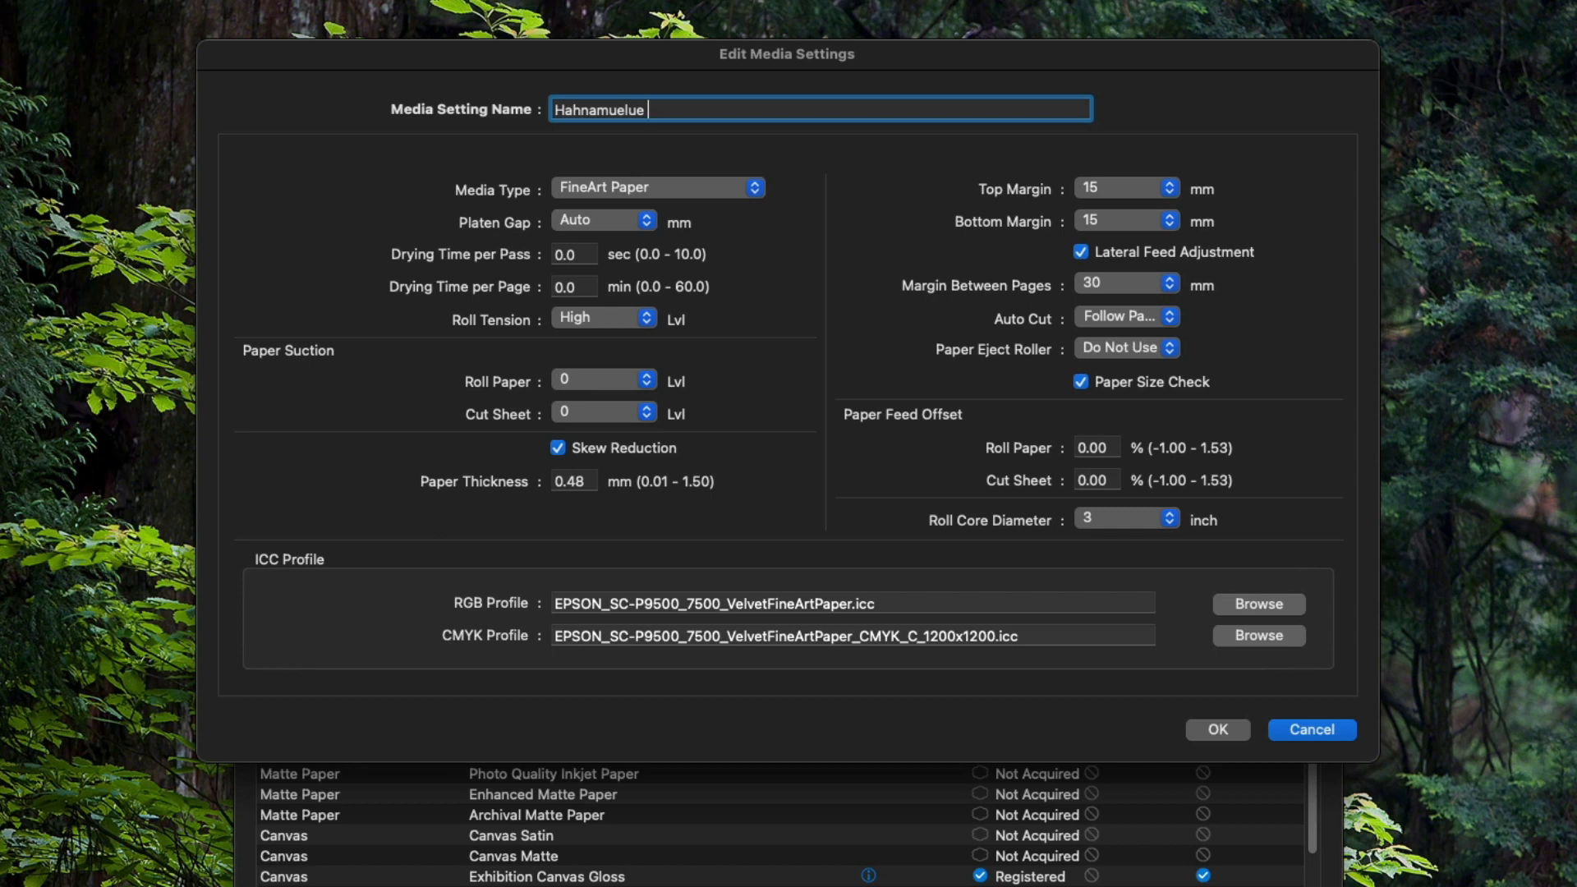
type("Bamboo")
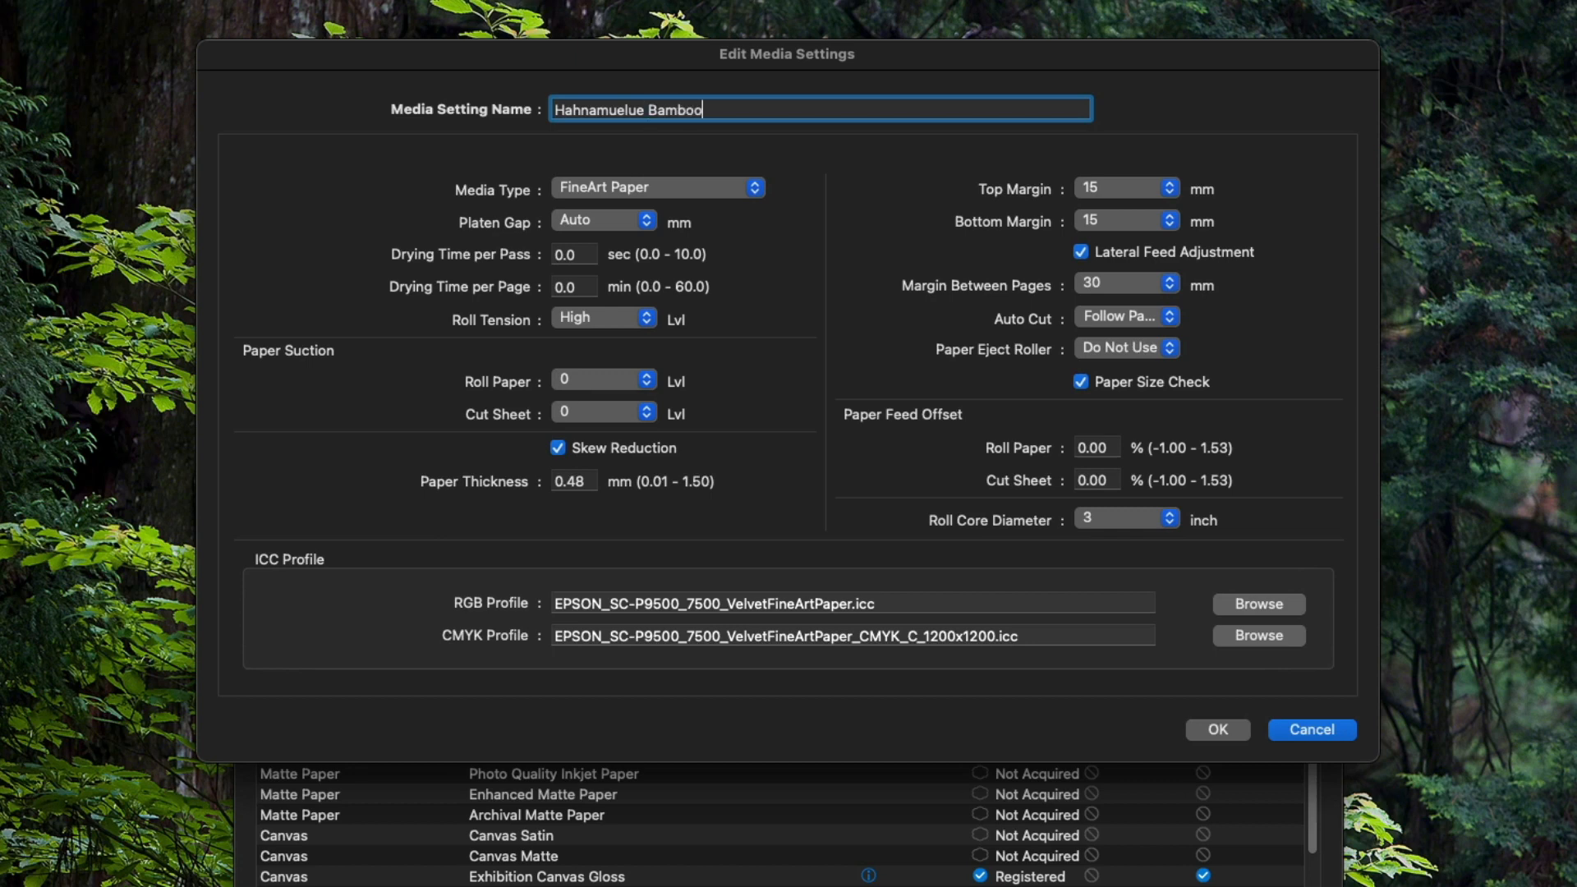
left_click(658, 188)
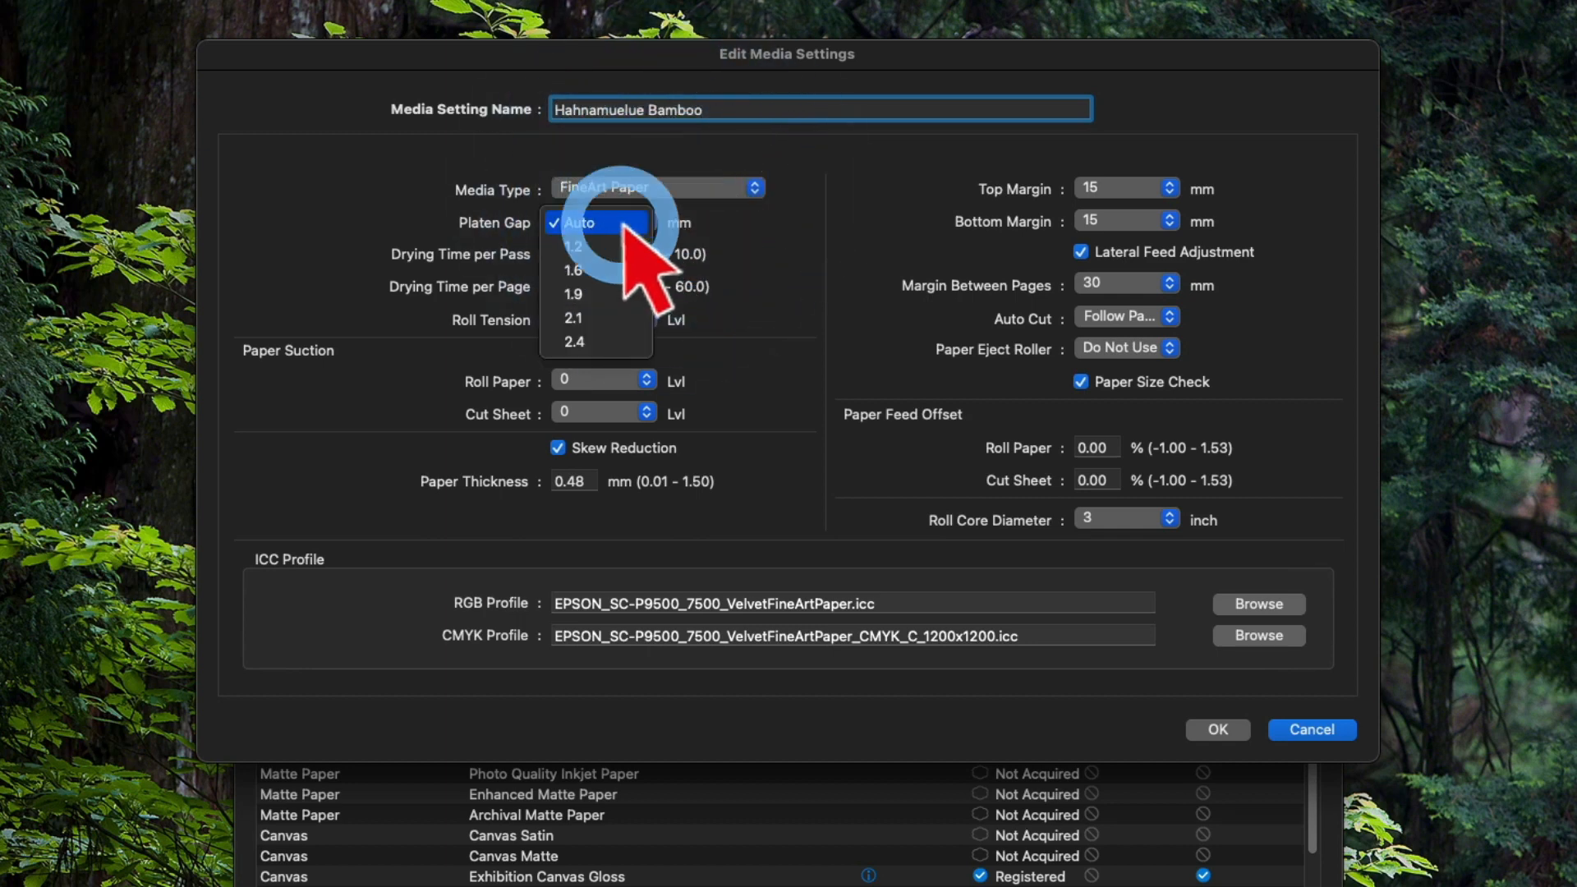
mouse_move(583, 269)
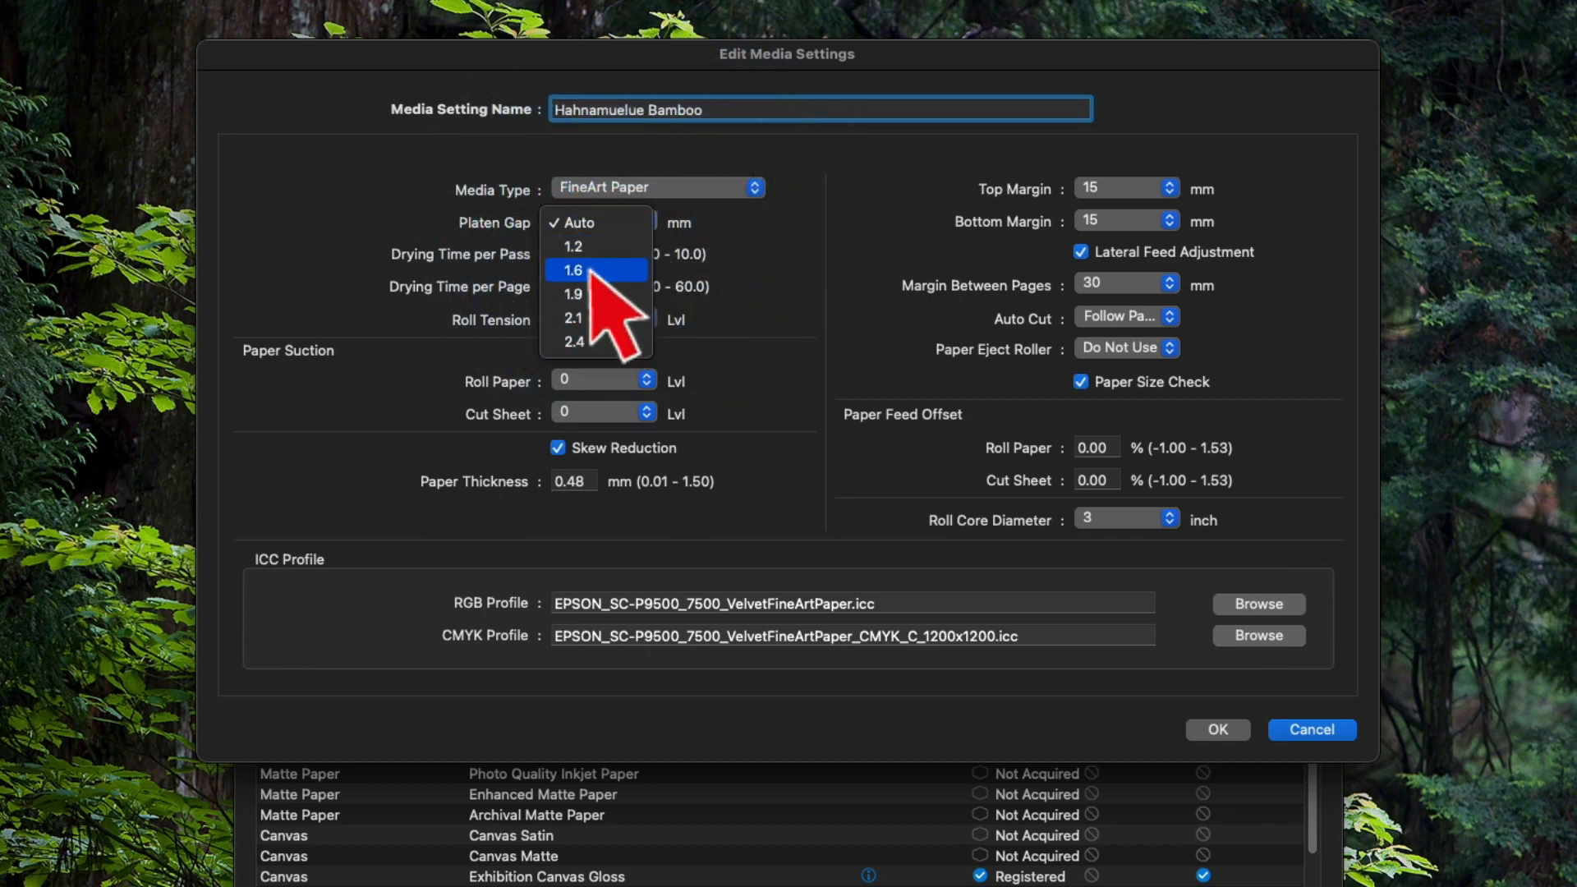
mouse_move(603, 301)
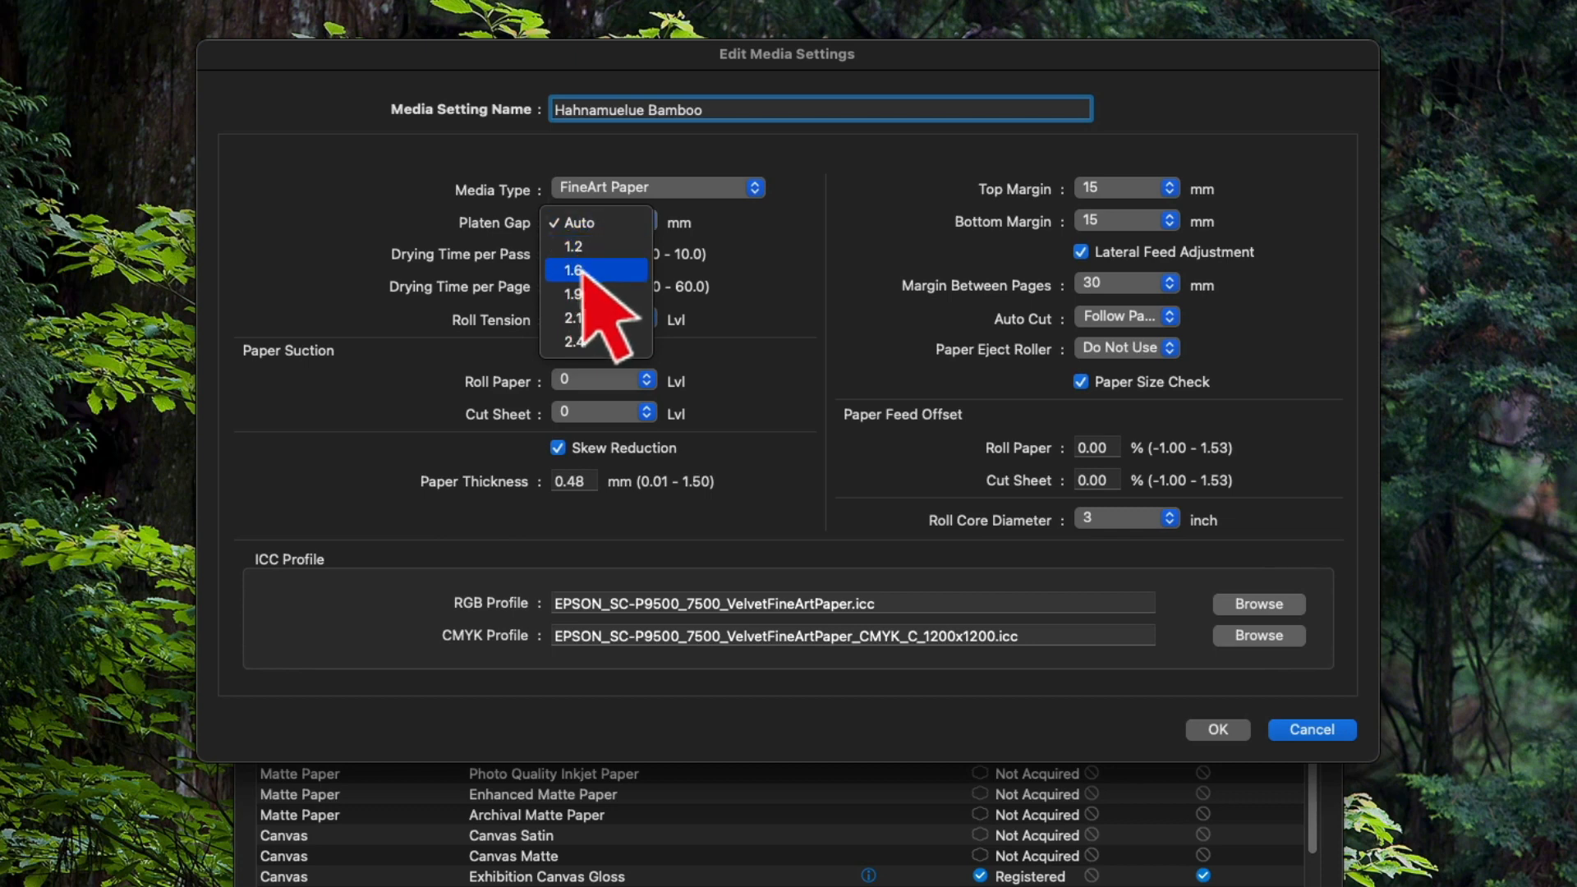
Set the platen gap to 1.6 mm and roll tension to High.
left_click(574, 269)
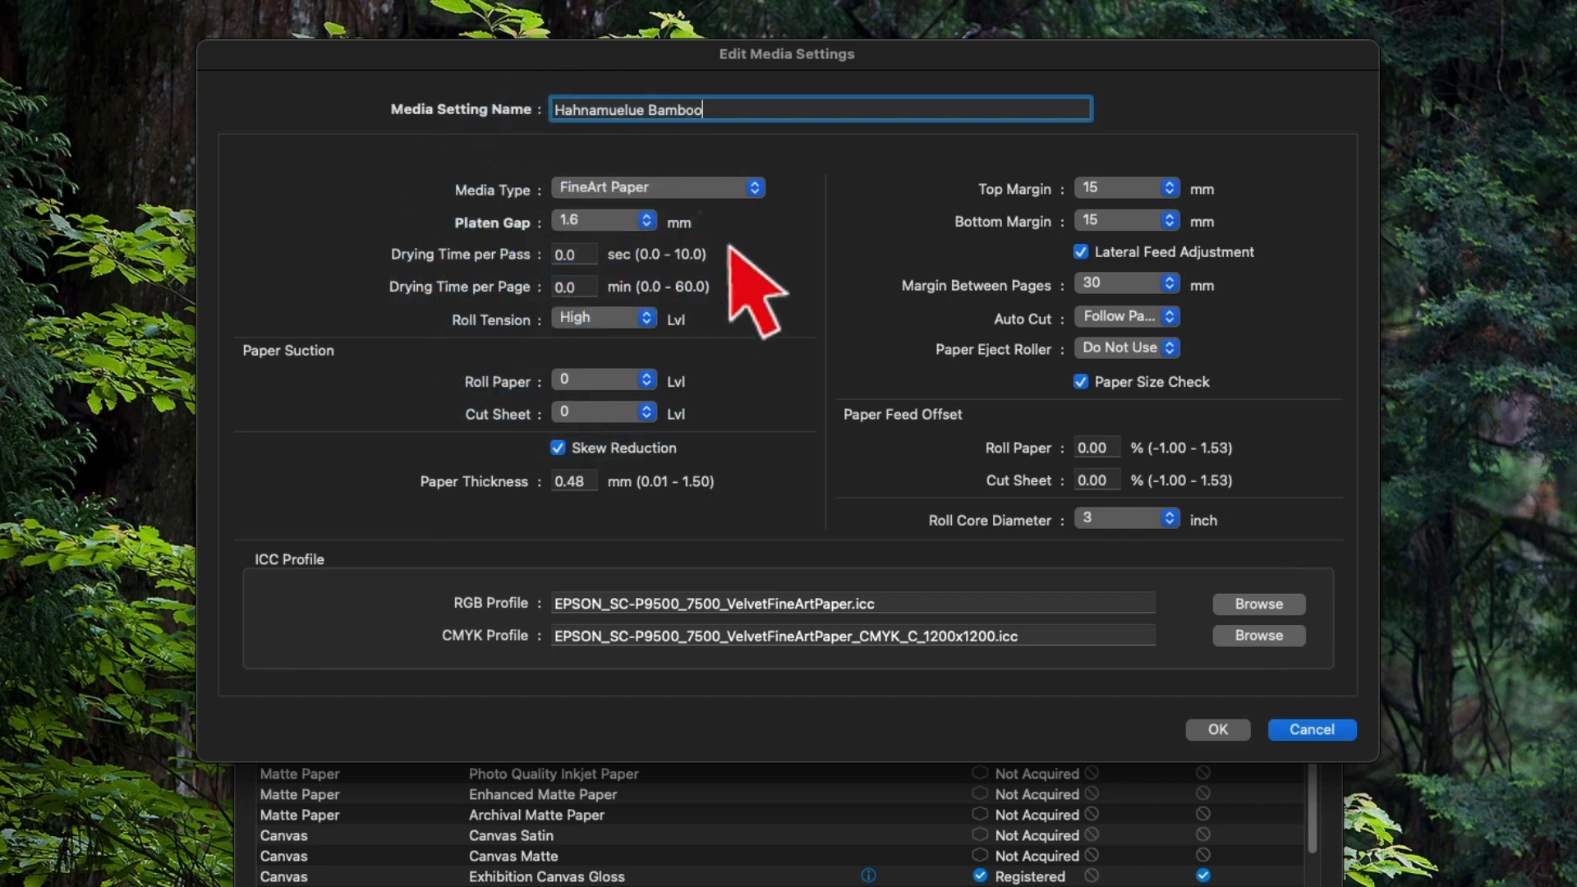
mouse_move(646, 306)
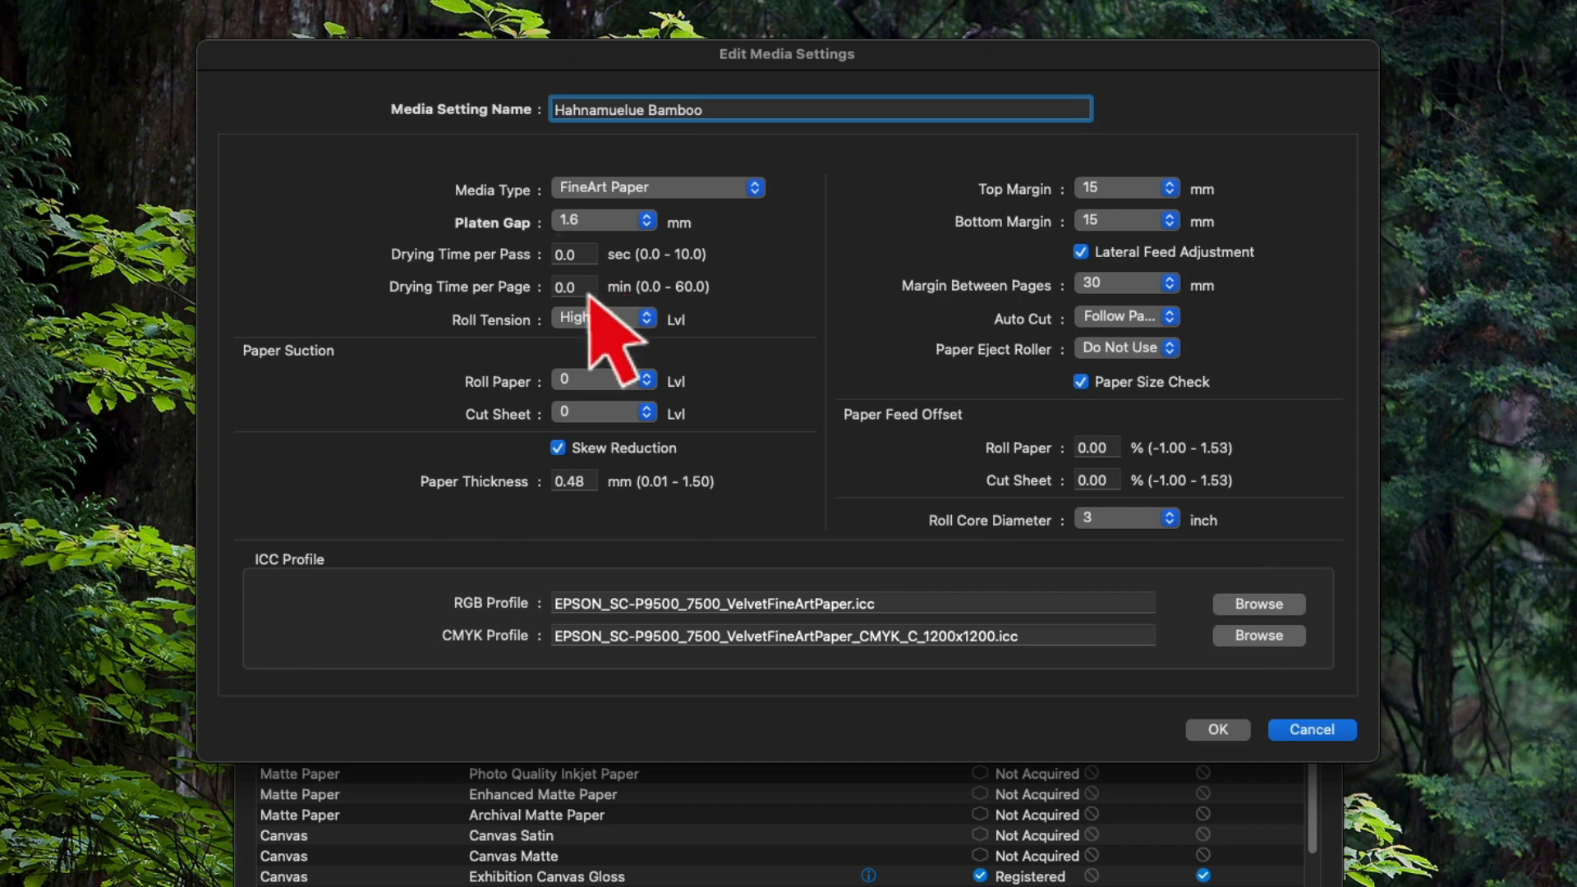
mouse_move(593, 282)
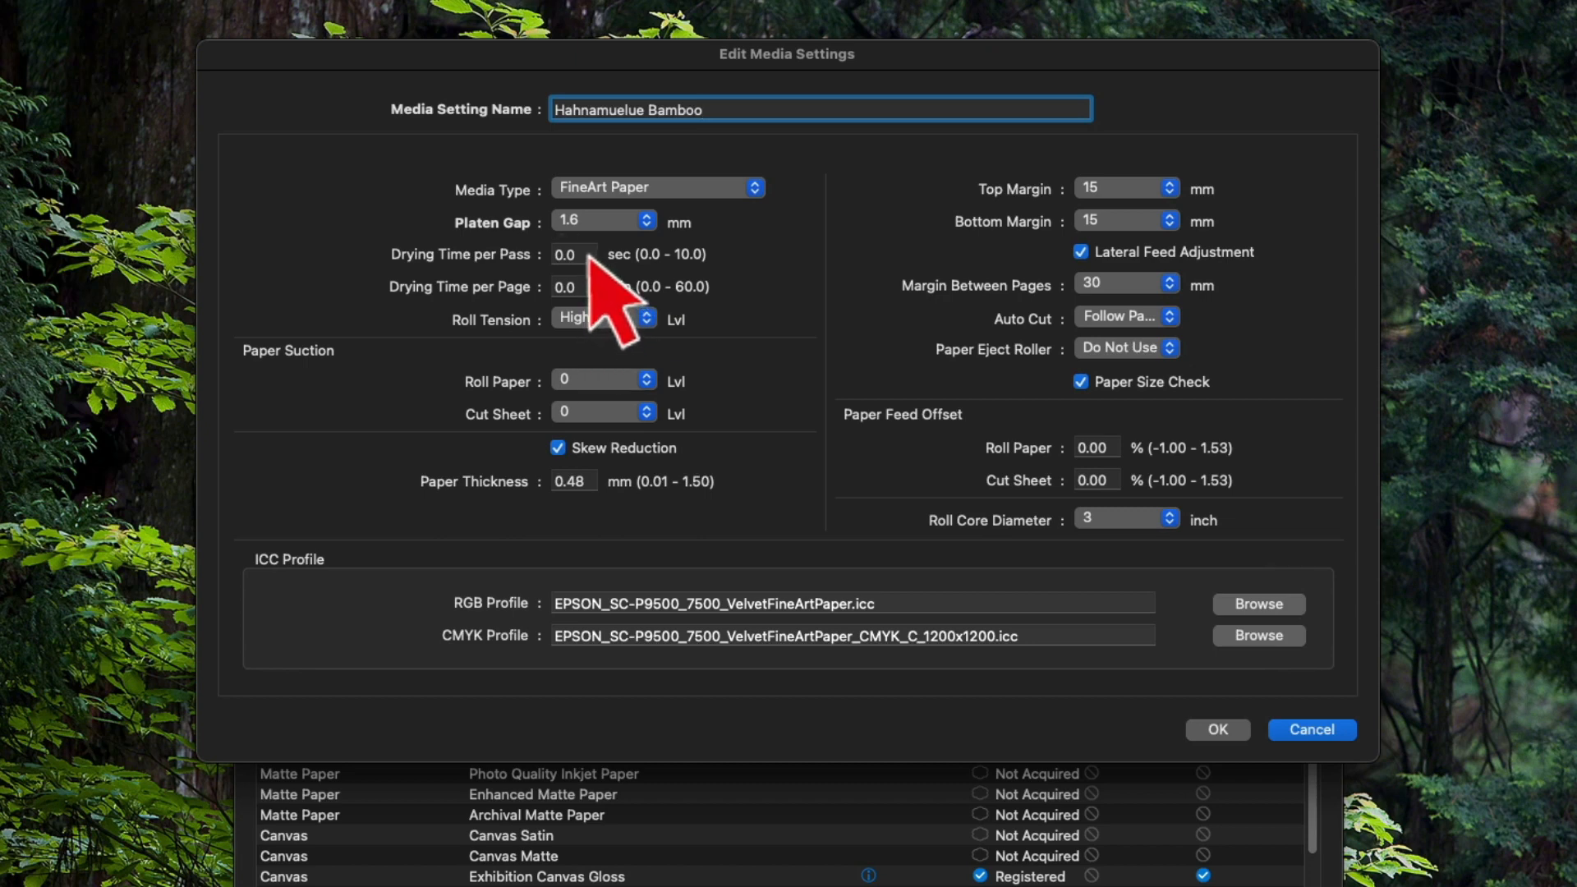
left_click(819, 109)
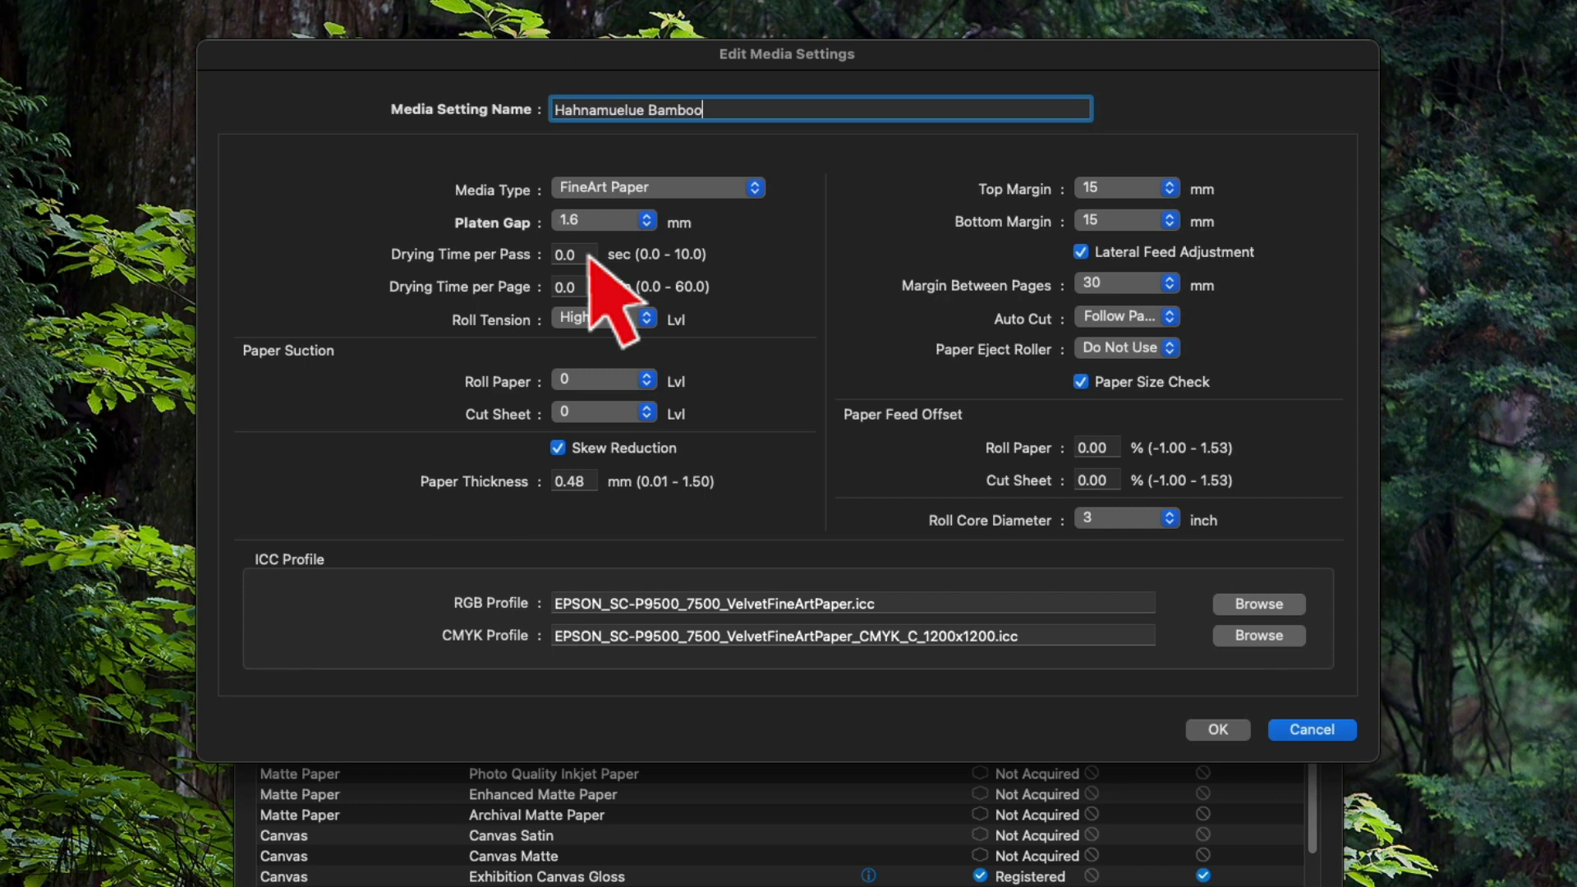
mouse_move(632, 392)
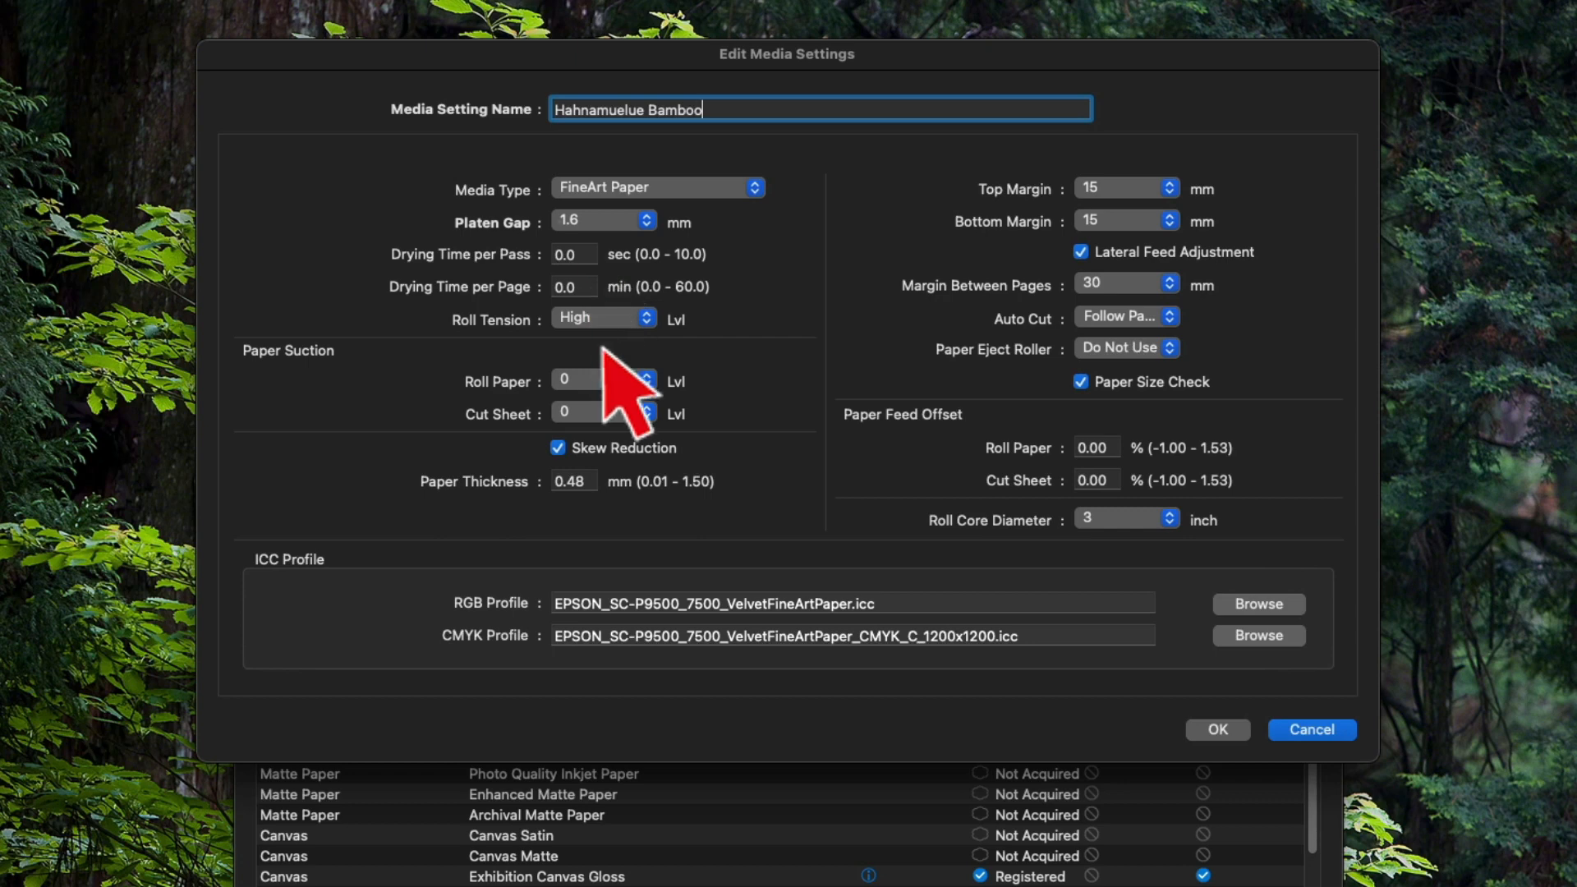
left_click(603, 318)
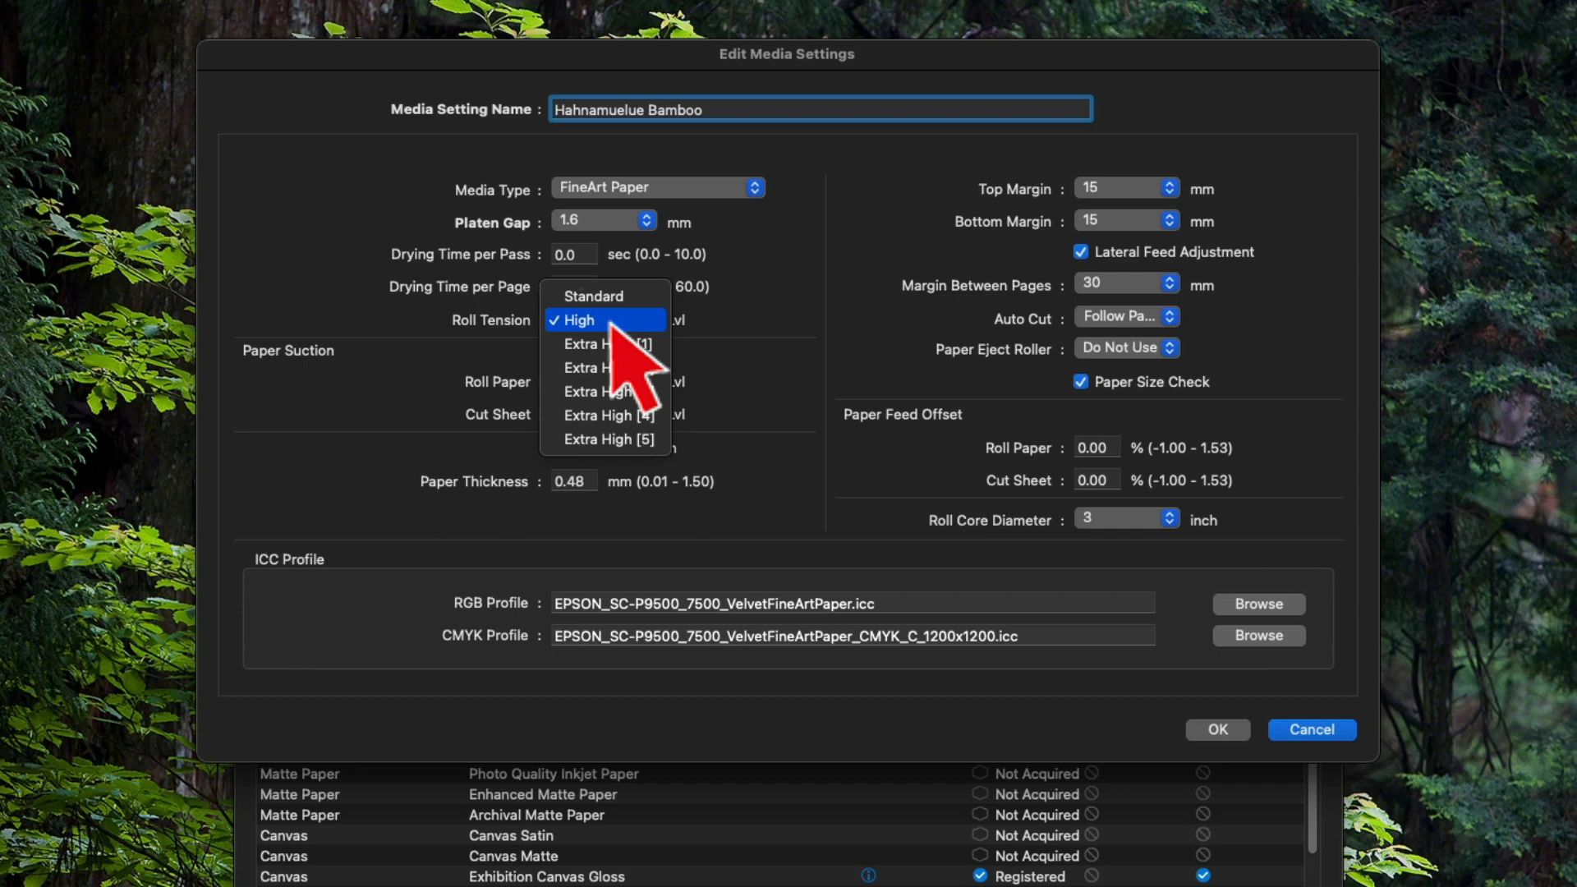
left_click(604, 319)
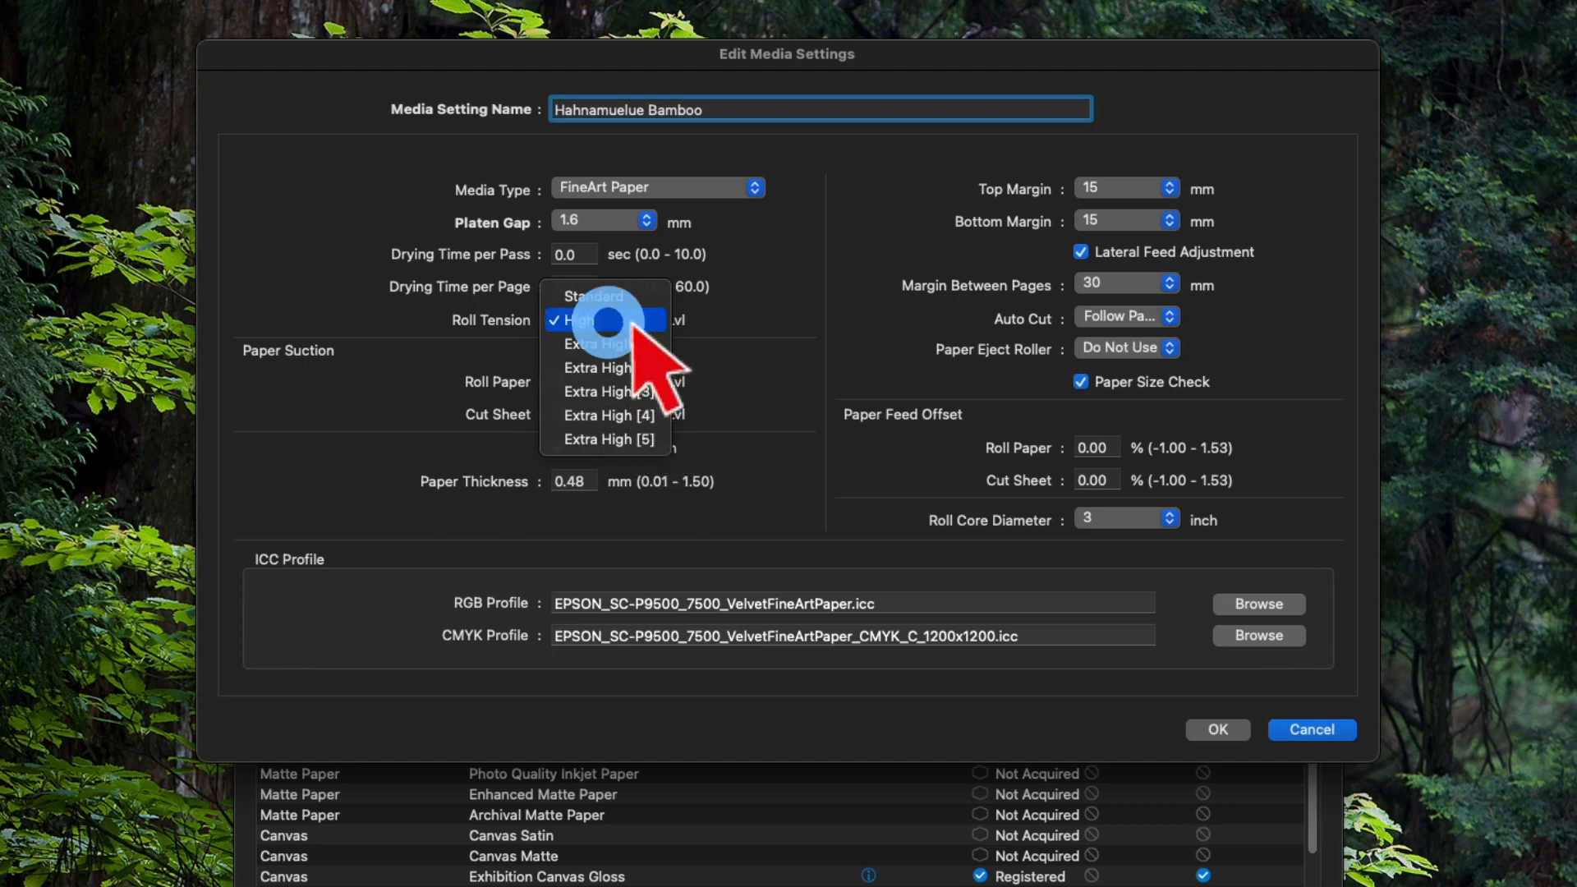
left_click(604, 319)
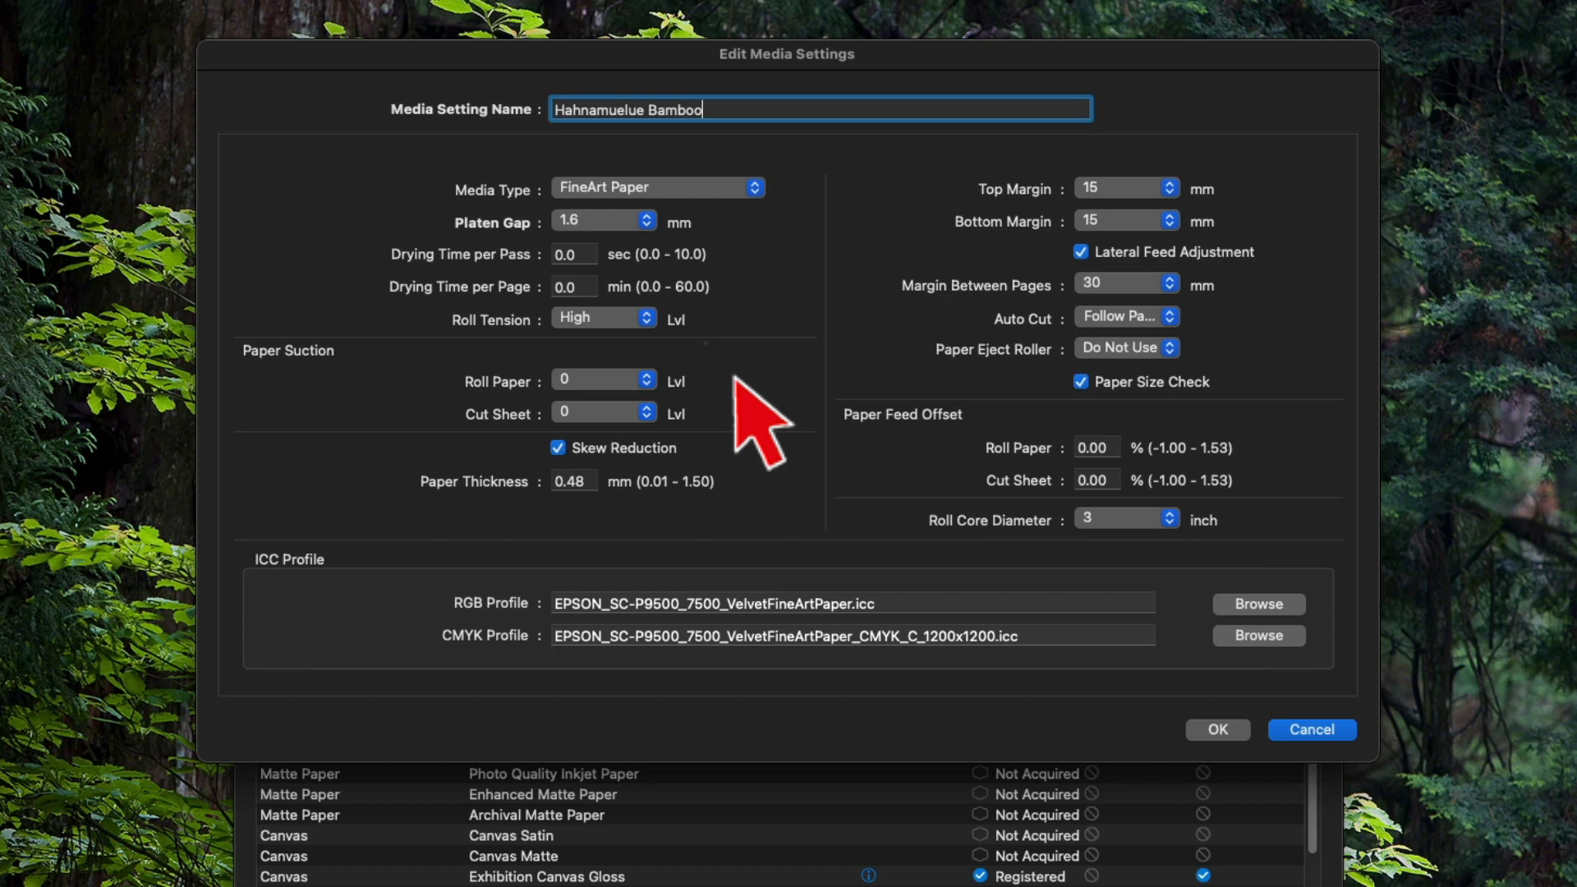
Set cut-sheet paper suction to 3 and enter 0.48 as paper thickness.
left_click(604, 380)
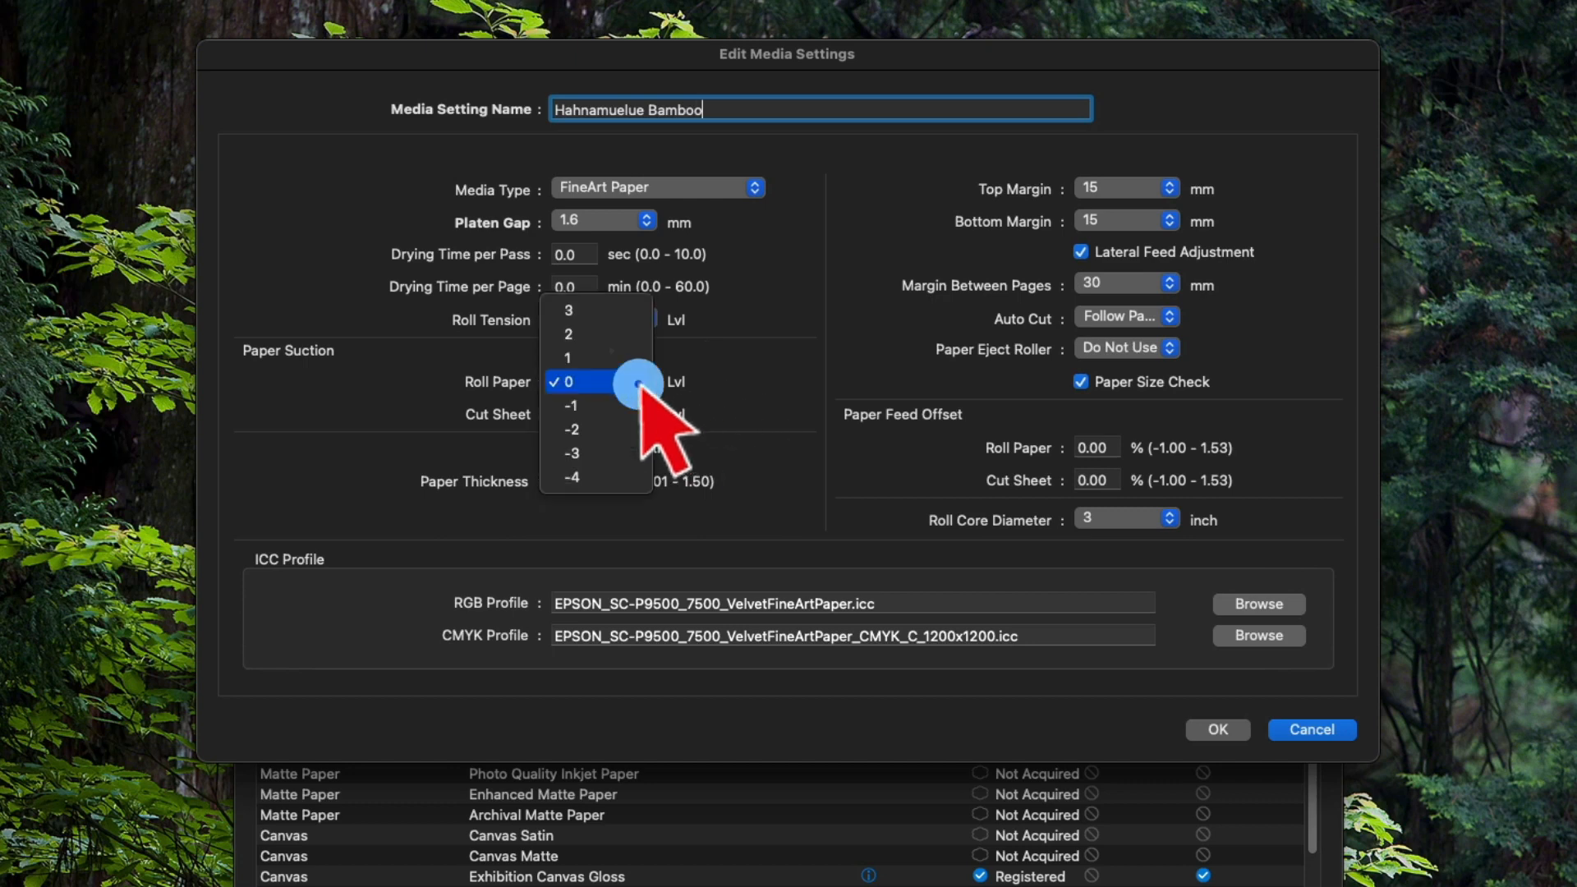
mouse_move(644, 387)
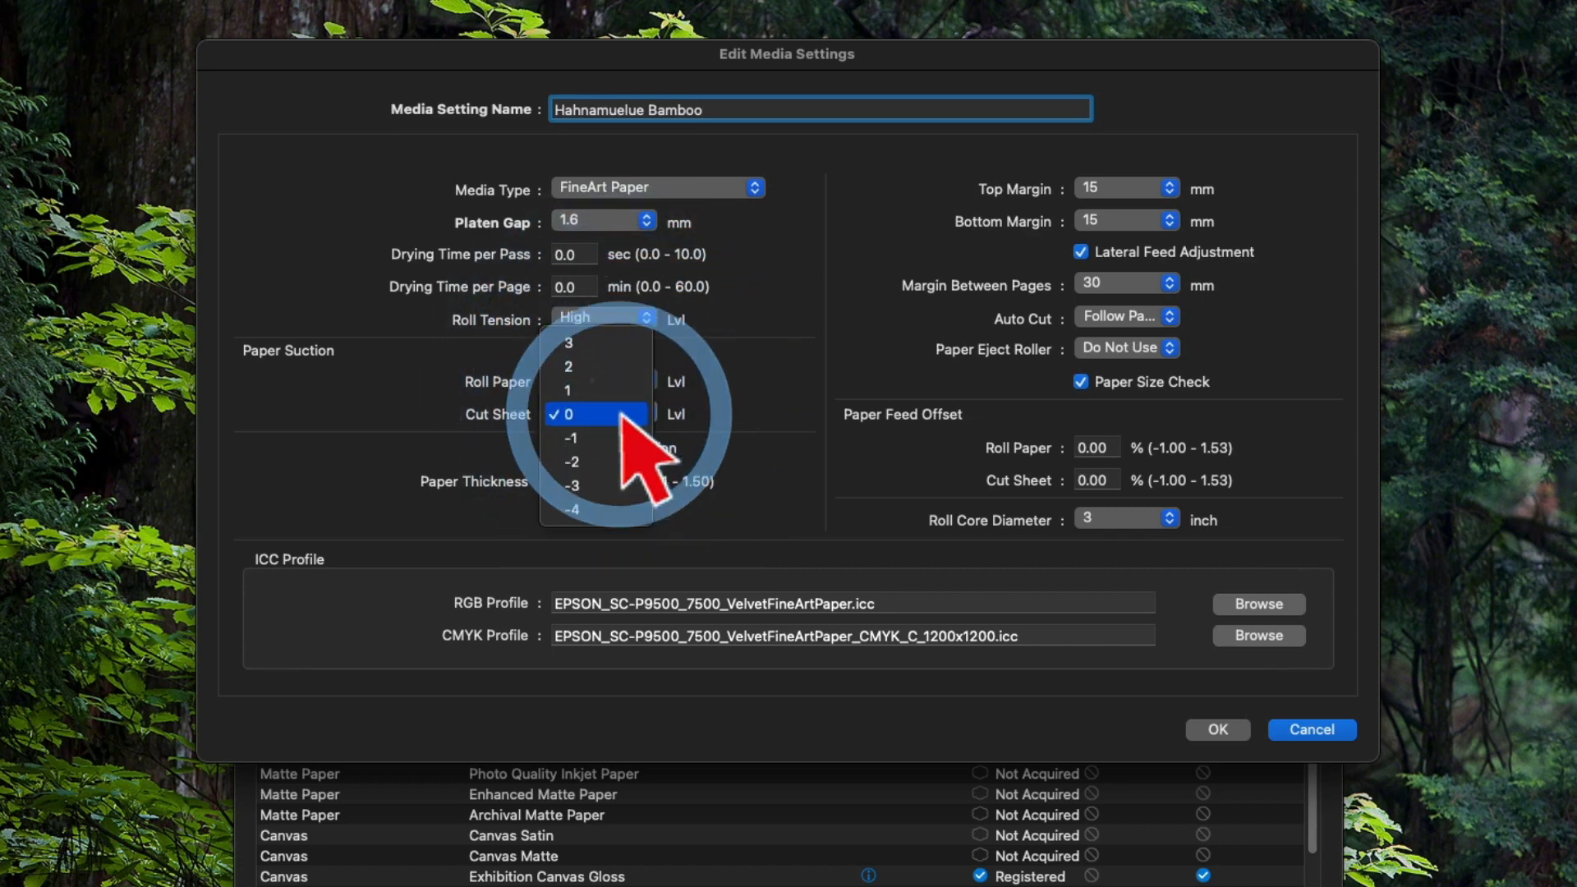
left_click(594, 413)
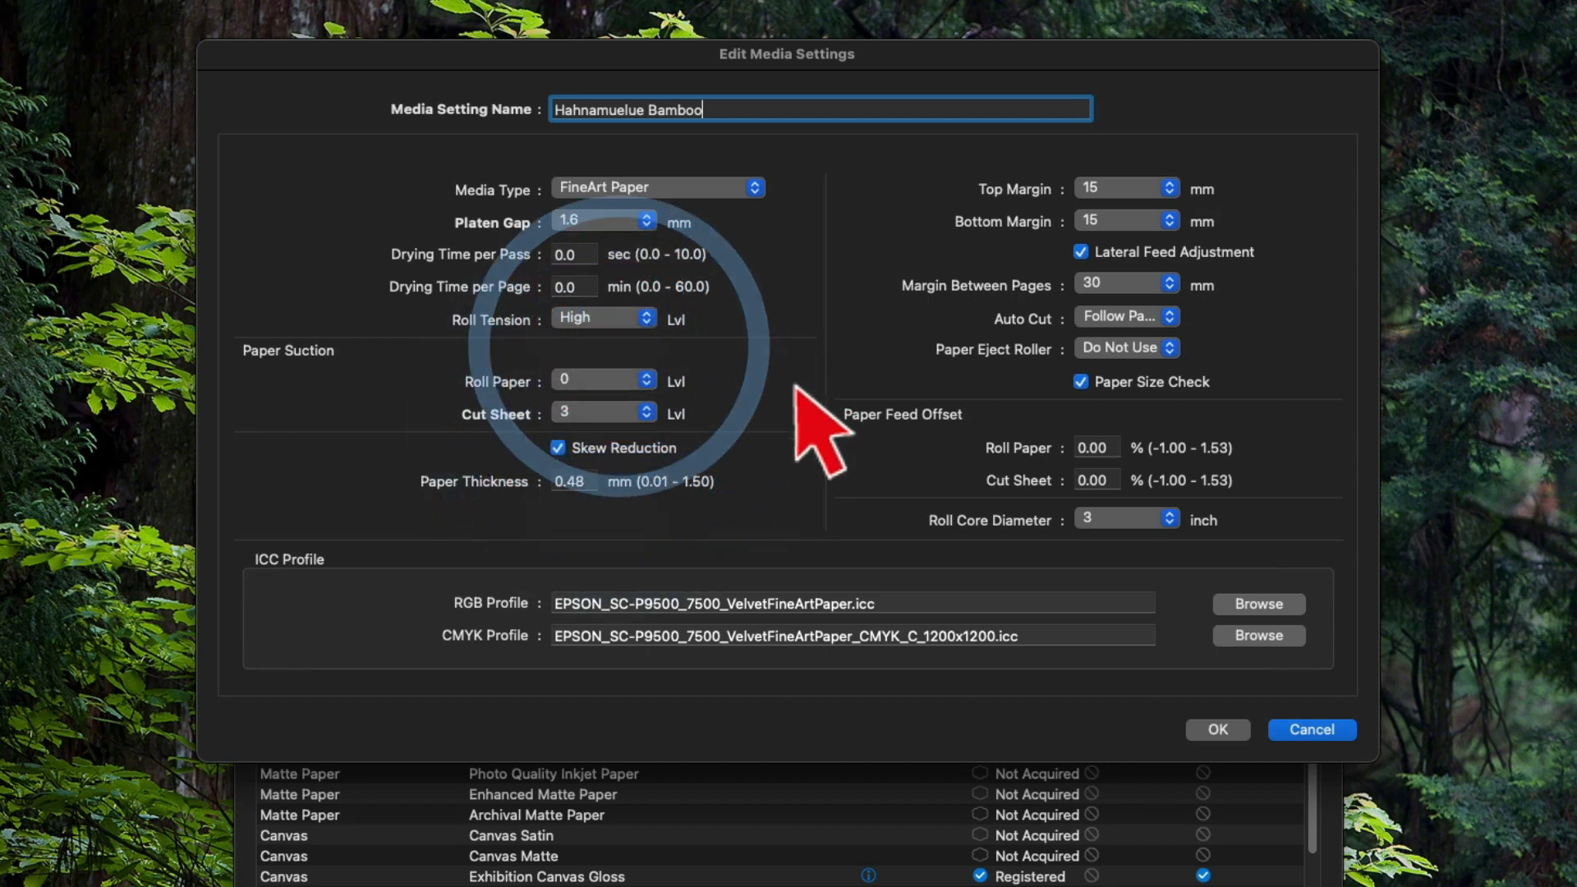
mouse_move(593, 493)
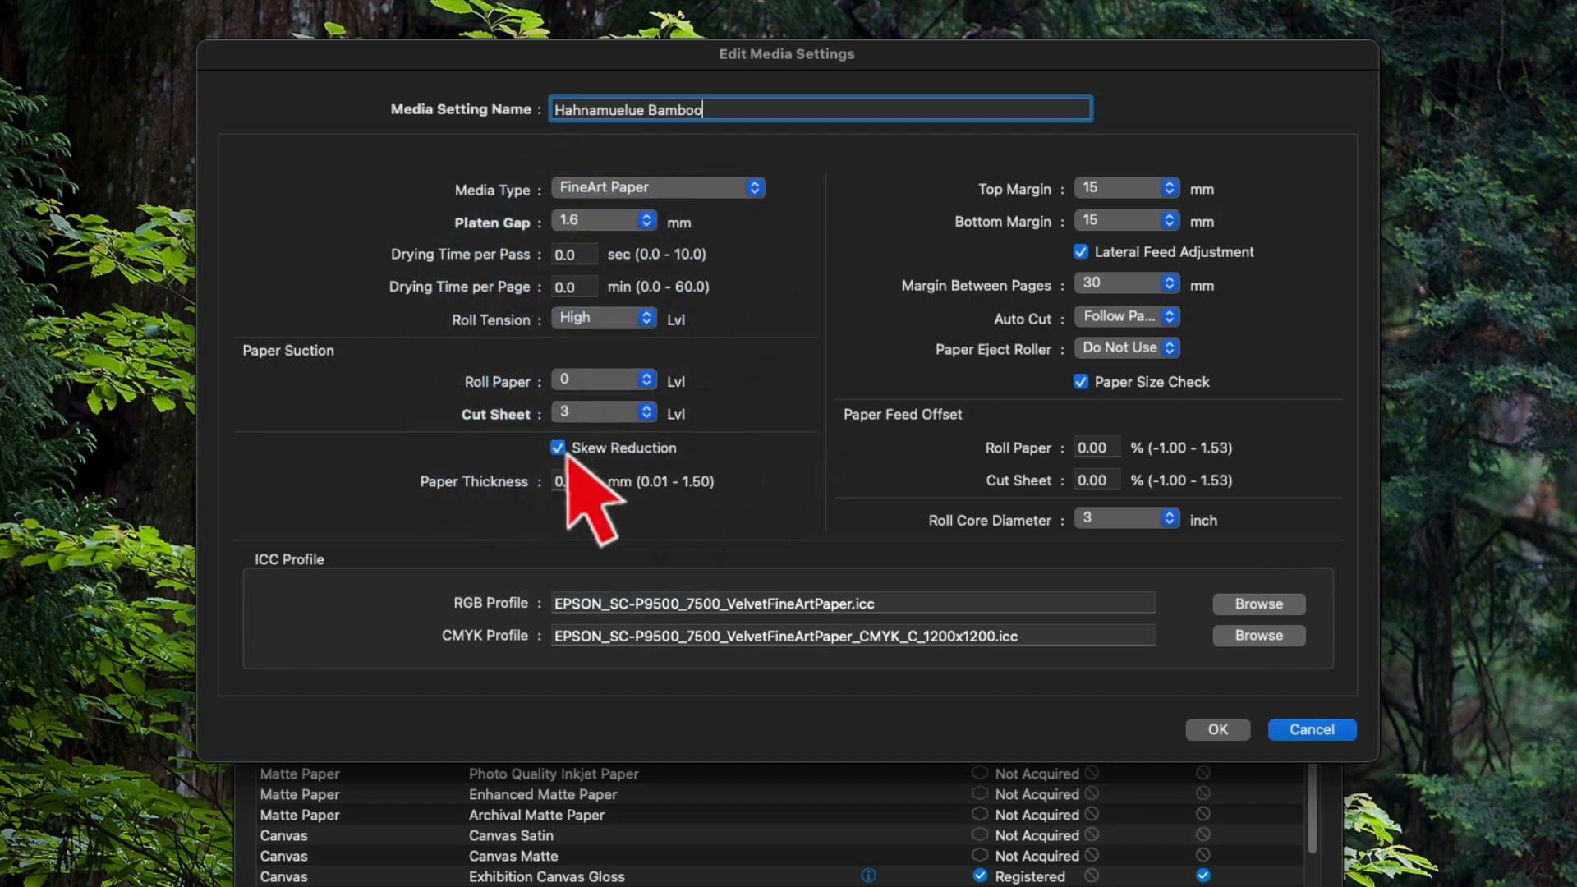
type("0.48")
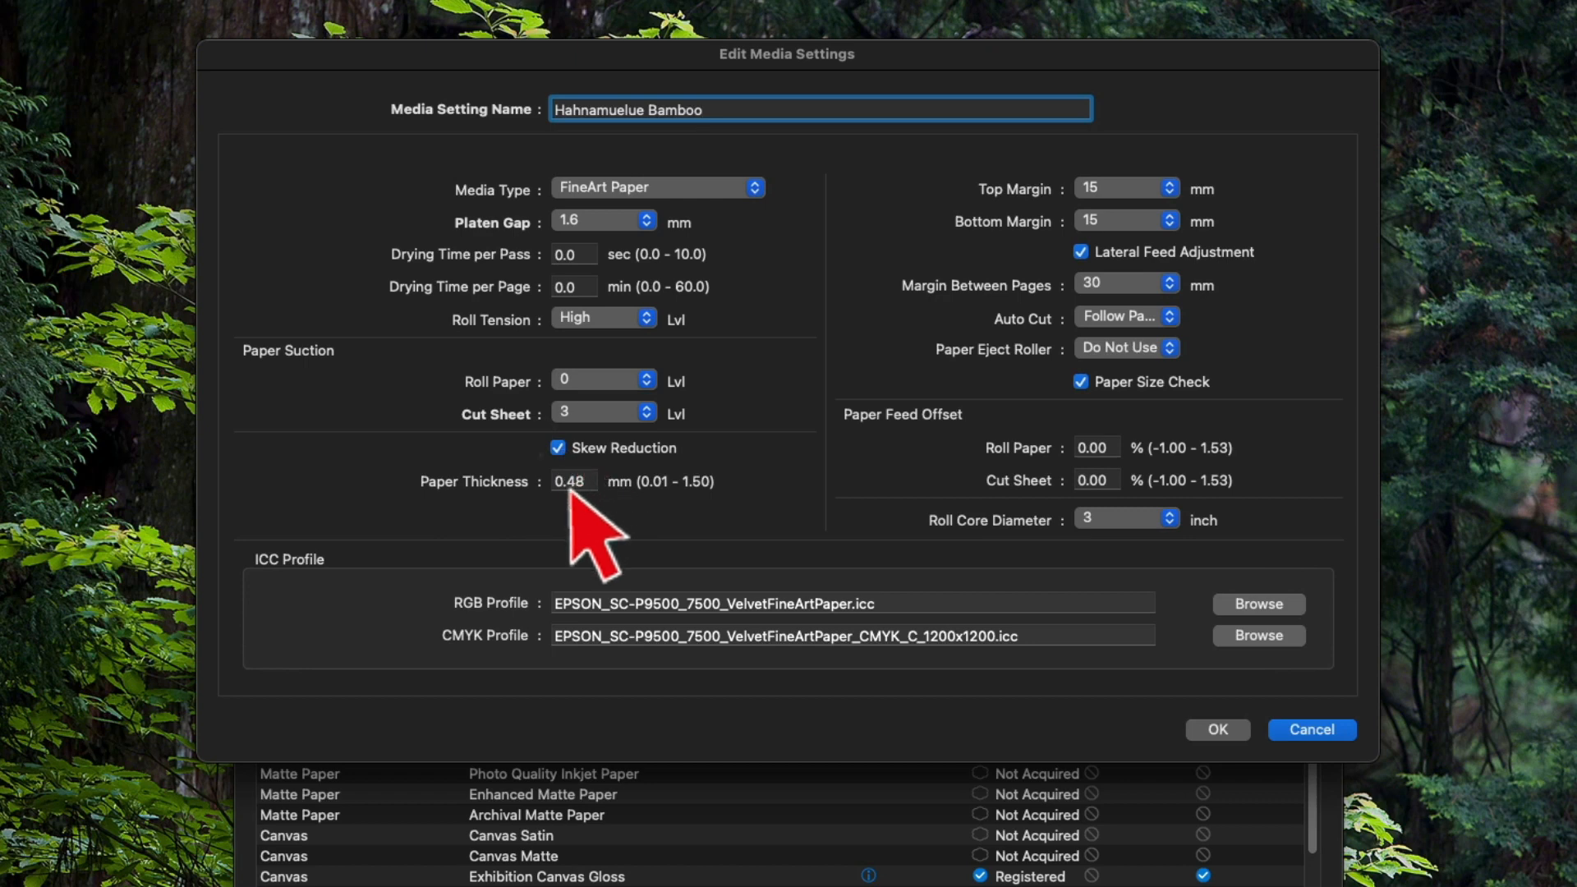
mouse_move(659, 538)
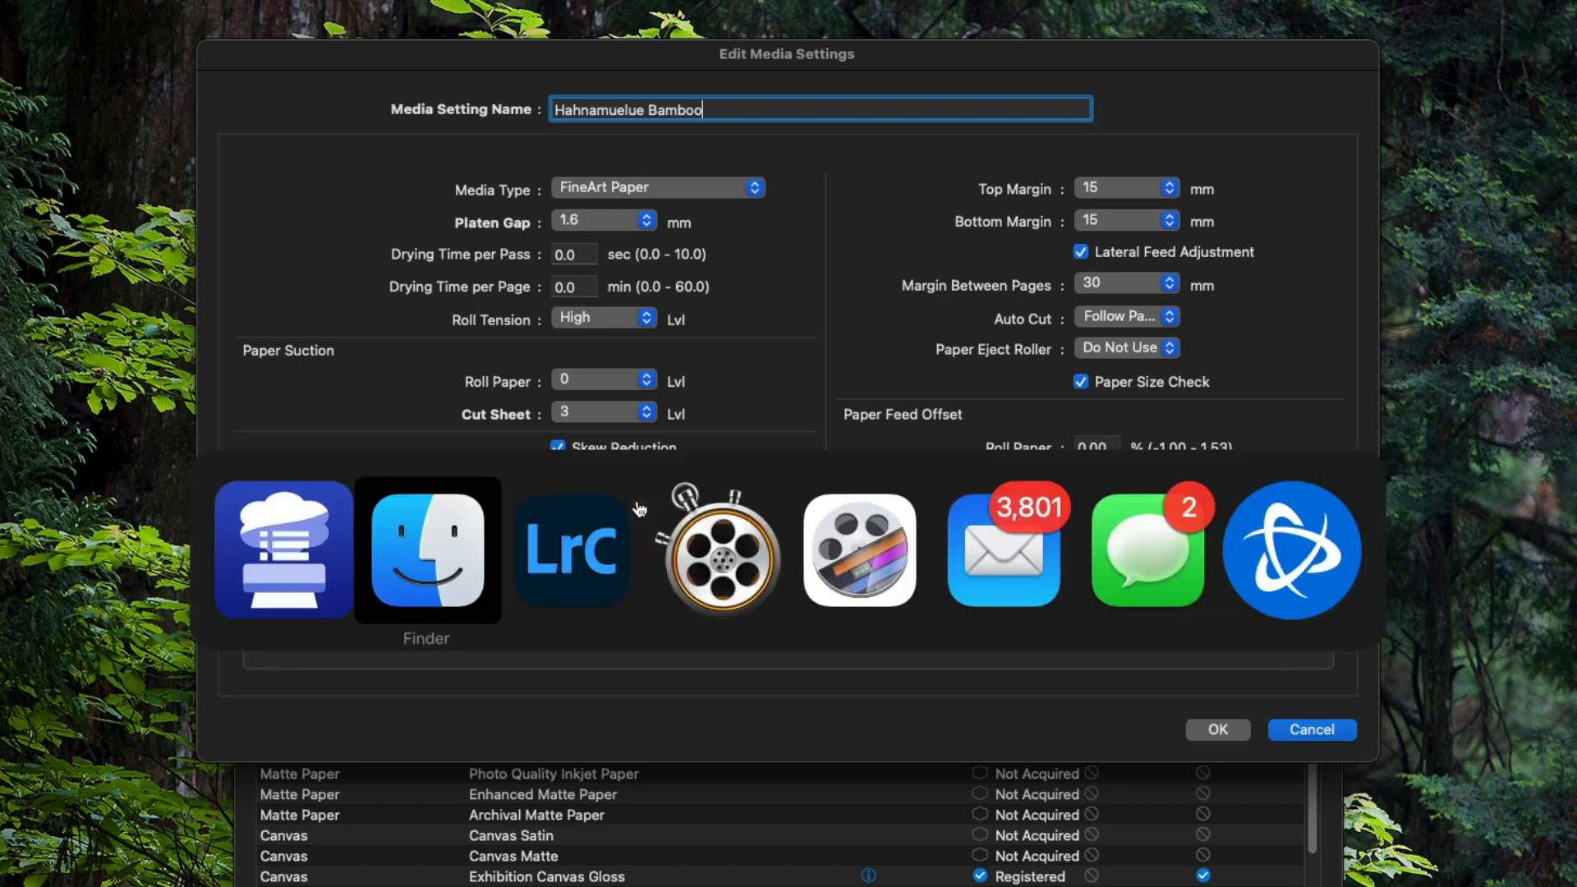
mouse_move(715, 550)
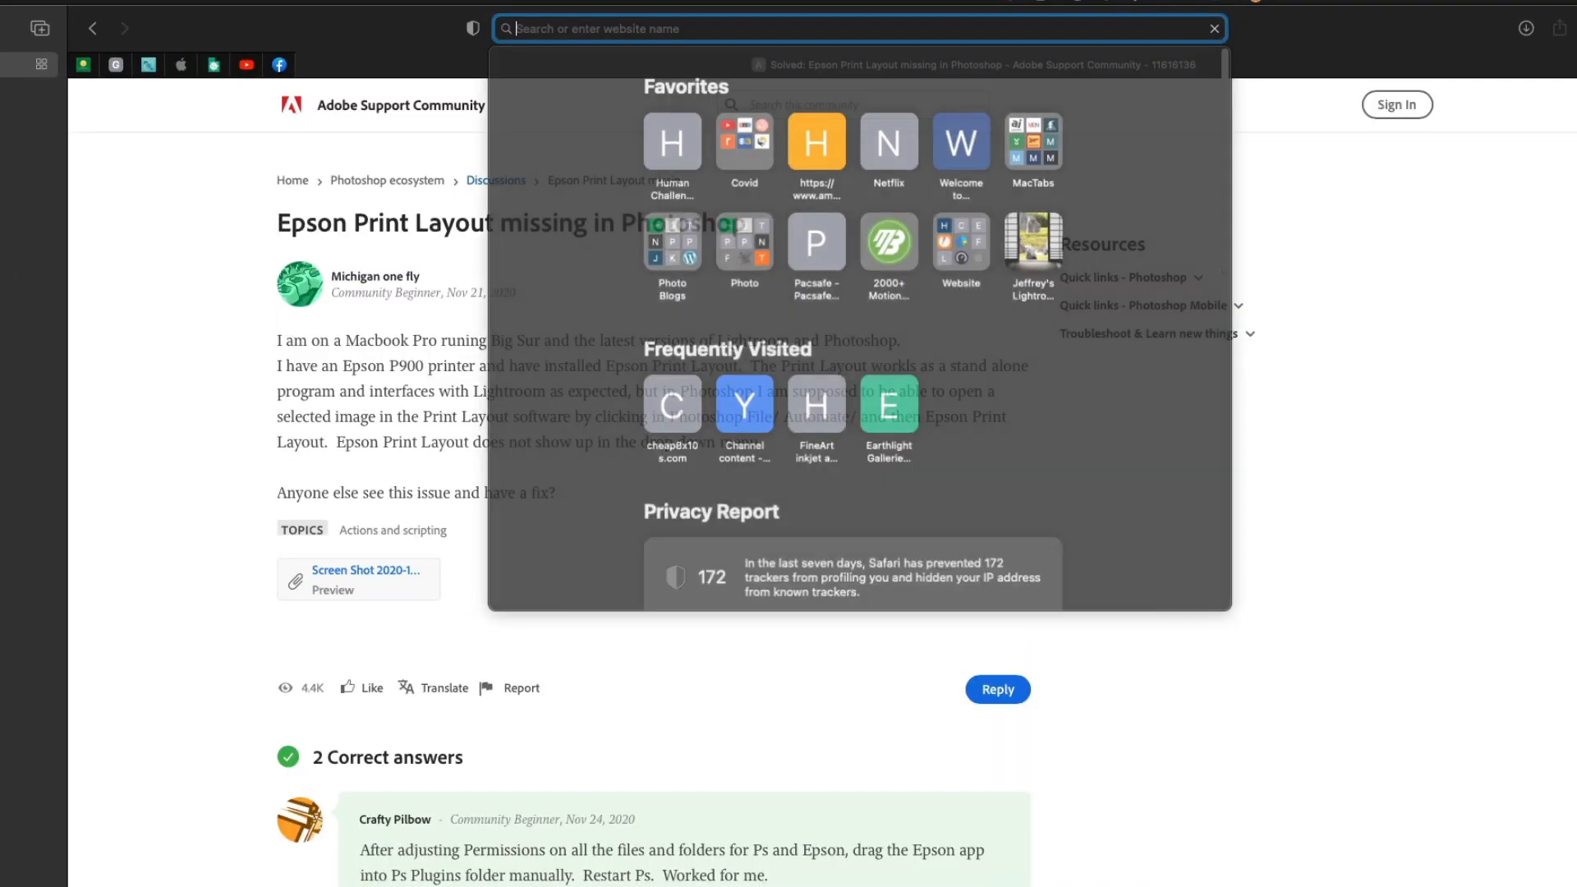
Search Safari for 'hahnemuehle bamboo specifications' and scroll to the listed 0.5003 mm thickness.
type("hahnemuehle.com")
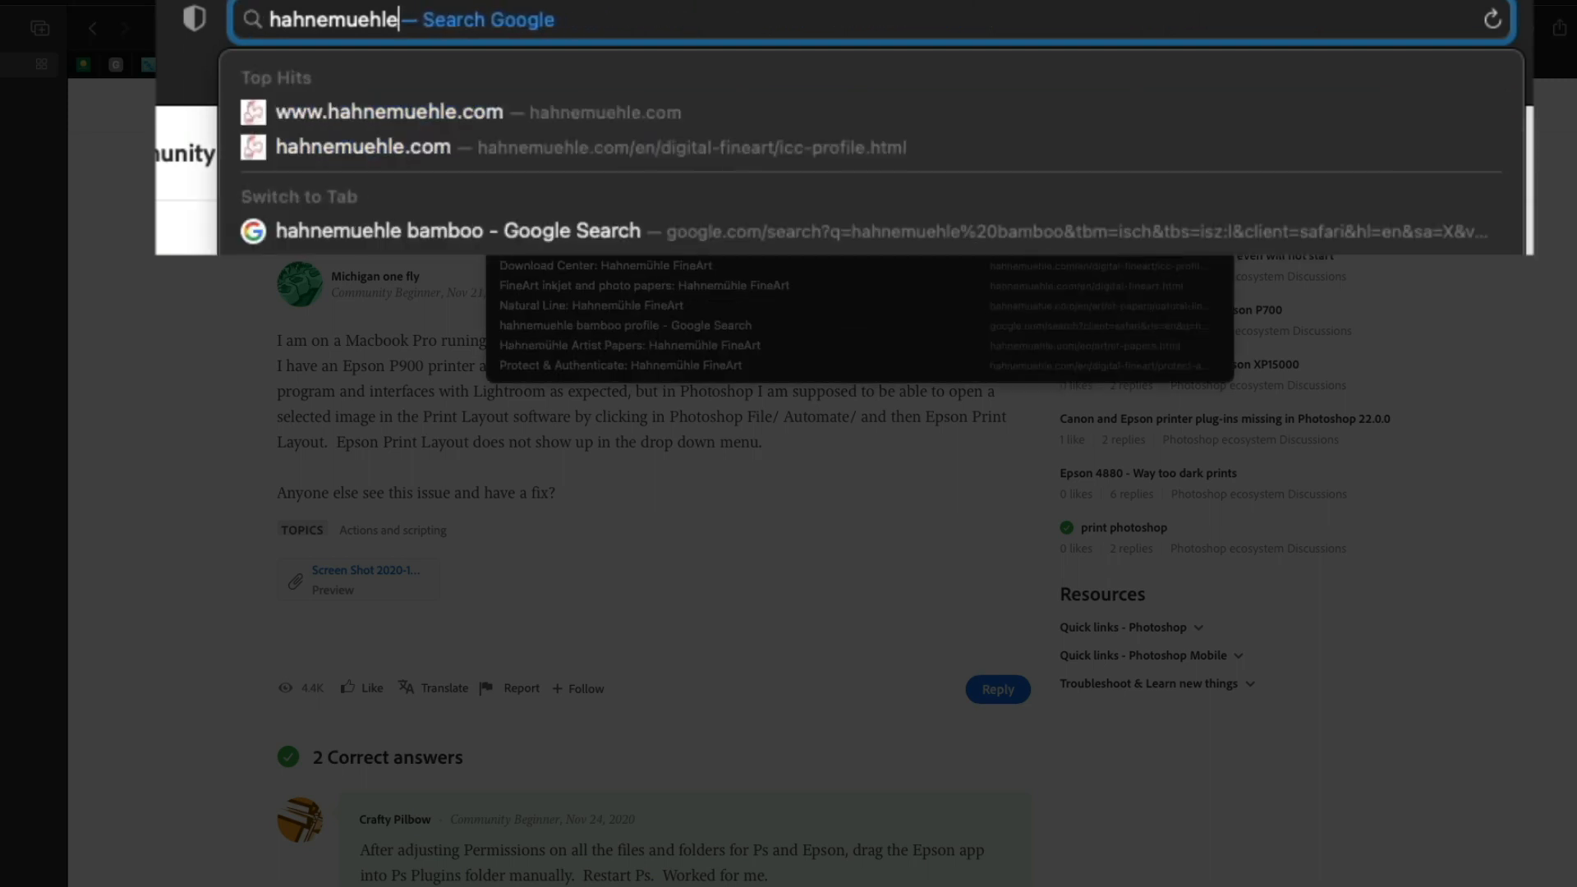
type("bamboo sp")
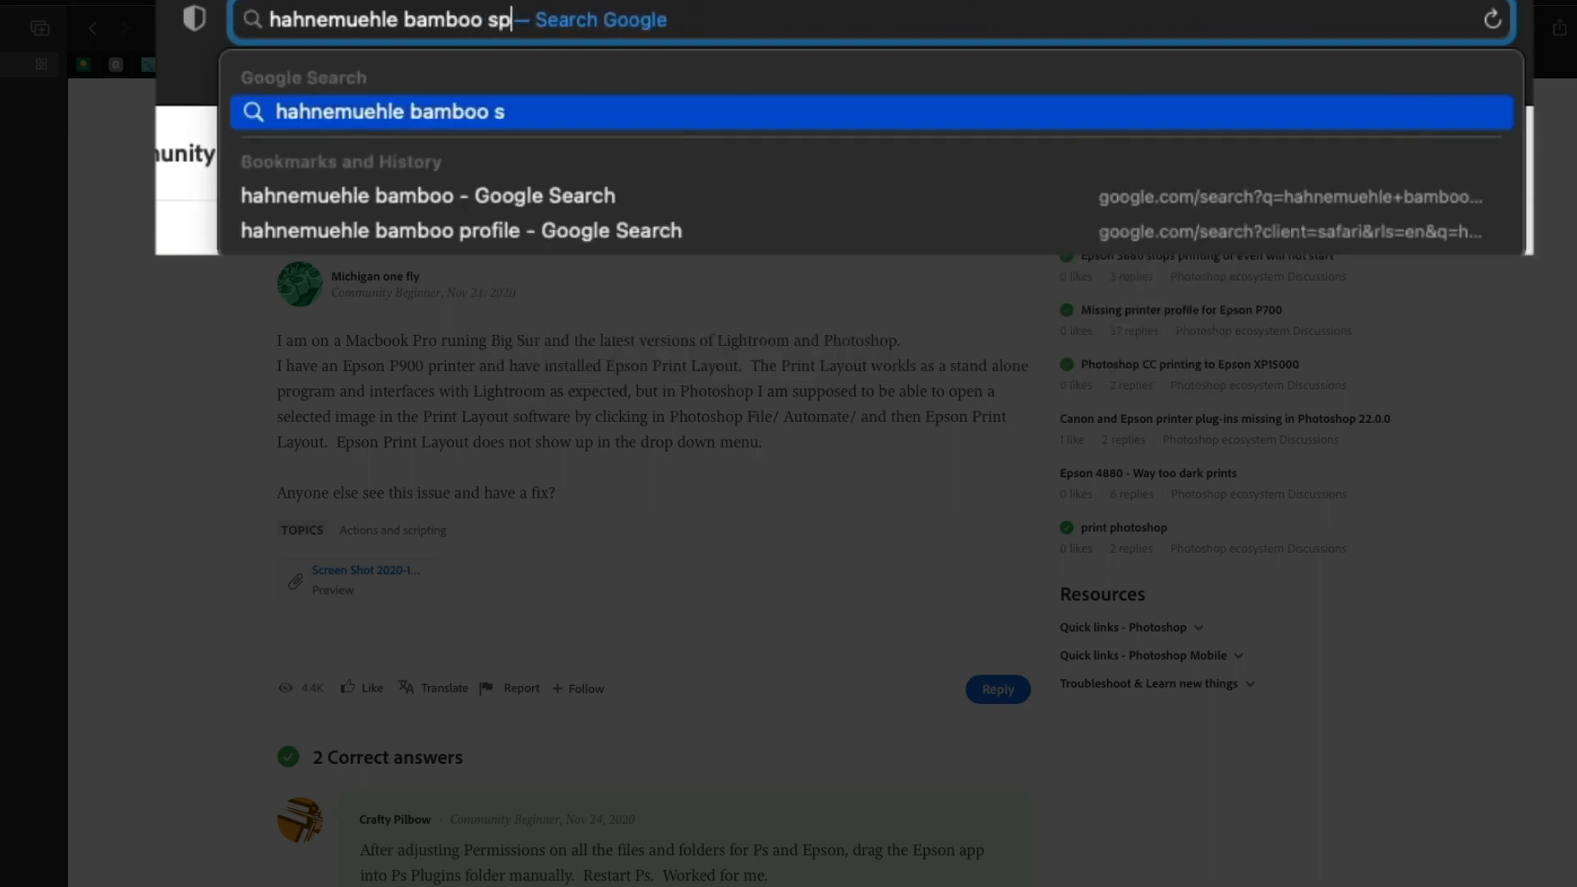
type("ecifications")
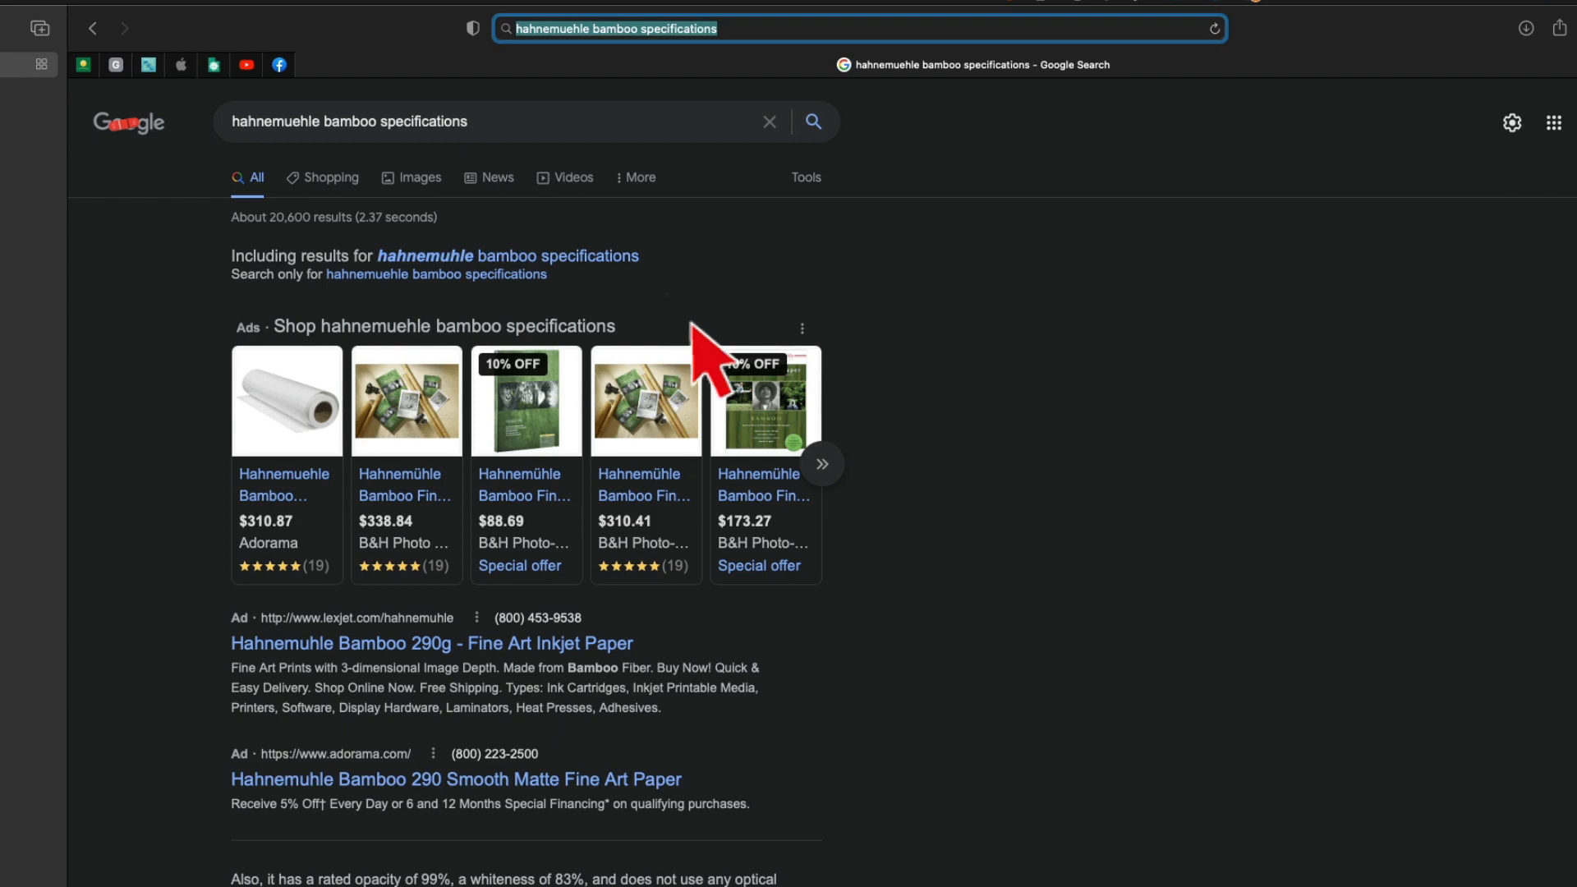
scroll("down", 3)
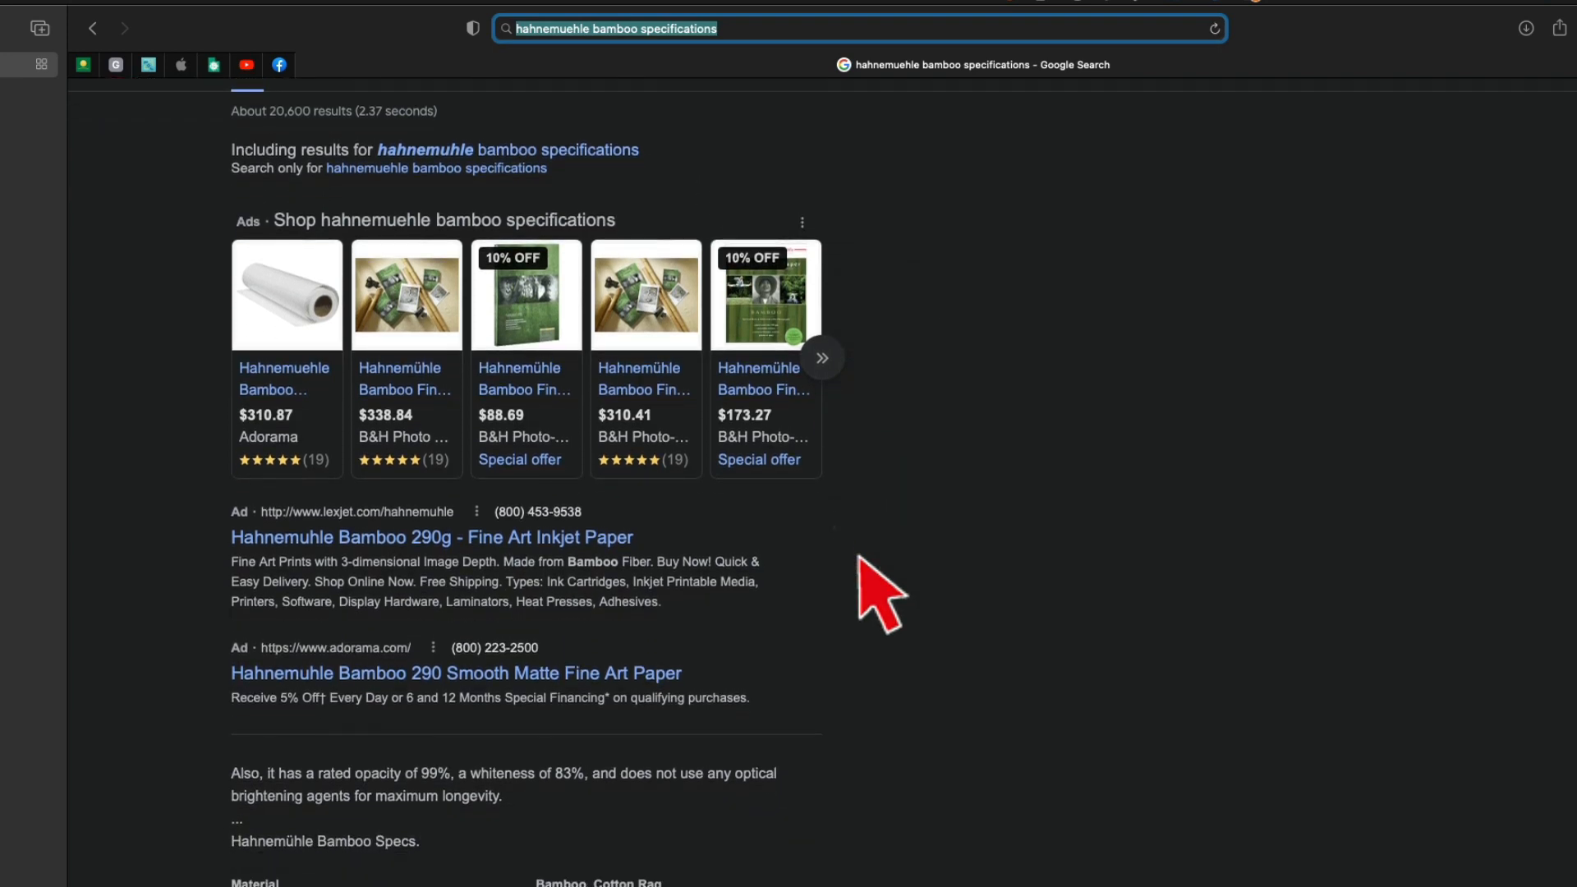
scroll("down", 3)
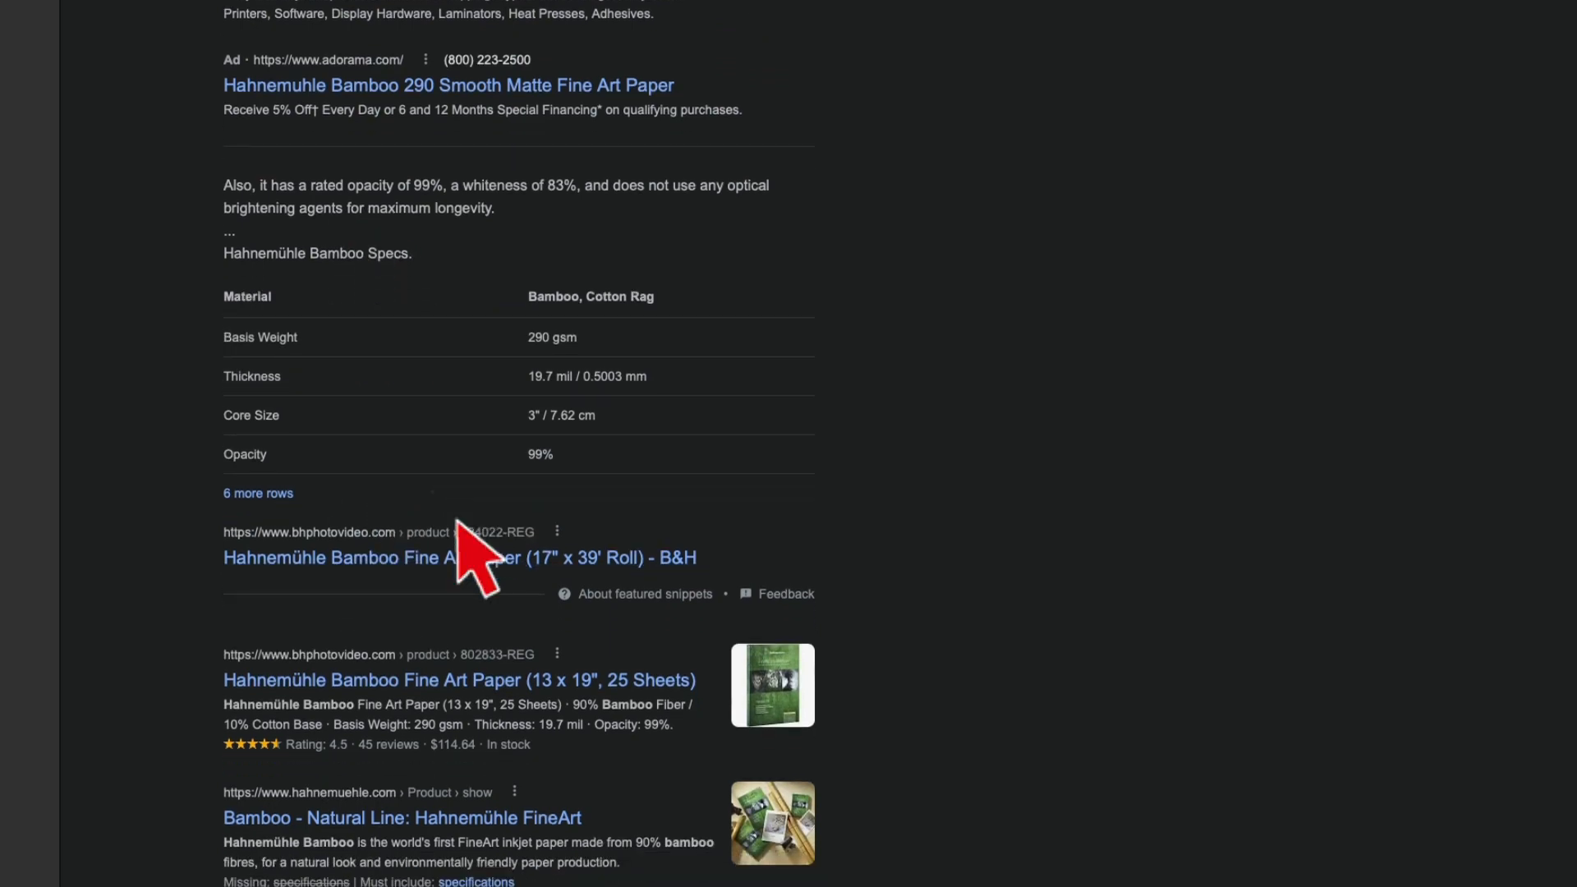
scroll("up", 3)
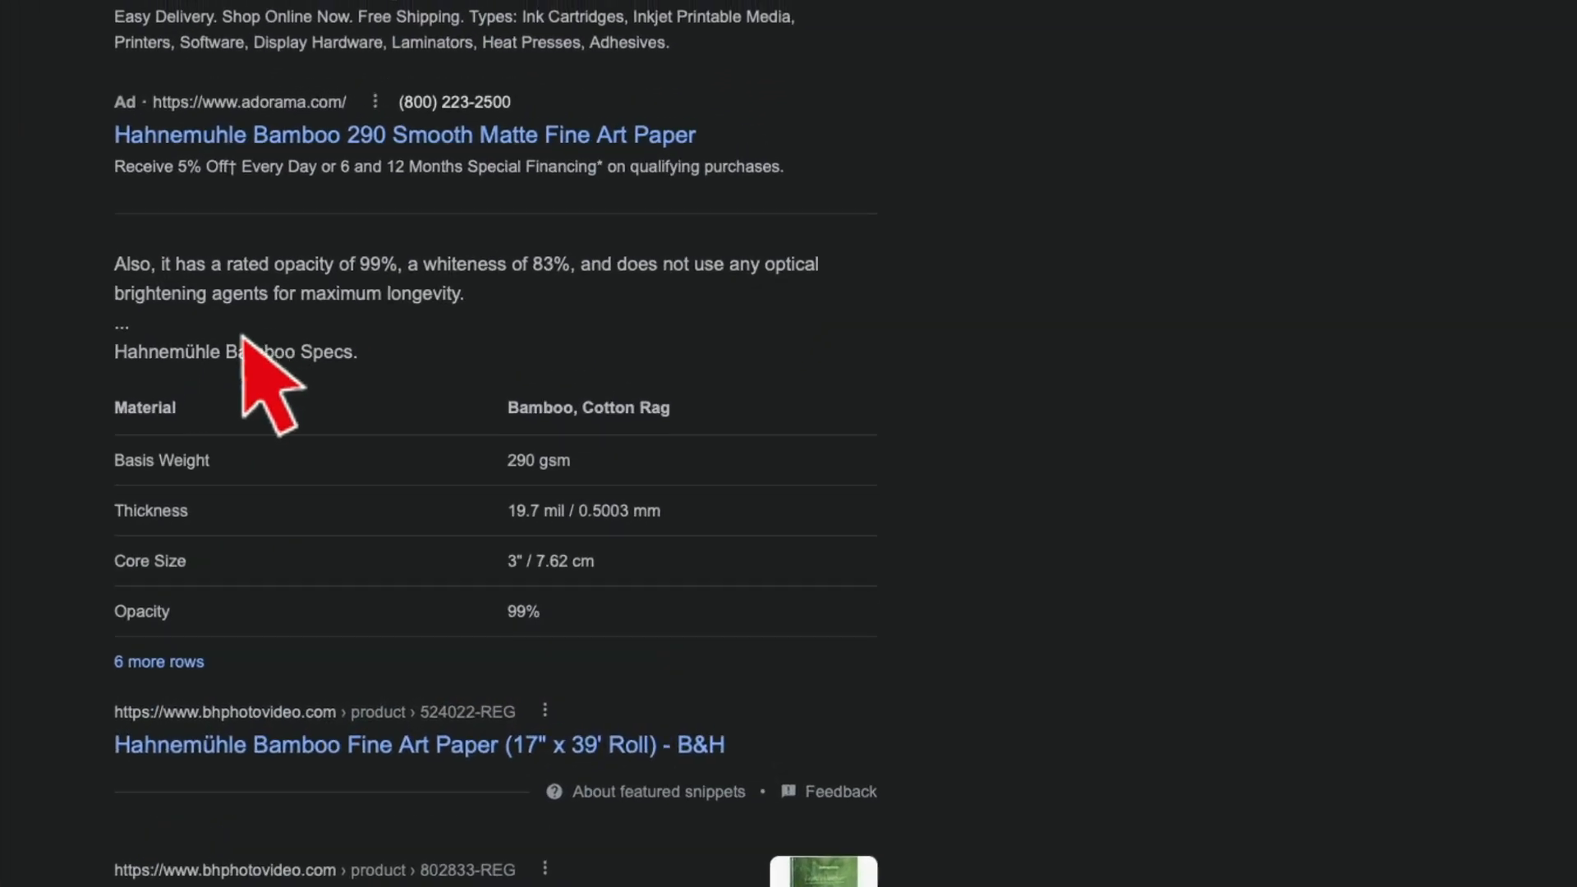
mouse_move(573, 573)
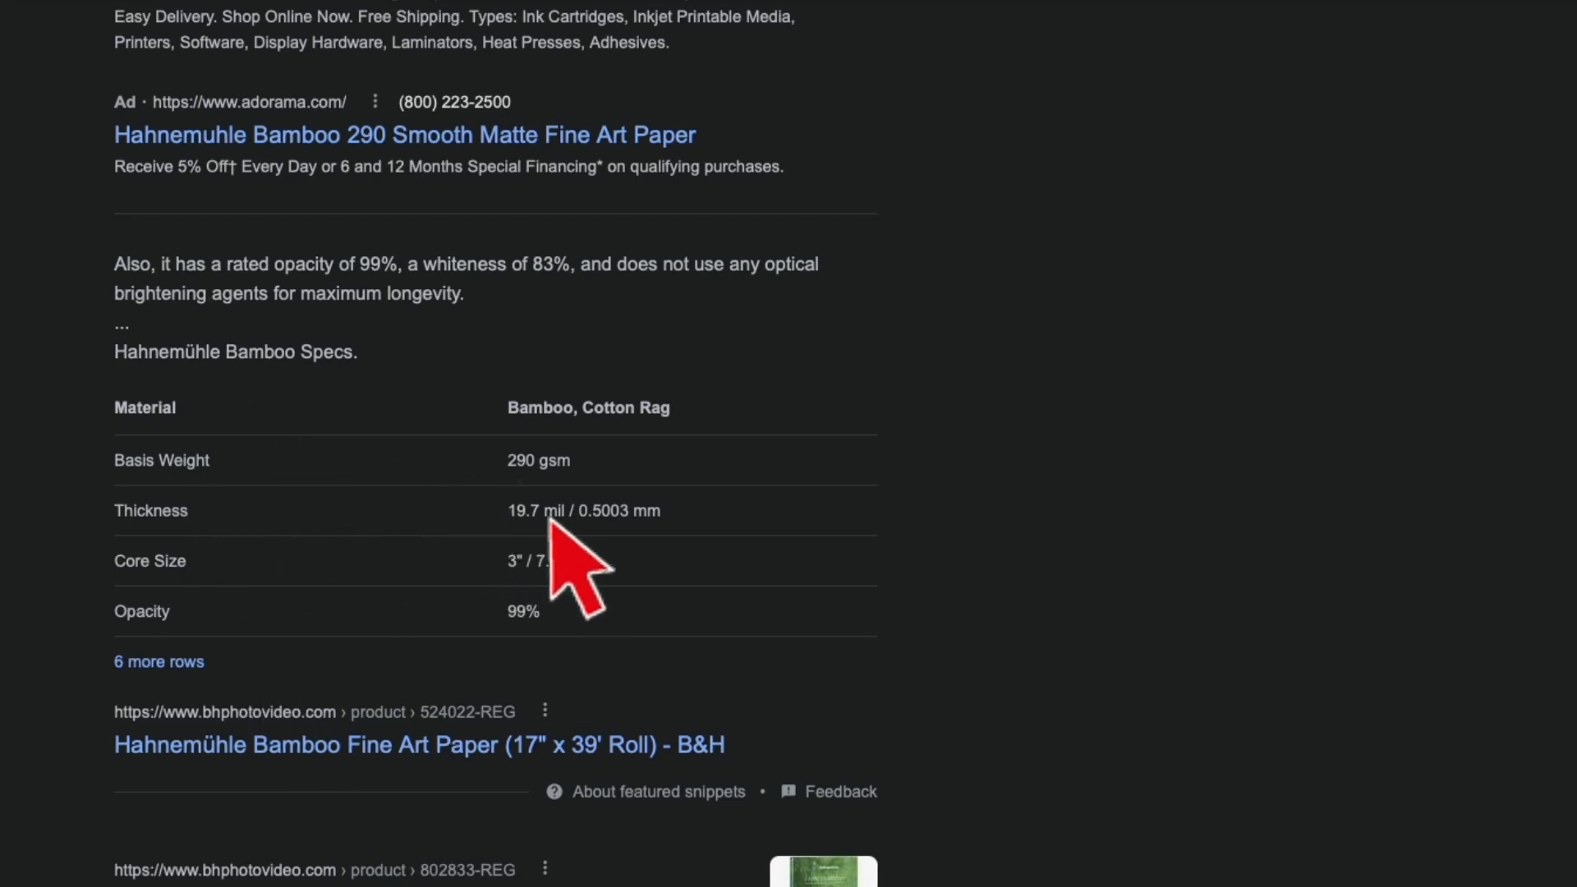
mouse_move(649, 578)
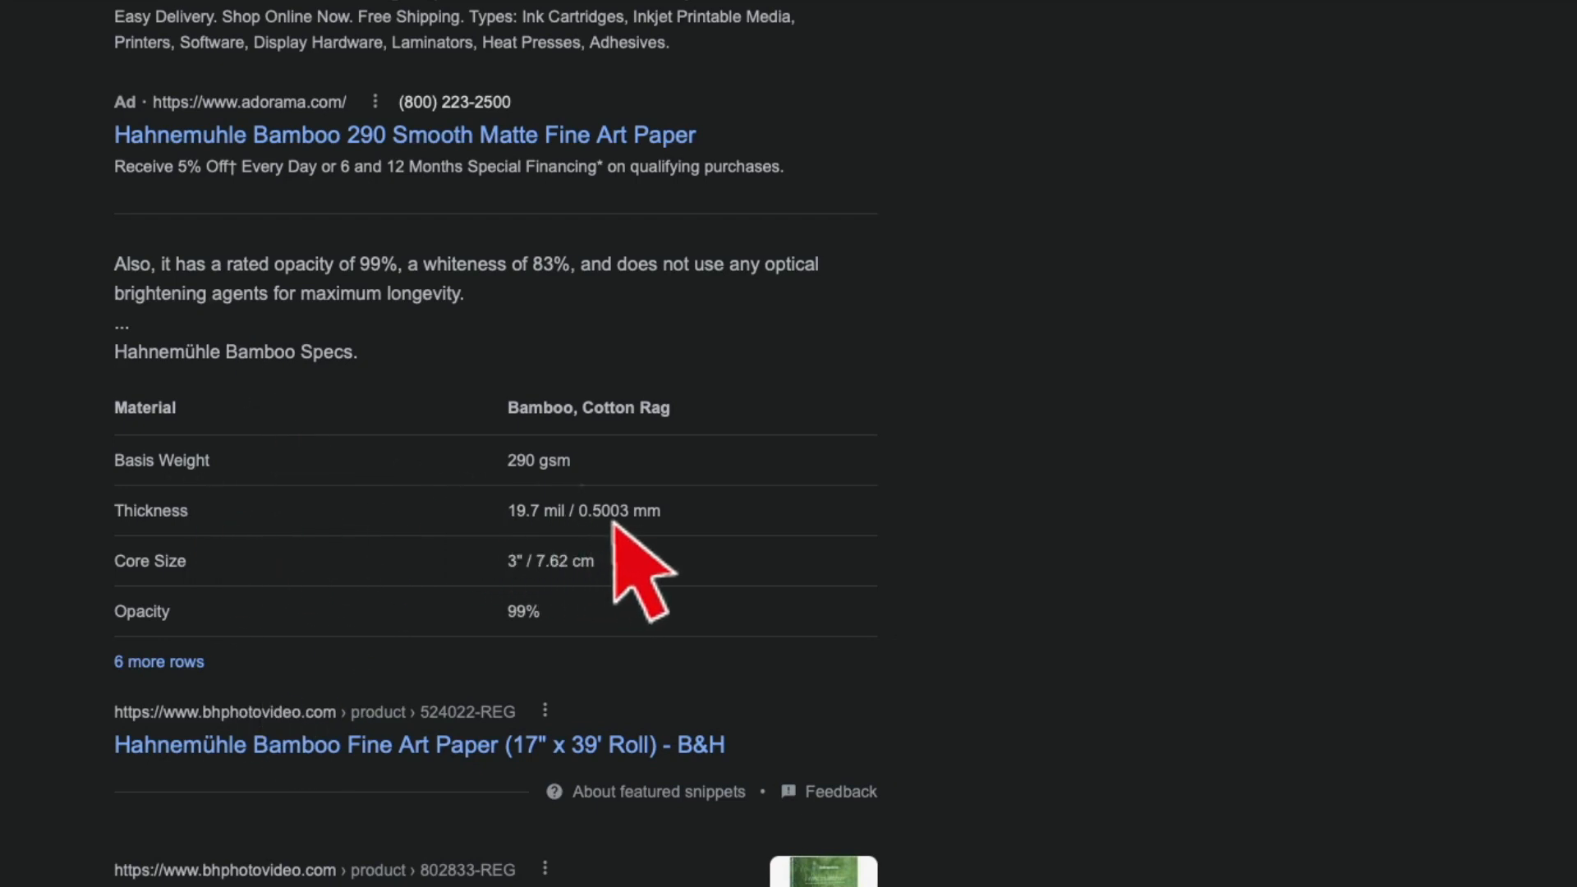
mouse_move(422, 805)
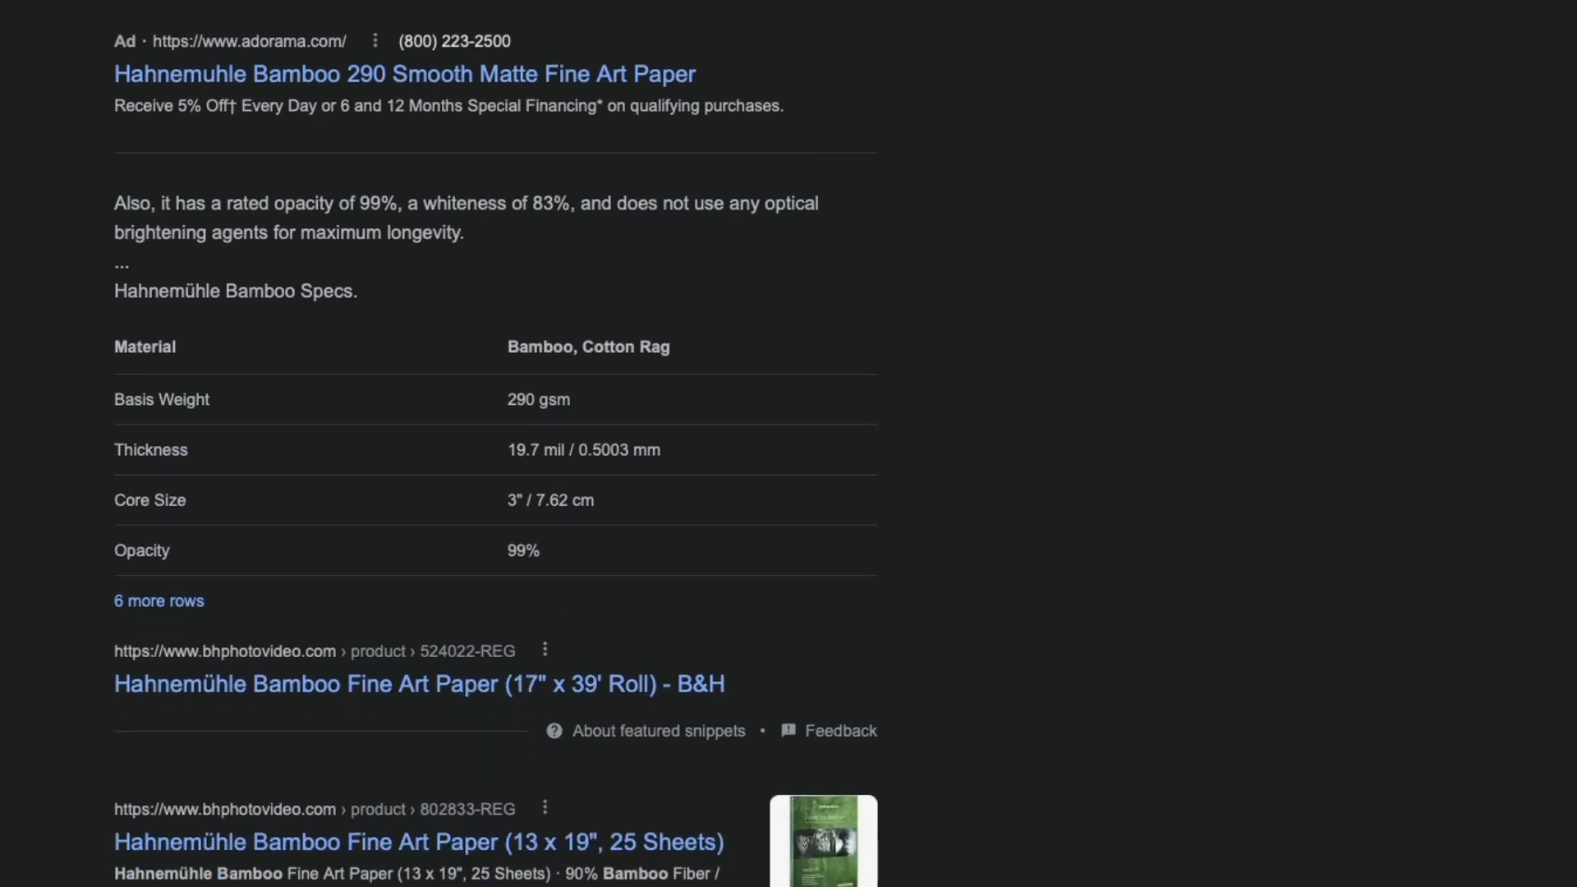
scroll("up", 3)
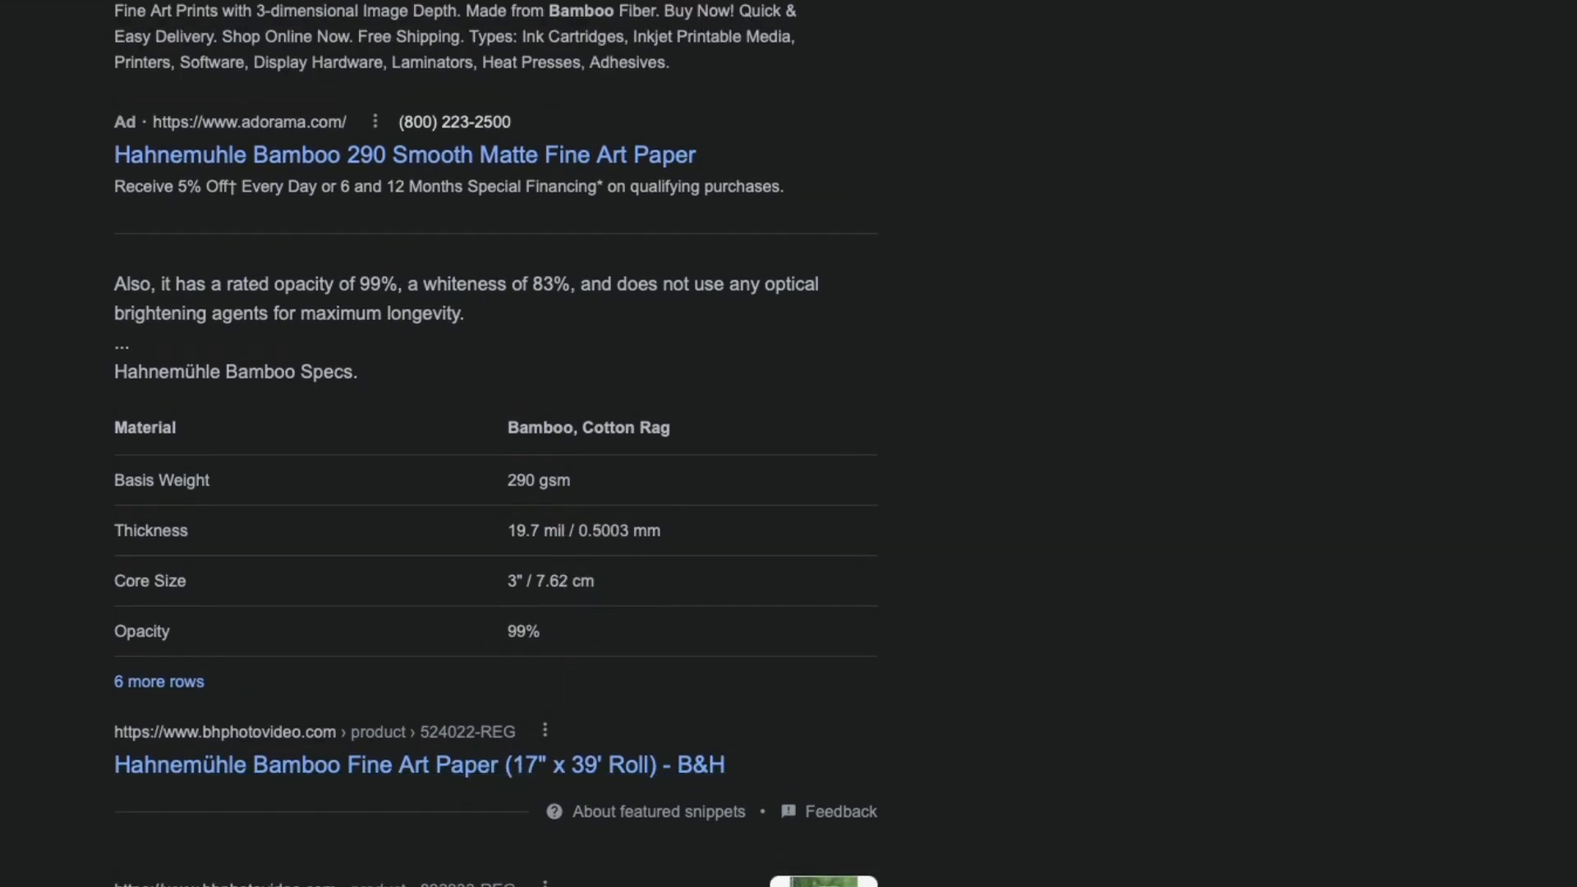
mouse_move(347, 362)
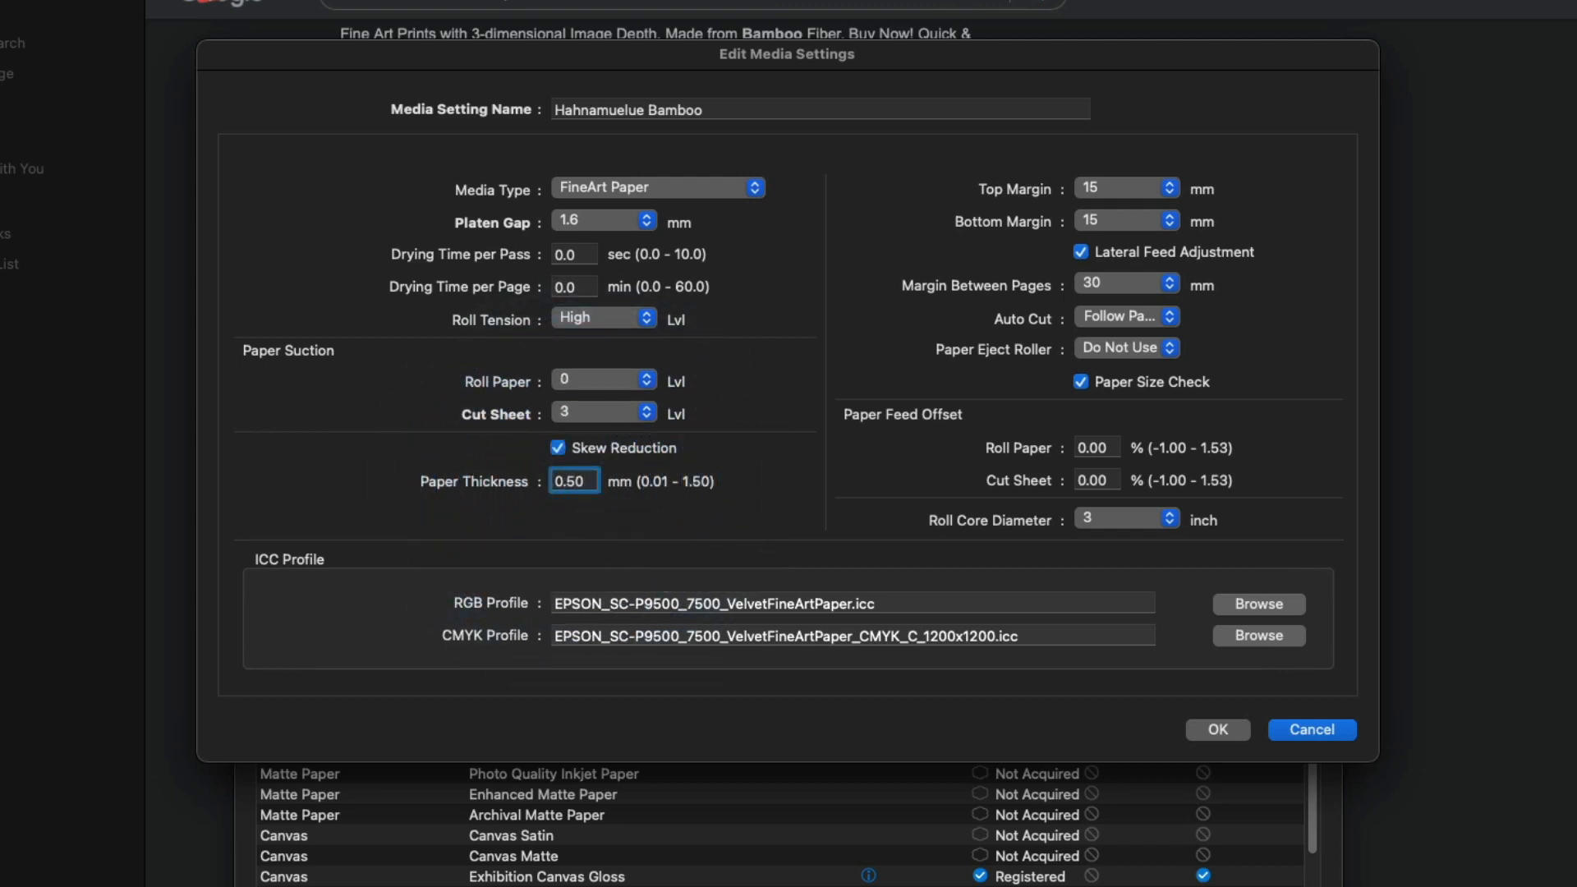
mouse_move(1151, 216)
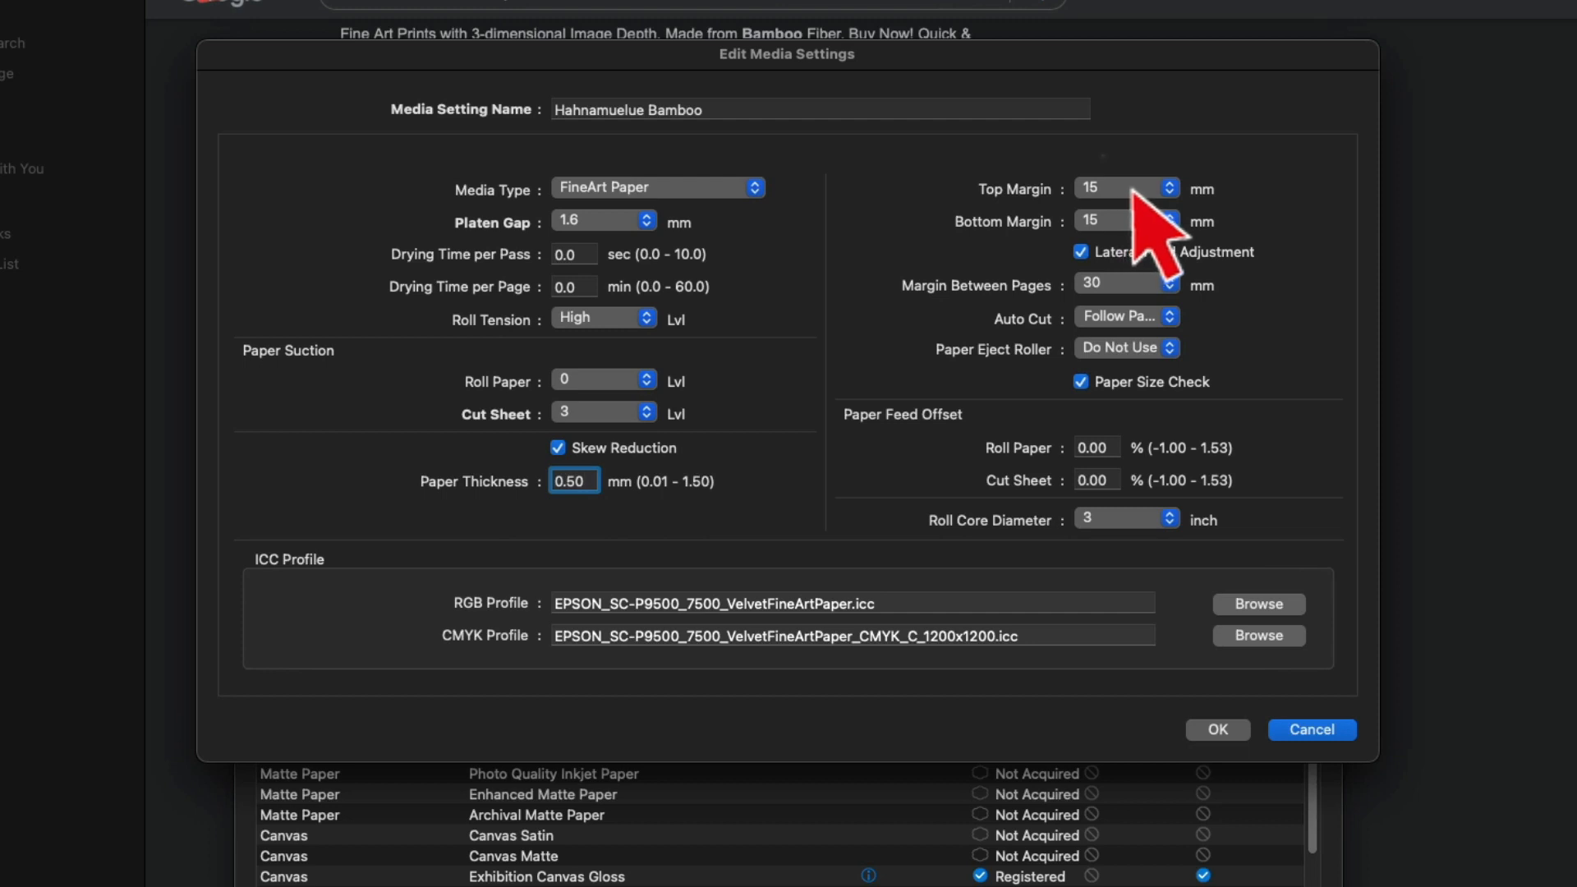
mouse_move(1156, 291)
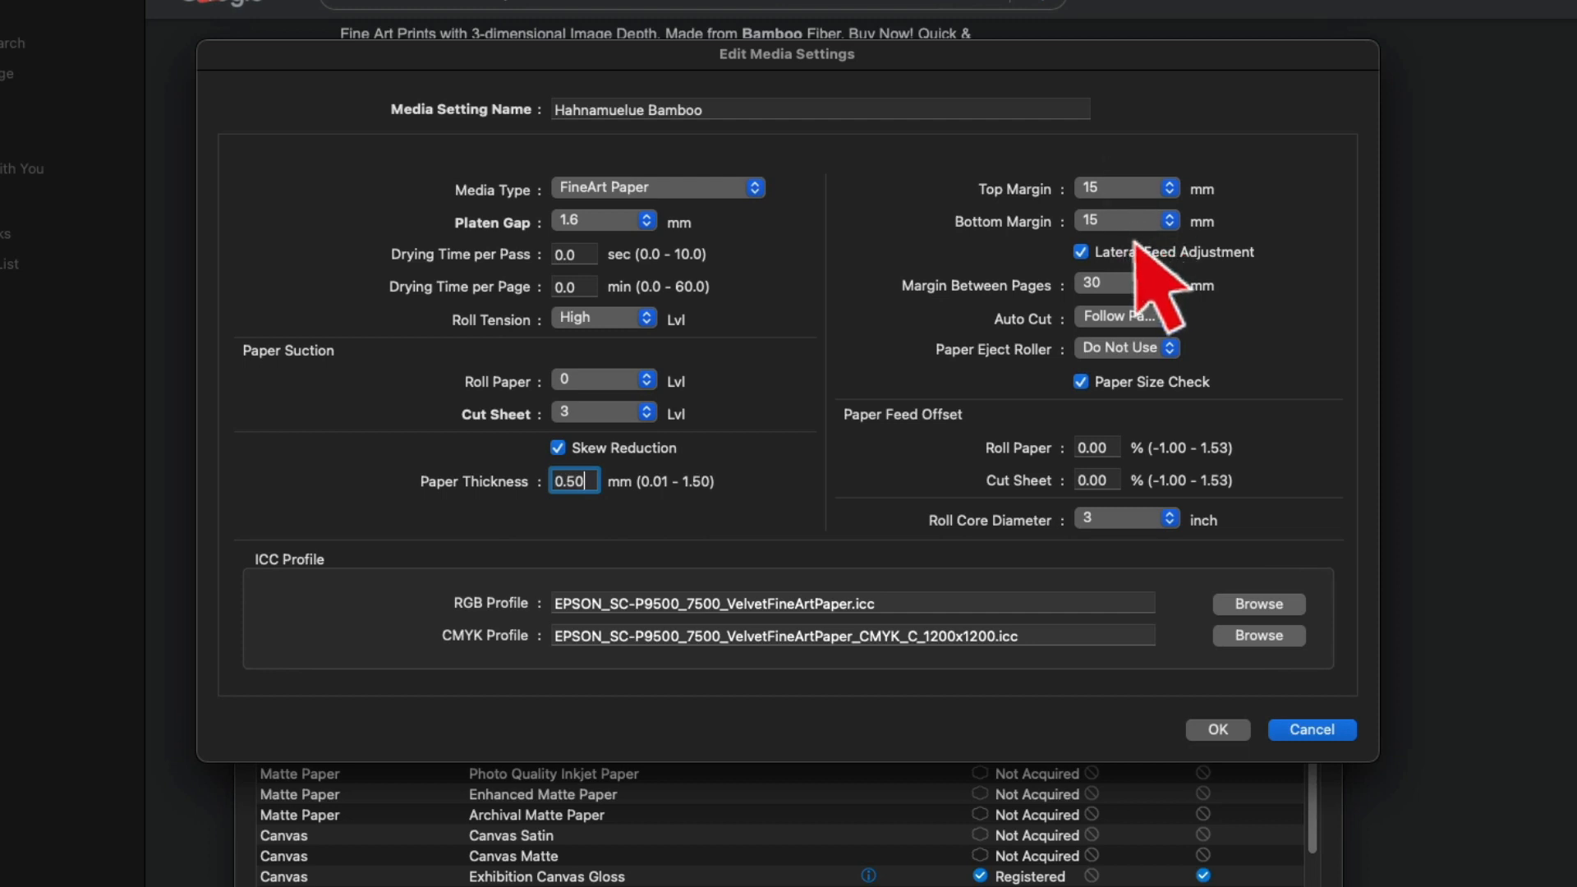
mouse_move(1136, 252)
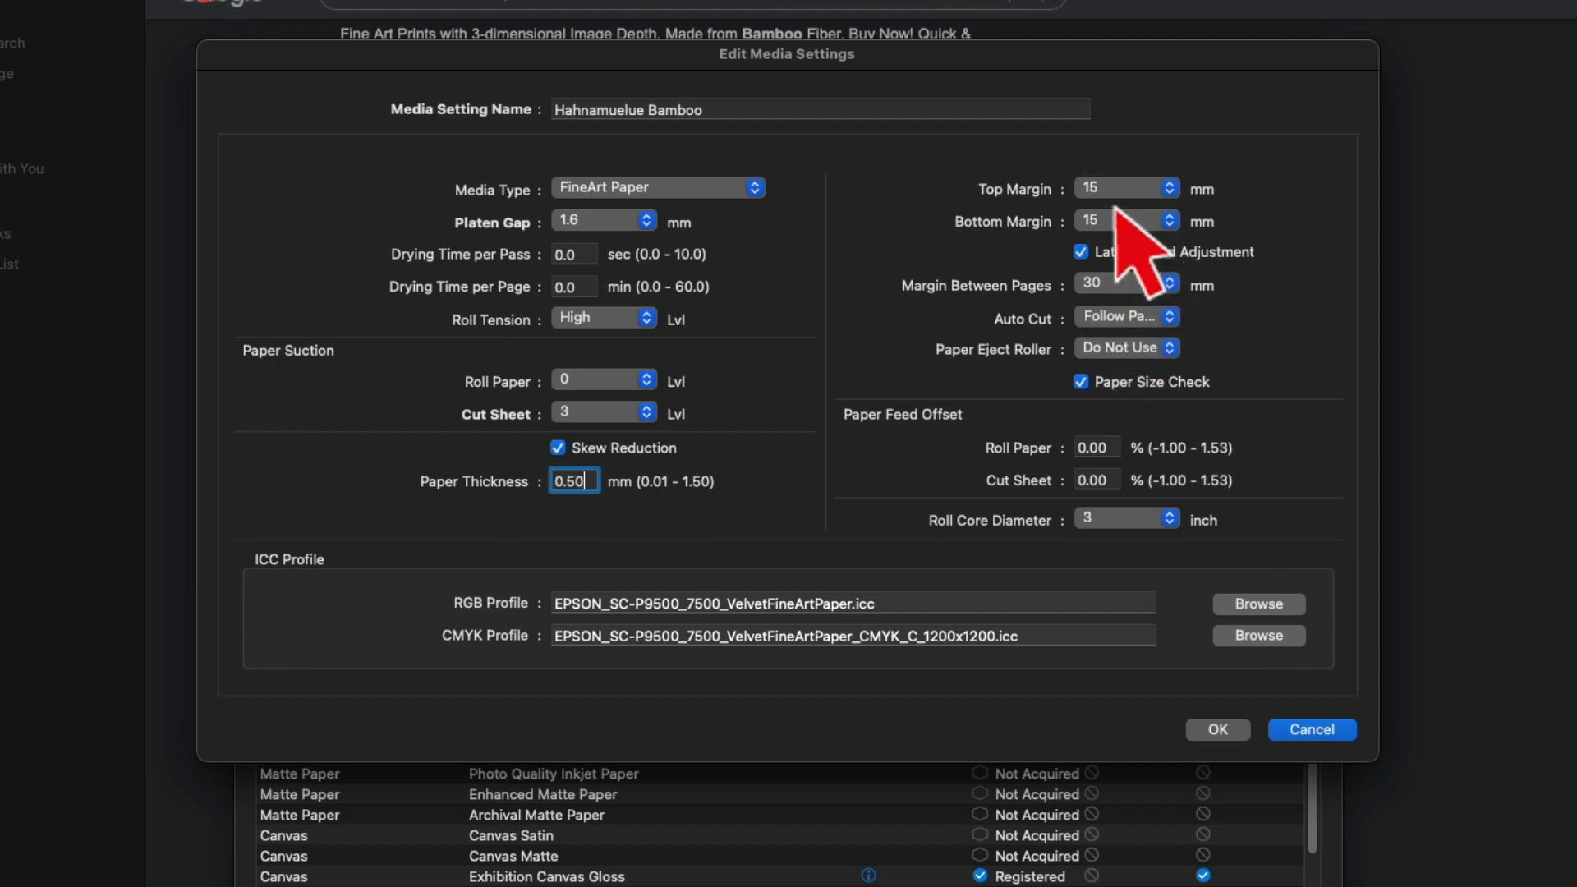
mouse_move(1132, 372)
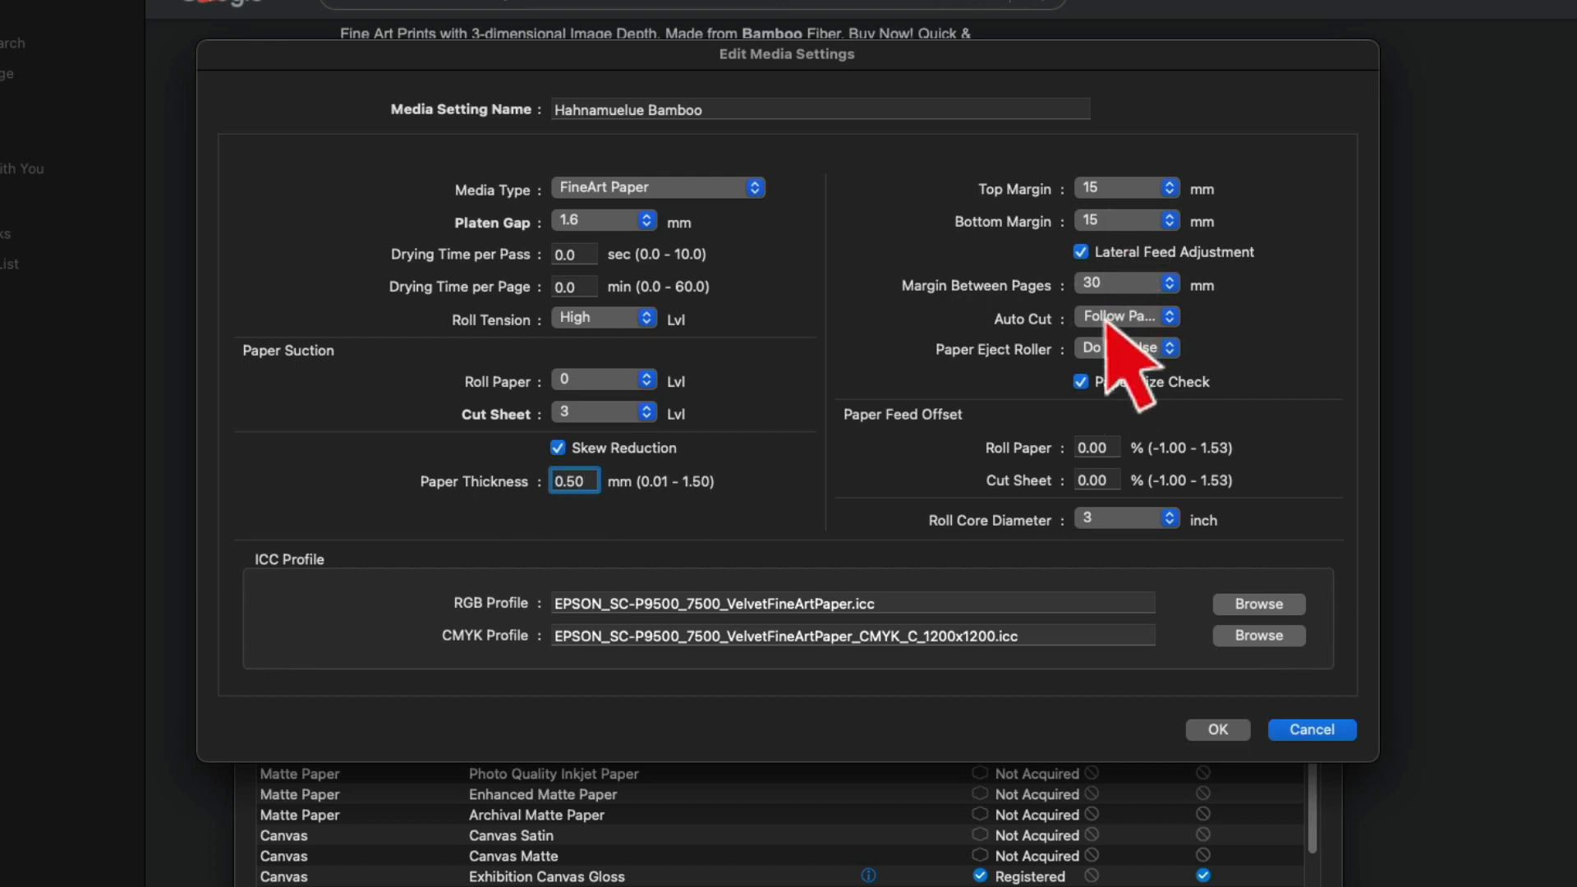
mouse_move(774, 649)
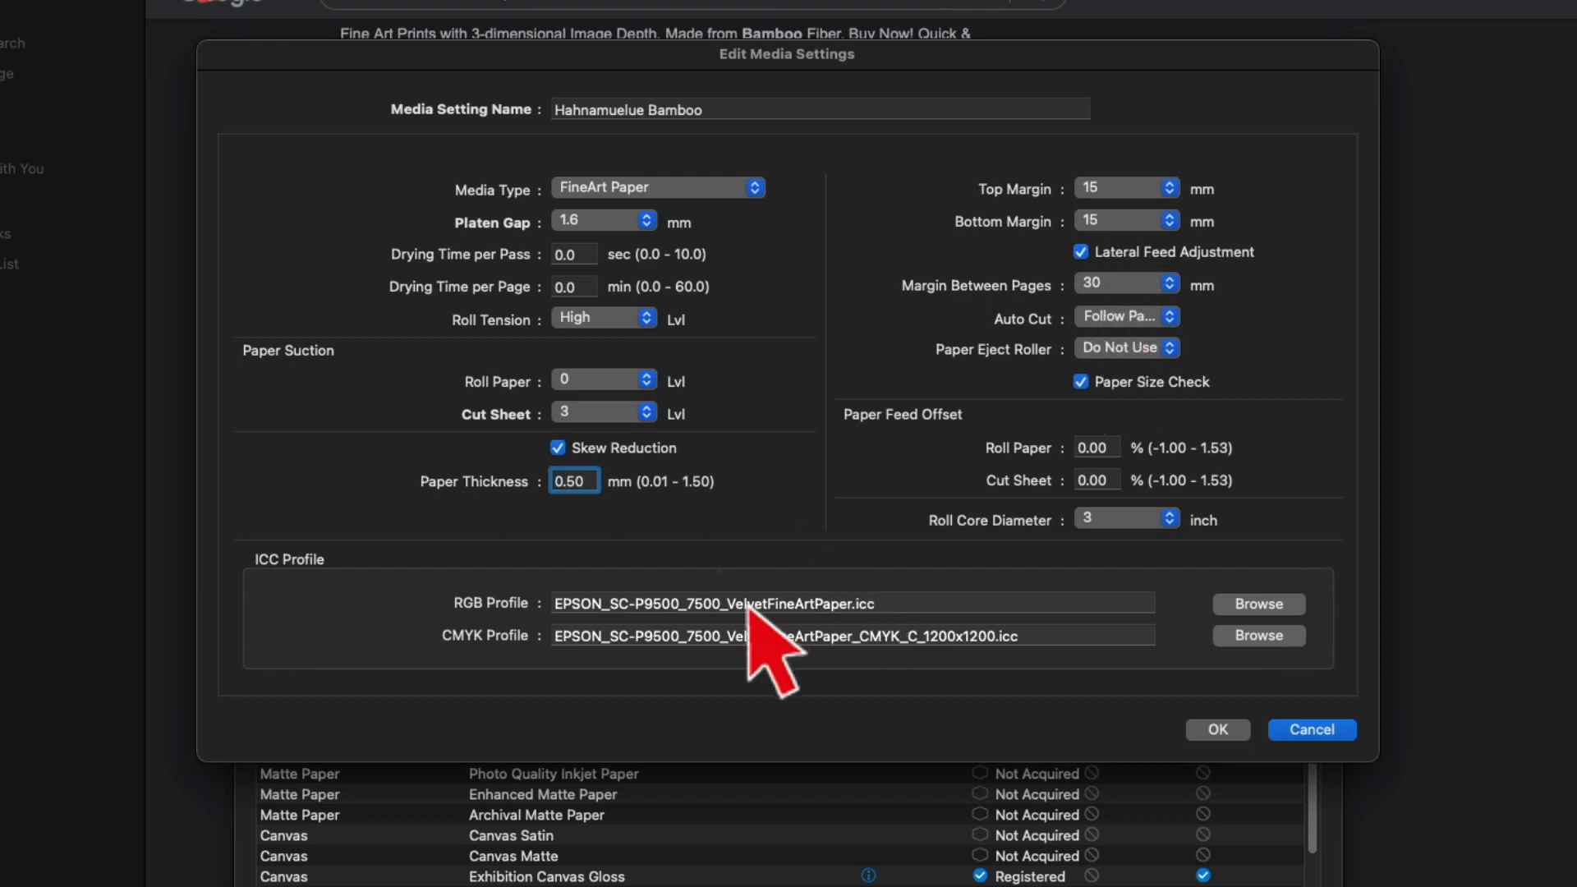
mouse_move(588, 644)
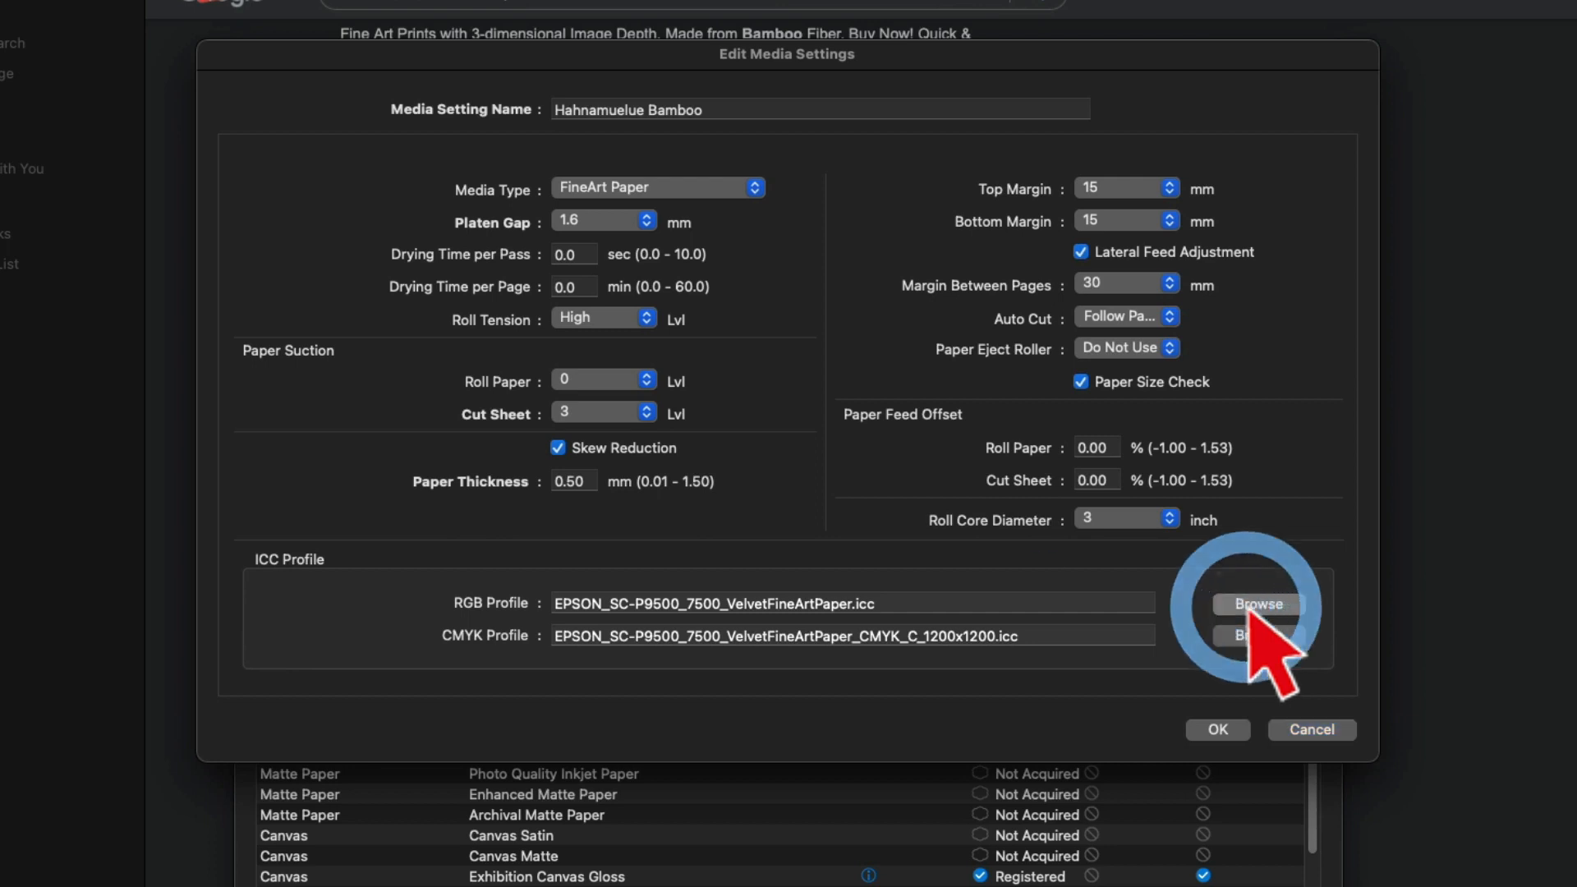
Set the RGB profile to HFA_EpsSC-P7570_MK_Bamboo.icc from Library/ColorSync/Profiles/Printers/p9570.
left_click(1258, 604)
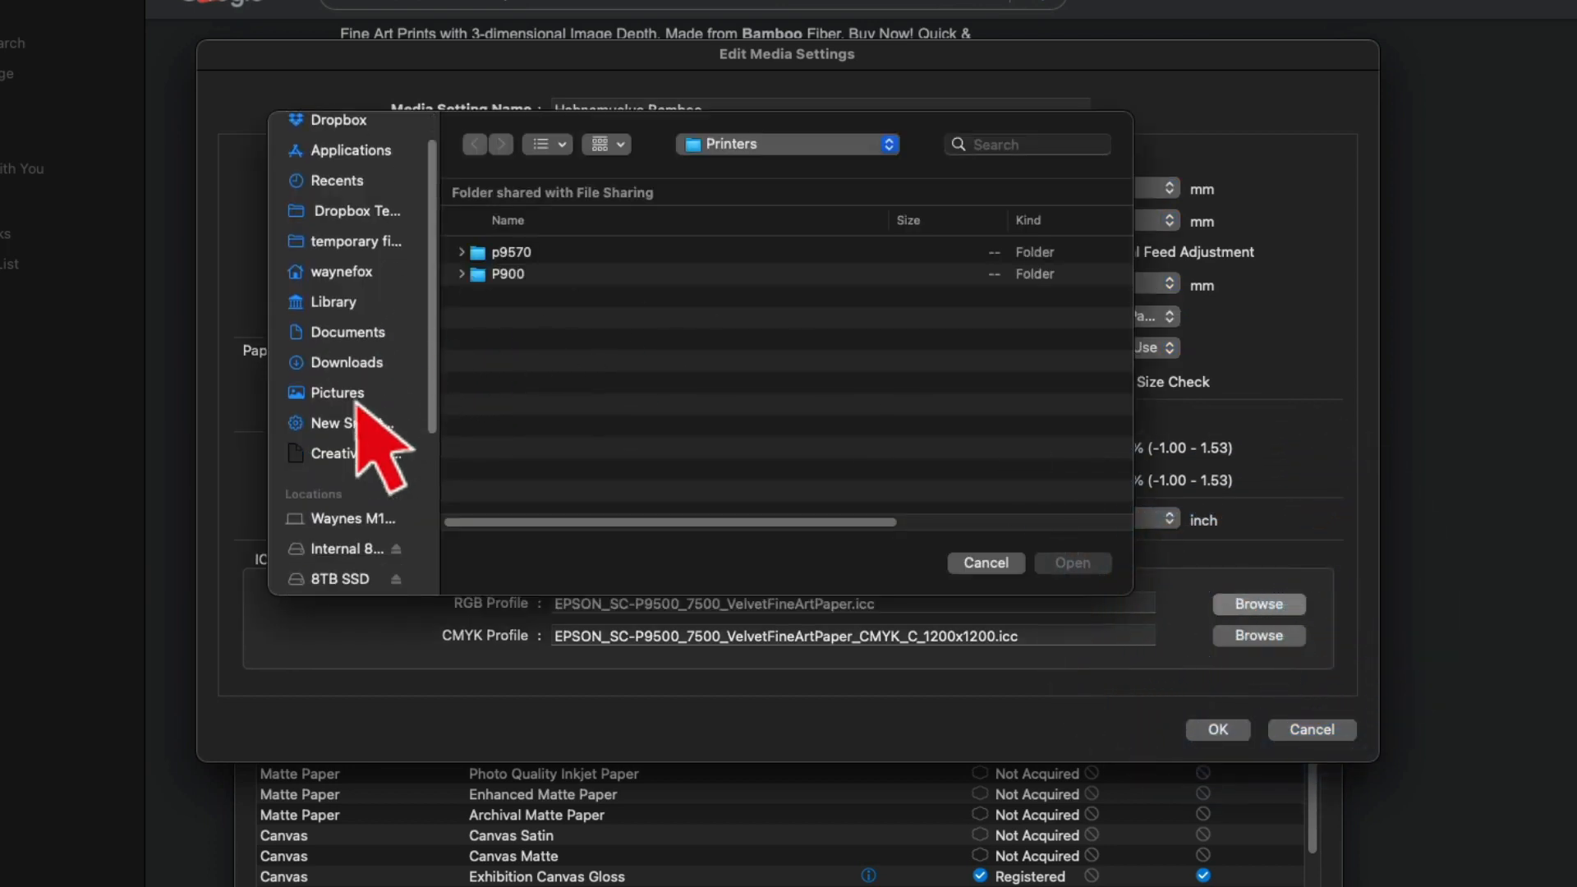
left_click(352, 531)
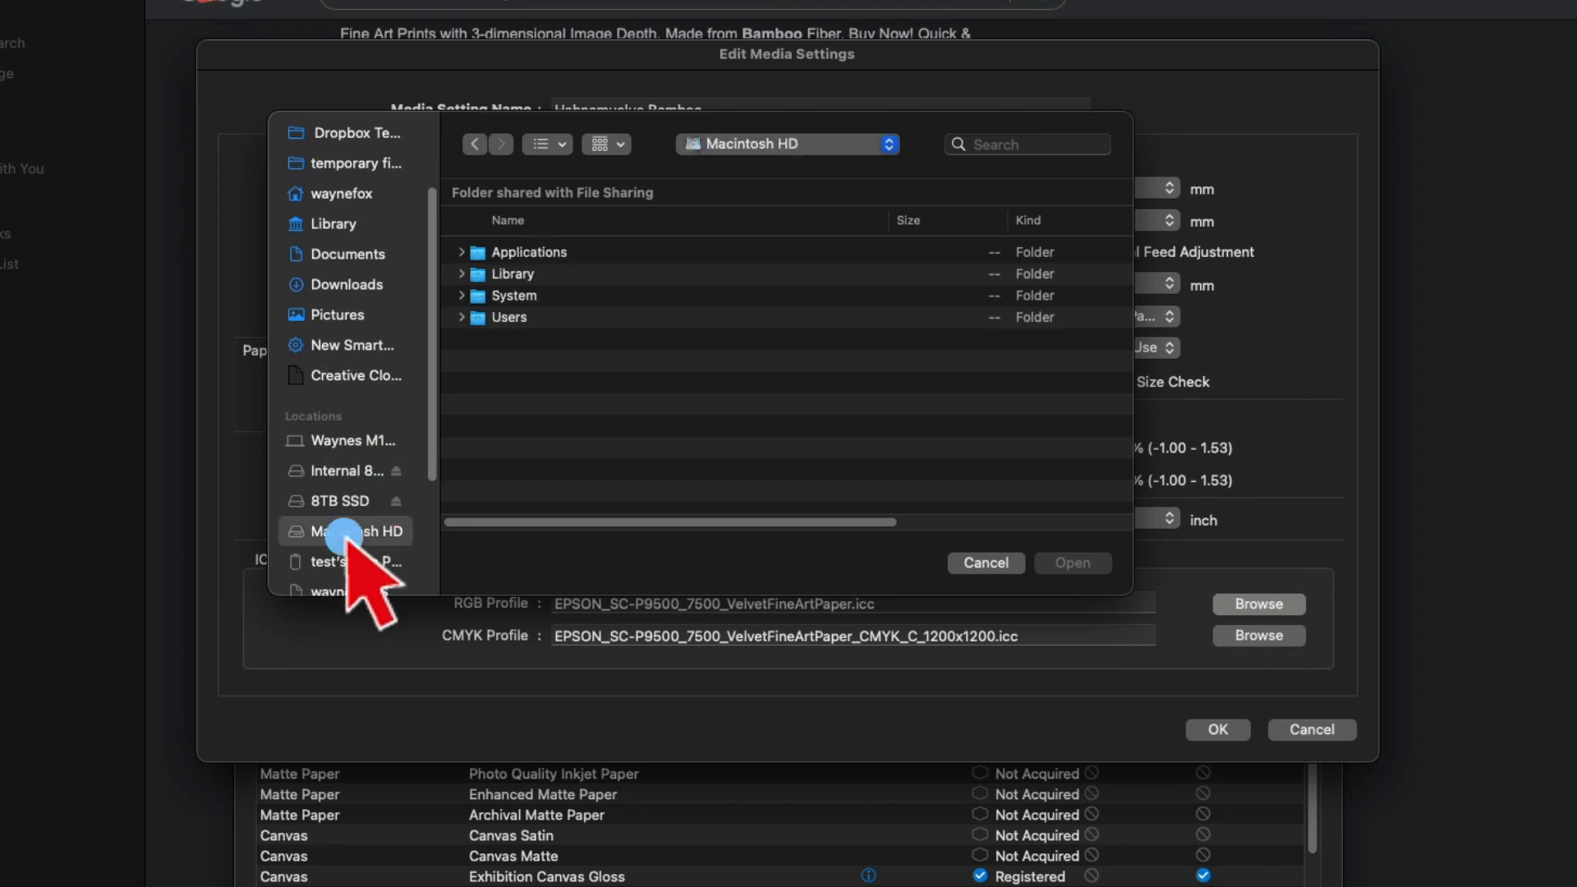
left_click(511, 273)
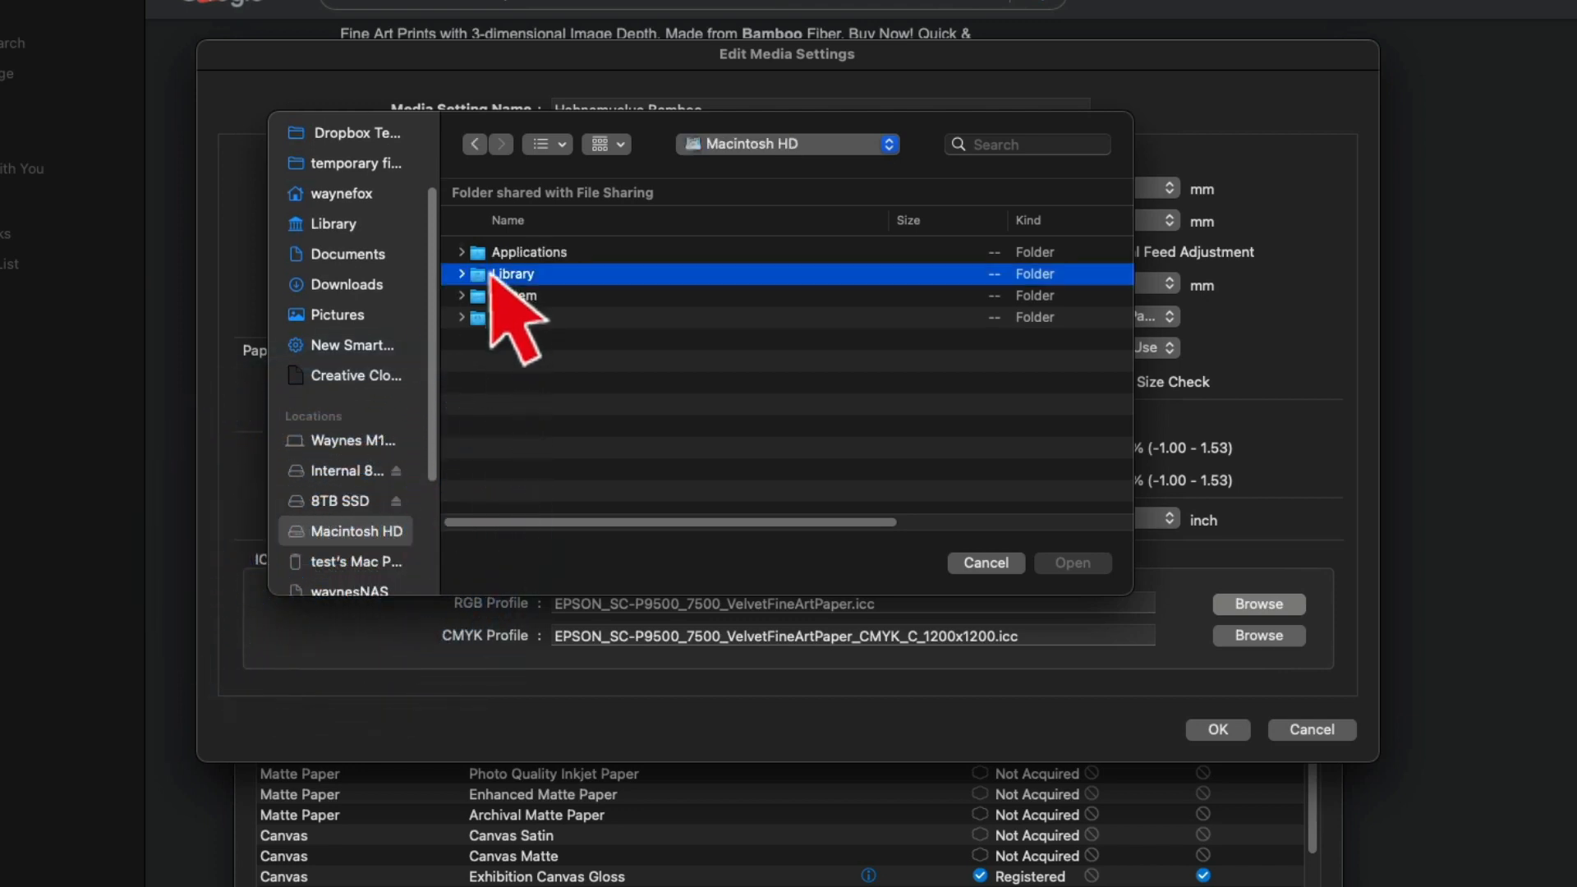
double_click(512, 273)
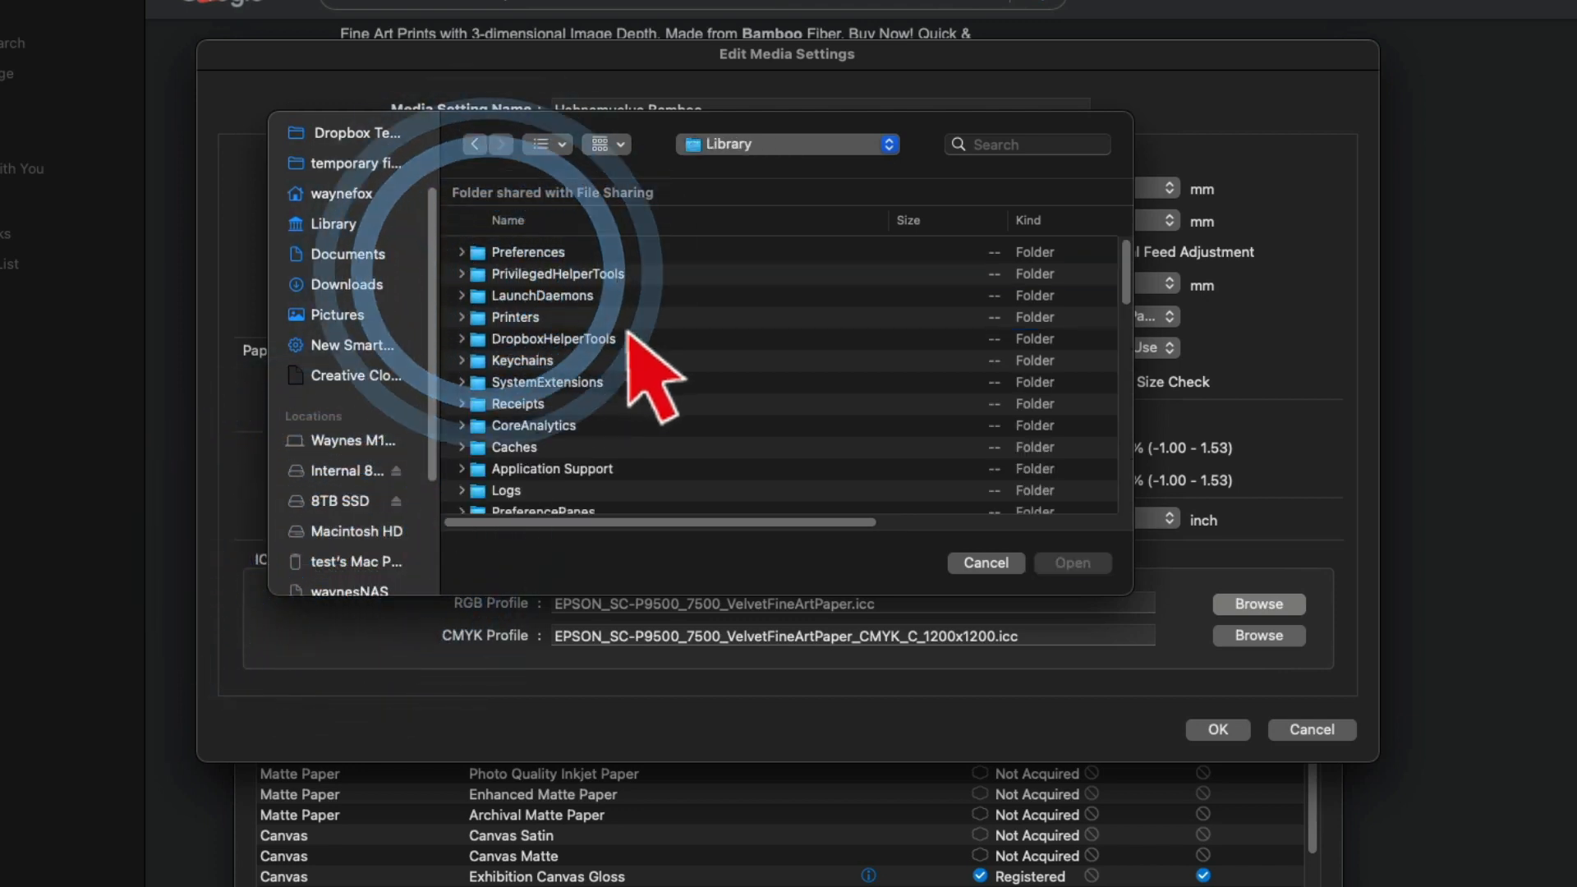
left_click(507, 219)
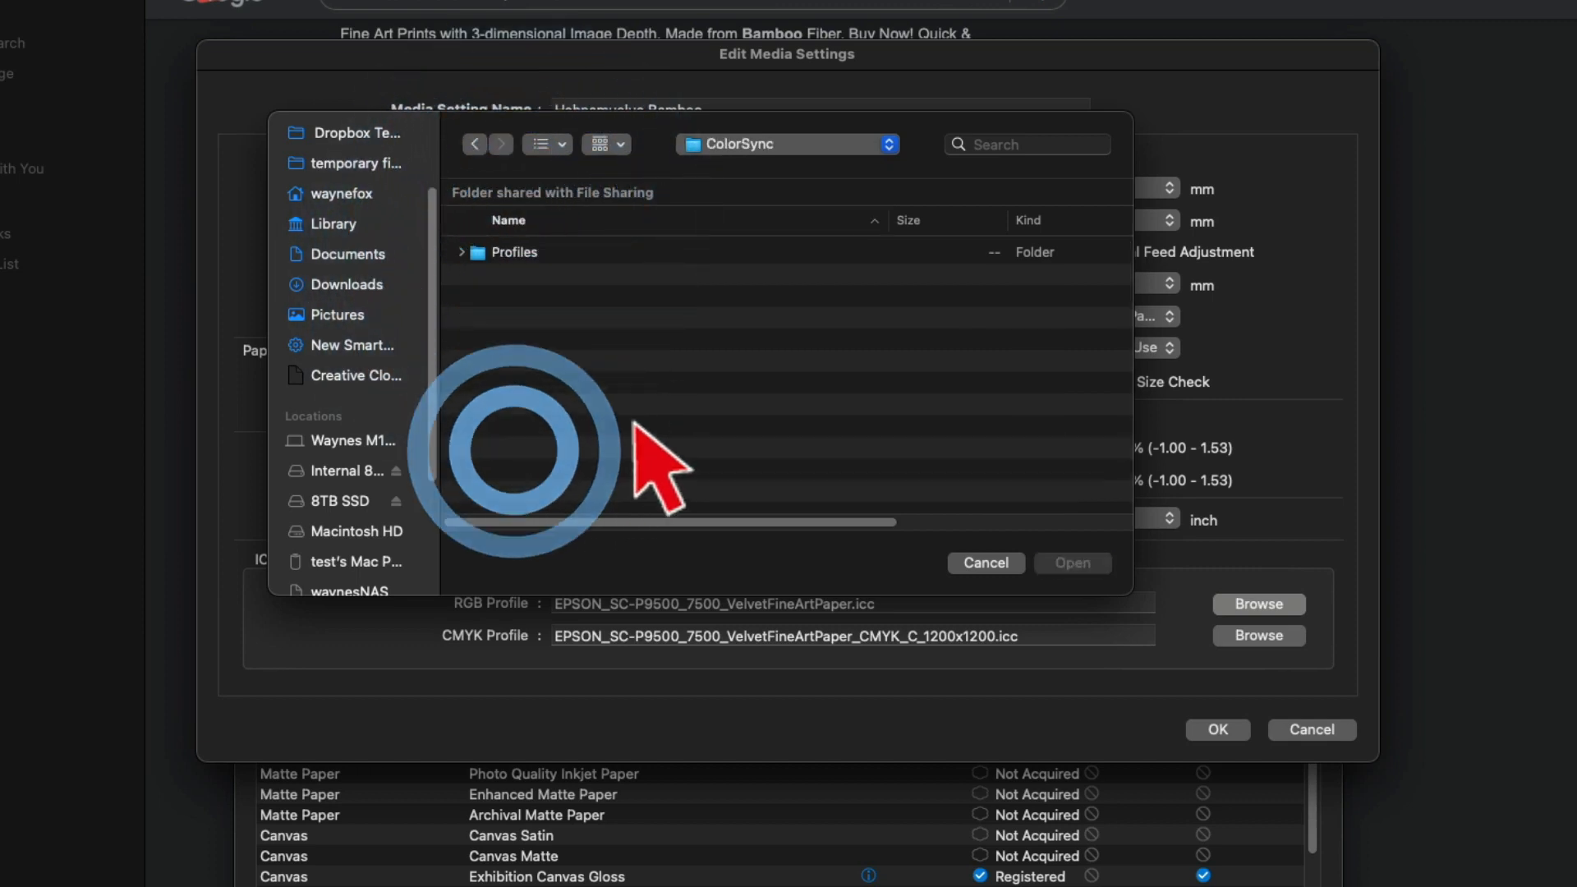
double_click(514, 252)
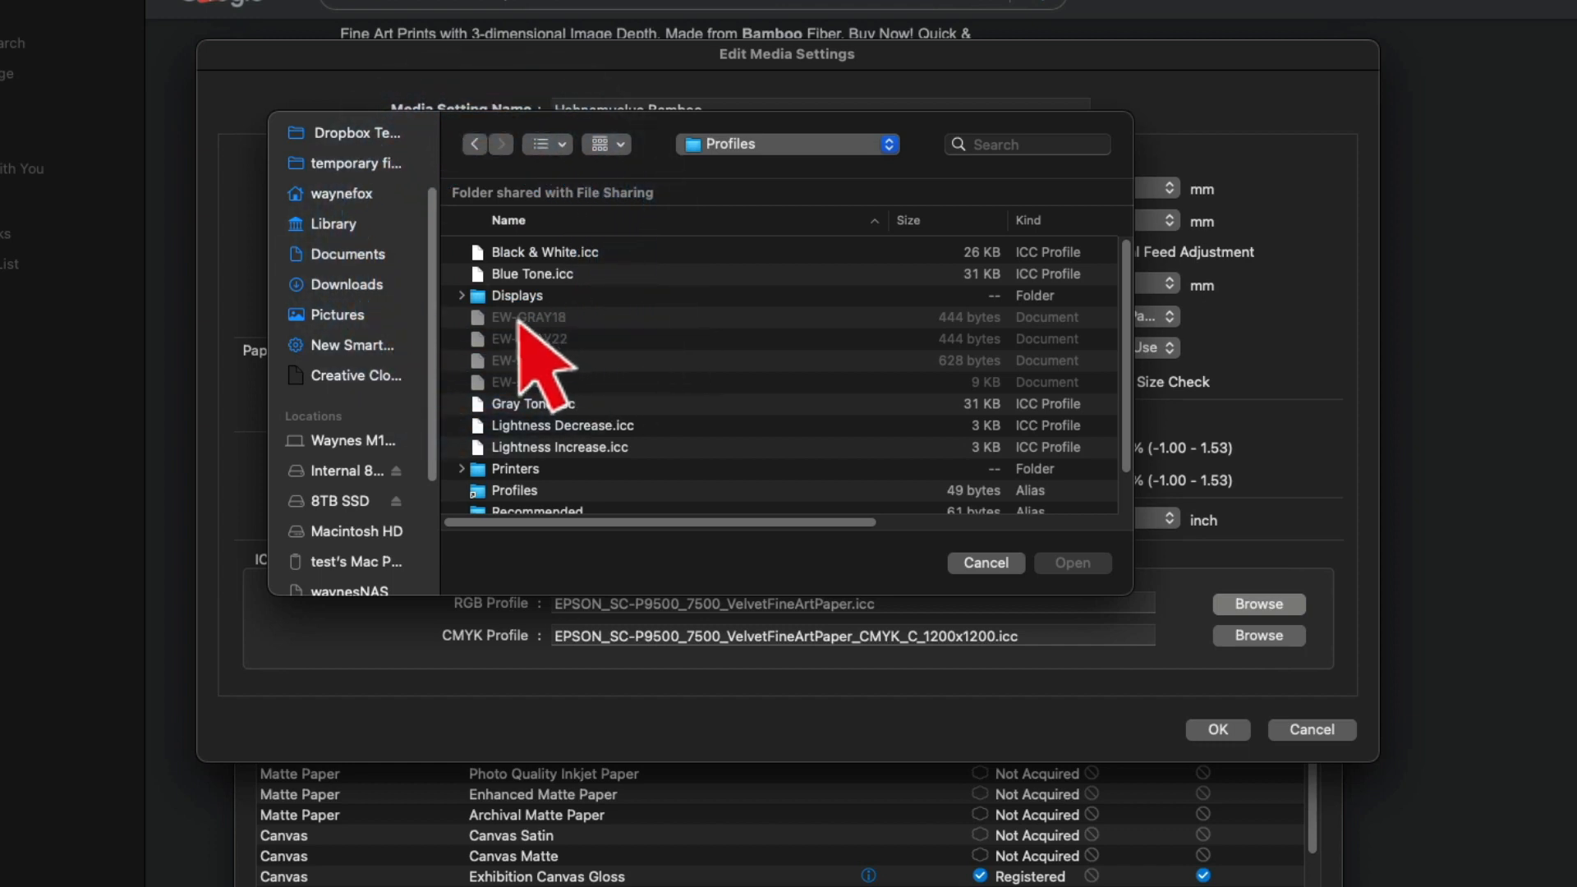
double_click(514, 468)
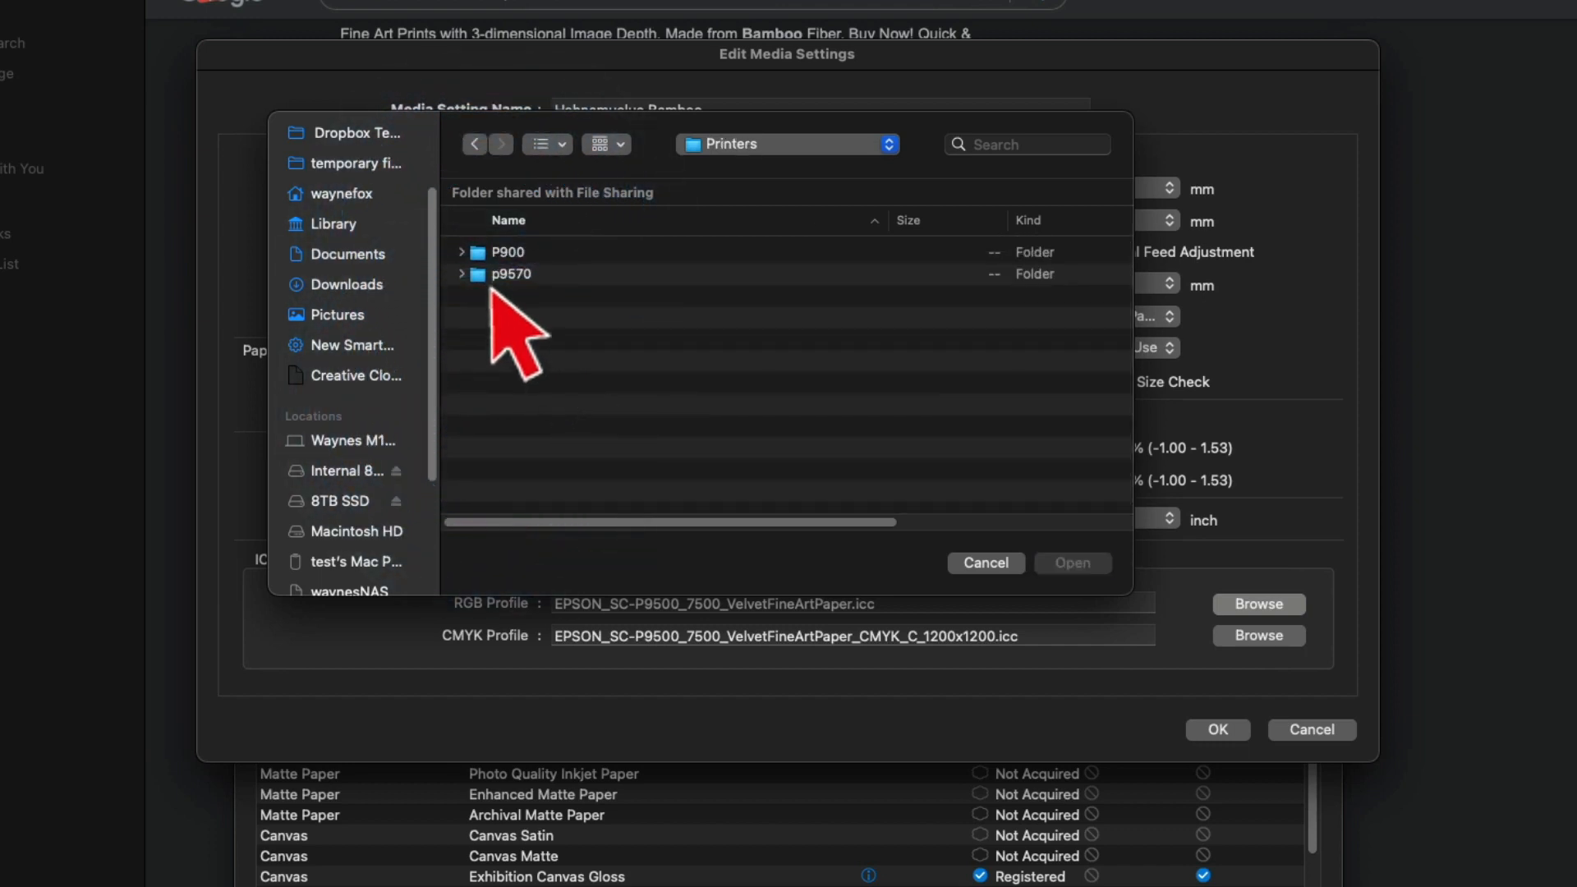
double_click(510, 273)
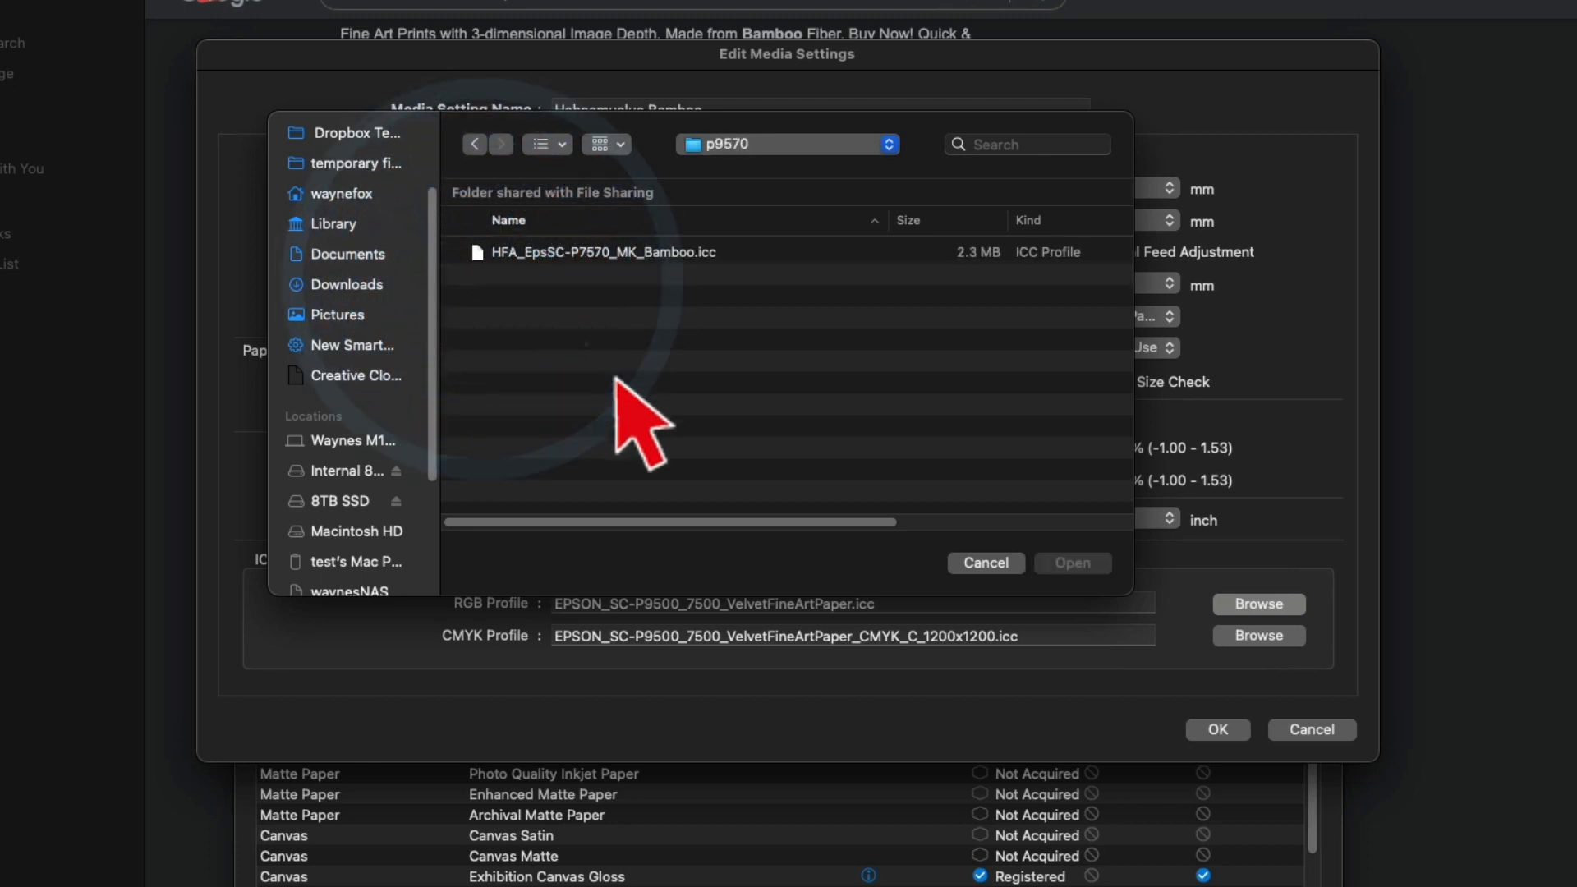
left_click(1071, 562)
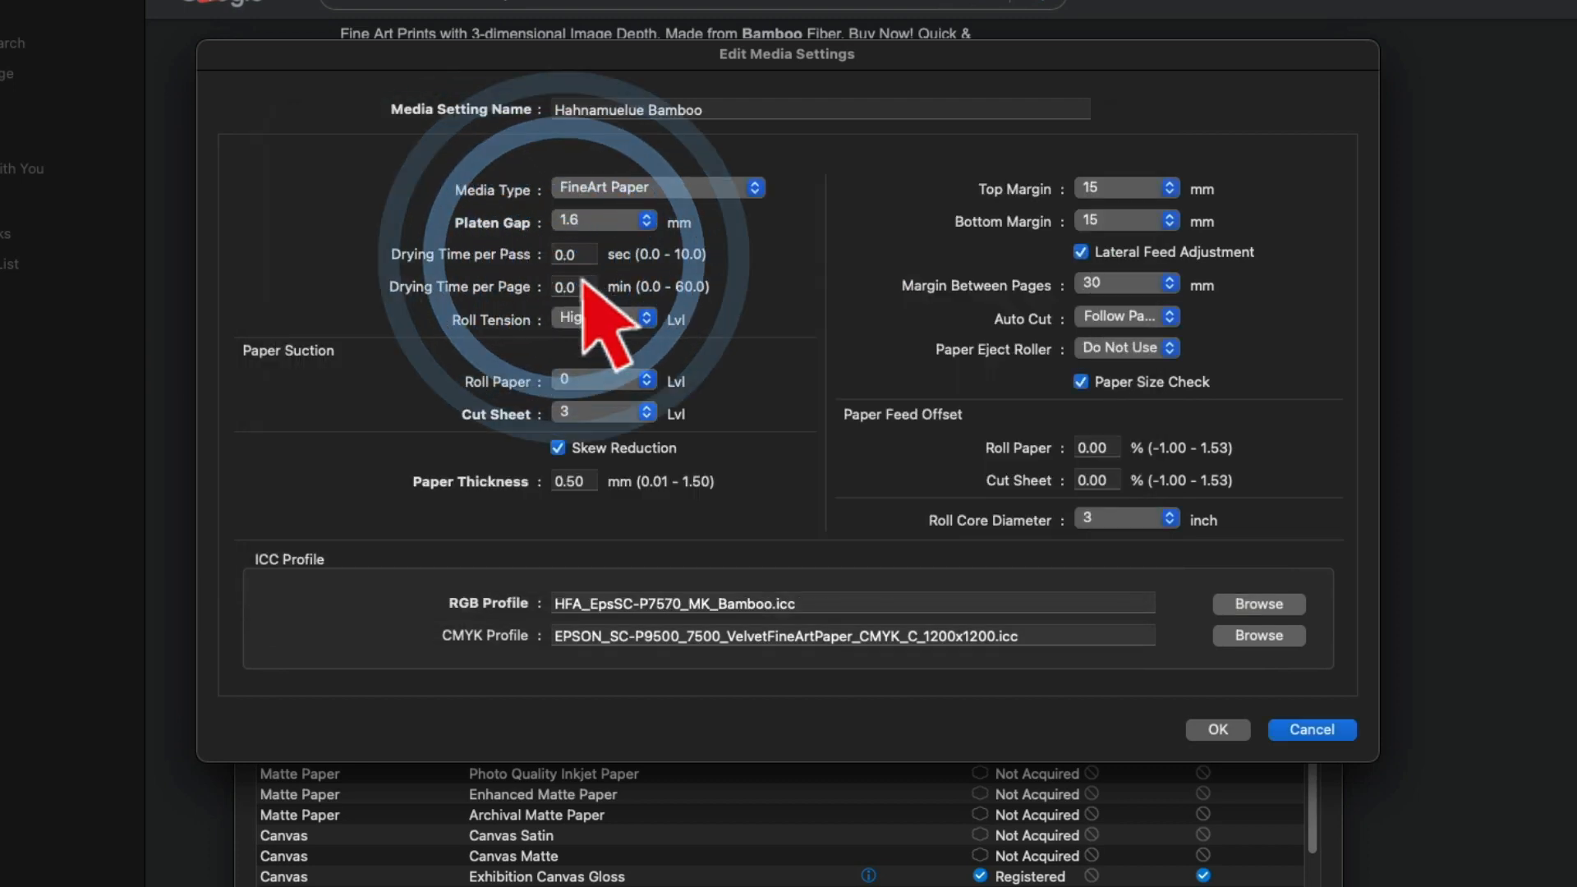
scroll("down", 3)
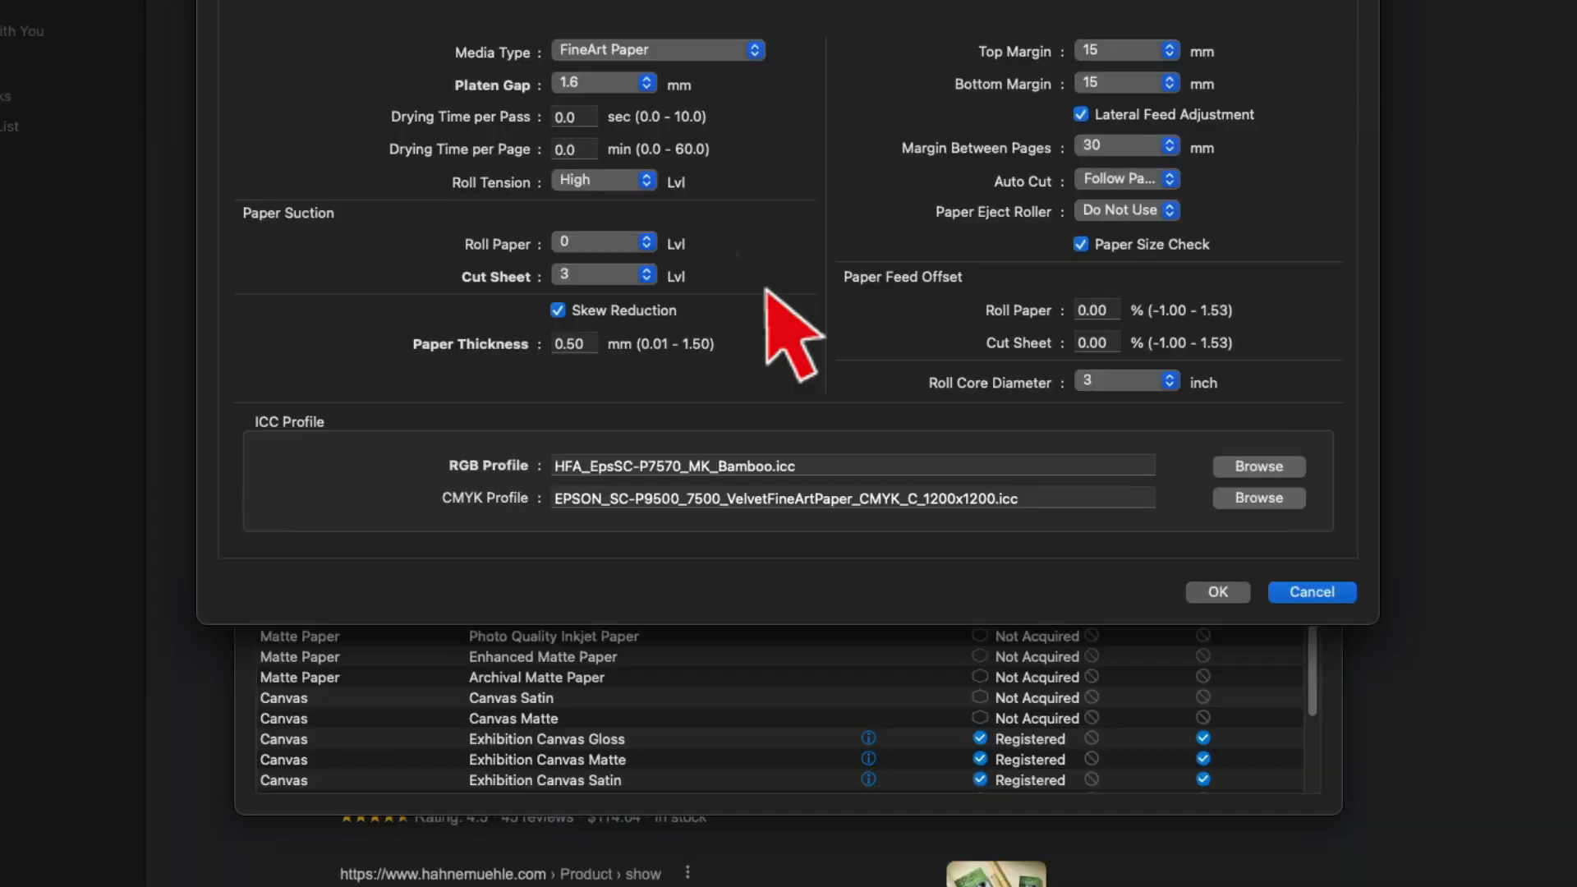
mouse_move(1217, 591)
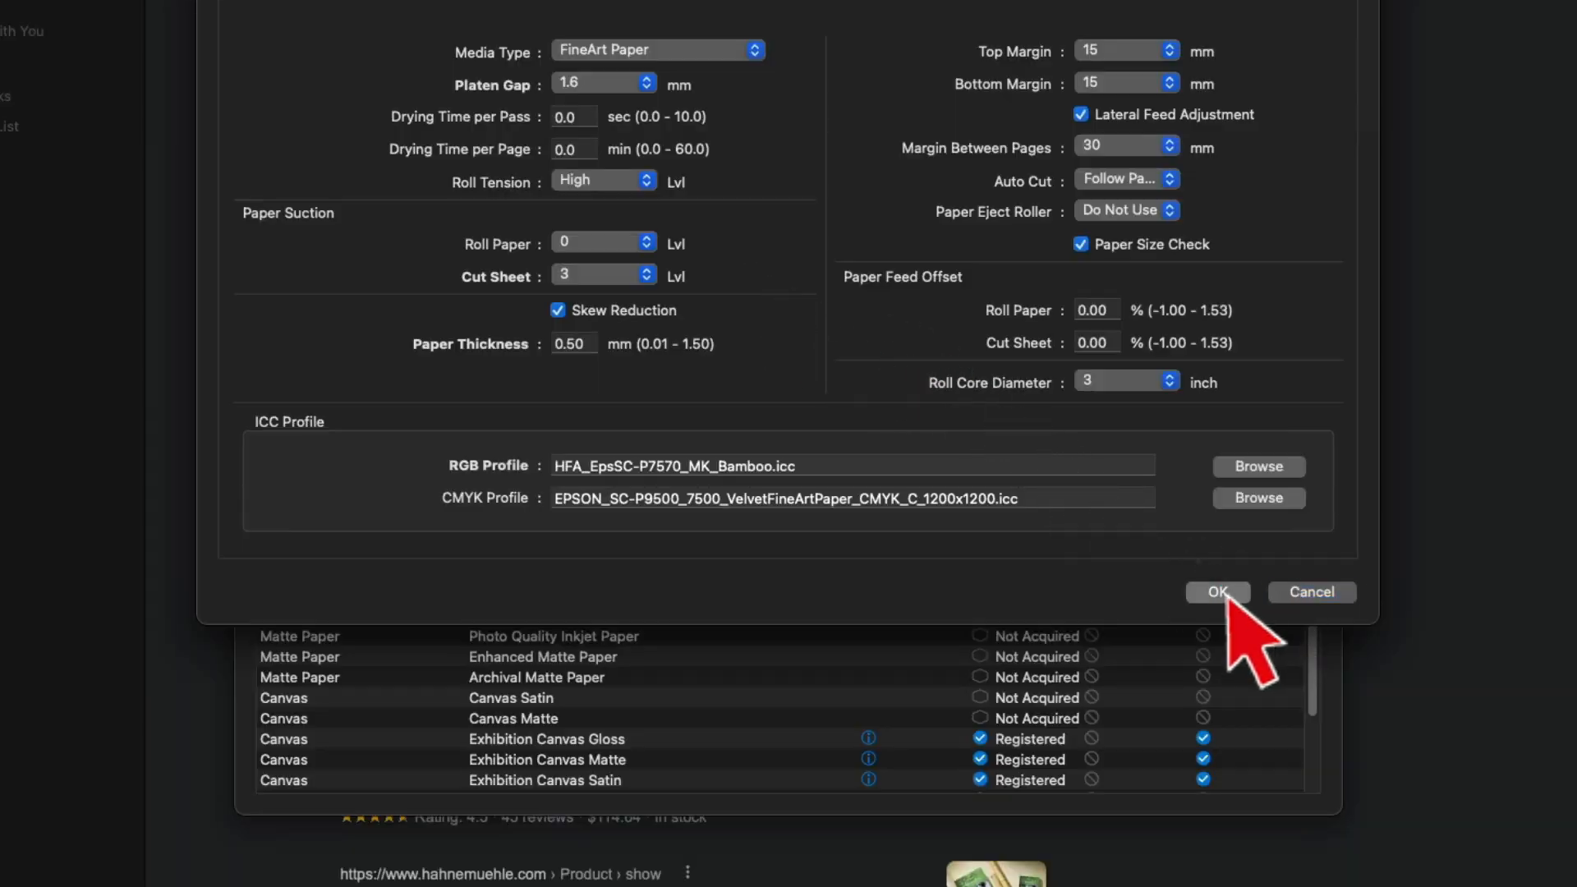
Save the Hahnamuelue Bamboo edits and confirm applying them to the SC-P9500.
left_click(1217, 591)
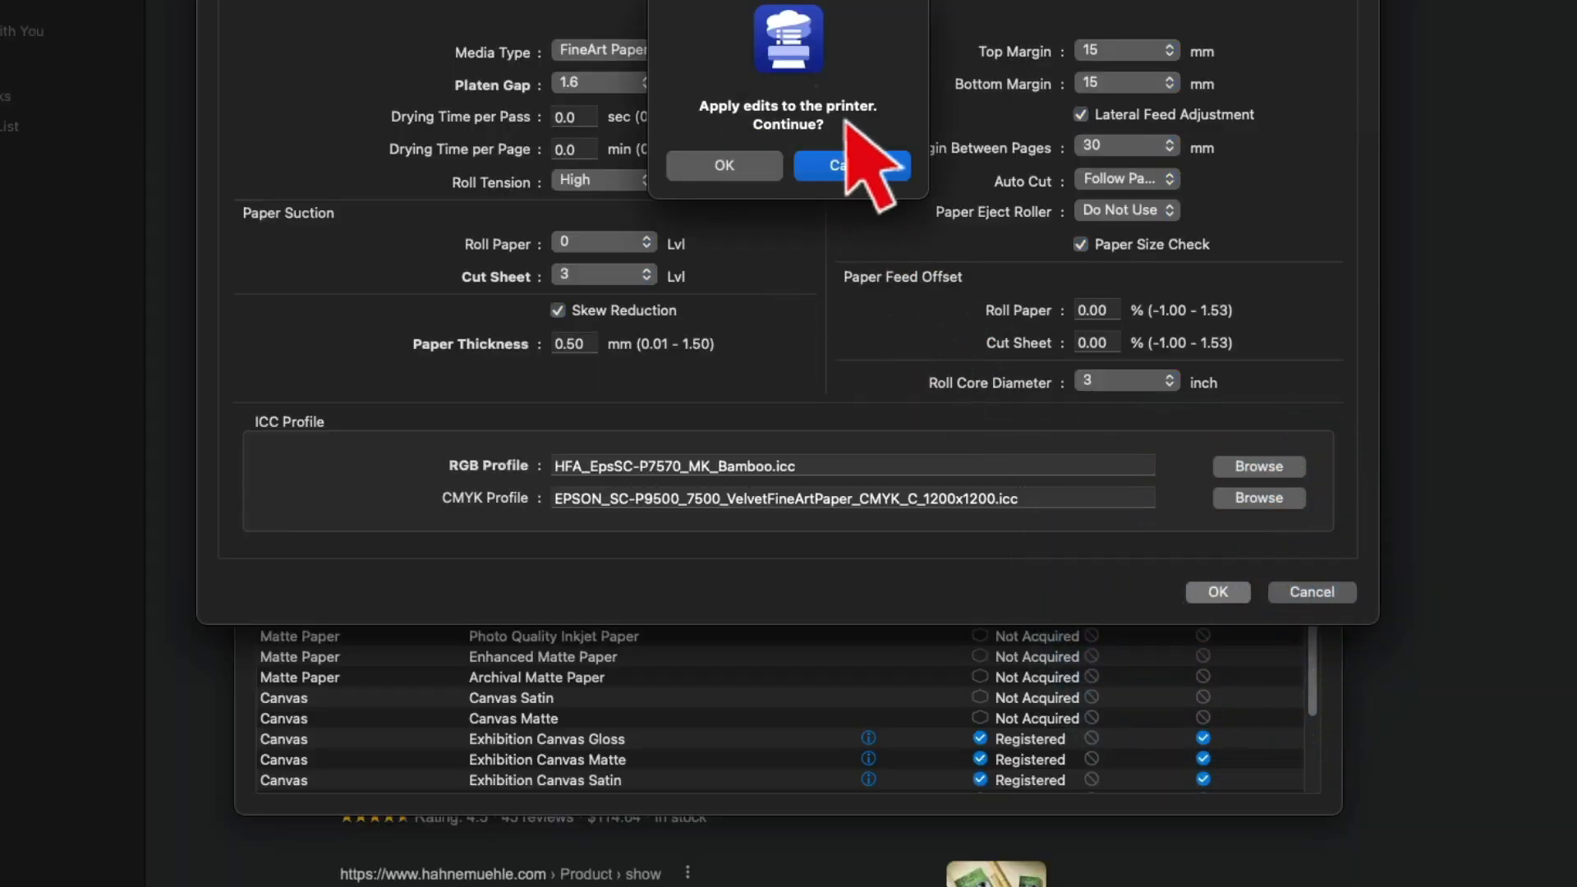
left_click(723, 165)
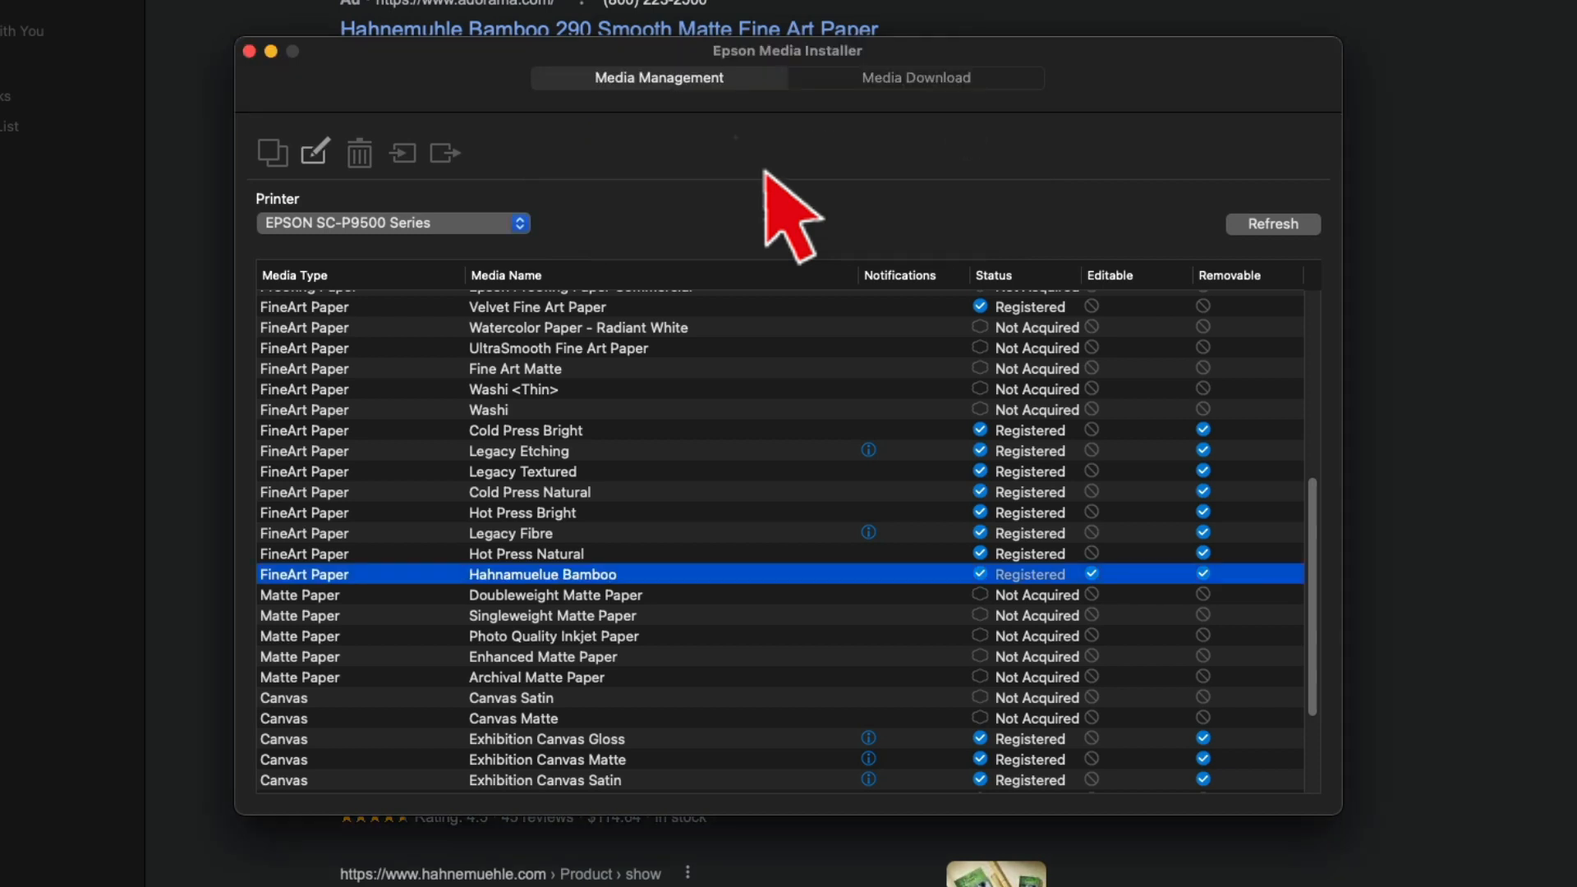
mouse_move(609, 619)
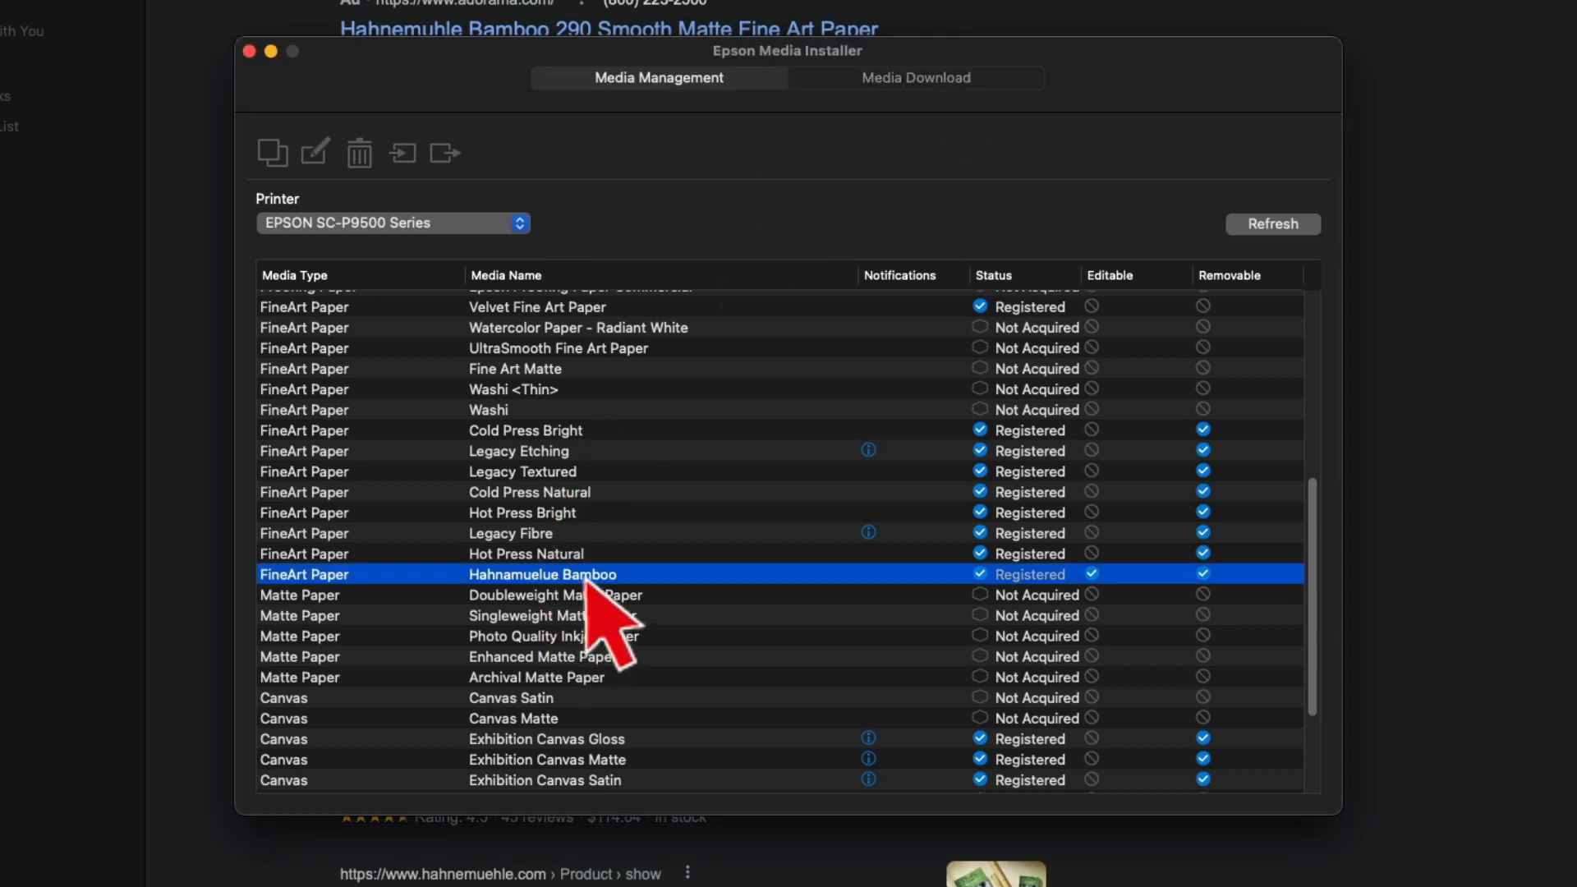
mouse_move(583, 614)
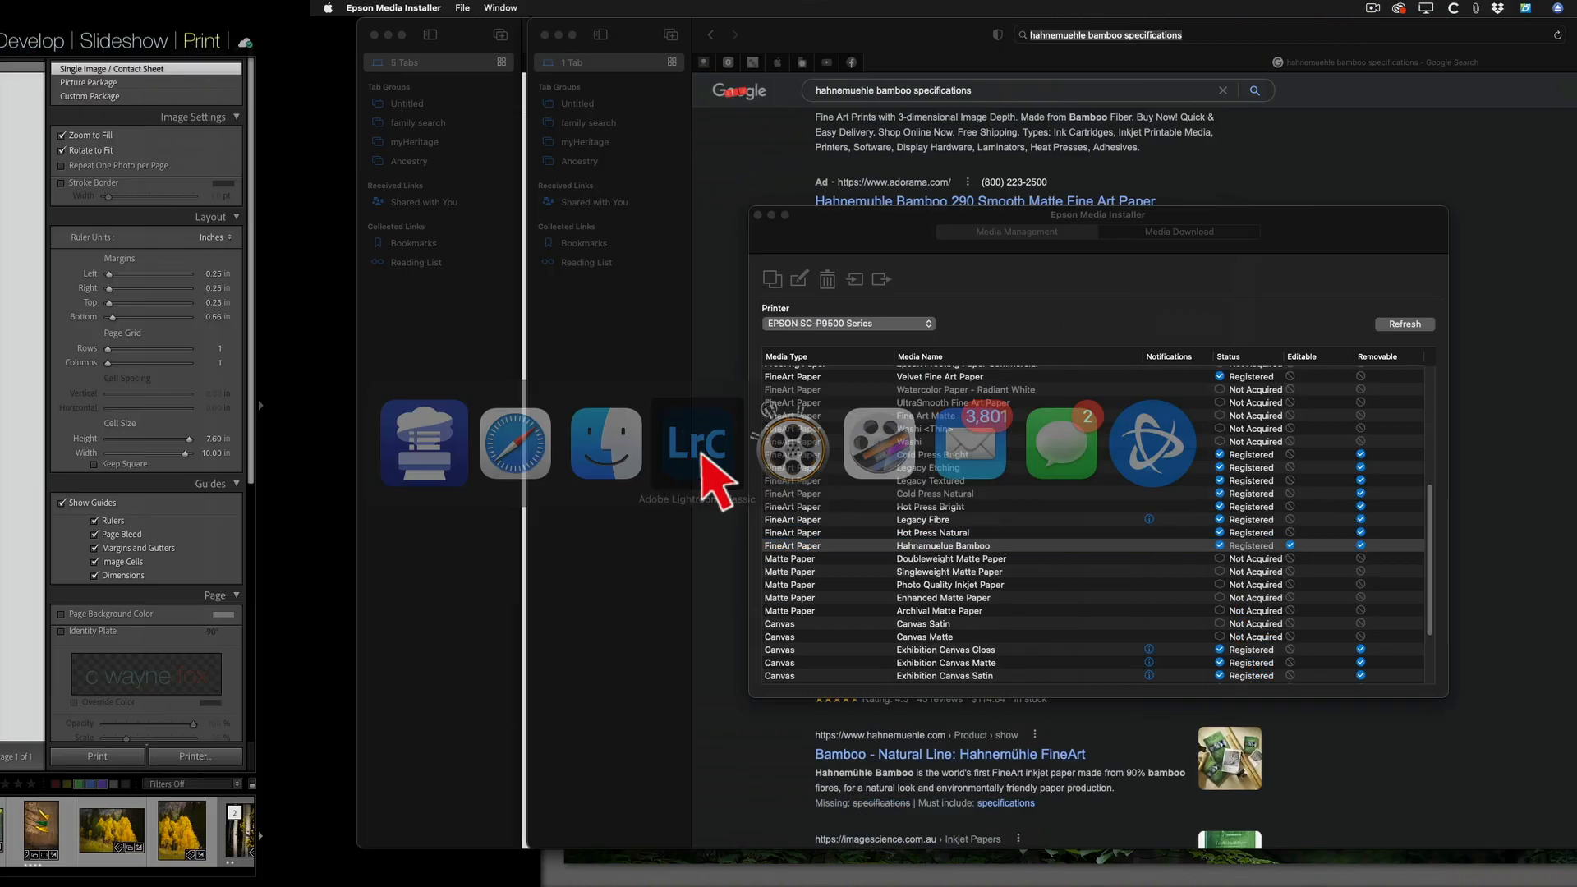
Switch from Epson Media Installer over to Lightroom Classic.
left_click(695, 444)
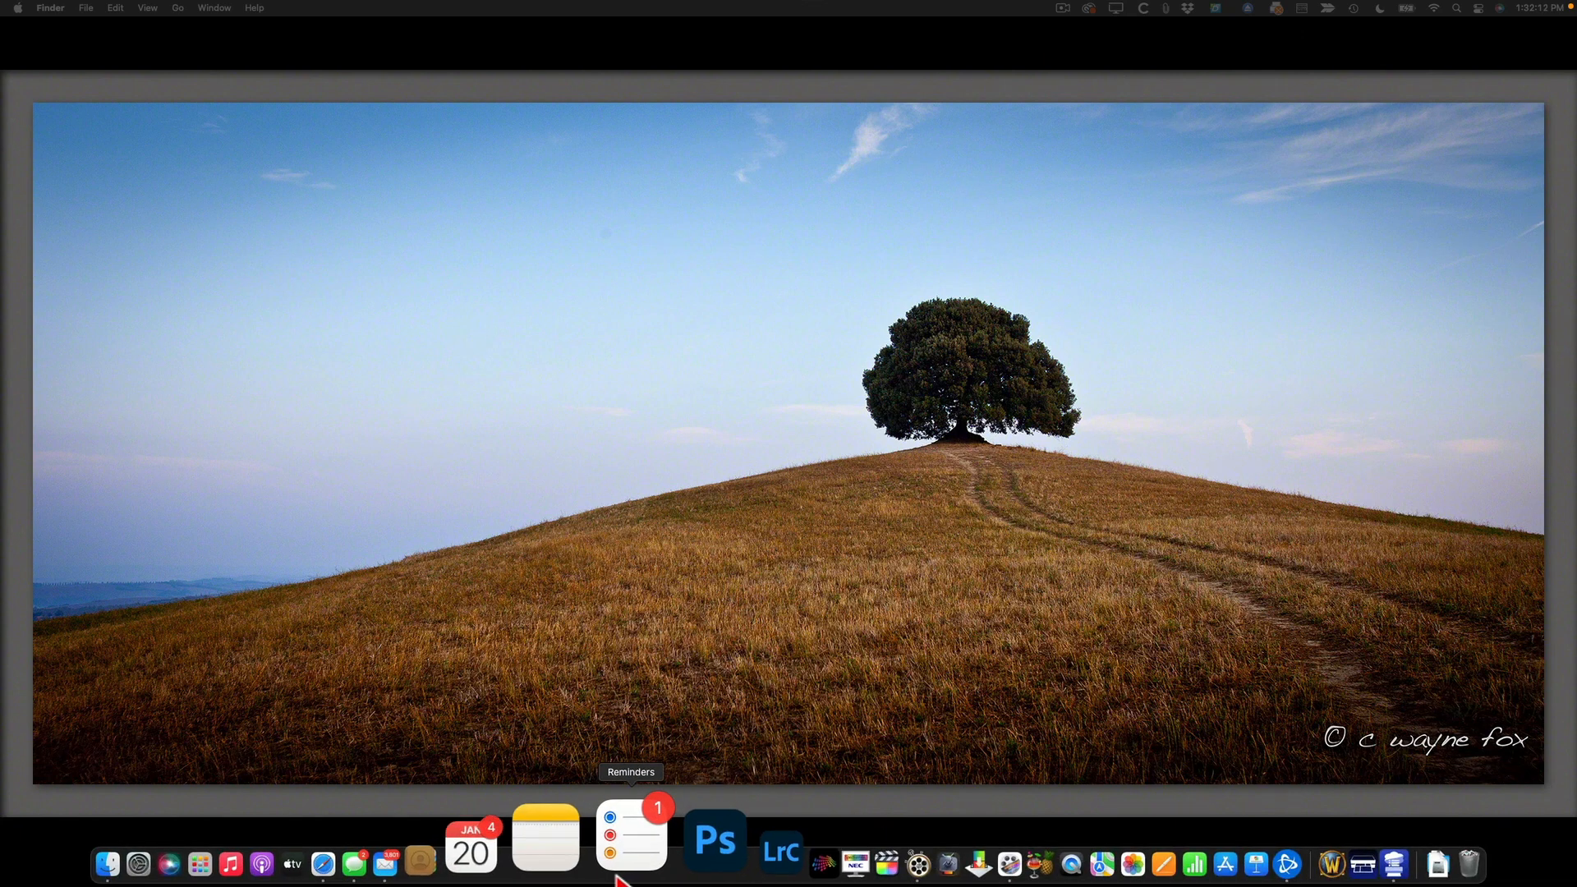
mouse_move(750, 631)
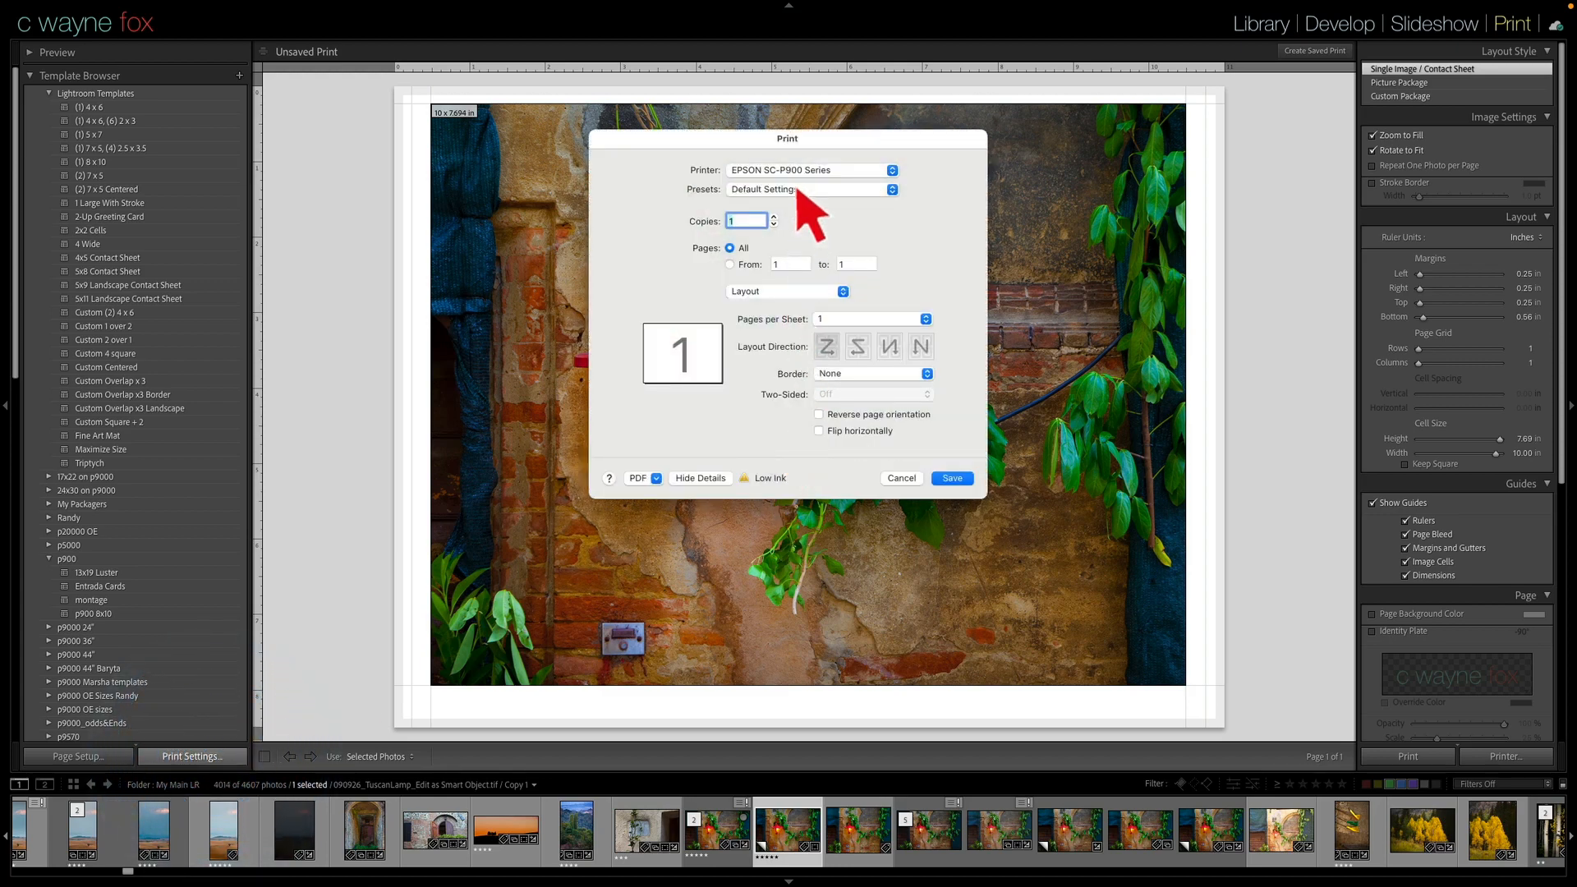
Target the EPSON SC-P9500 Series printer and show its printer settings.
left_click(807, 170)
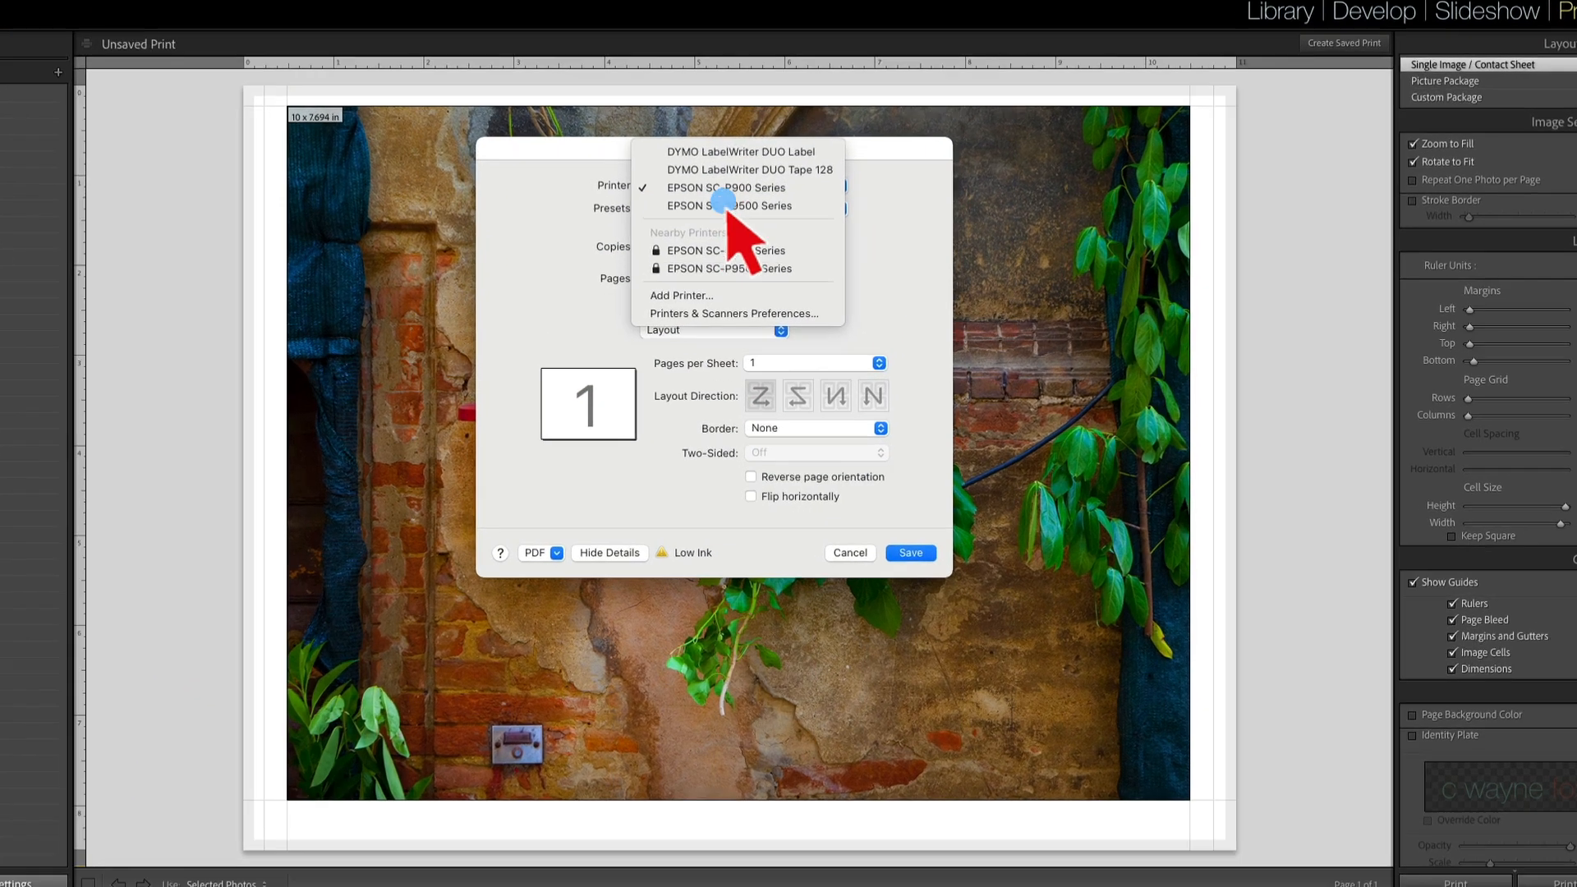
left_click(729, 205)
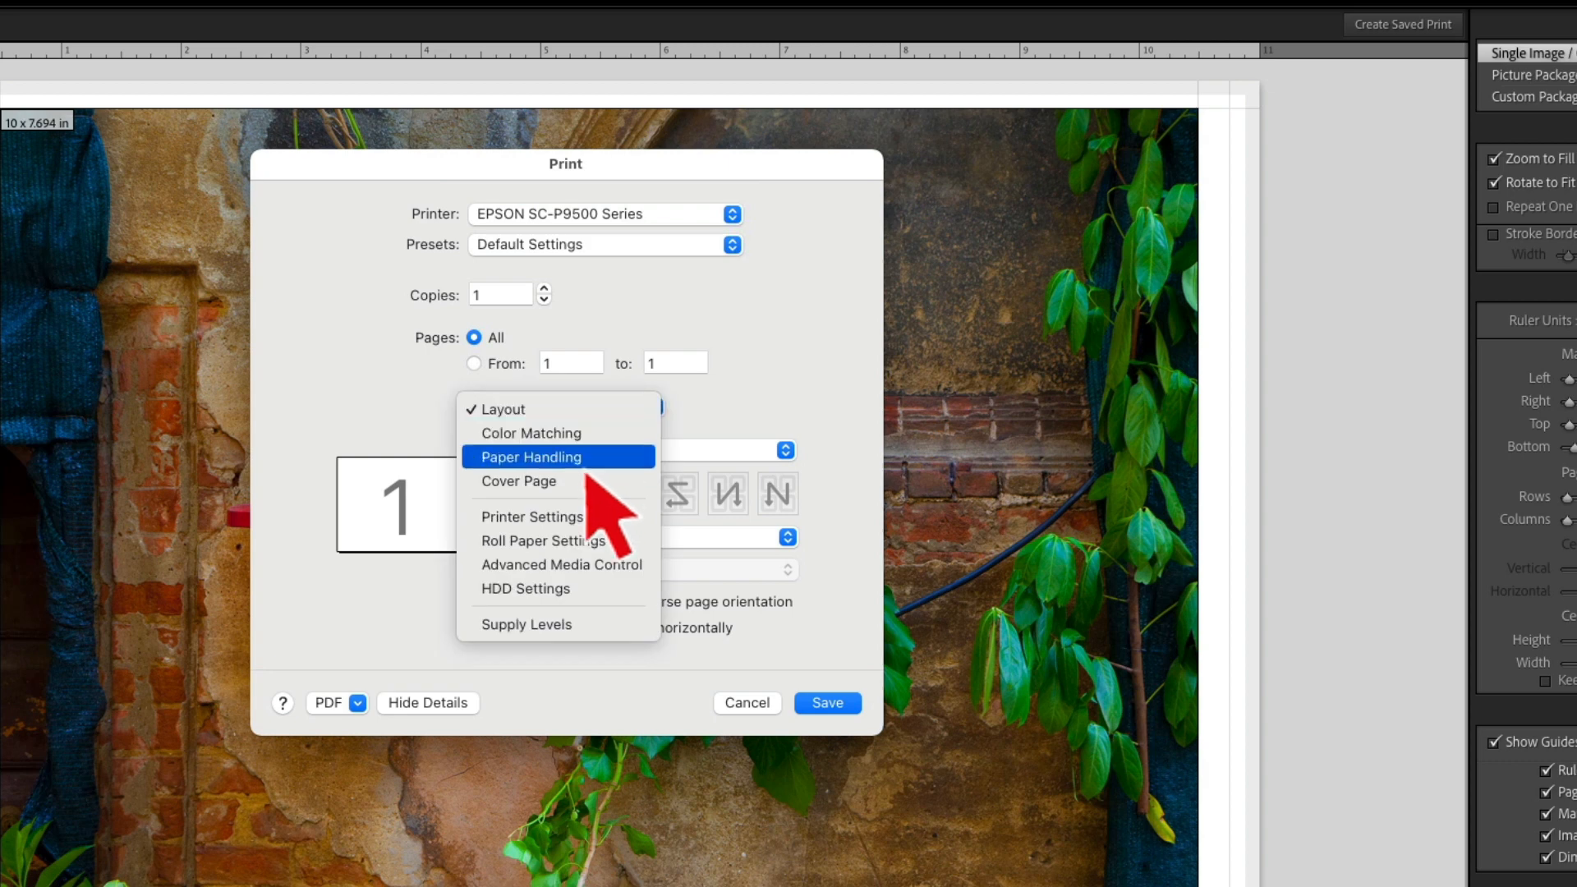
left_click(531, 515)
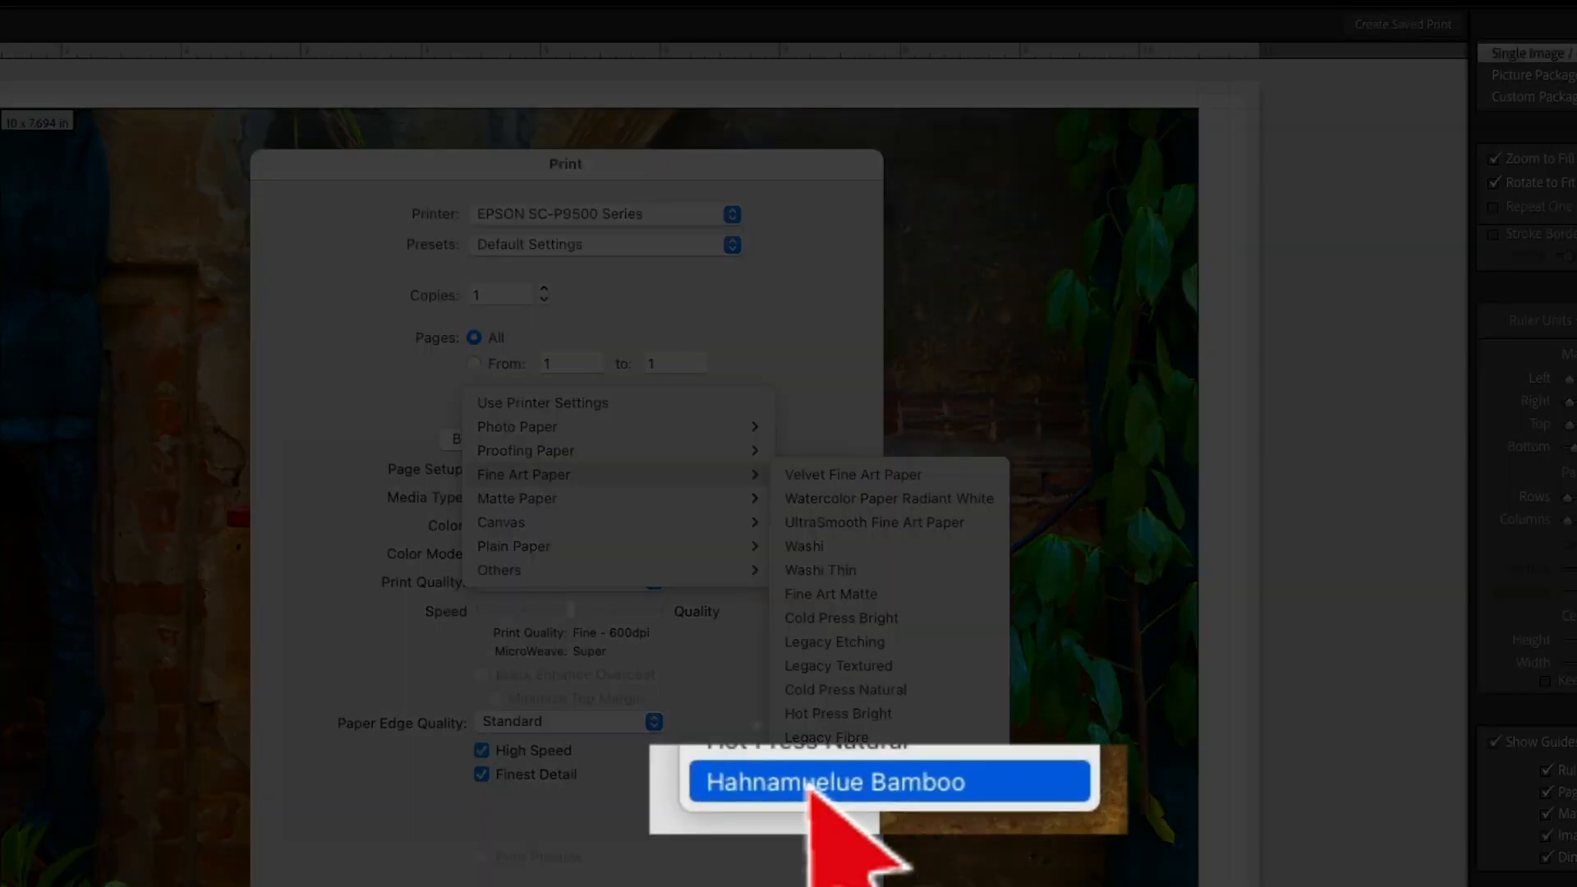
mouse_move(863, 736)
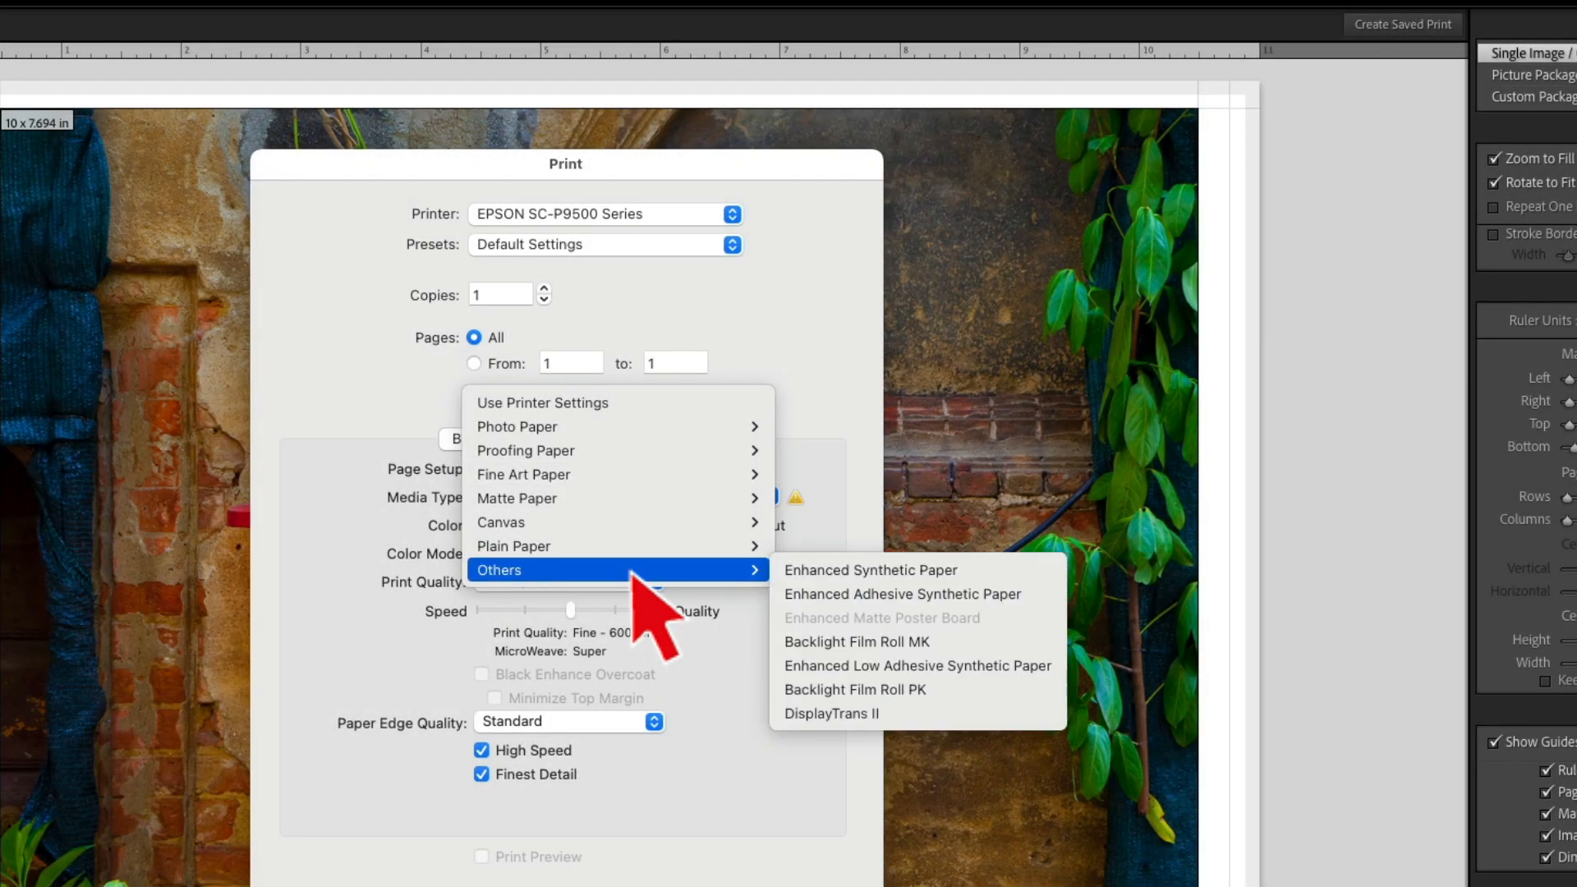
mouse_move(704, 624)
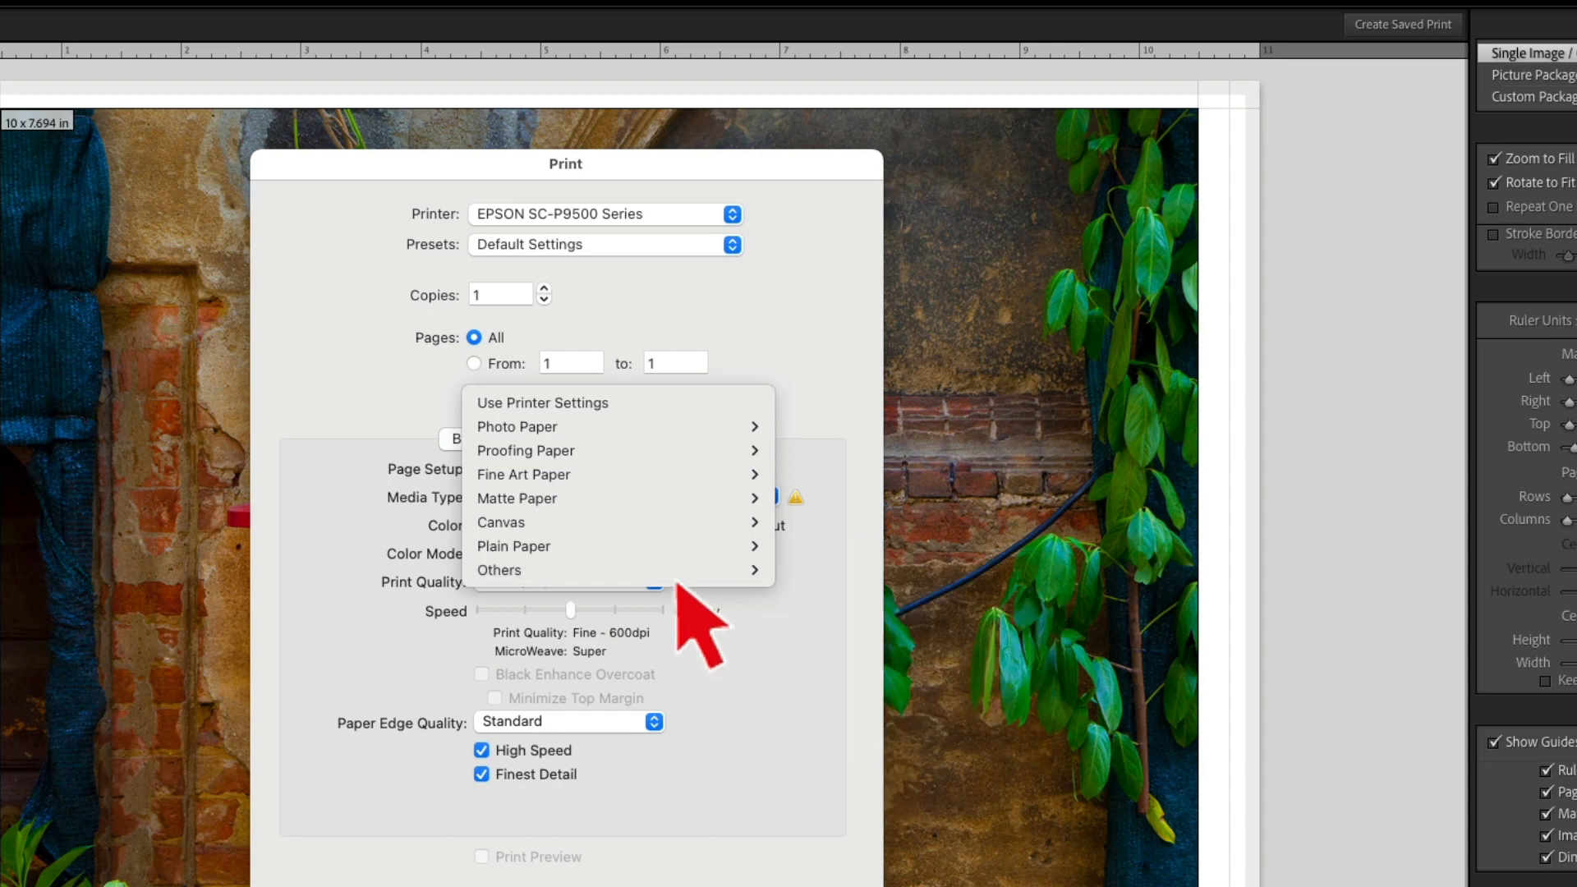